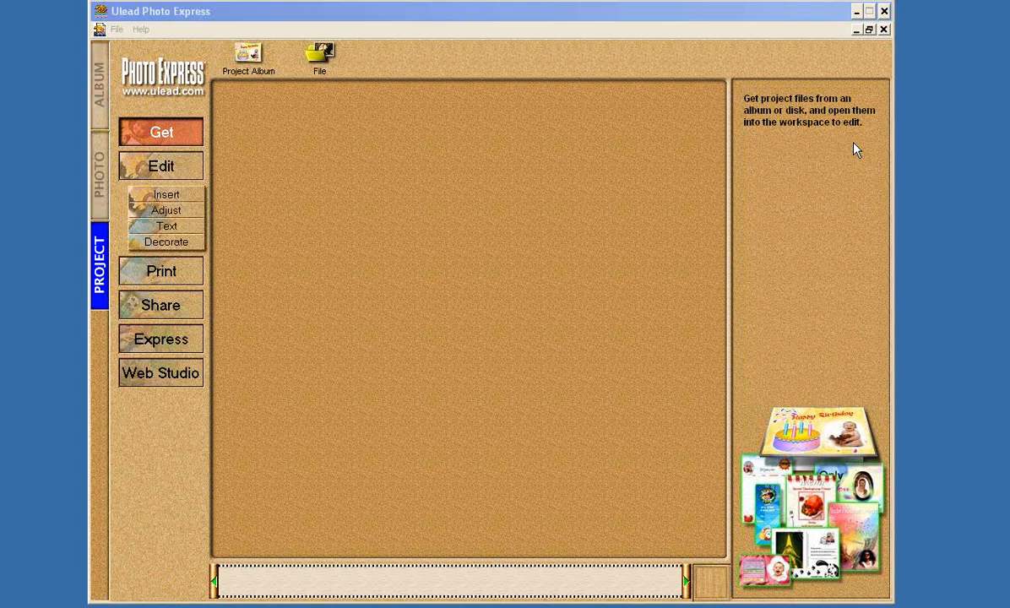
mouse_move(850, 137)
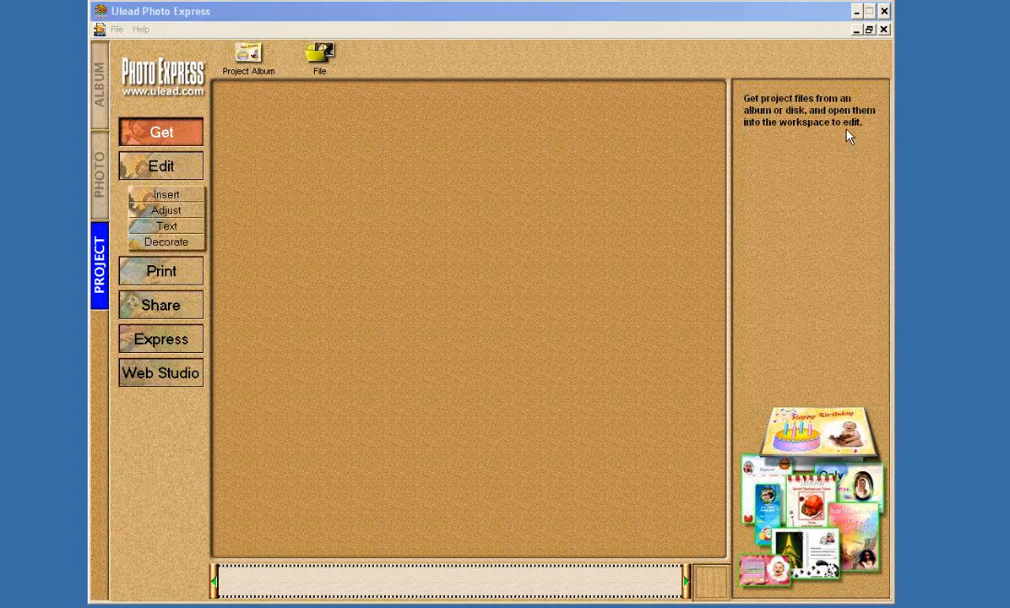
mouse_move(848, 131)
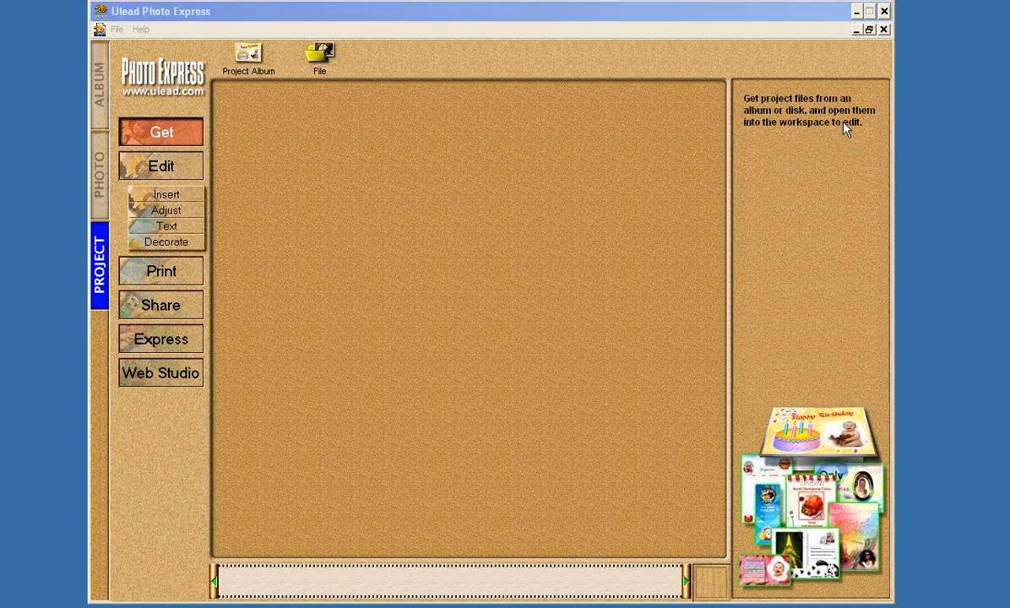
mouse_move(847, 125)
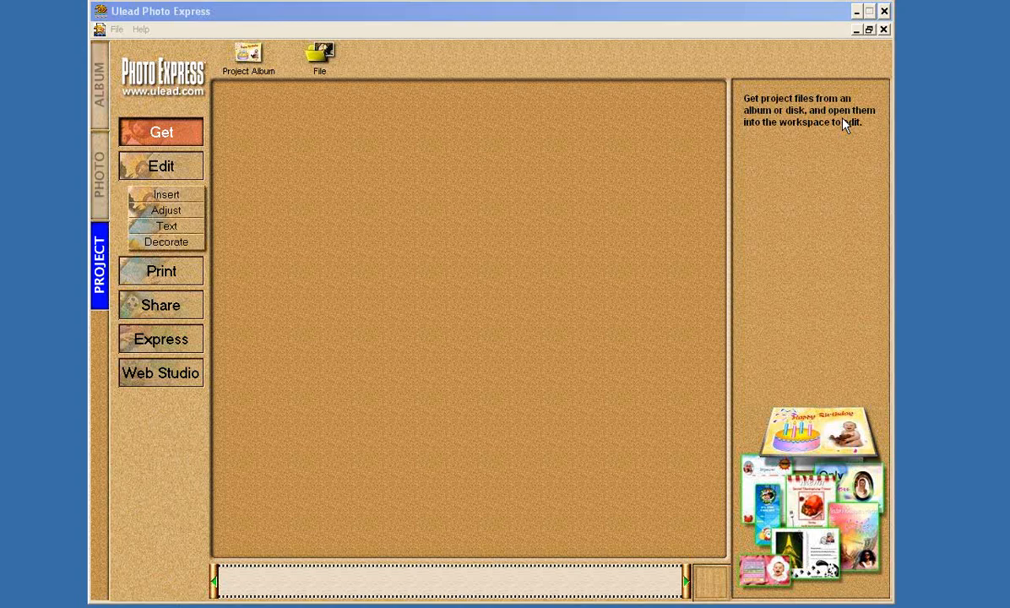
mouse_move(876, 124)
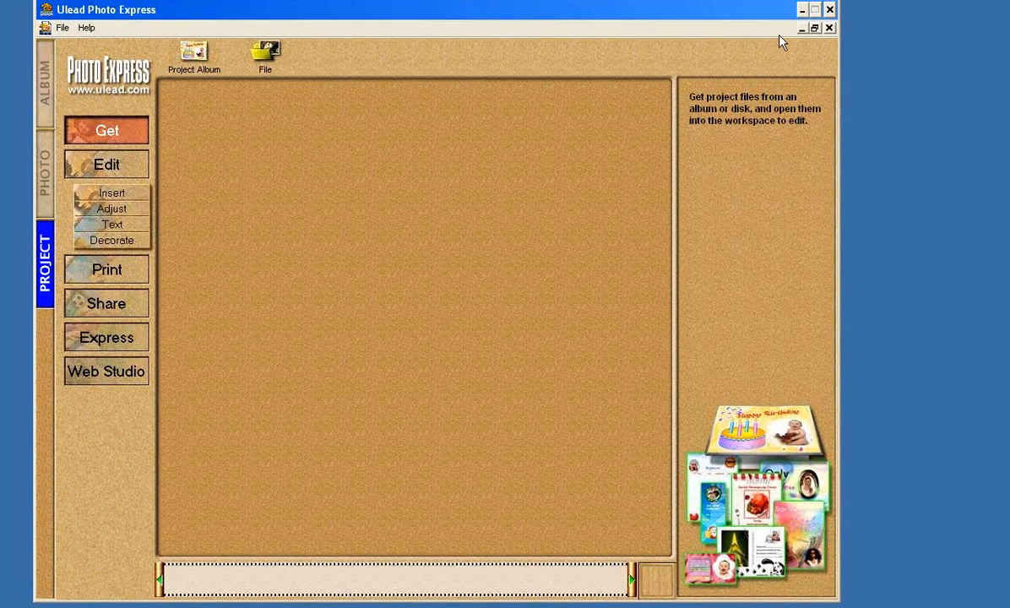
mouse_move(325, 185)
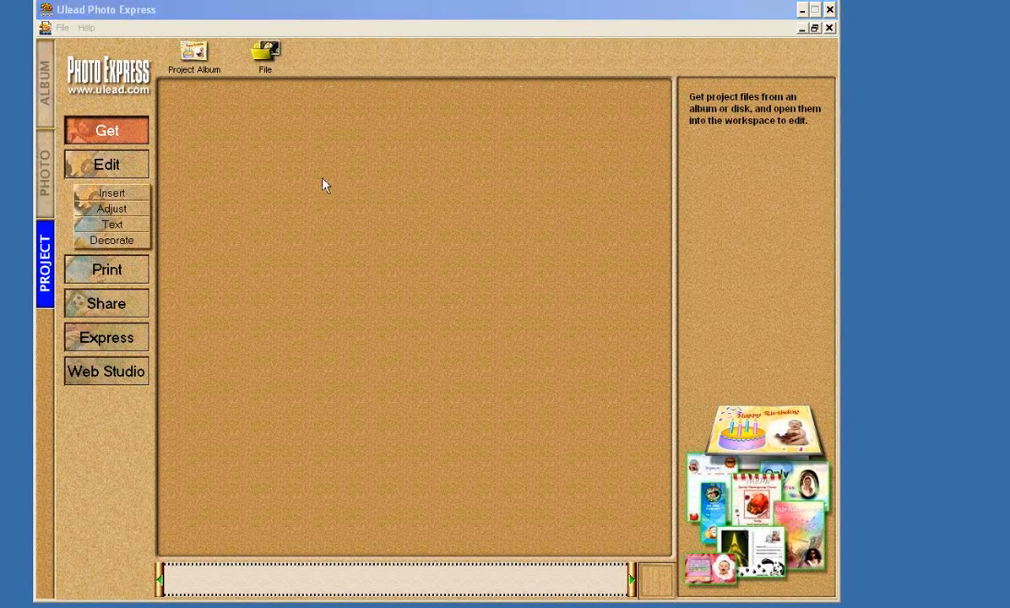
mouse_move(71, 229)
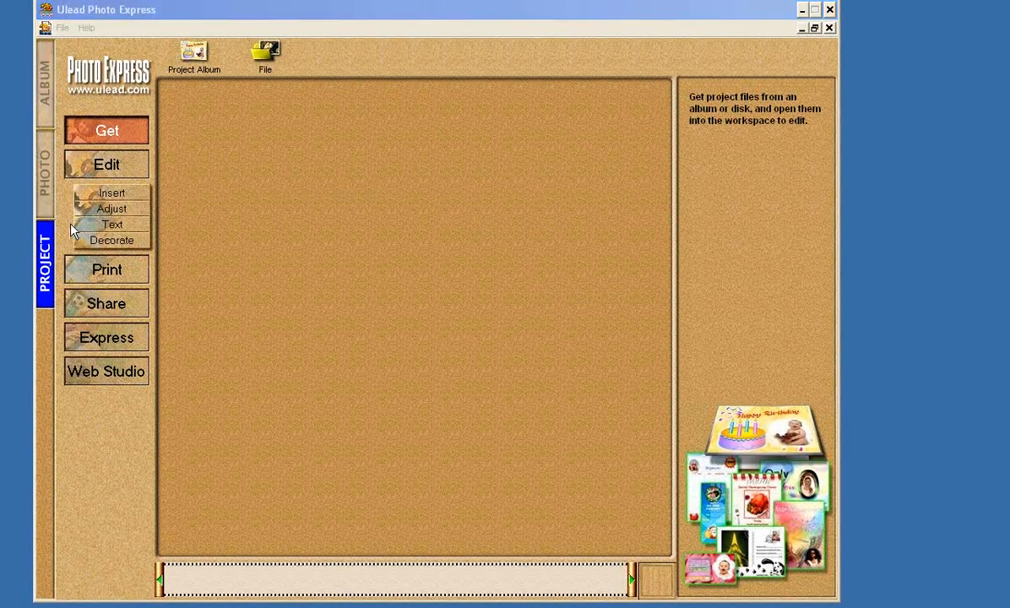
mouse_move(226, 104)
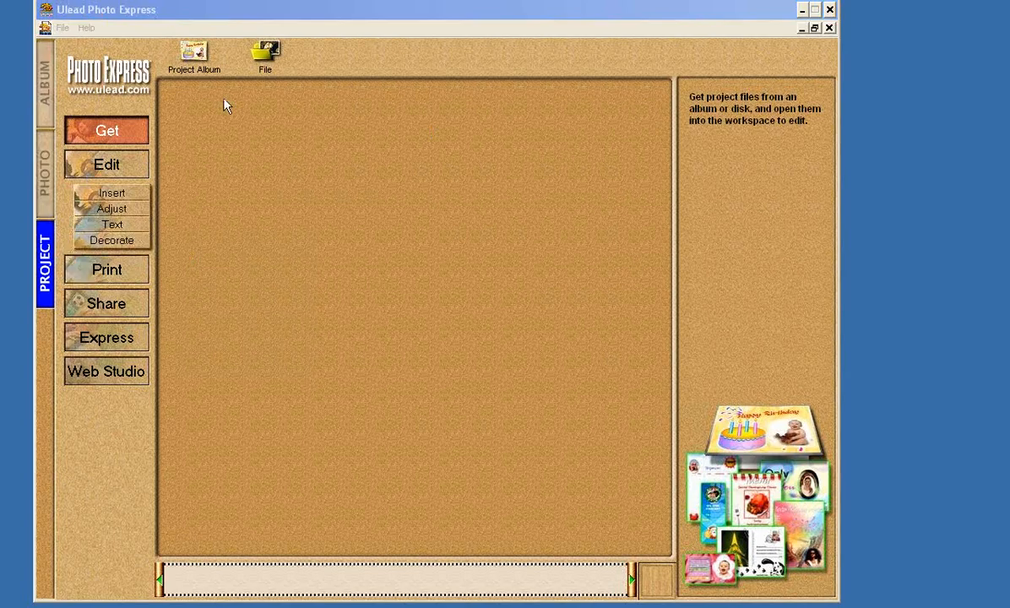
Step: Open the CRYSTAL Templates folder and page through the thumbnails to the pentagon templates
click(266, 50)
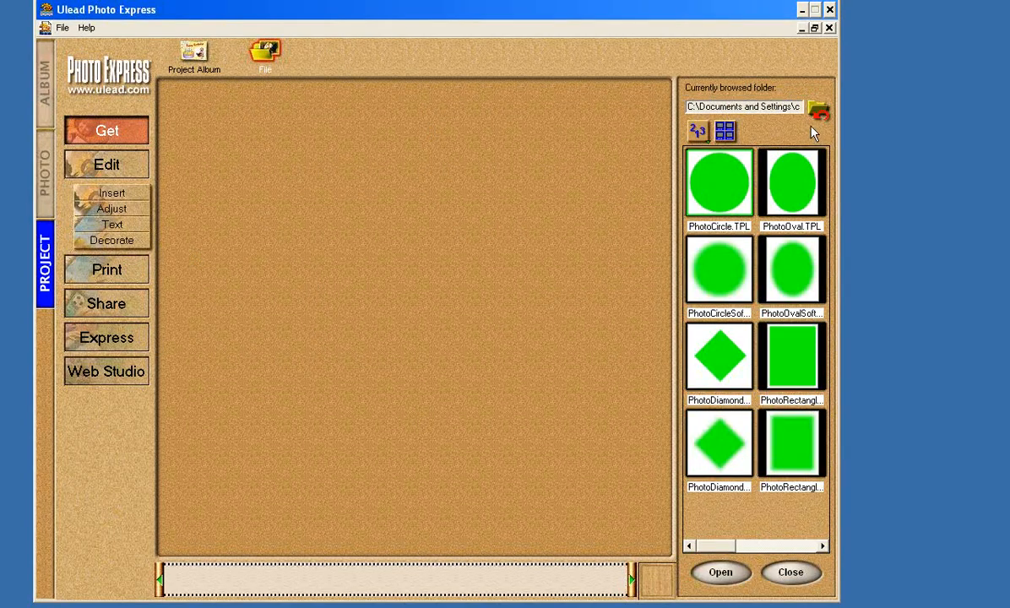
mouse_move(818, 111)
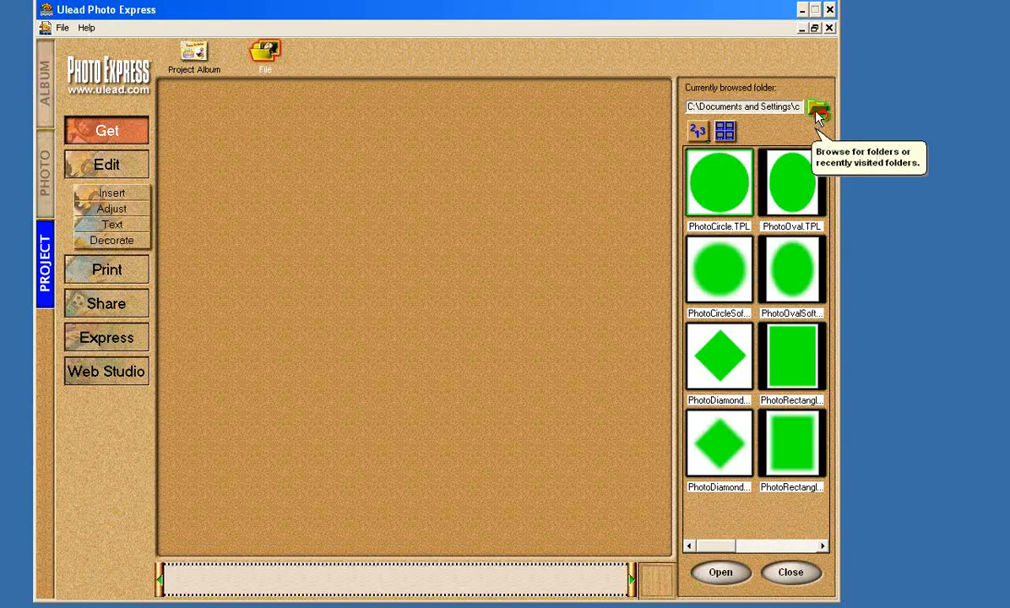
click(817, 110)
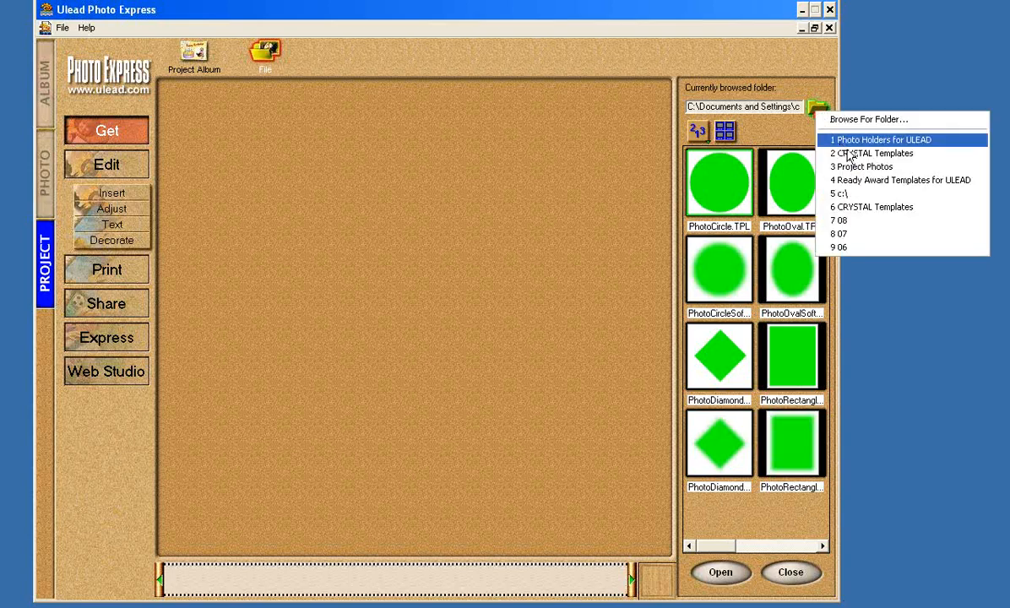
click(884, 139)
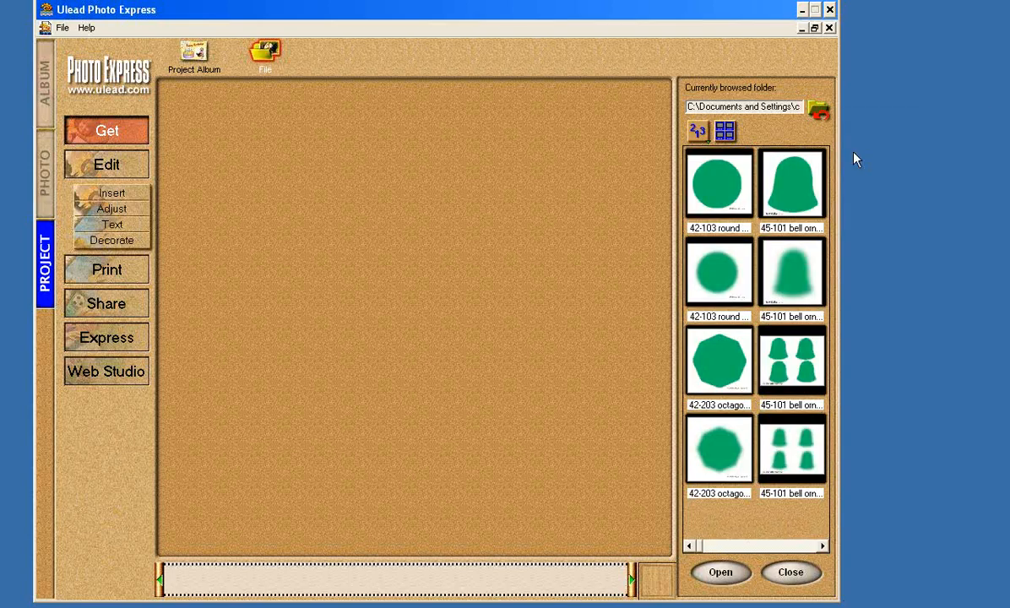
click(791, 449)
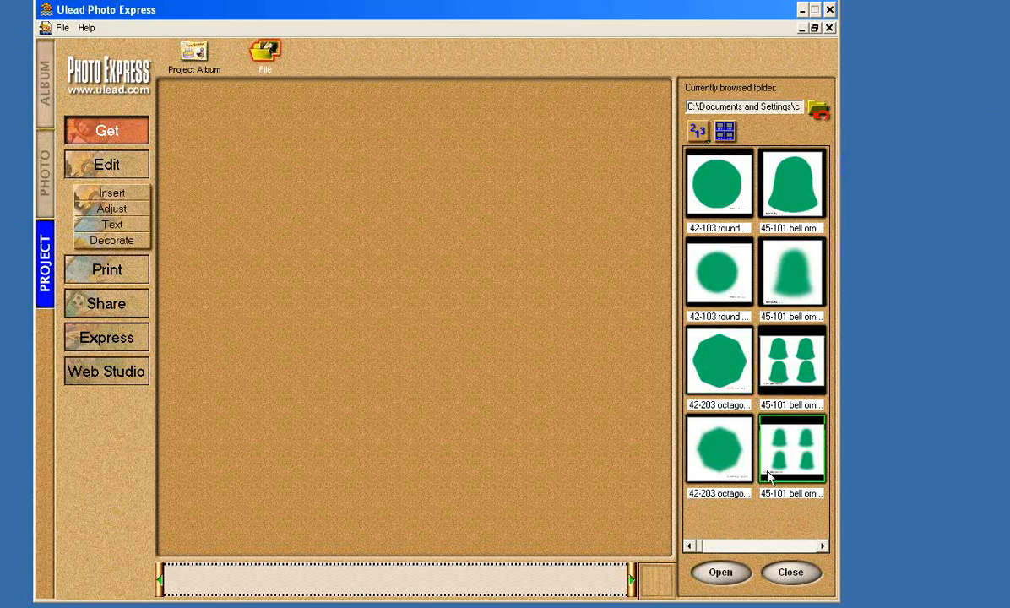
scroll(down, 3)
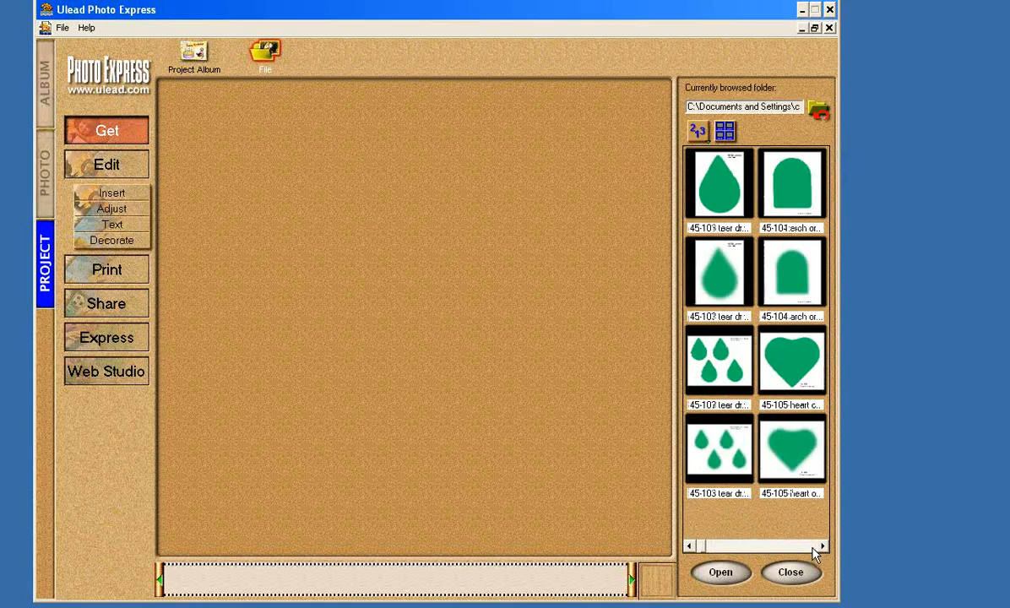
scroll(down, 3)
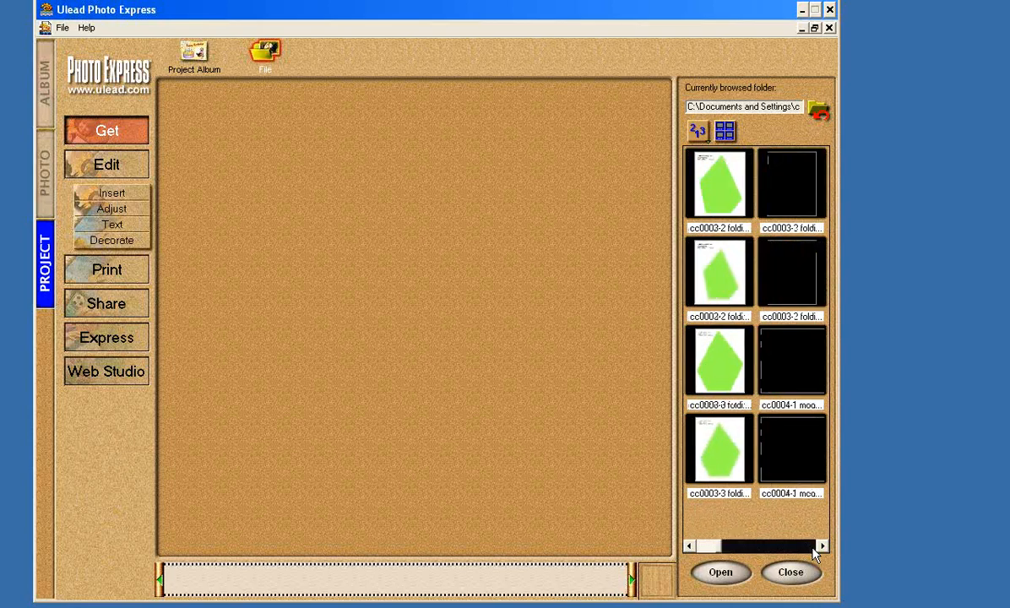
scroll(down, 3)
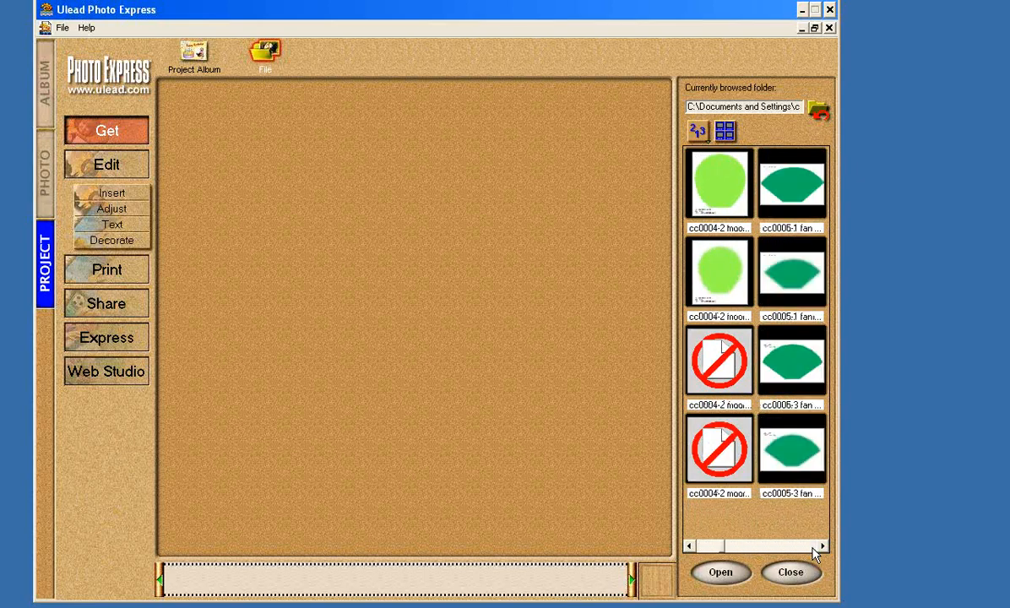
scroll(down, 3)
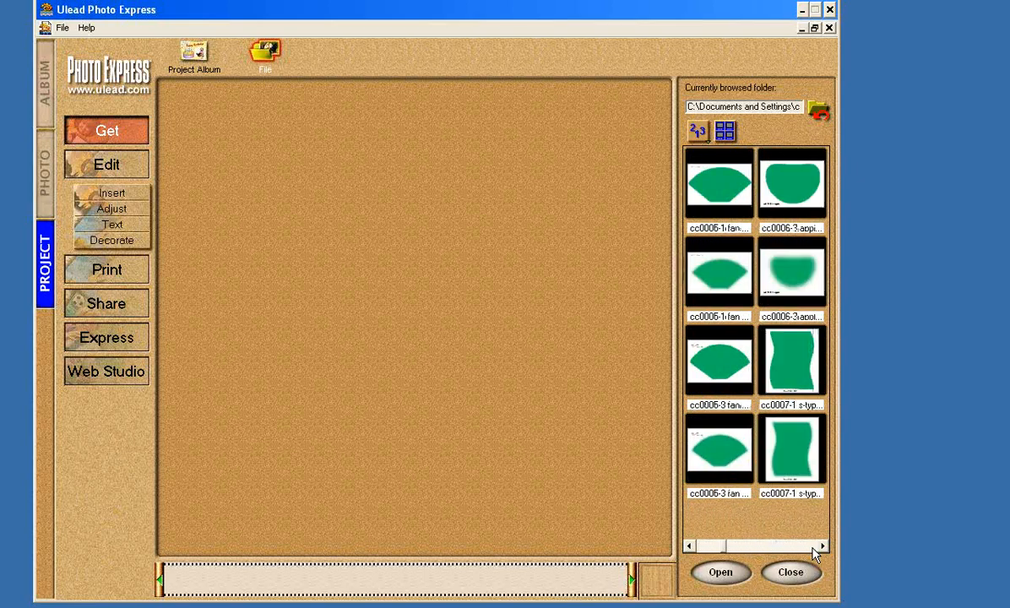
scroll(down, 3)
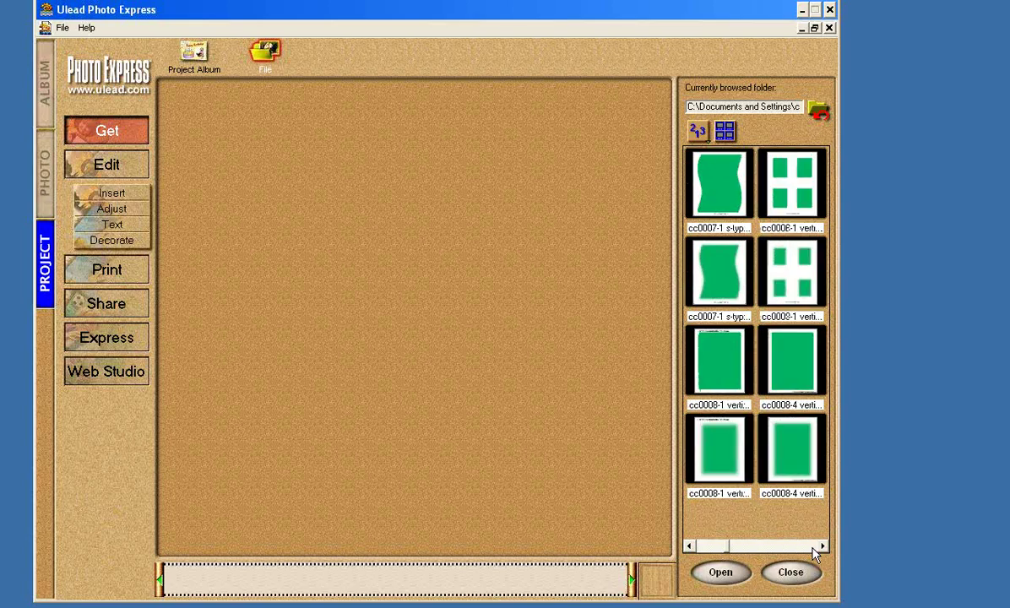
scroll(down, 3)
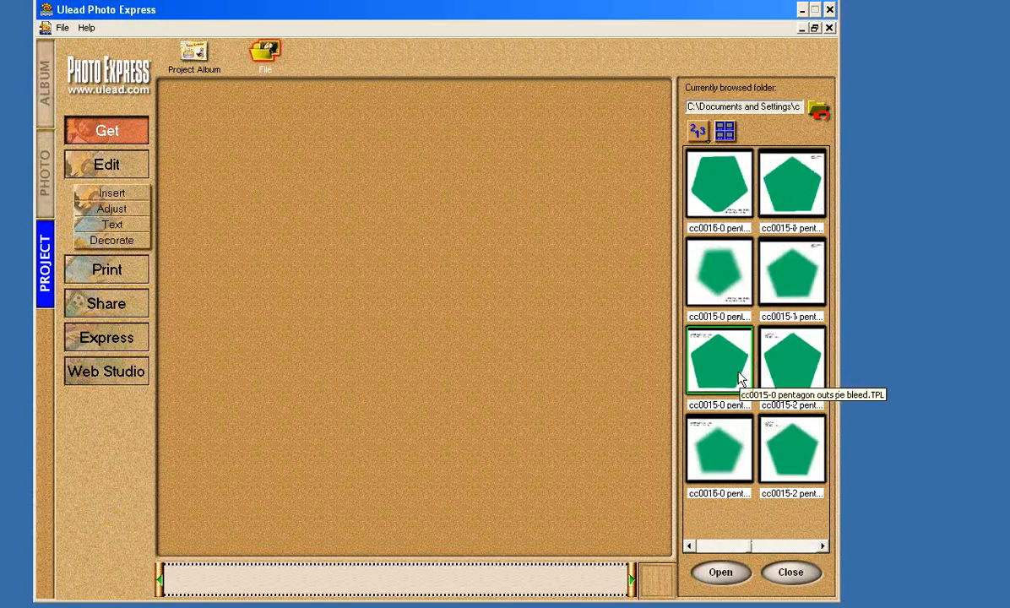
Step: Open the cc0015-0 pentagon outside bleed template and show its placeholder Replace options
click(718, 358)
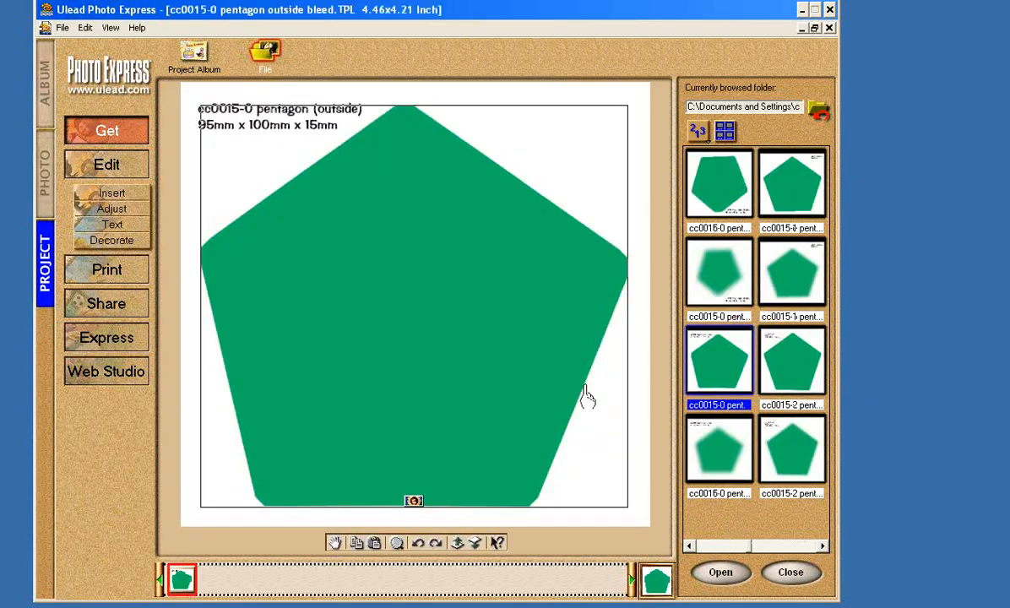
mouse_move(376, 361)
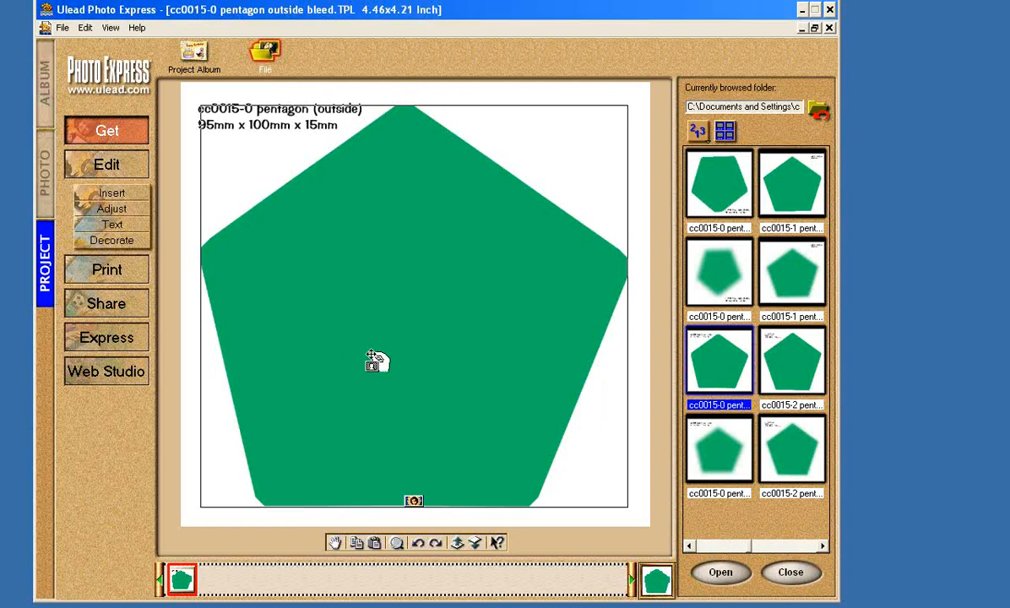
mouse_move(378, 353)
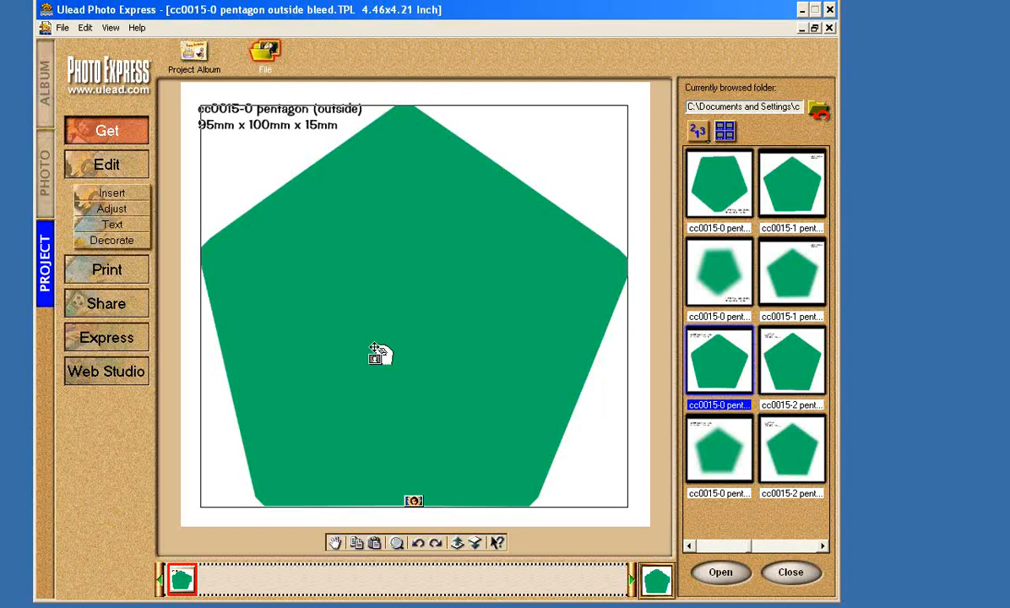
mouse_move(465, 443)
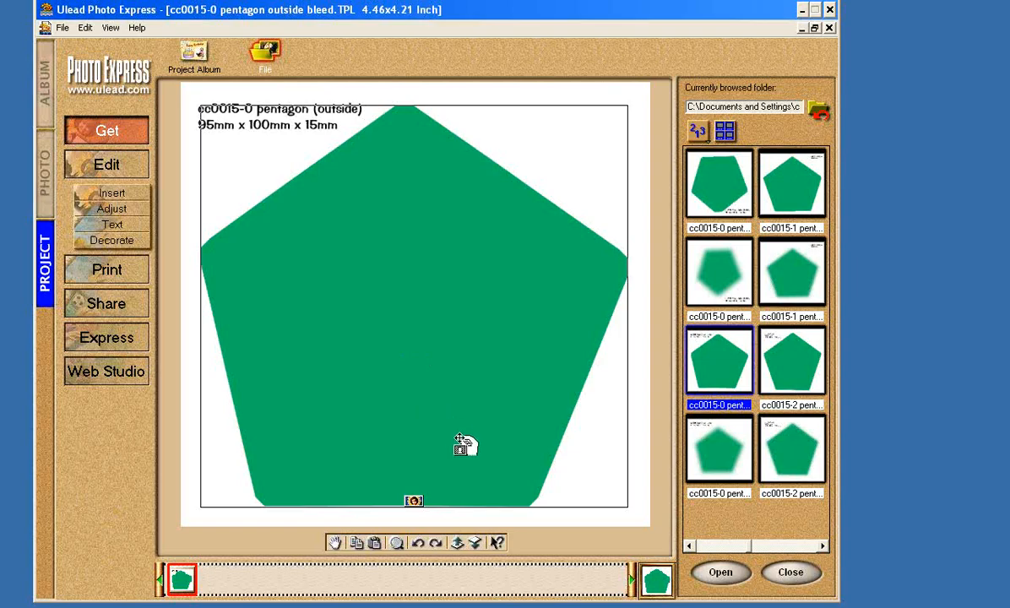
mouse_move(443, 494)
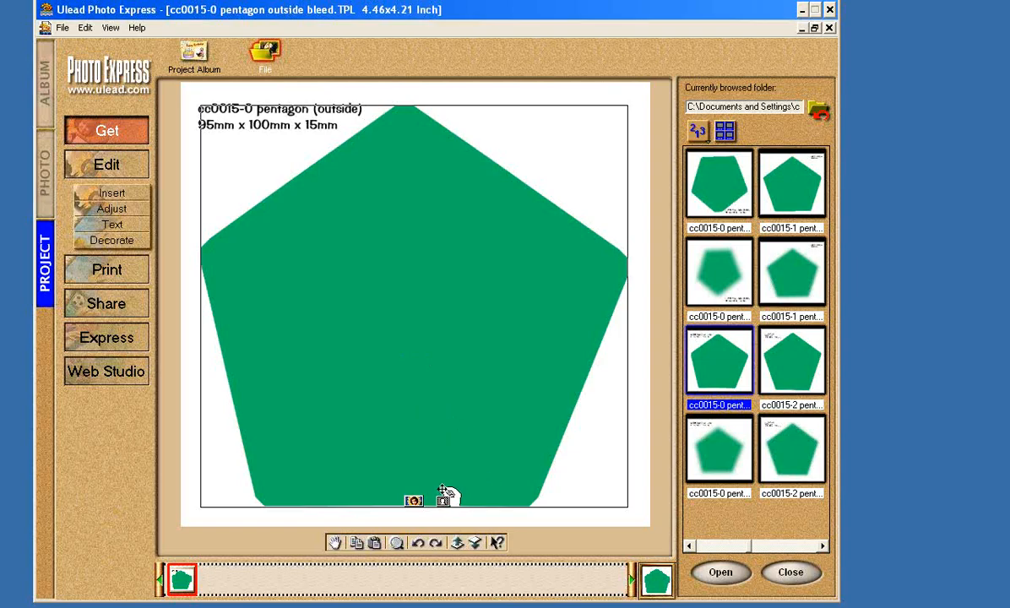
mouse_move(414, 501)
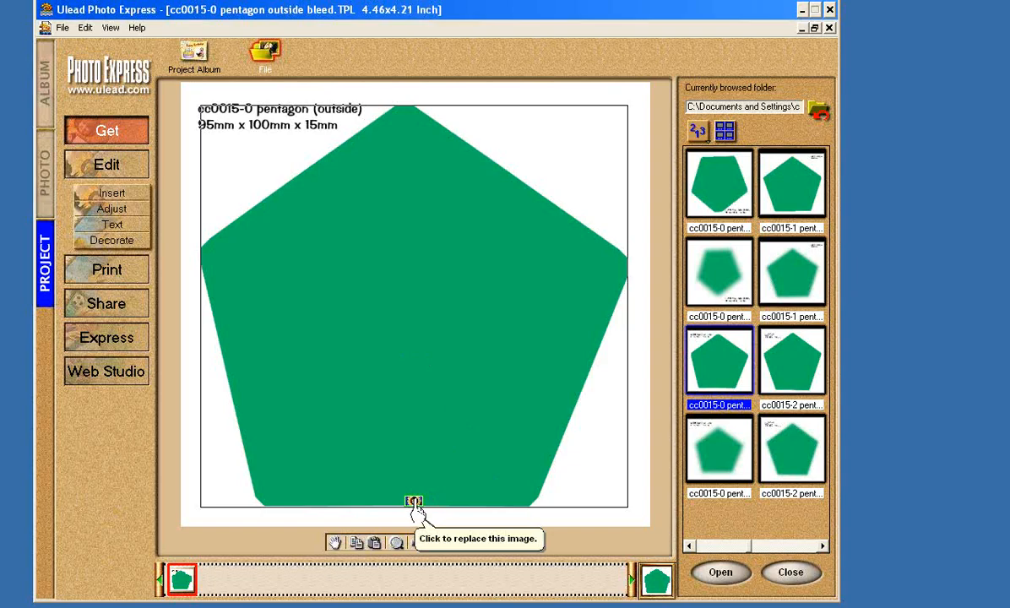
click(414, 501)
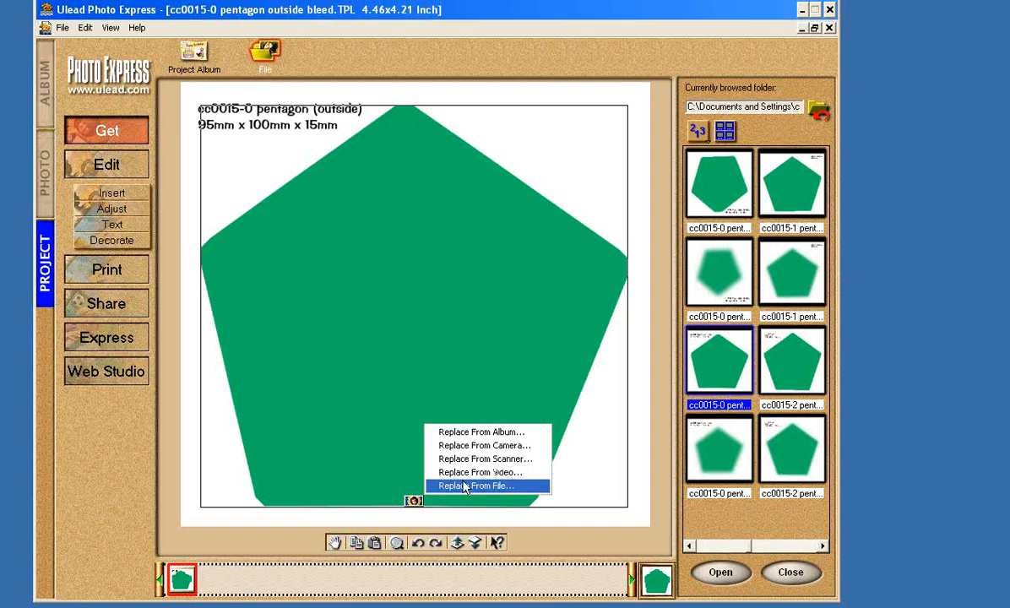
mouse_move(482, 472)
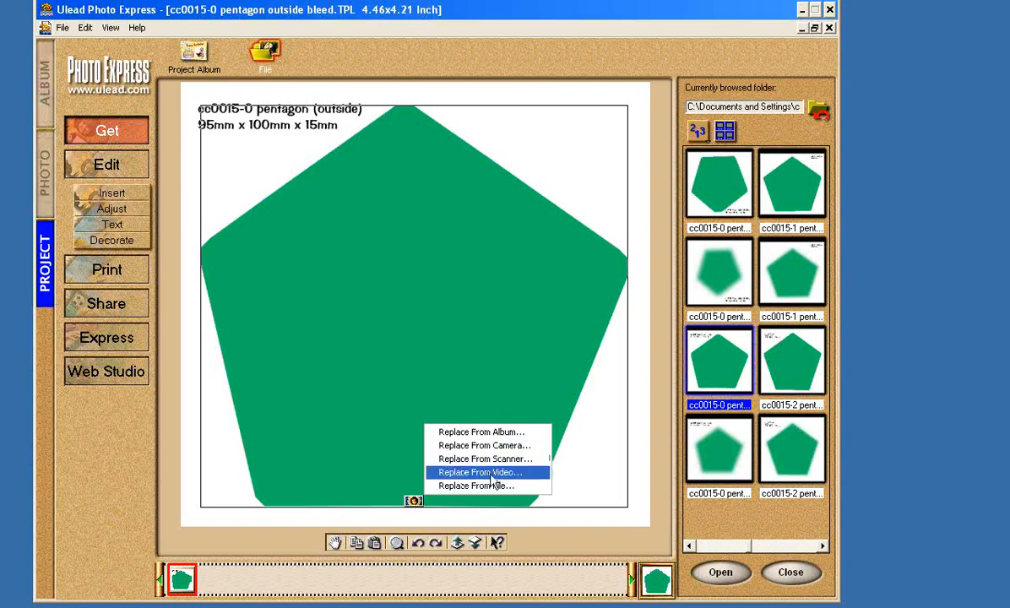
mouse_move(487, 485)
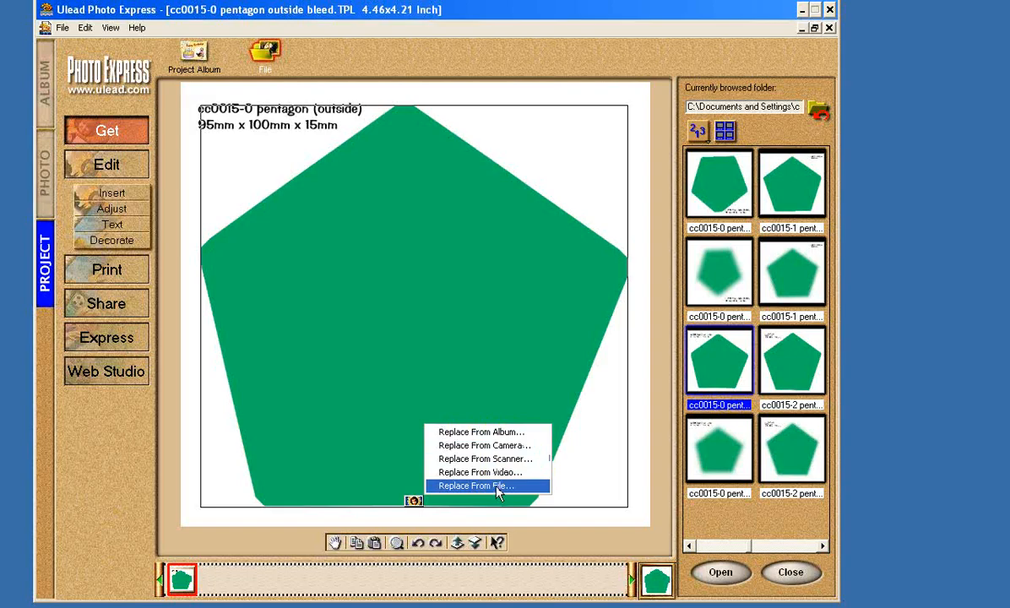
Step: Replace the placeholder from a file, browsing to the folder of EXCELLENCE award backgrounds
click(476, 485)
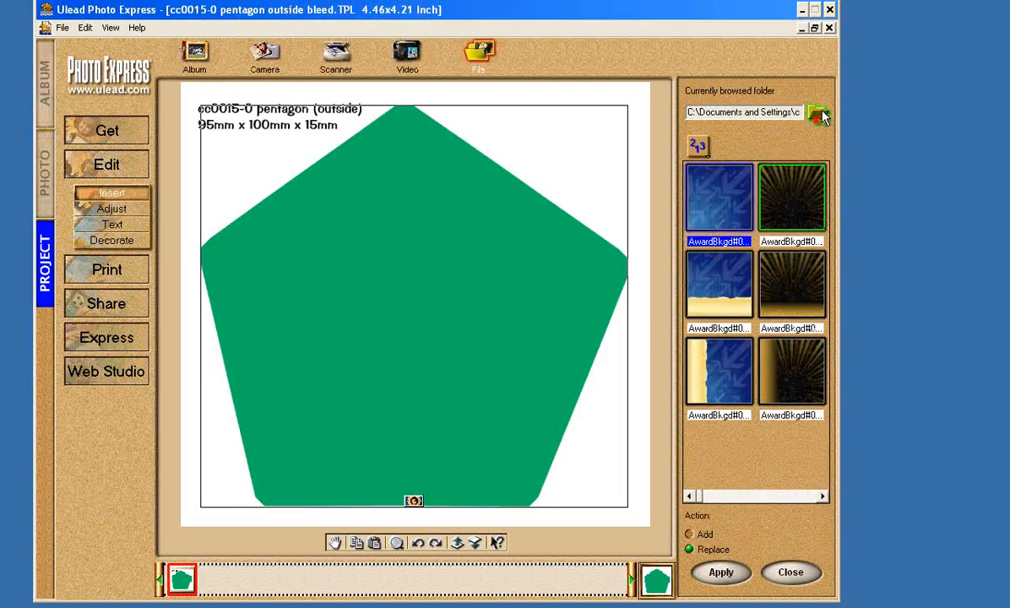
click(816, 112)
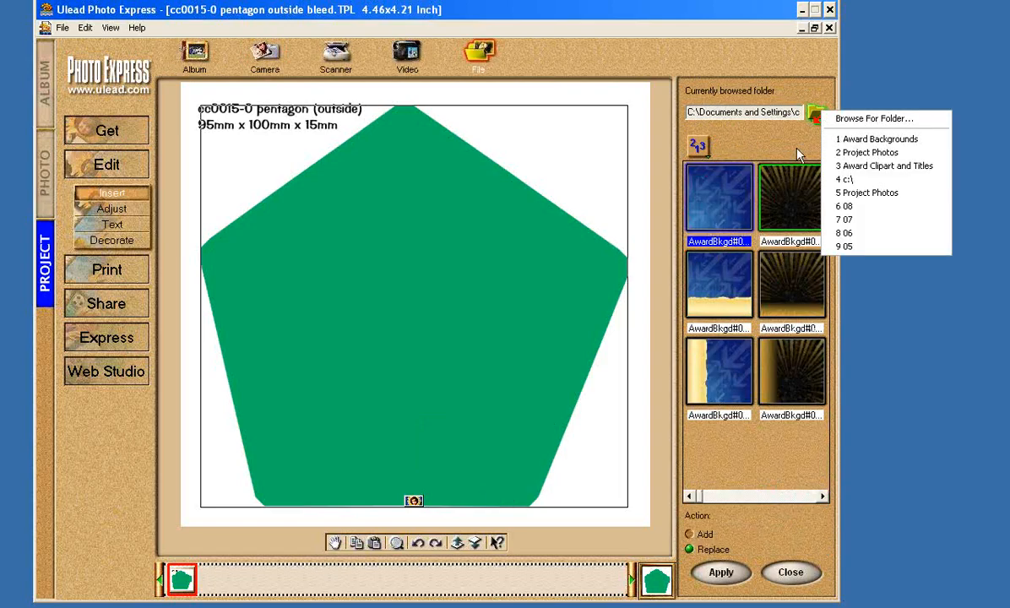
mouse_move(798, 156)
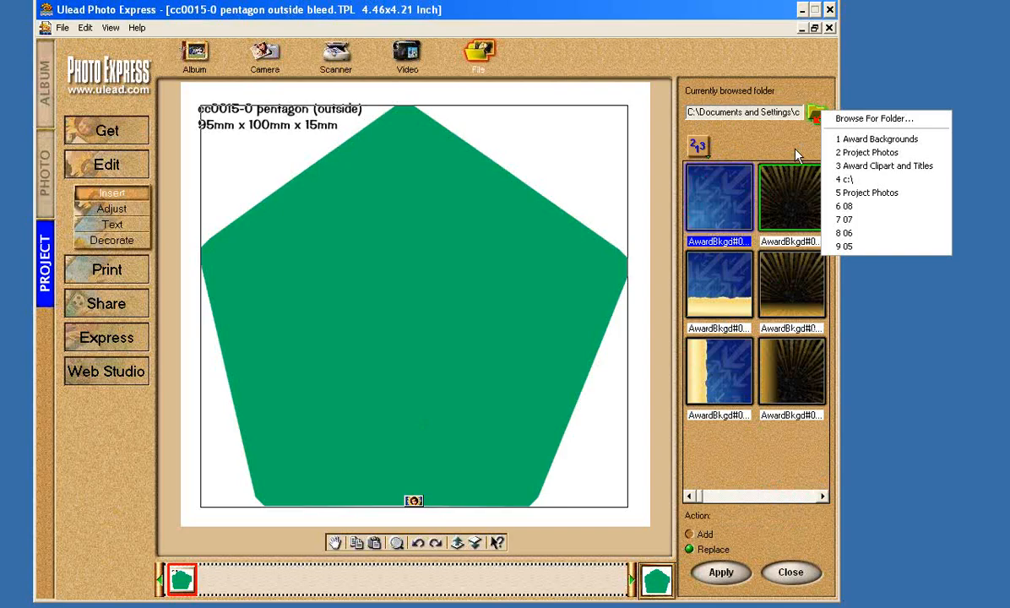
mouse_move(876, 138)
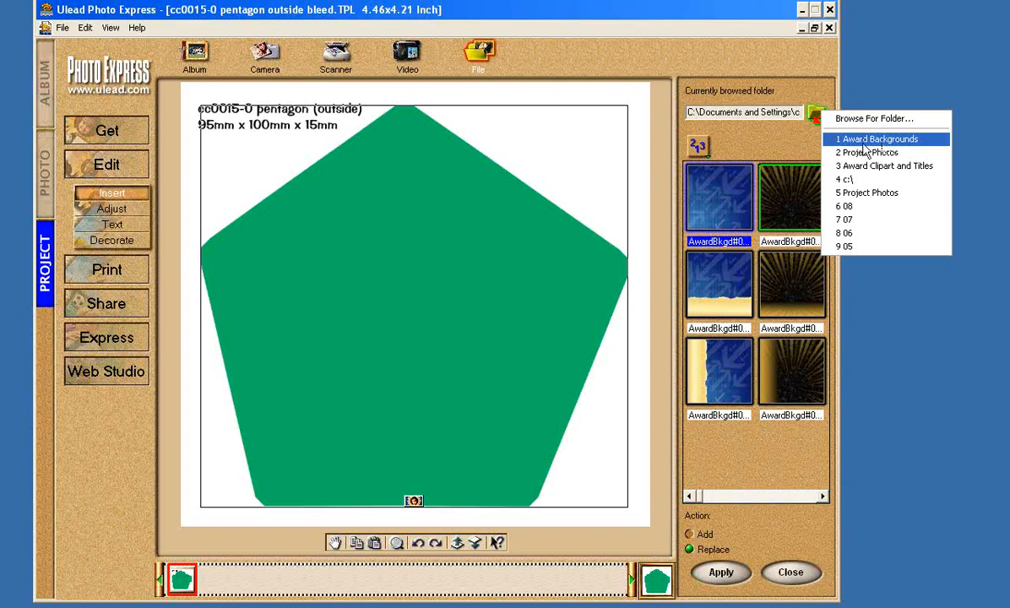
mouse_move(897, 140)
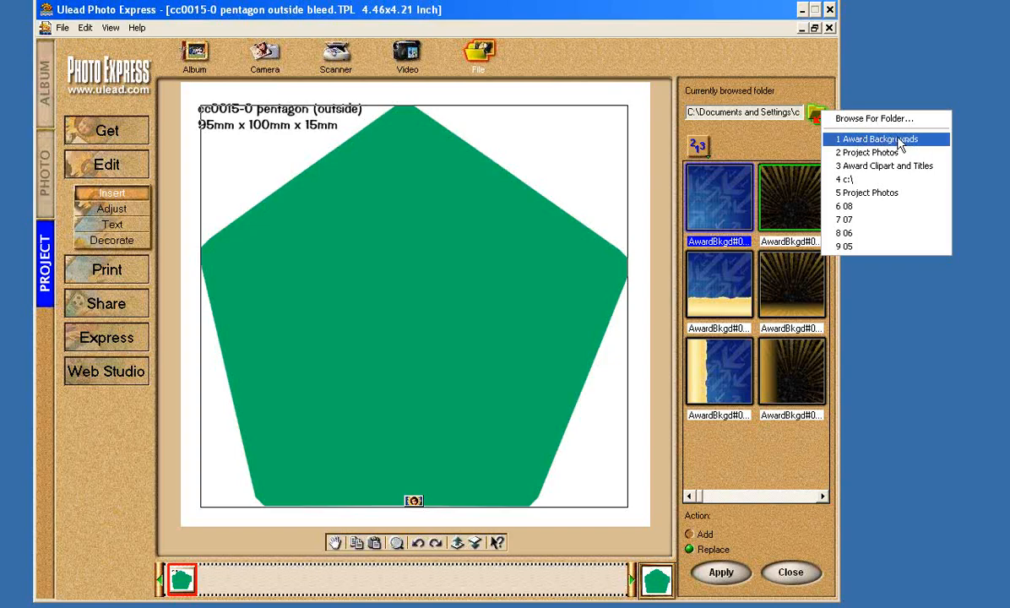
mouse_move(885, 118)
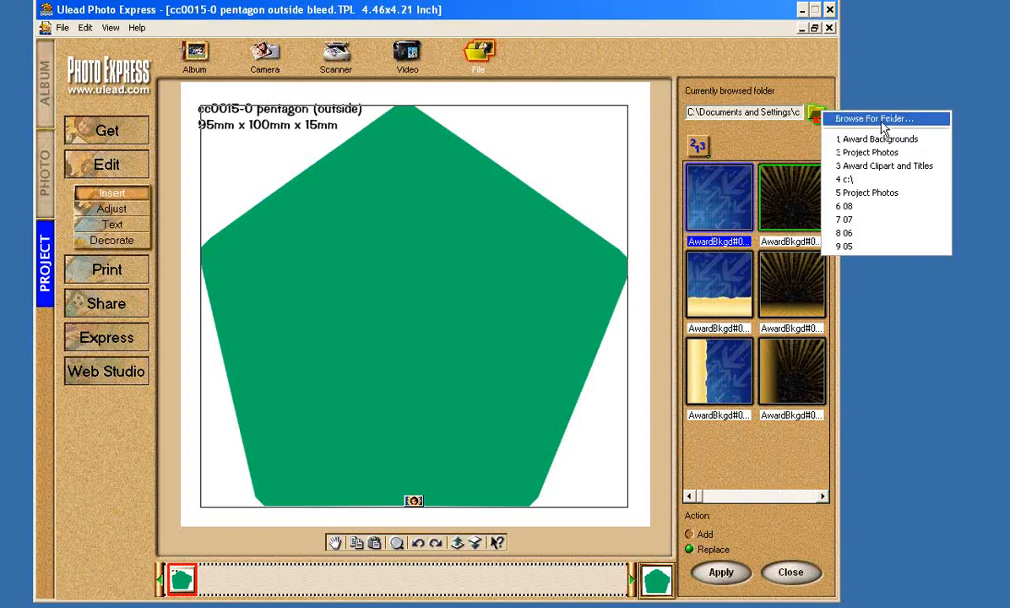
click(871, 118)
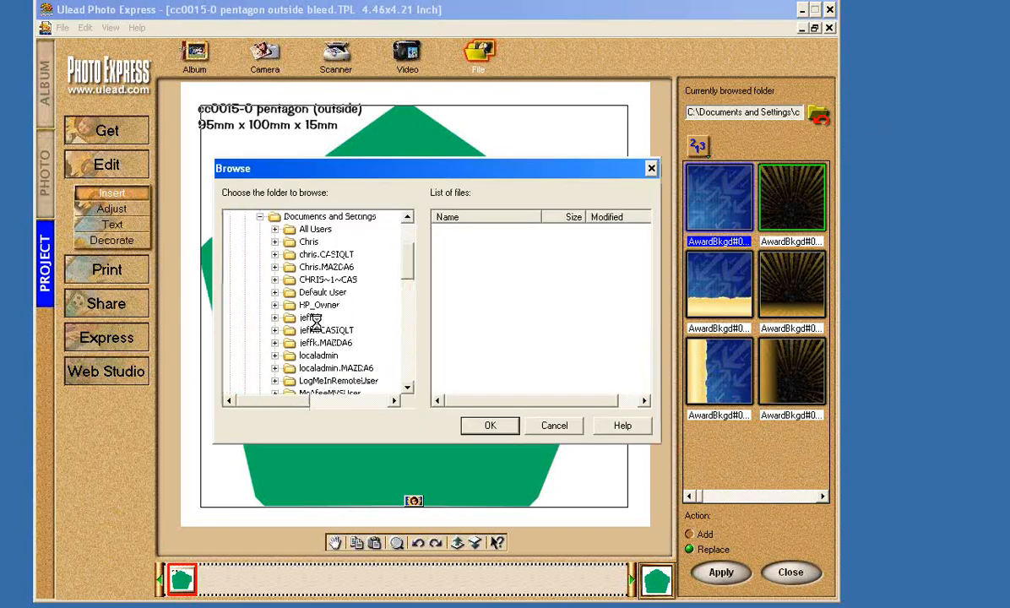
click(346, 330)
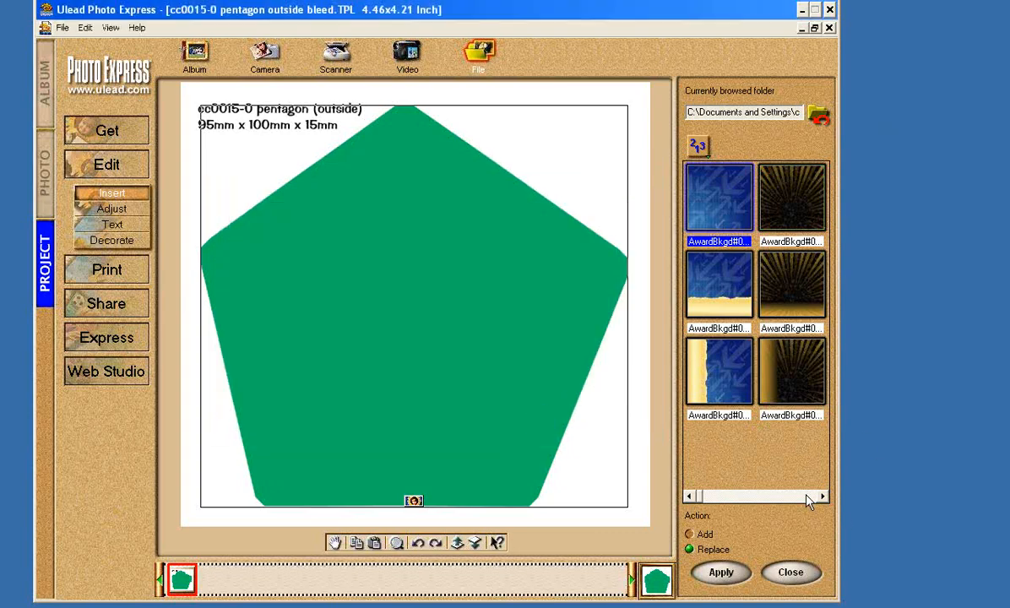
click(823, 495)
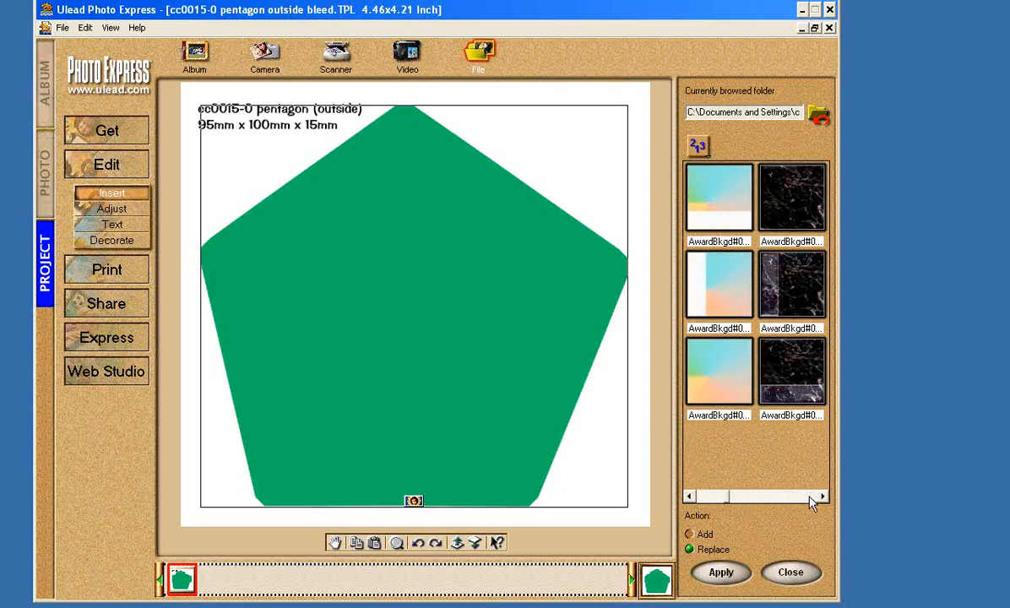
scroll(right, 3)
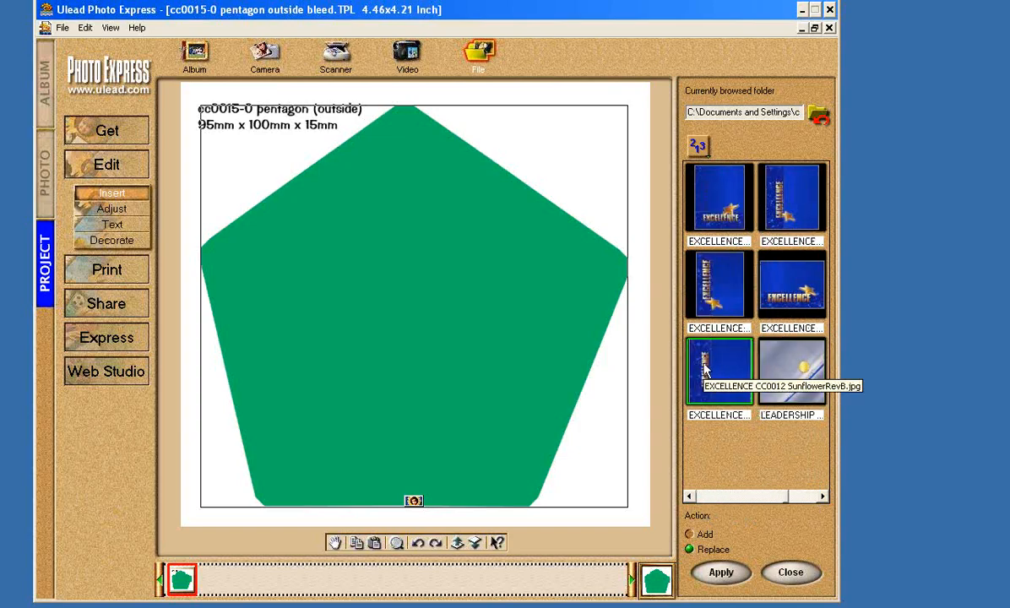
mouse_move(697, 374)
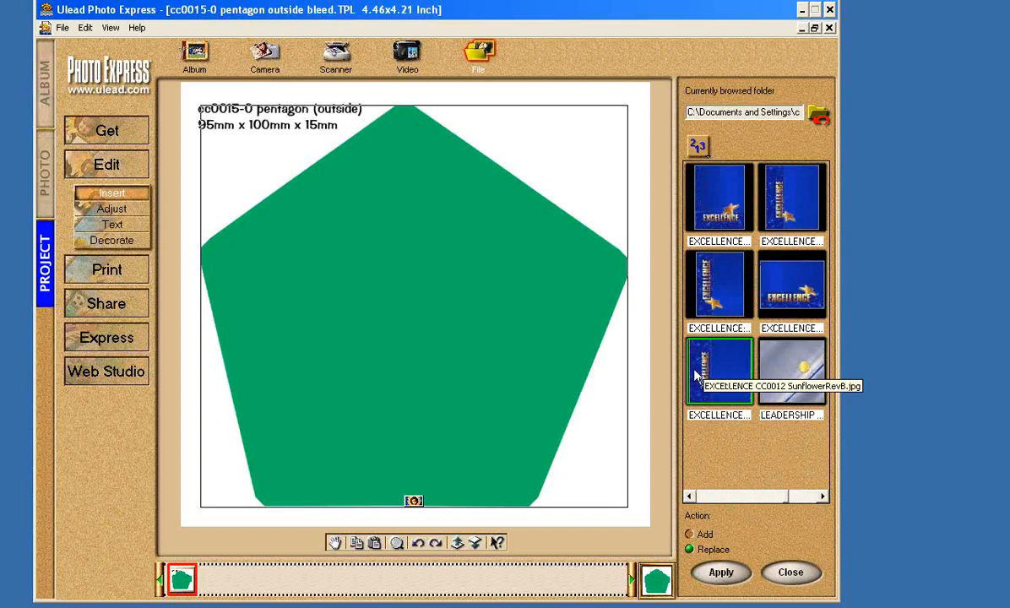
Step: Pick the dark blue starry AwardBkgd swirl image for the pentagon fill
click(791, 285)
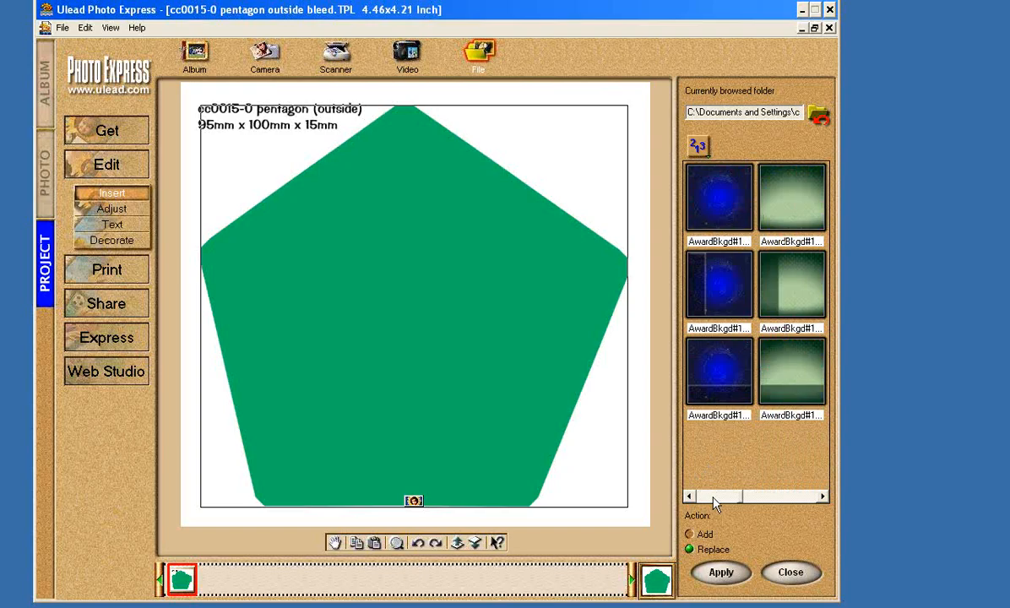
mouse_move(534, 273)
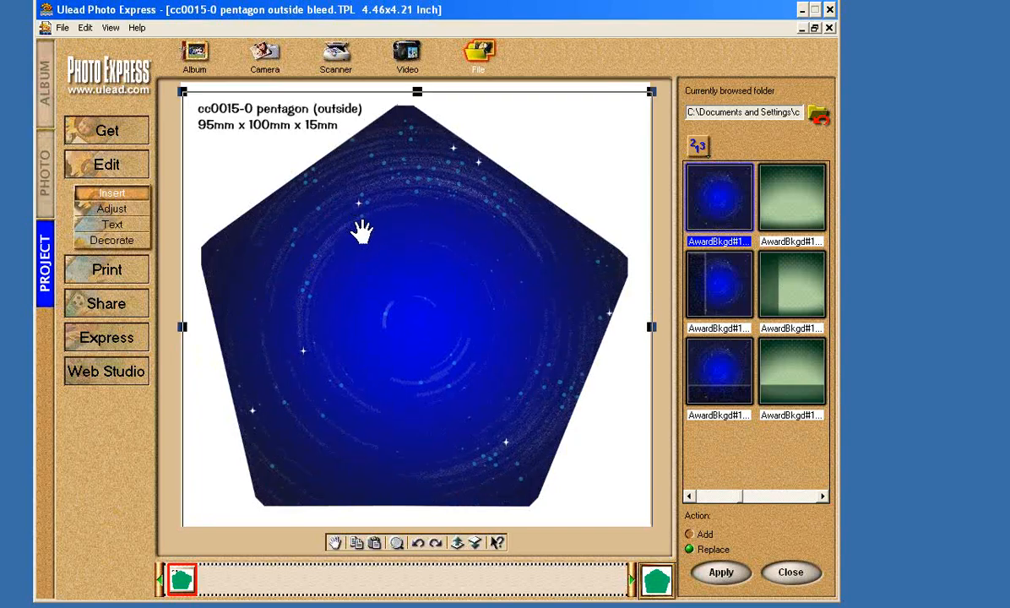
mouse_move(509, 234)
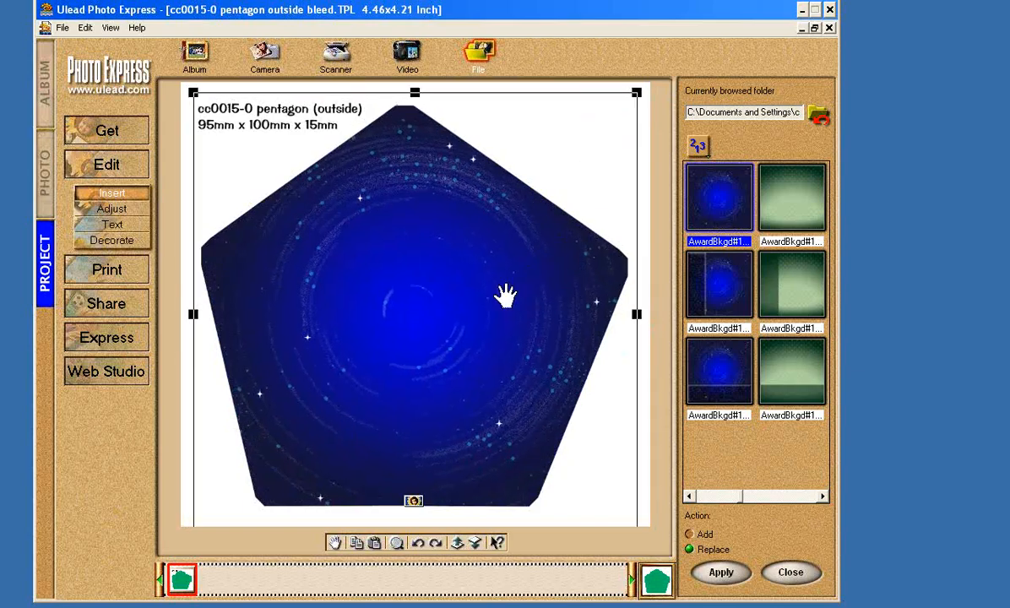
mouse_move(652, 254)
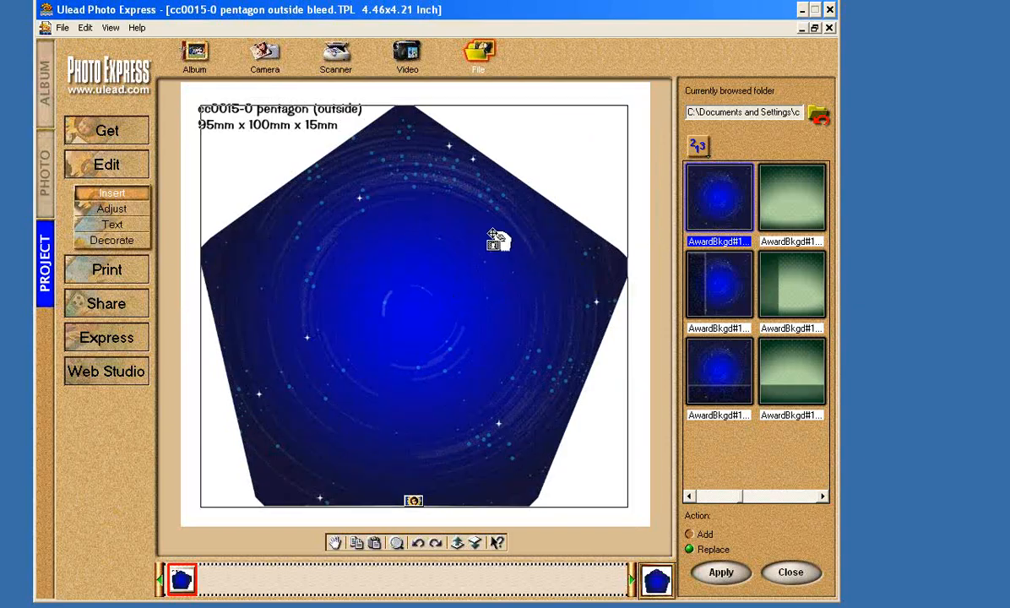
Step: Create '2010' text in black Bernard MT Condensed with a gradient fill option
click(112, 224)
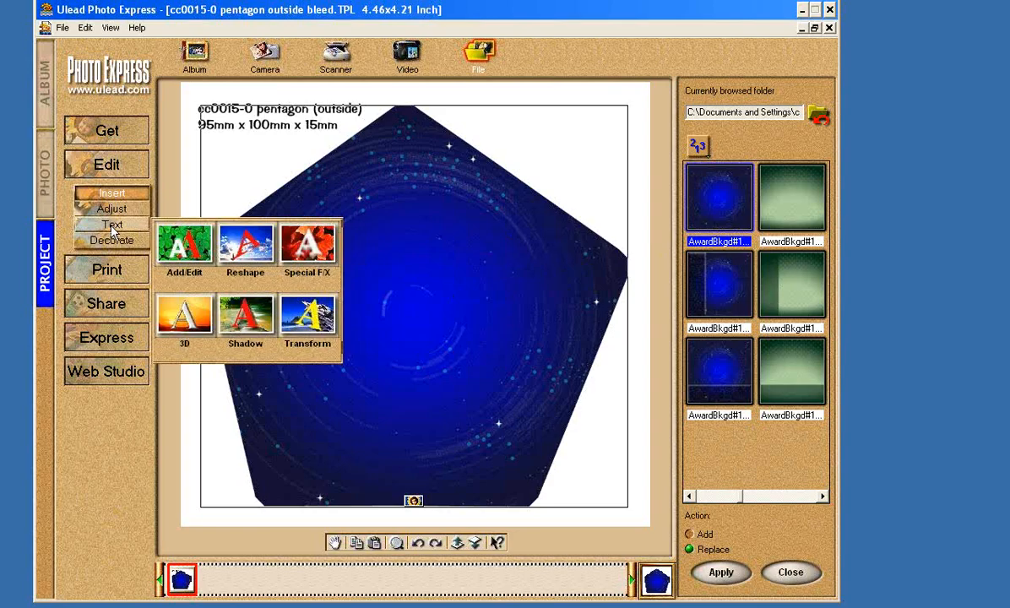
click(112, 223)
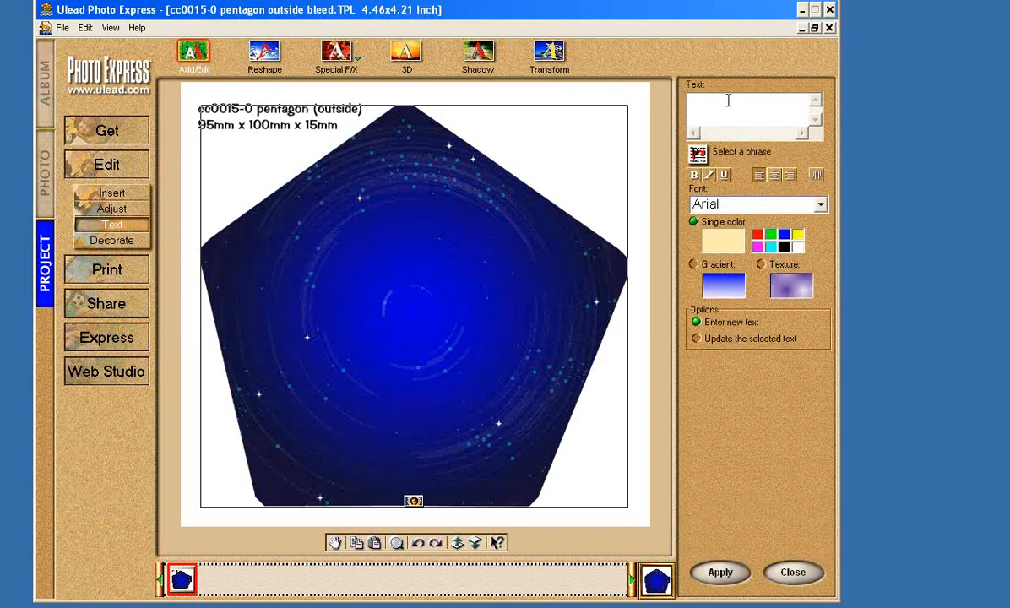
text(2010)
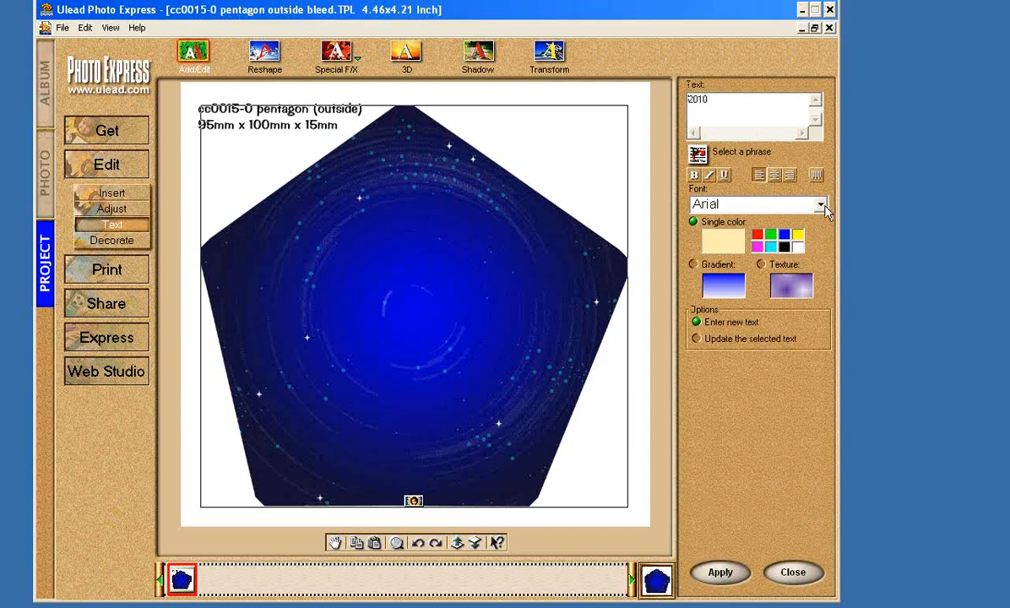
click(821, 205)
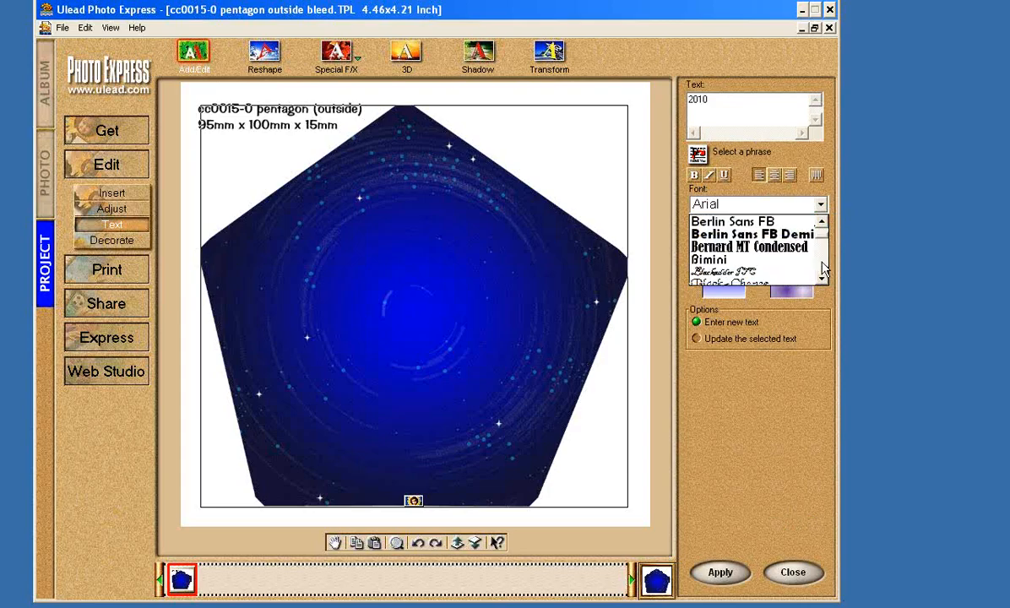
click(756, 247)
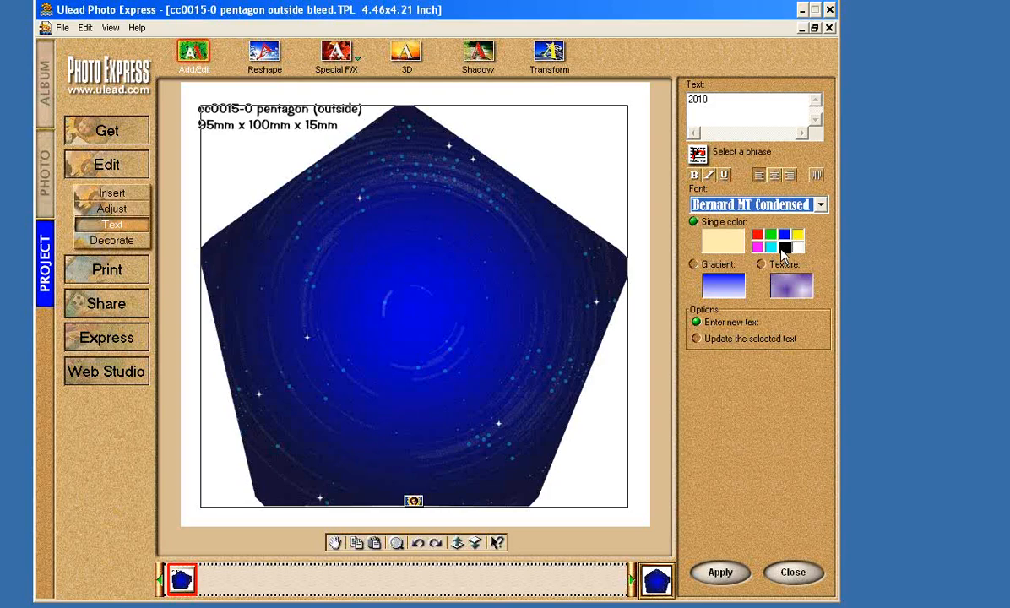
click(769, 247)
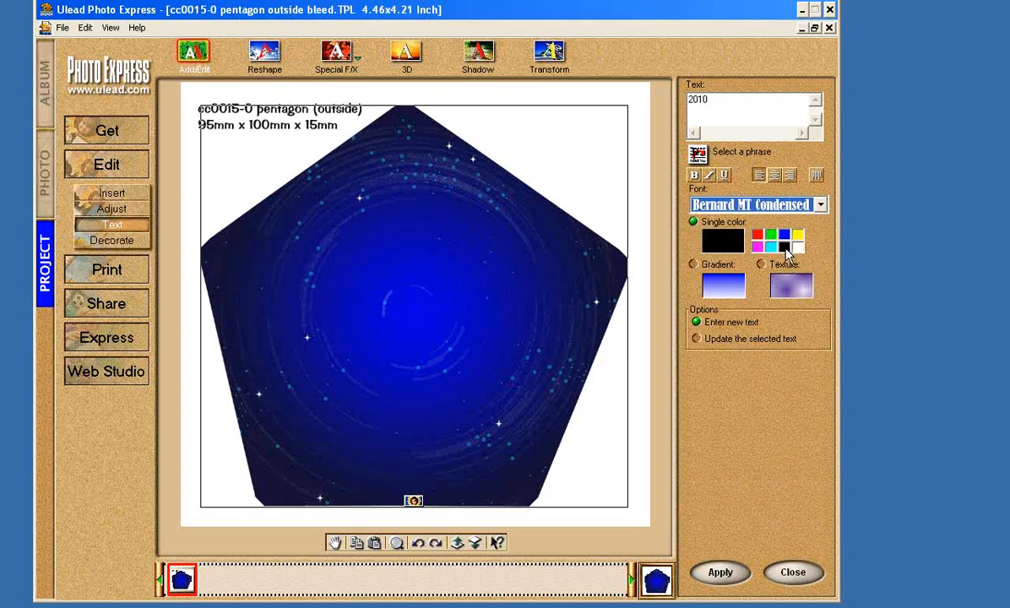
mouse_move(764, 305)
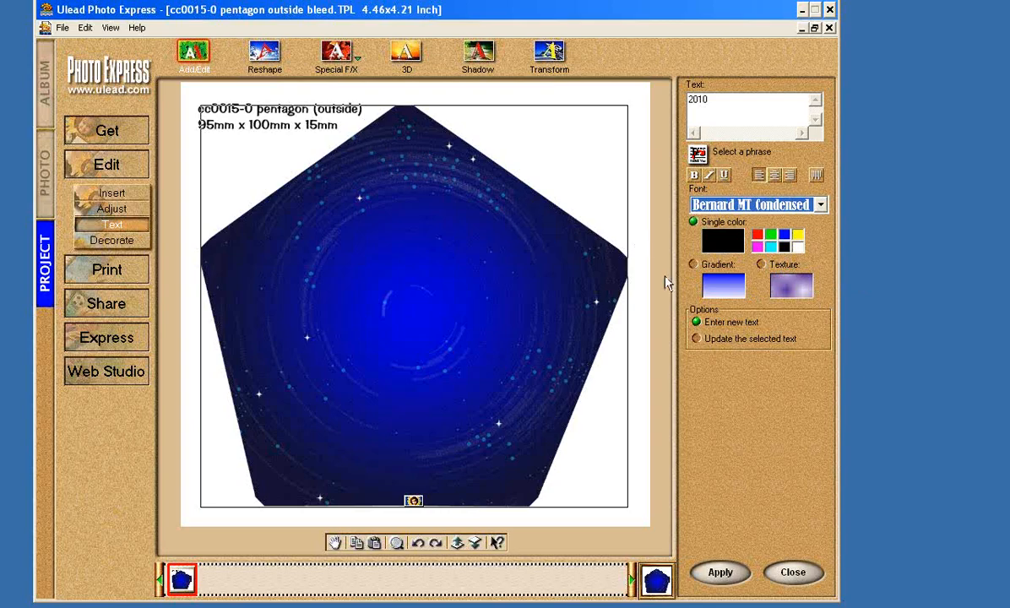
mouse_move(836, 280)
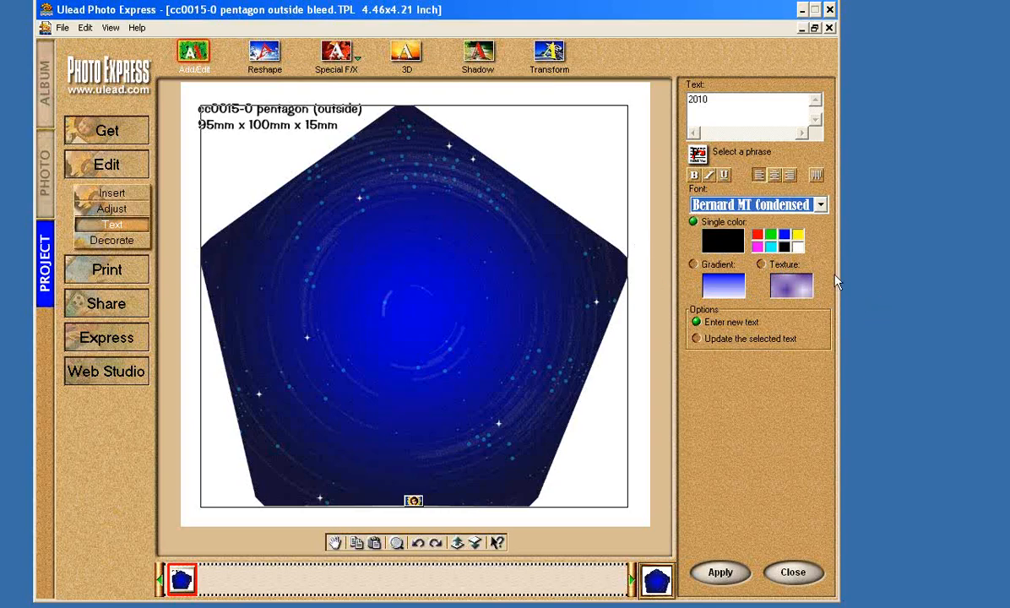
mouse_move(800, 245)
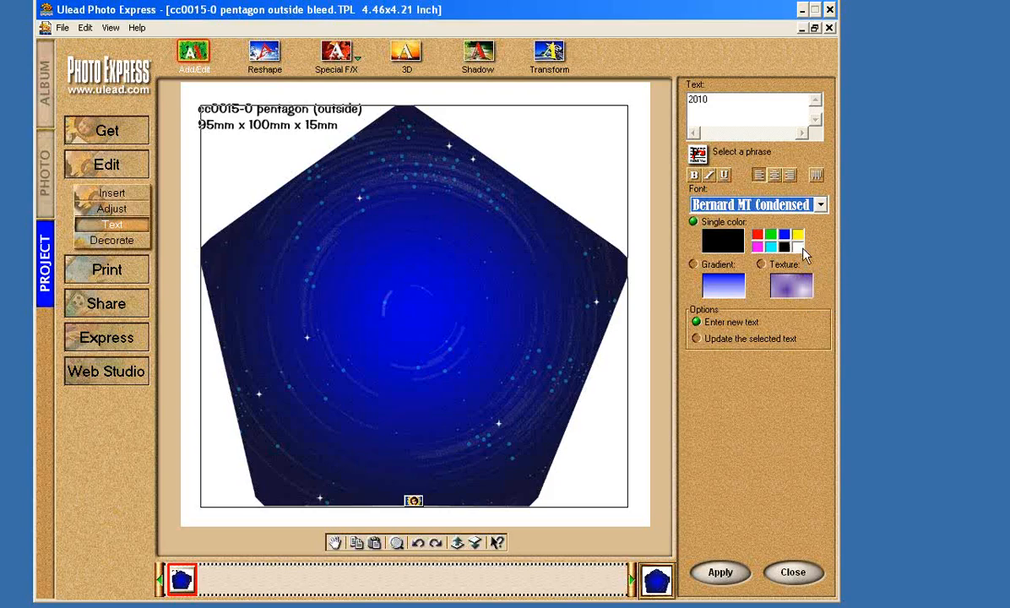
mouse_move(760, 268)
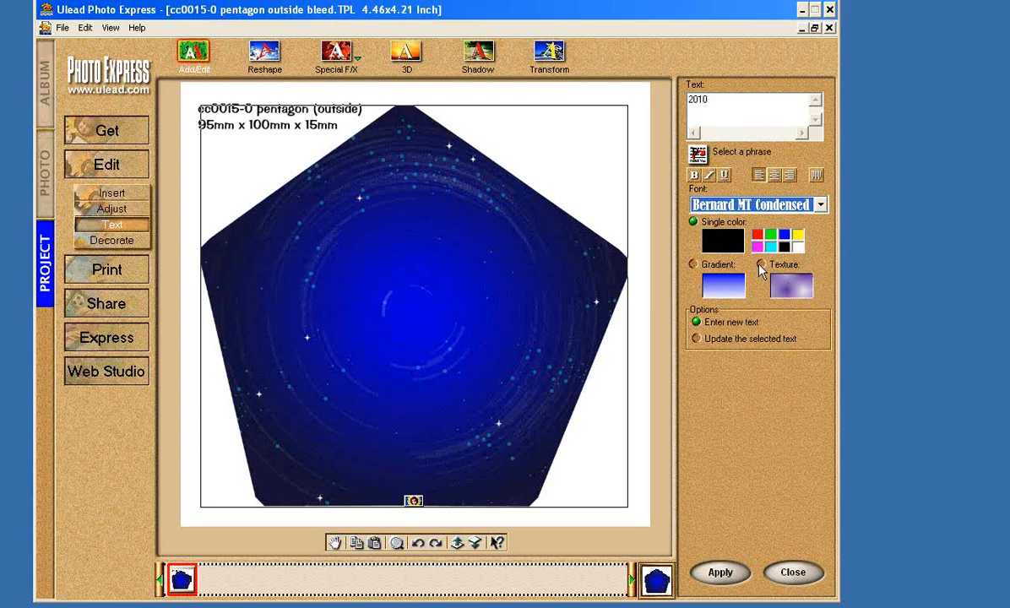
click(693, 264)
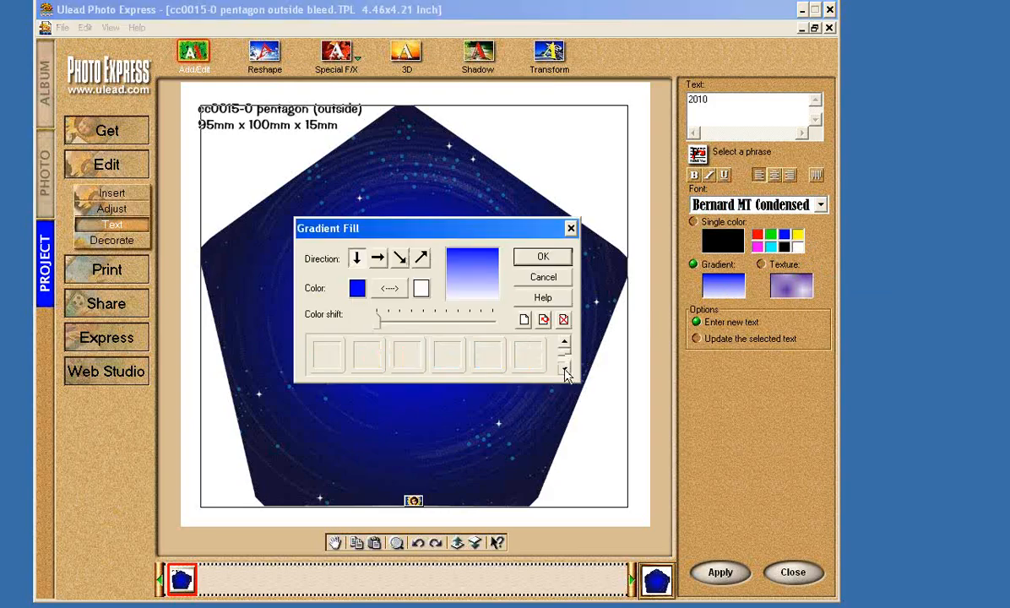
Step: Give '2010' the pale white-to-blue gradient and place it near the pentagon's top
click(563, 342)
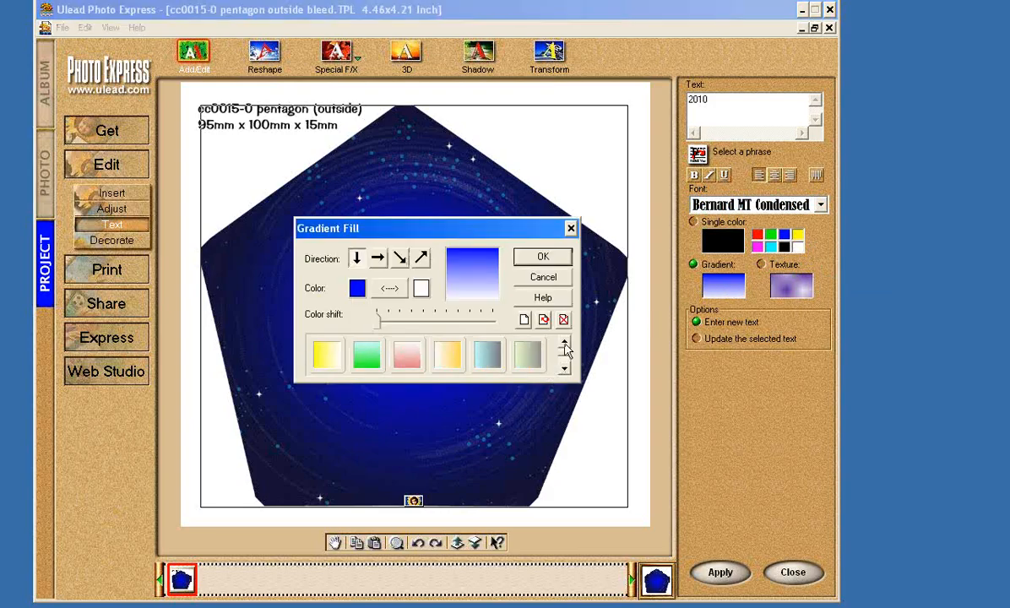
click(564, 366)
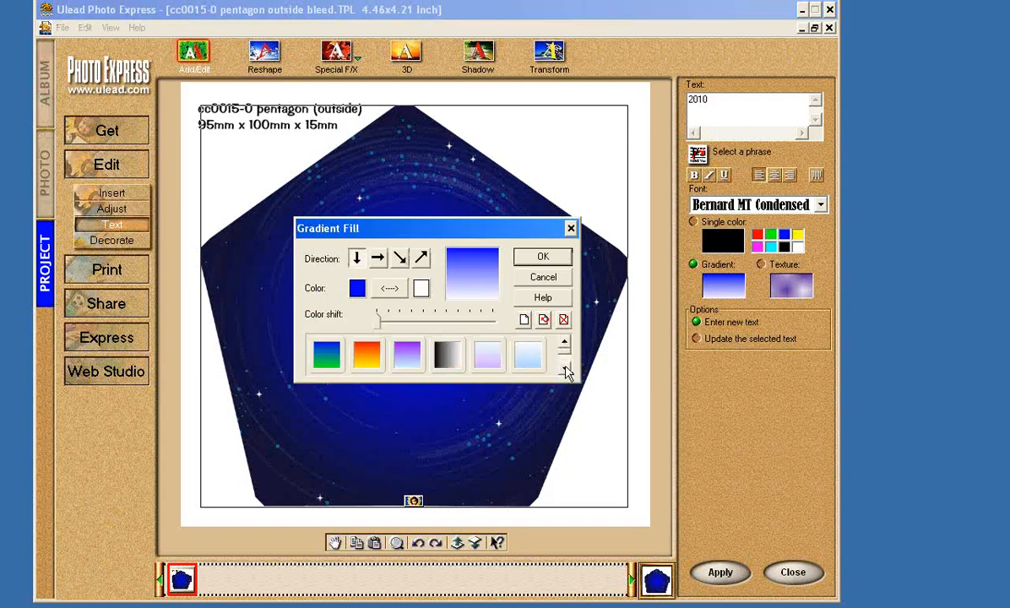
mouse_move(533, 362)
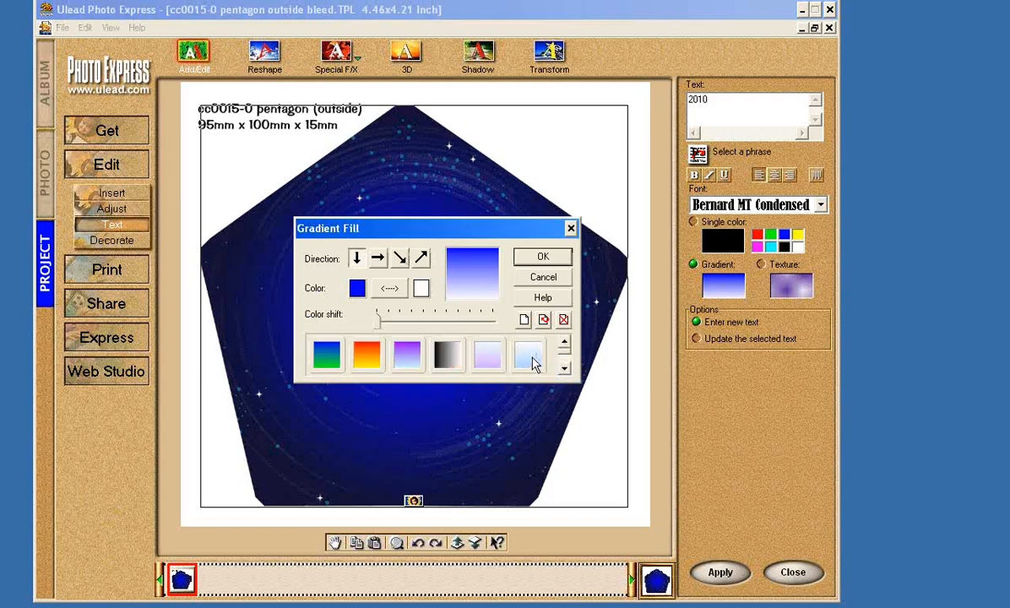
click(528, 354)
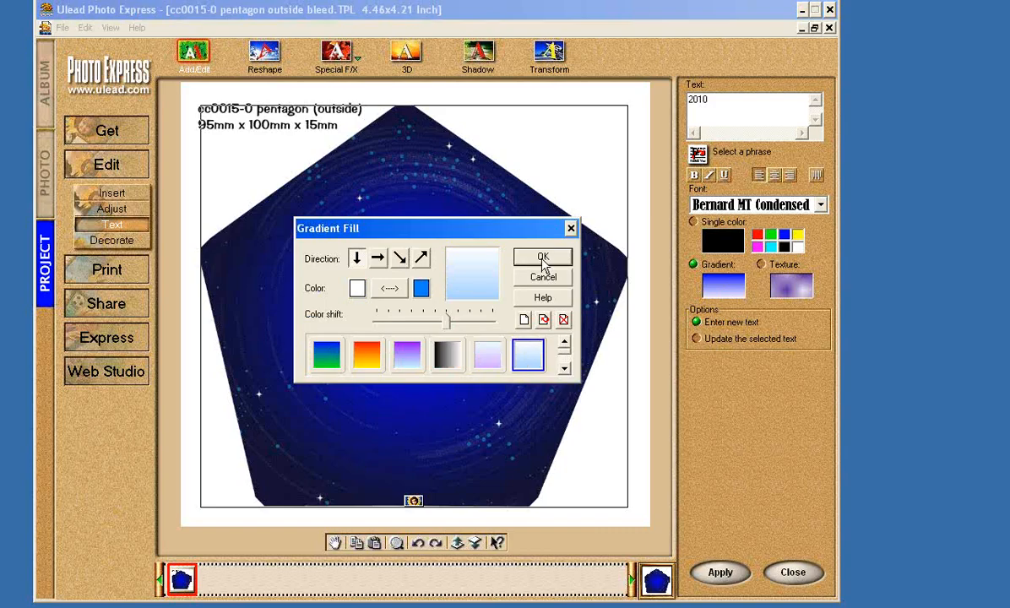
click(543, 258)
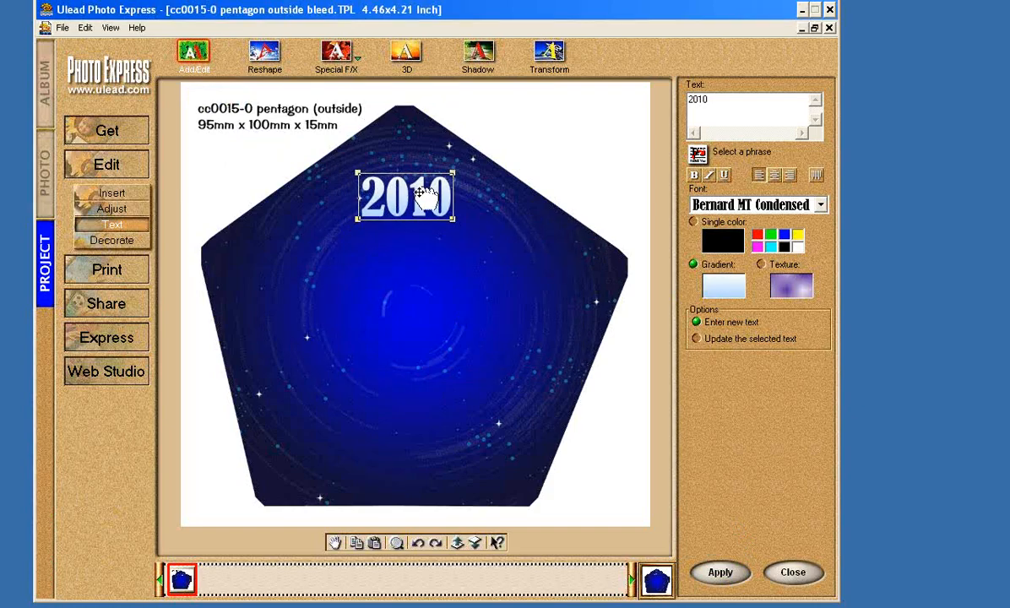
drag(418, 193, 414, 196)
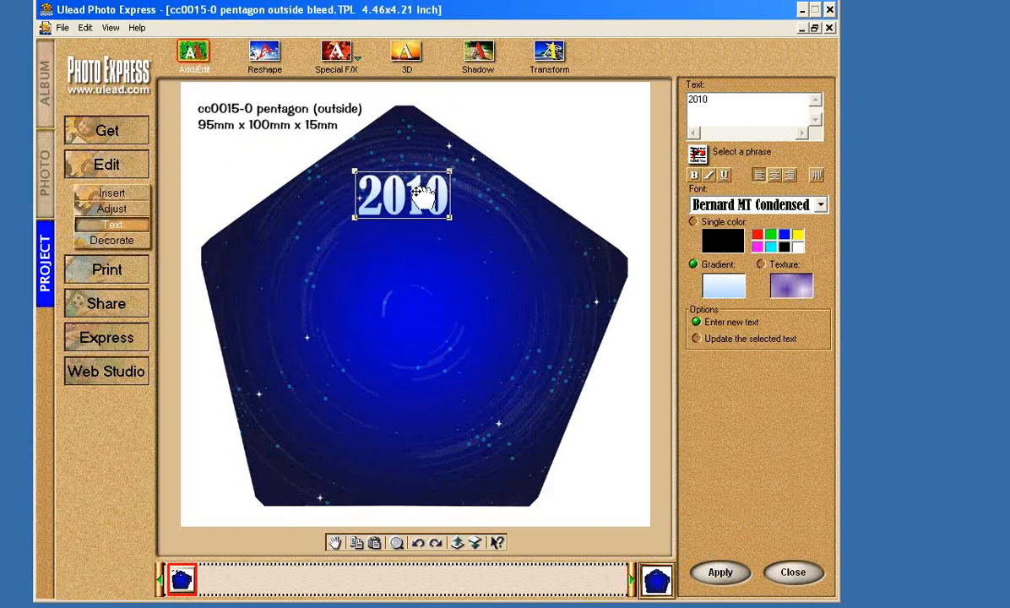
click(565, 173)
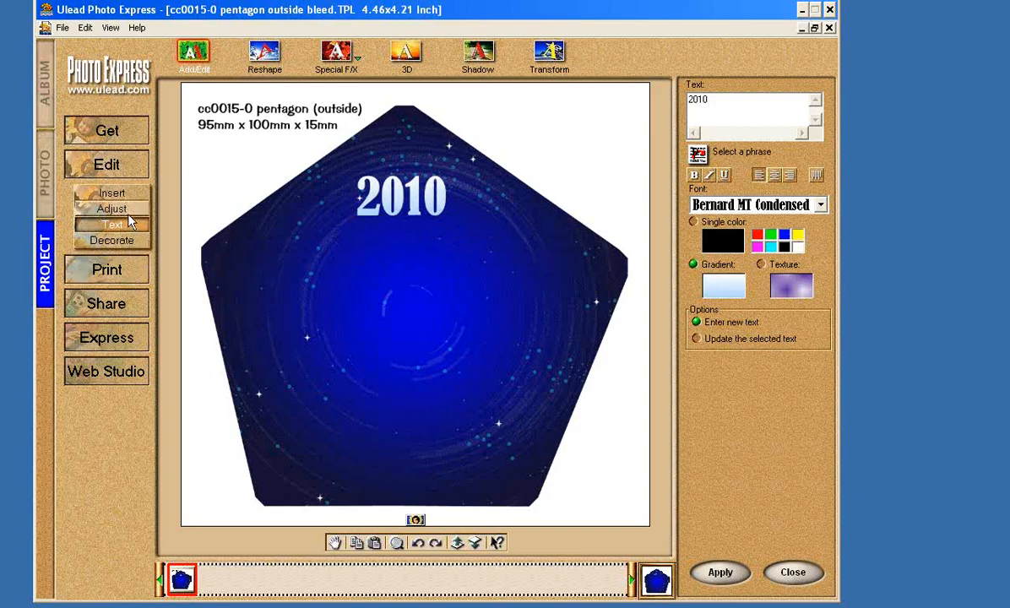
Step: Add 'Employee of the Year' in white Britannic Bold, centred just below 2010
triple_click(714, 100)
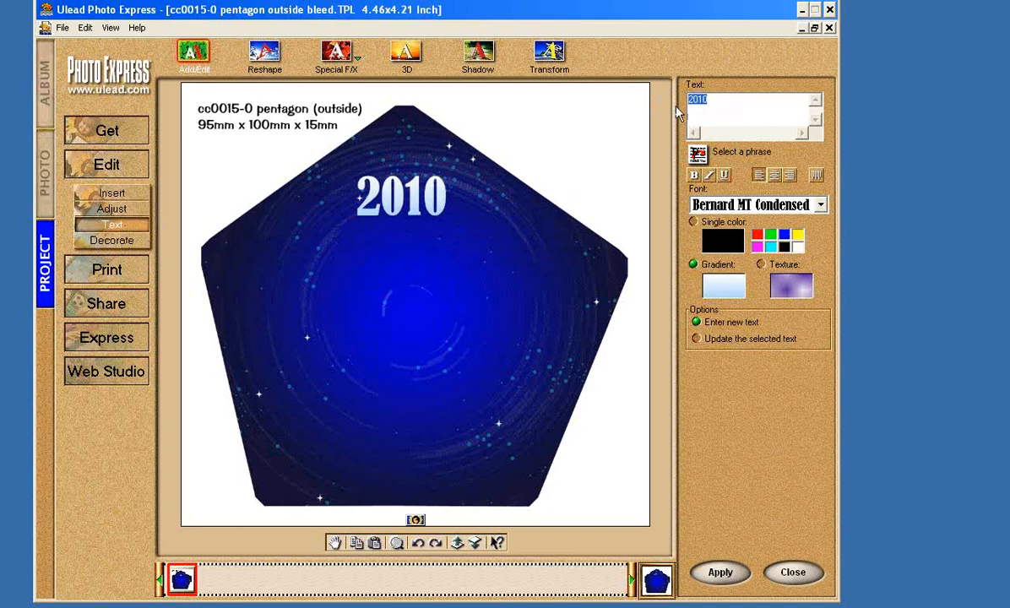
text(Emplo)
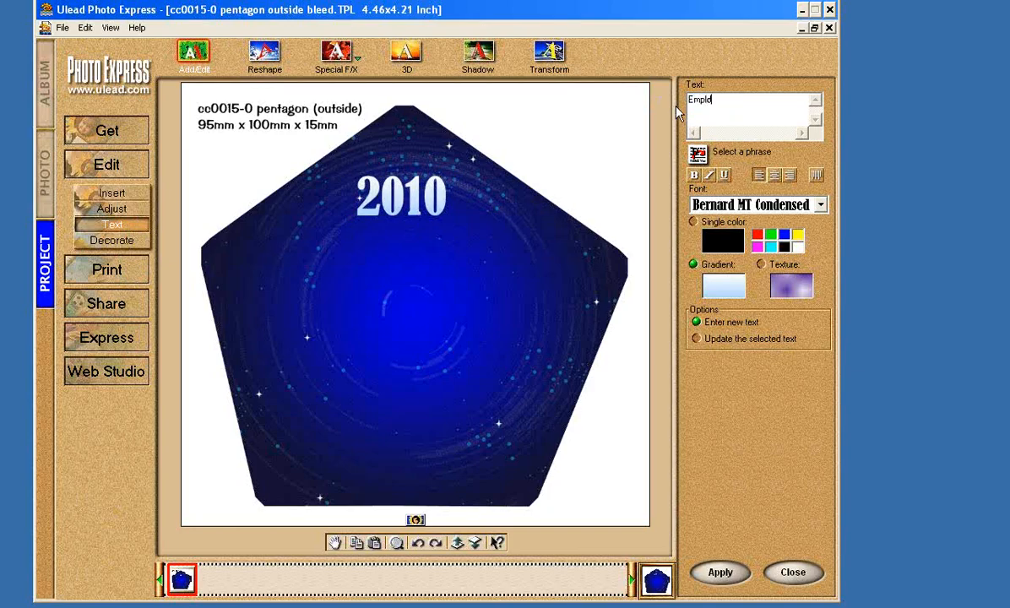
text(oyee of the)
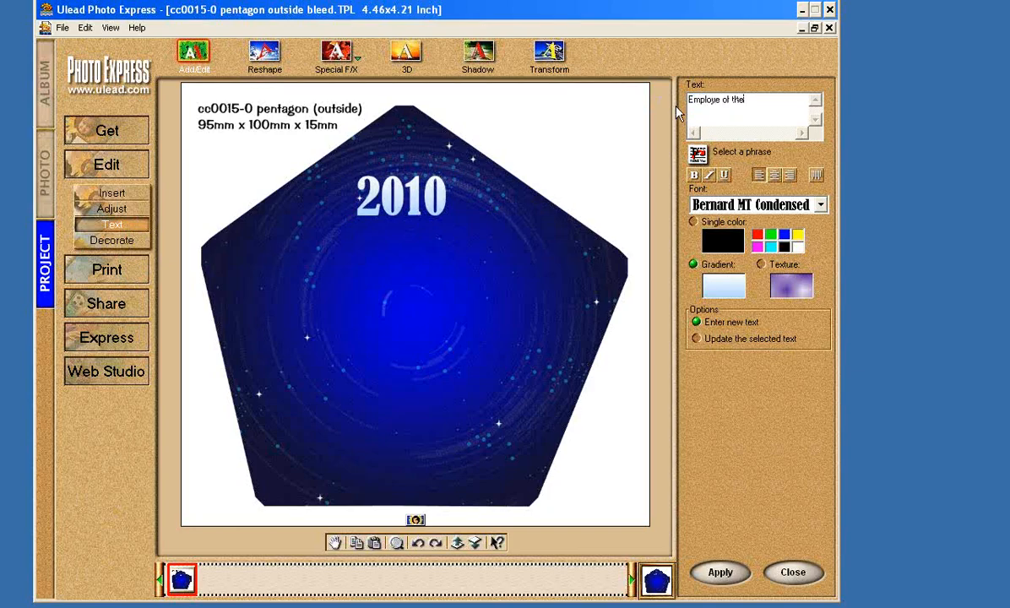
text(Y)
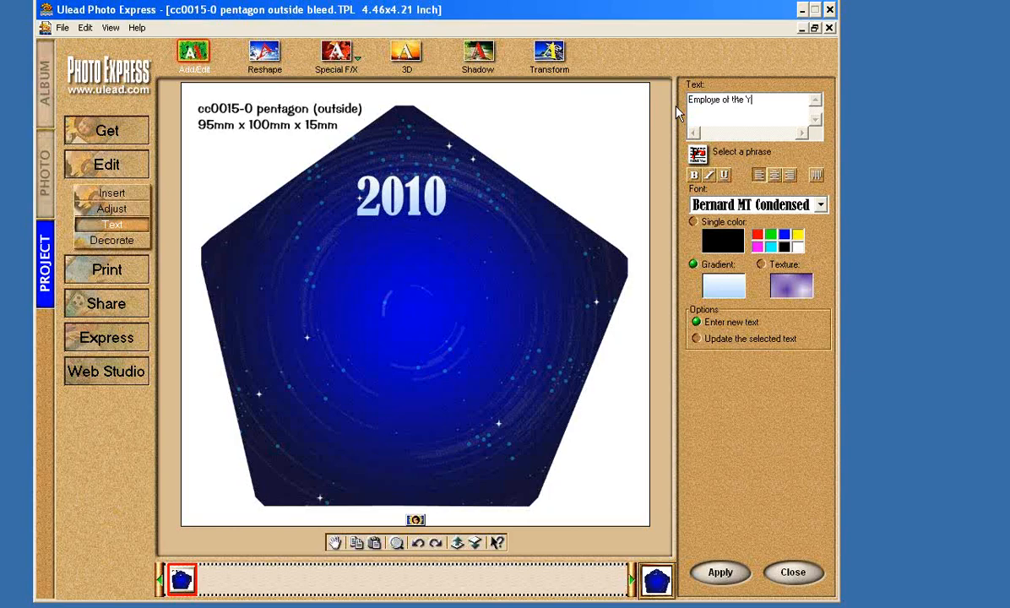
text(ear)
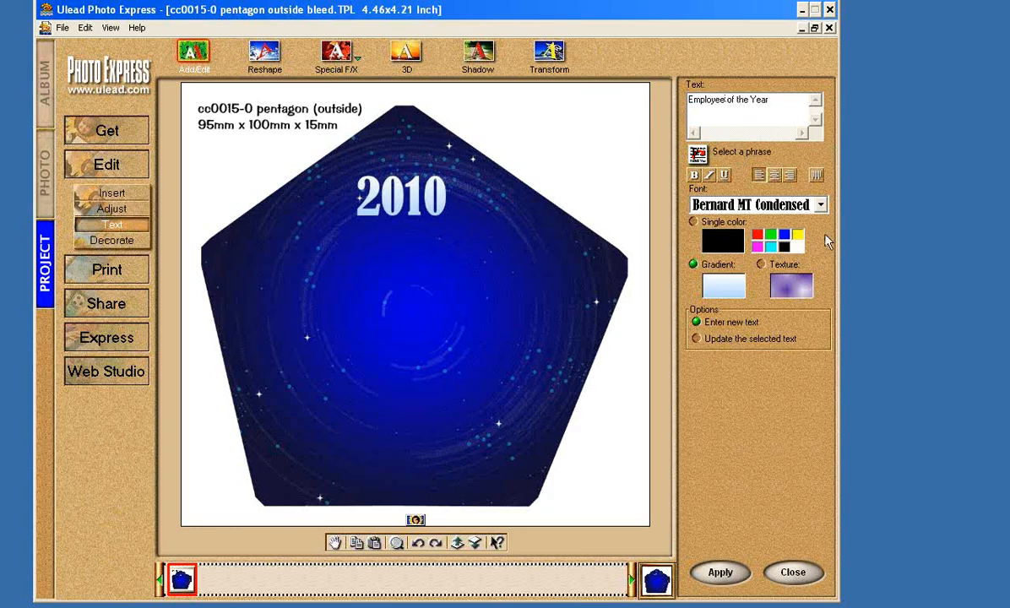
click(819, 204)
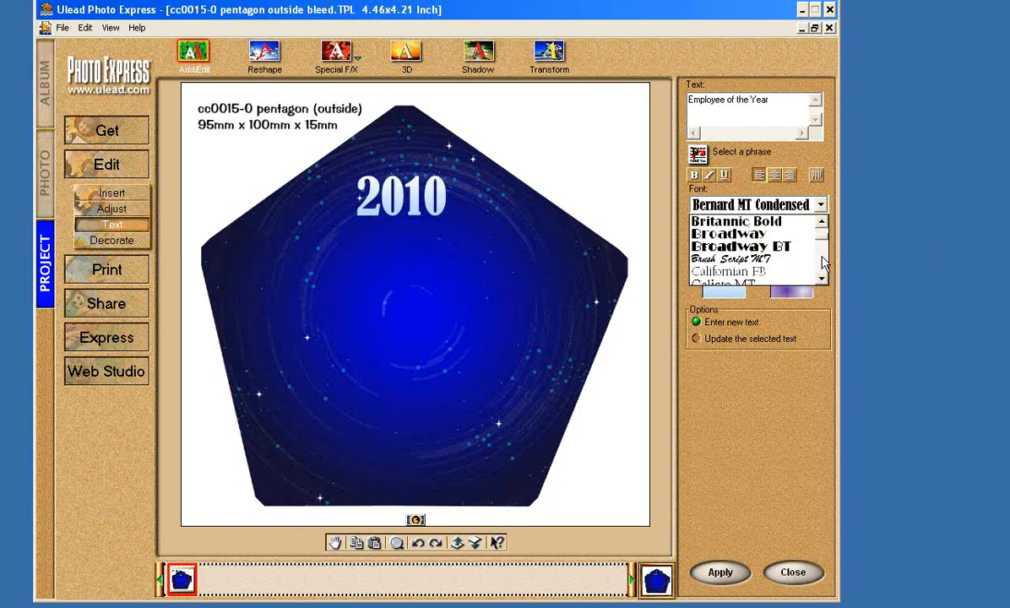
click(735, 222)
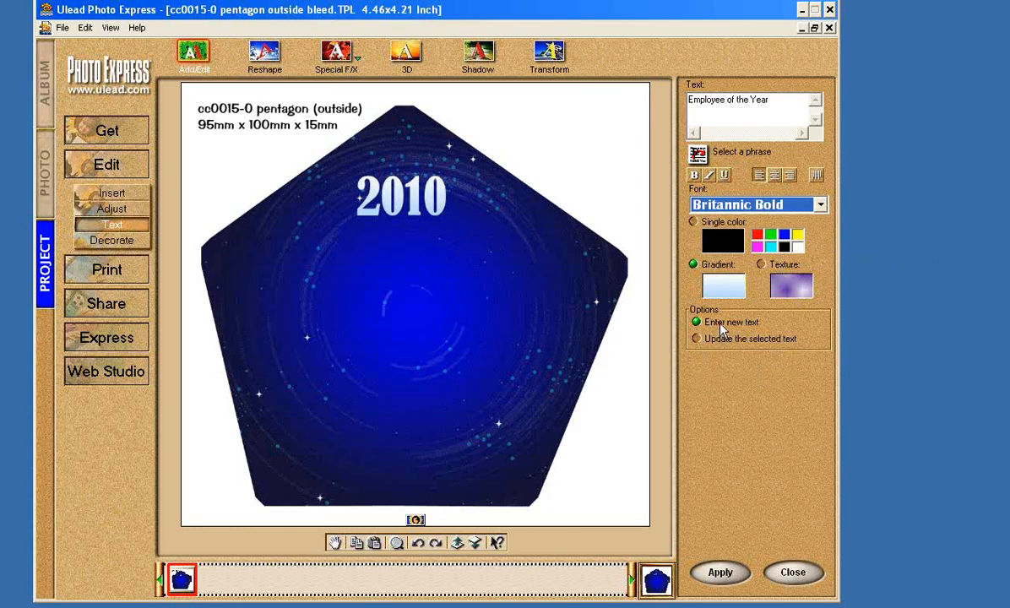
mouse_move(808, 270)
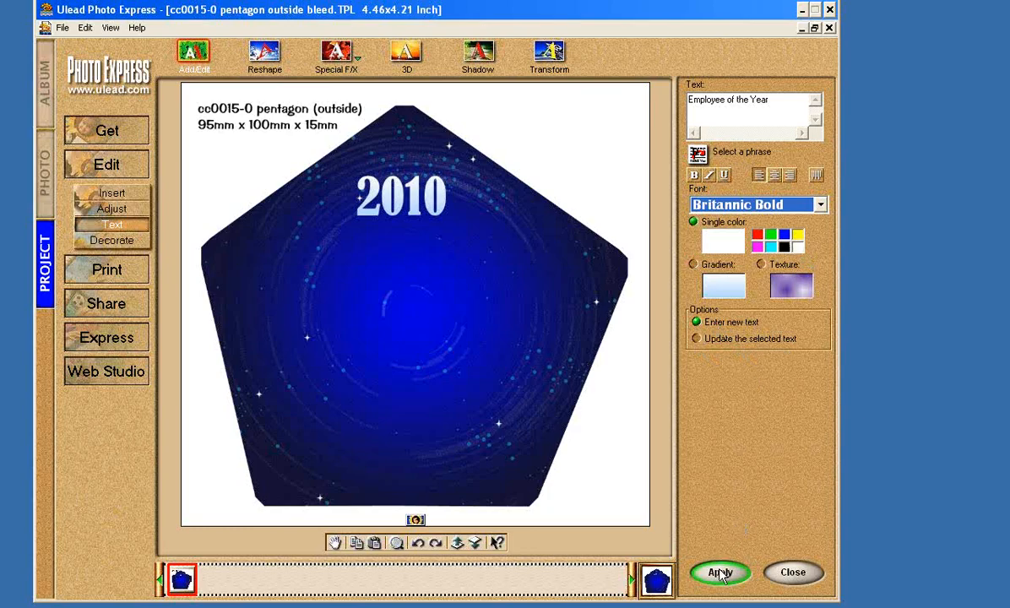
click(719, 571)
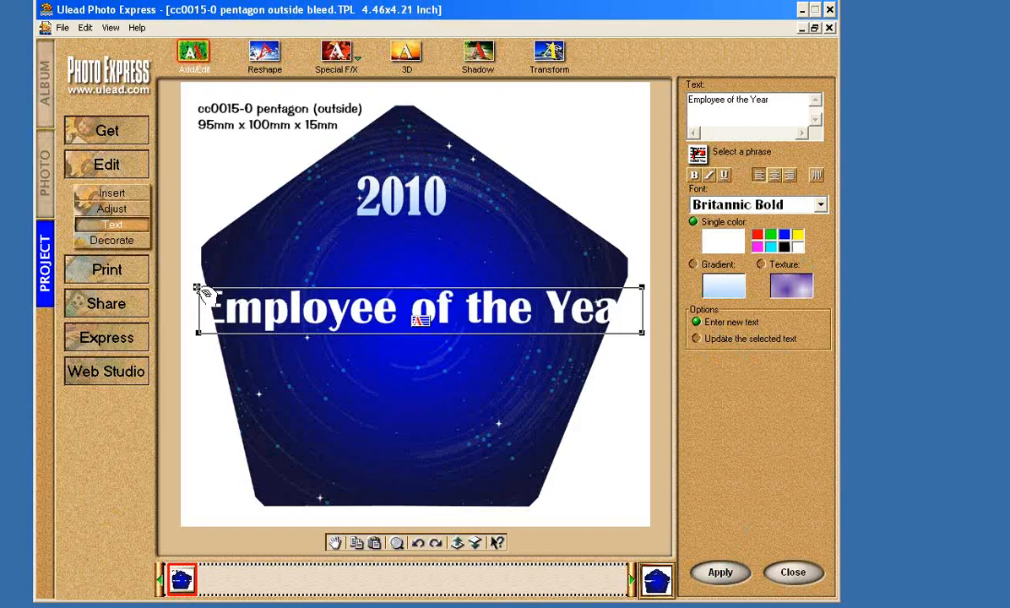
drag(414, 307, 435, 334)
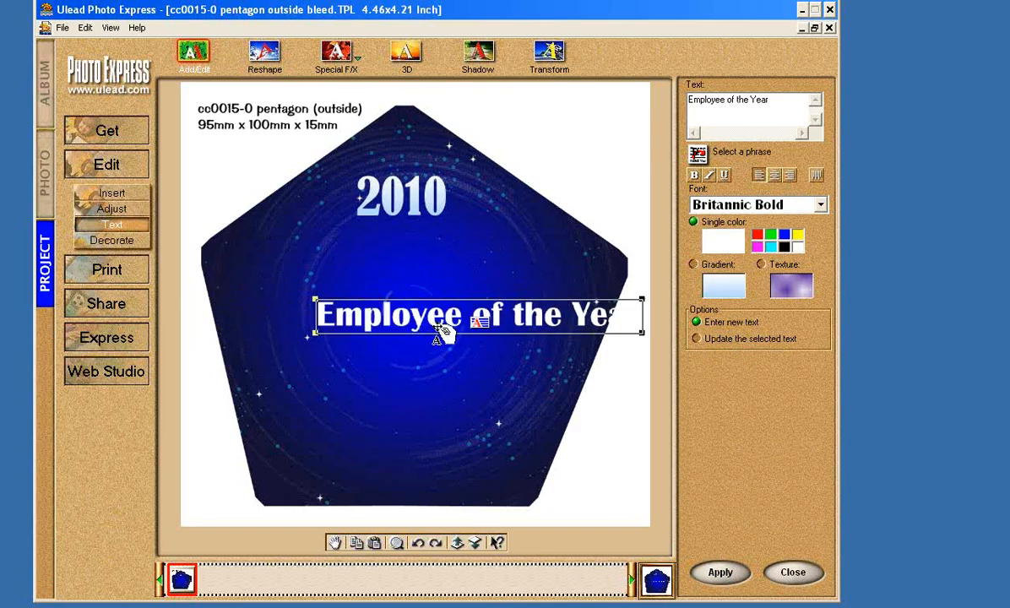
drag(439, 314, 420, 279)
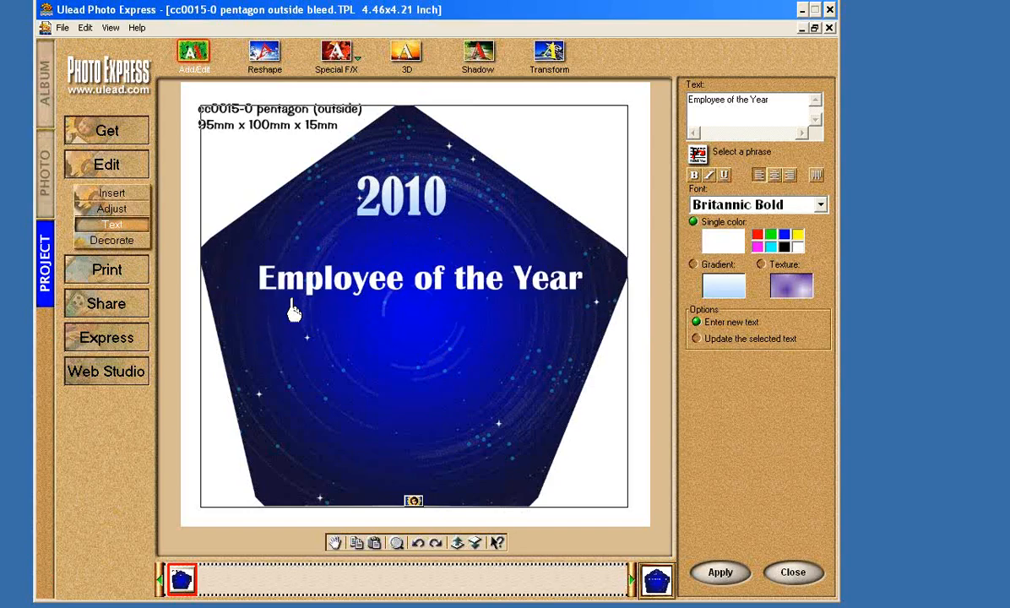
mouse_move(277, 99)
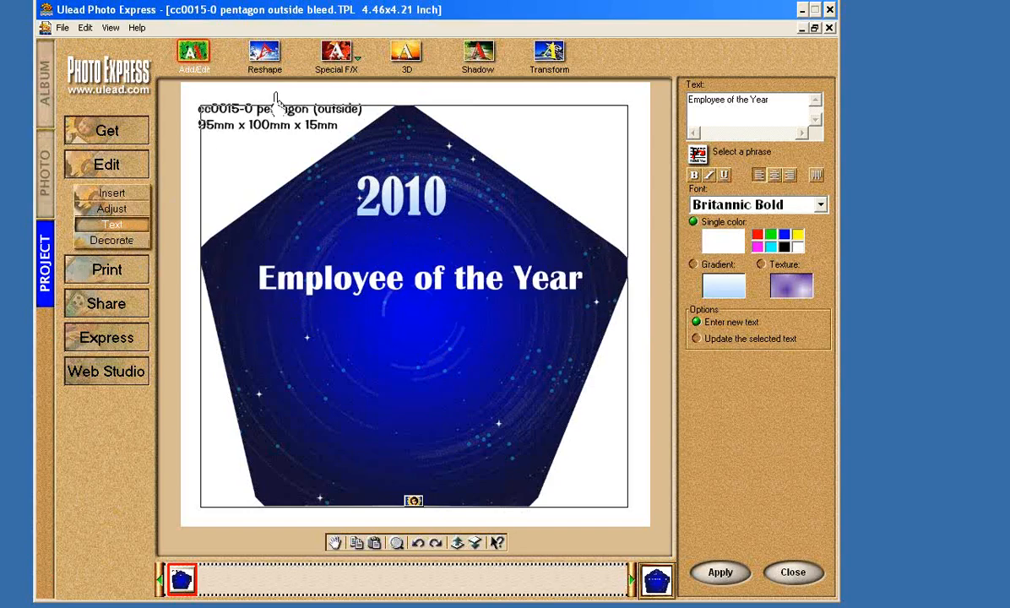
mouse_move(256, 172)
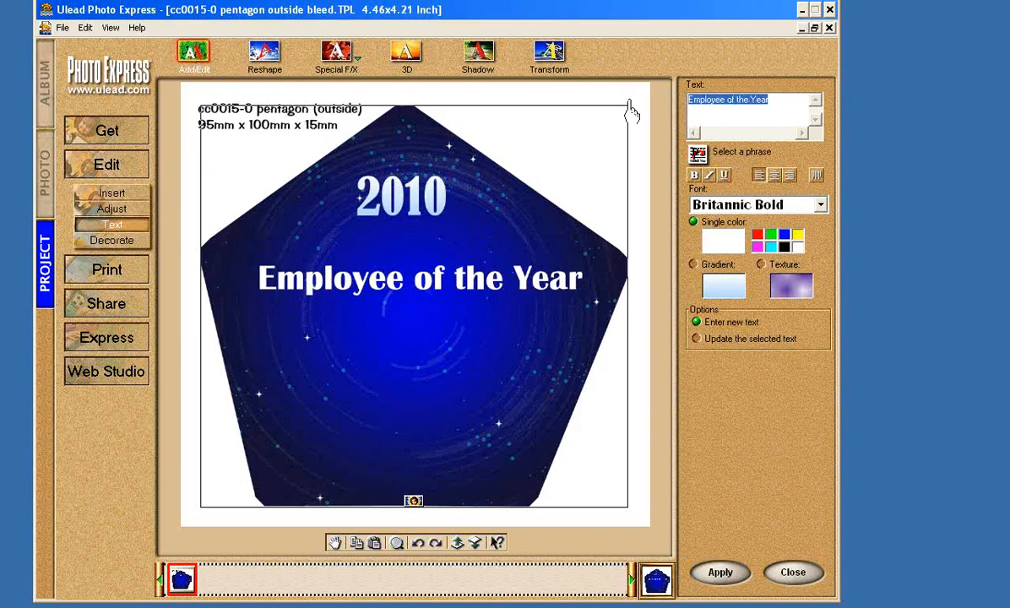
text(Su)
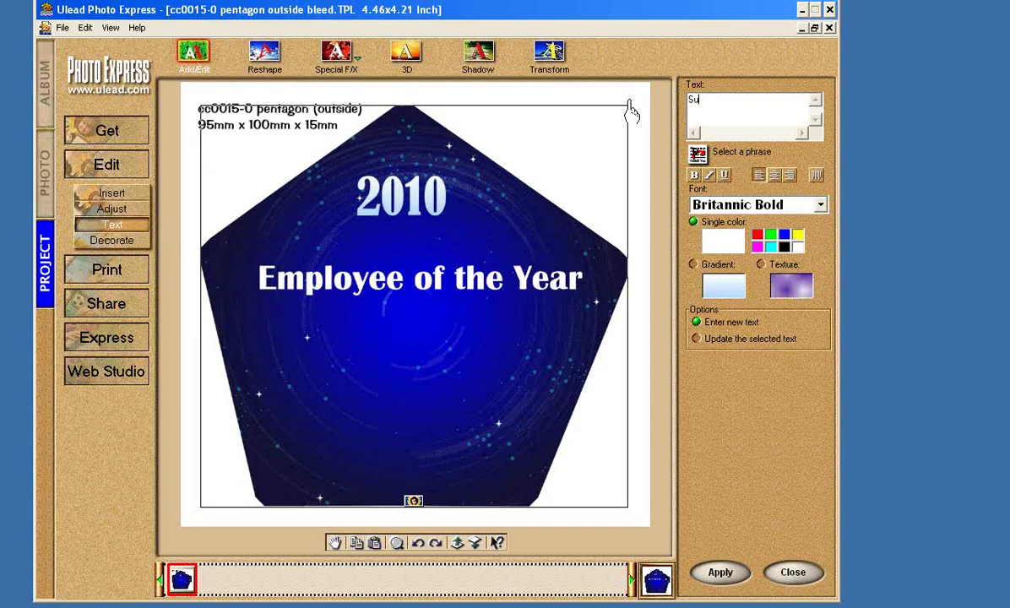
text(s)
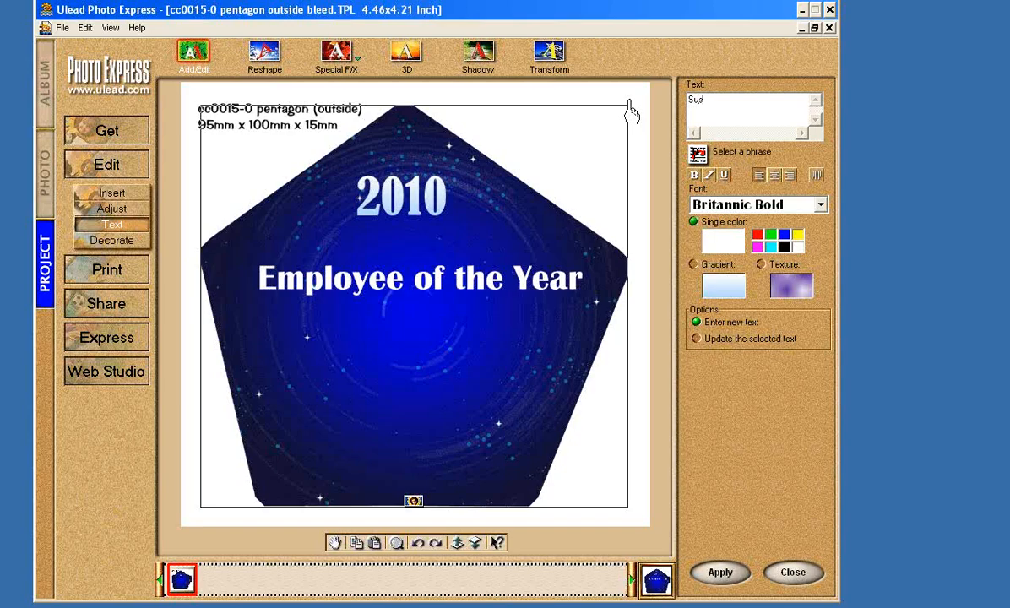
text(an)
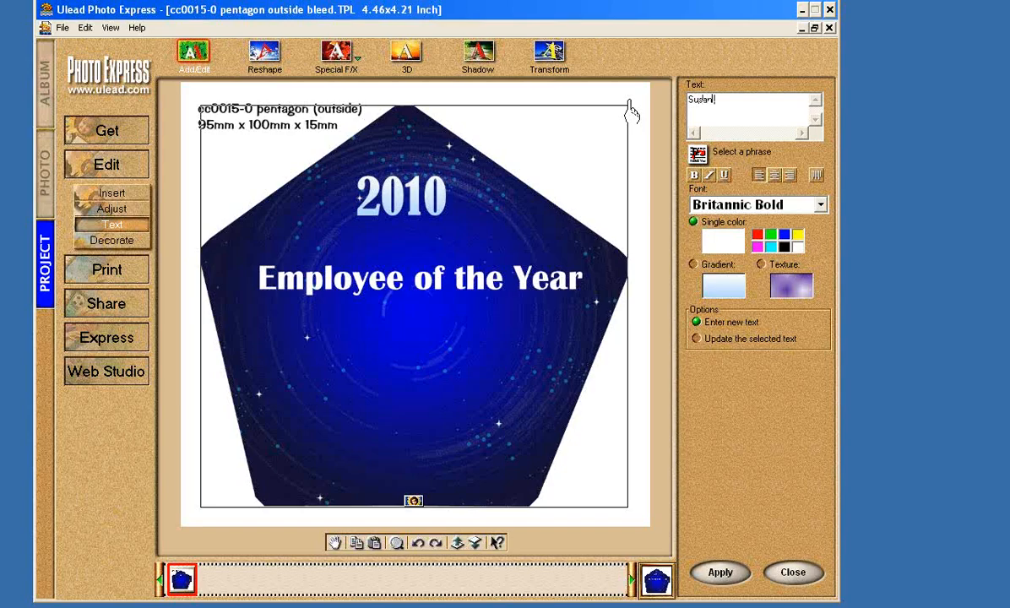
text(Partridge)
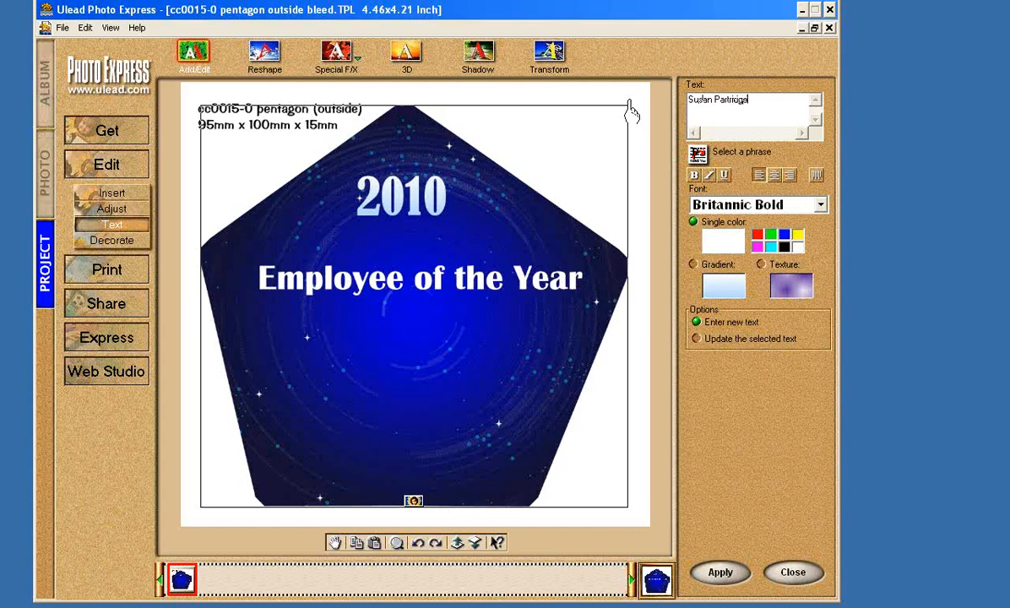
mouse_move(831, 209)
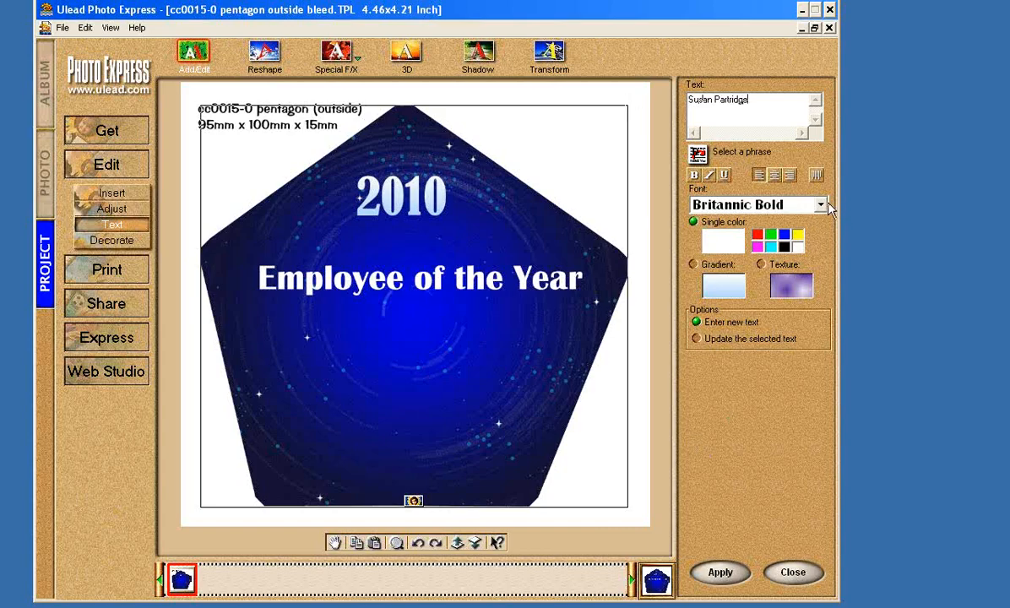
click(820, 204)
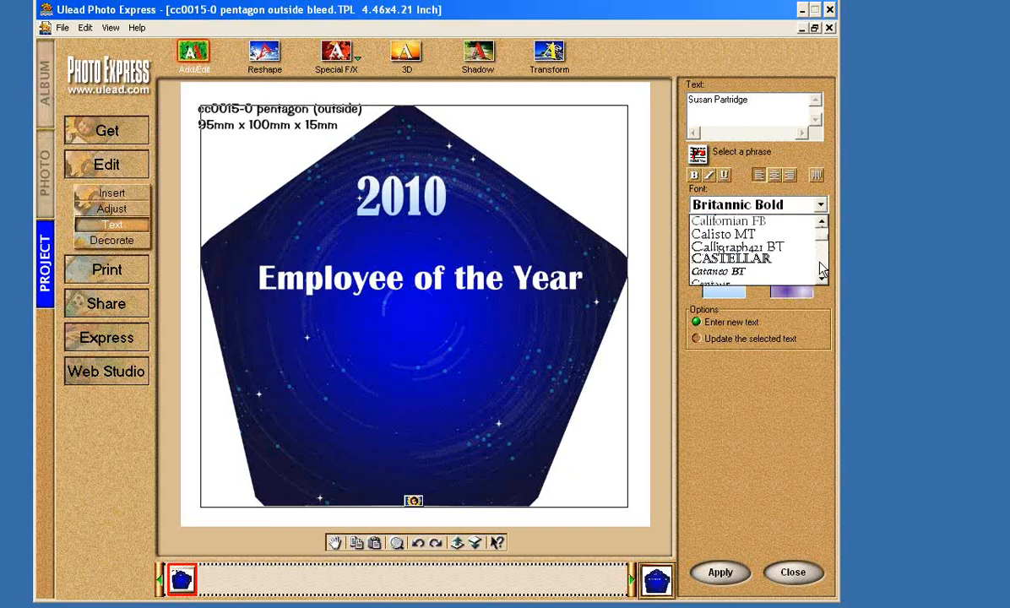
scroll(up, 3)
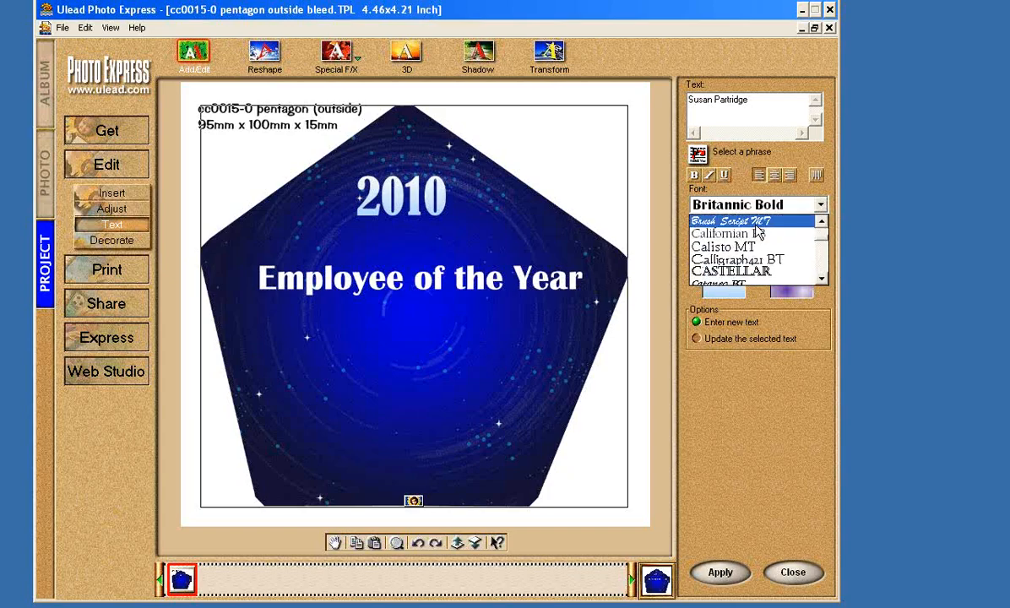
click(732, 220)
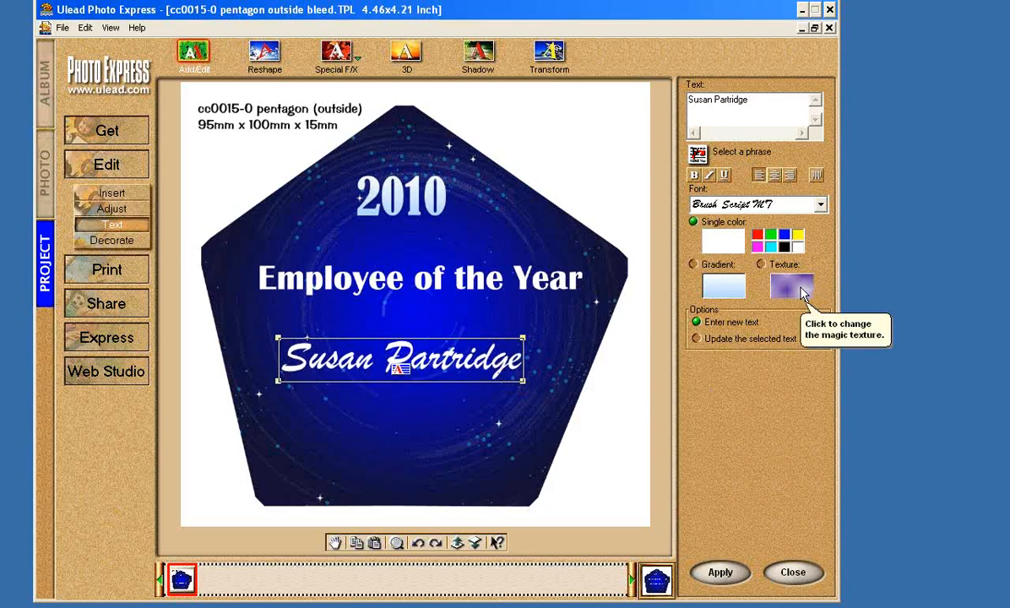
click(696, 339)
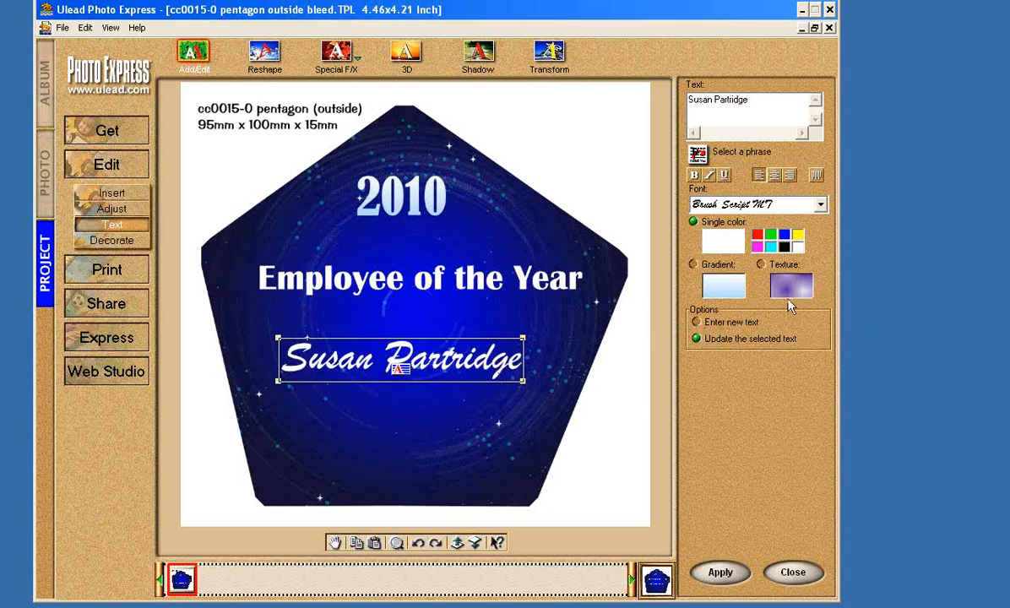
Step: Fill the name with the light blue cloudy texture MT010 and apply it
click(790, 285)
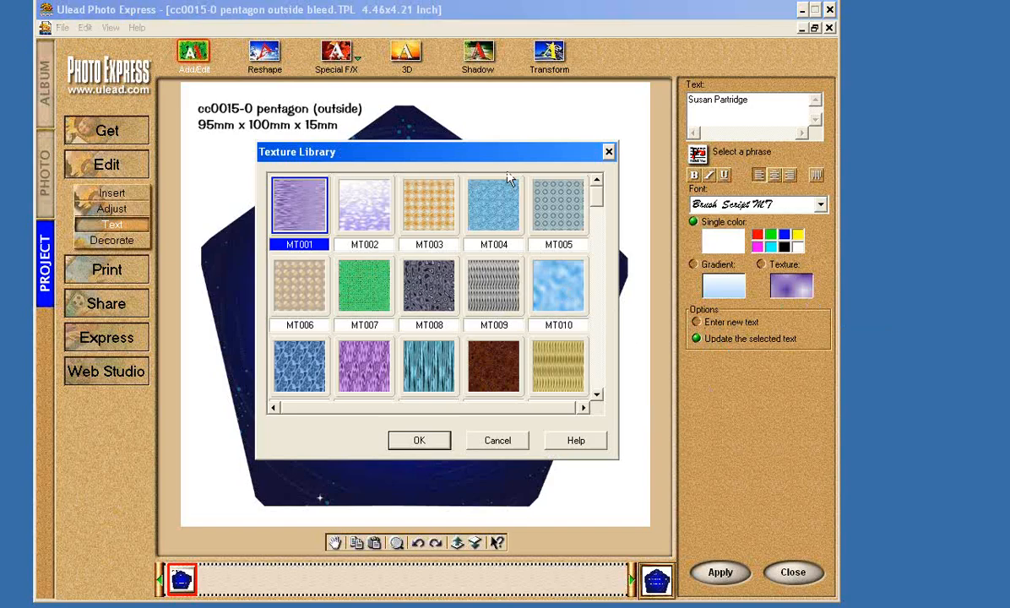
drag(422, 151, 500, 116)
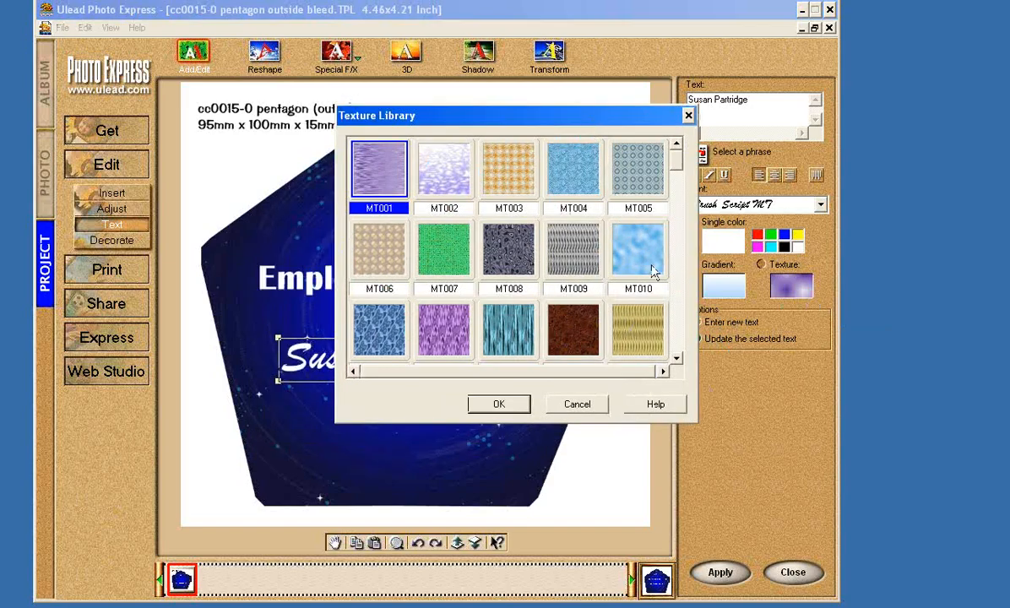
click(637, 249)
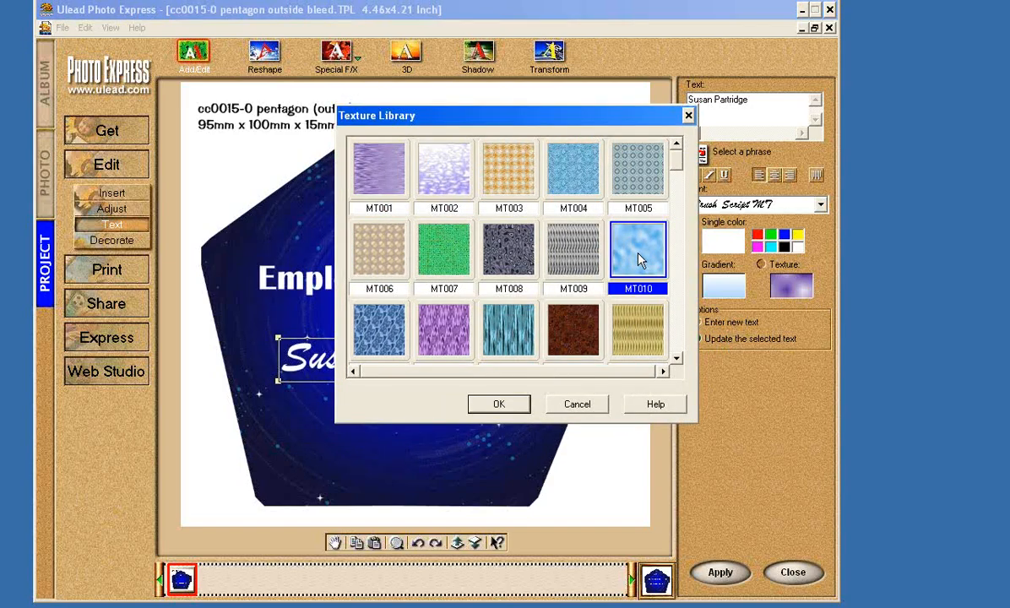
click(499, 403)
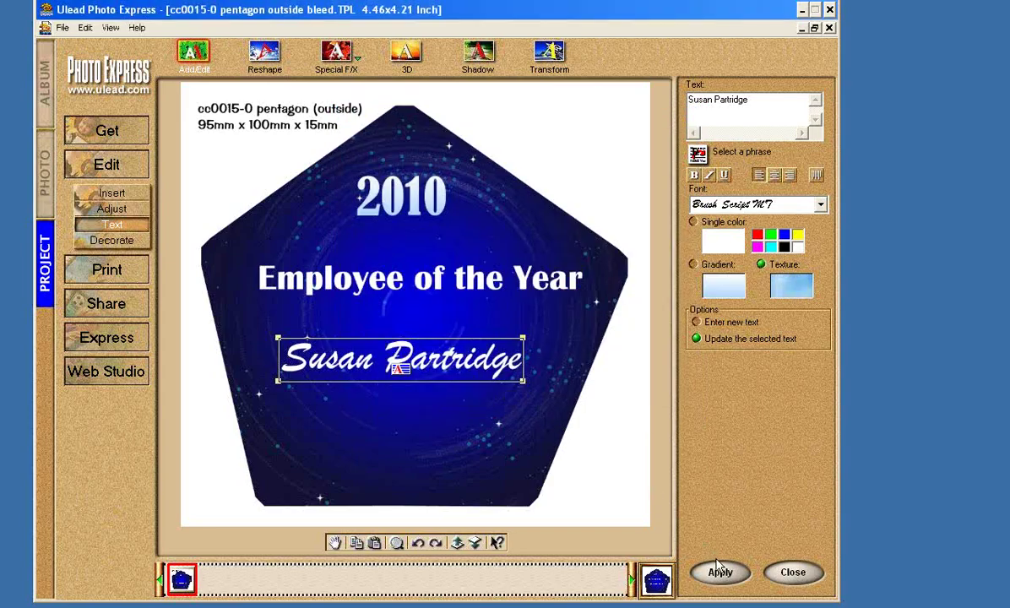
mouse_move(699, 329)
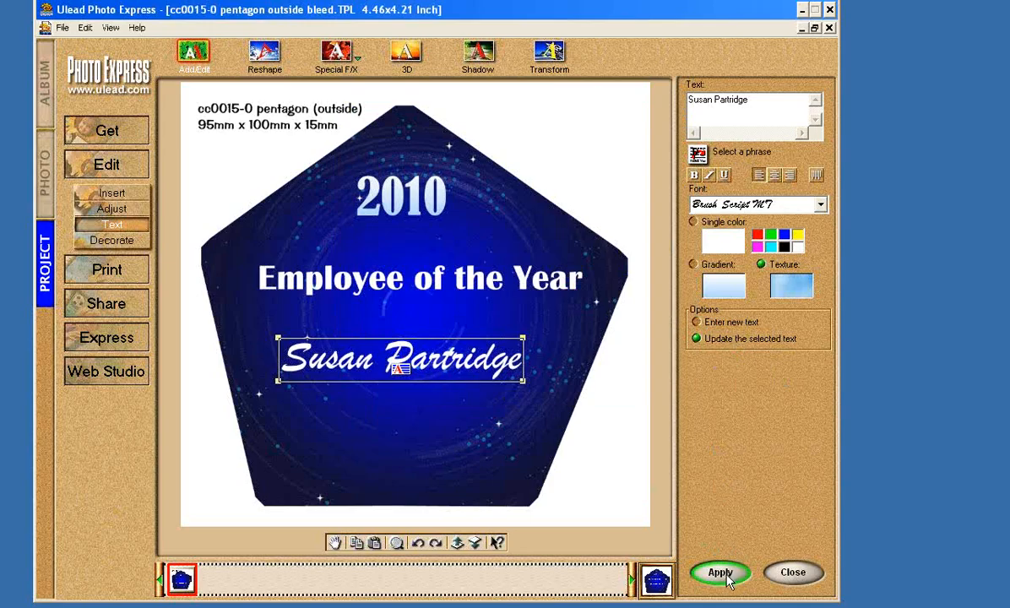
click(721, 571)
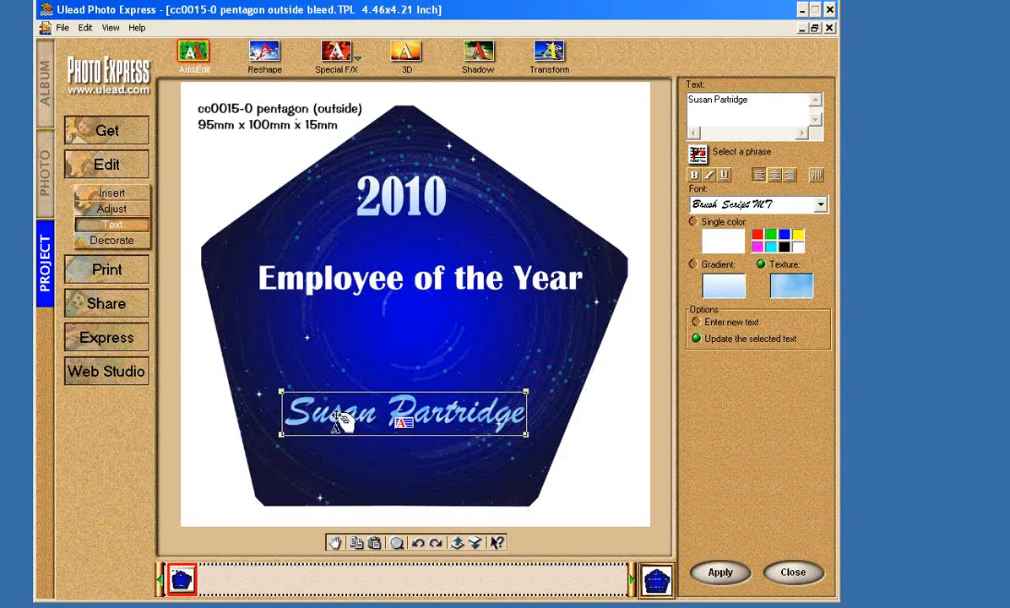
mouse_move(505, 216)
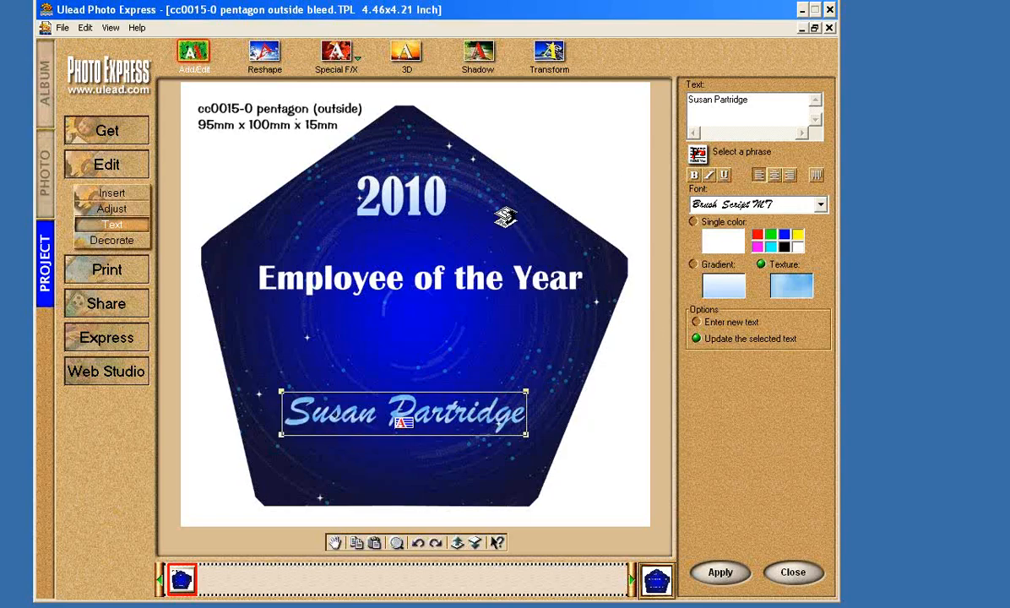
mouse_move(426, 213)
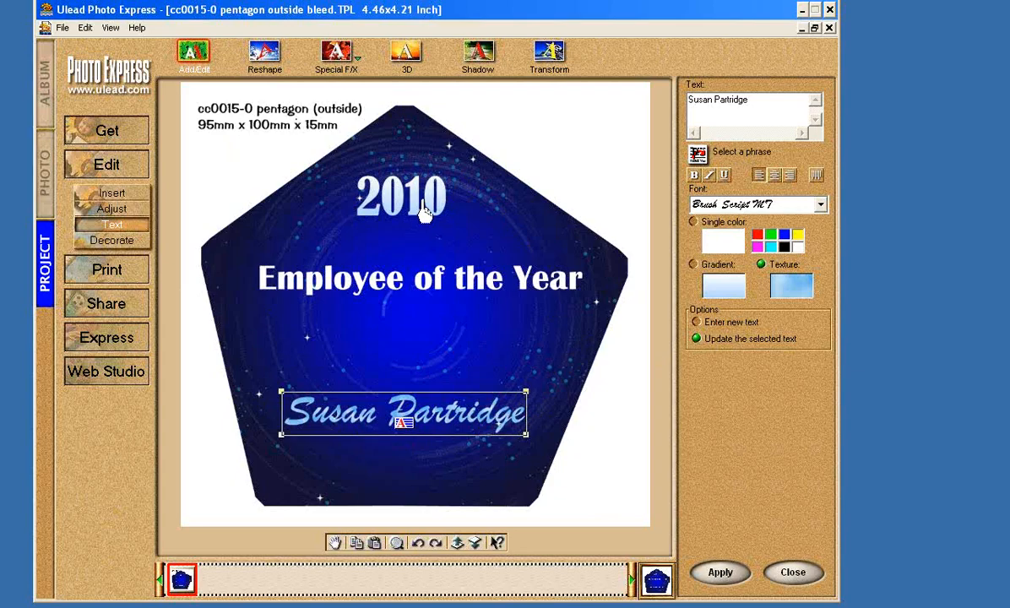
mouse_move(462, 340)
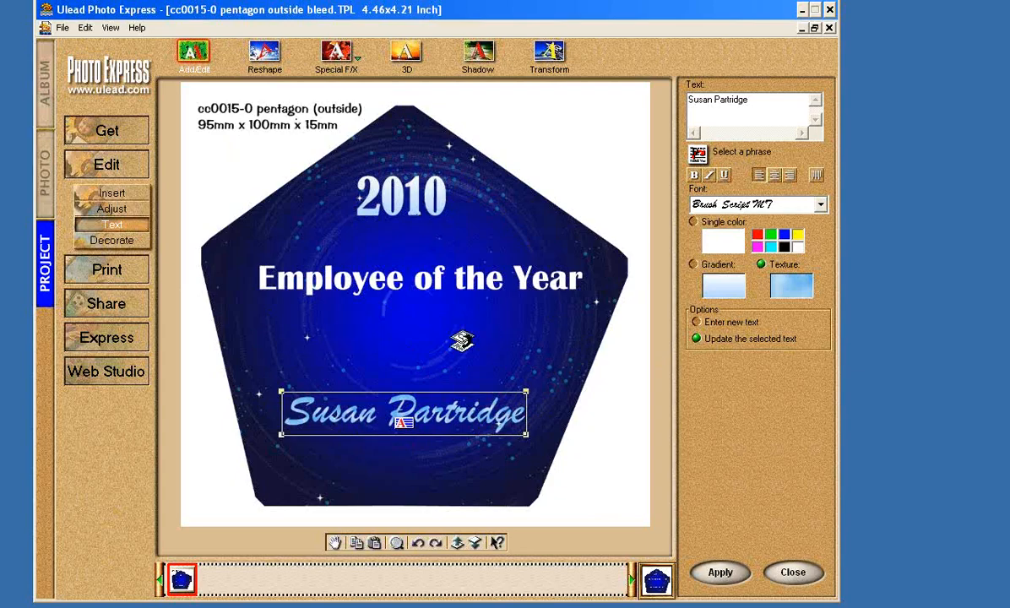
mouse_move(490, 348)
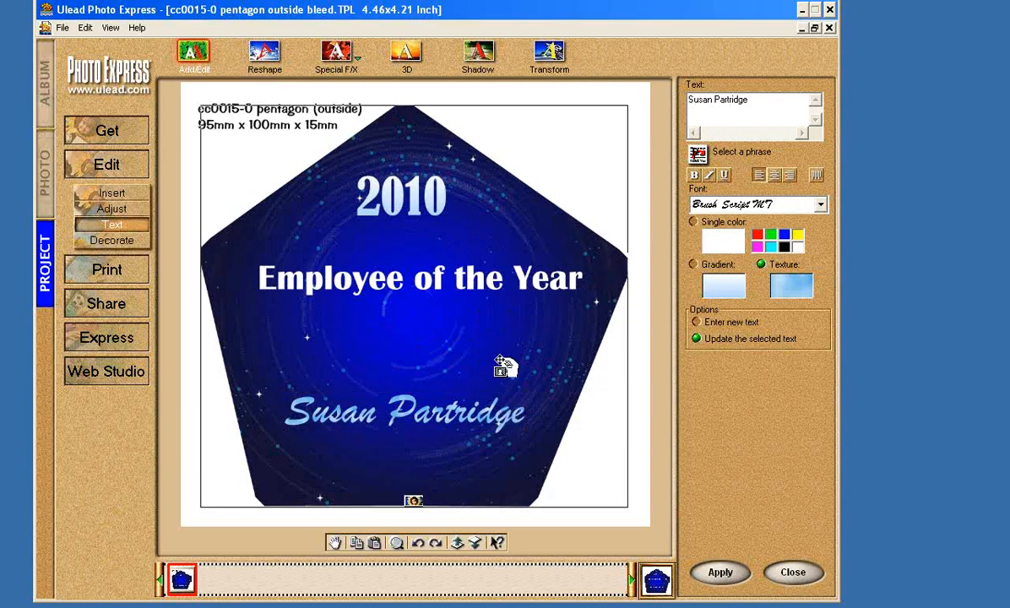
click(405, 412)
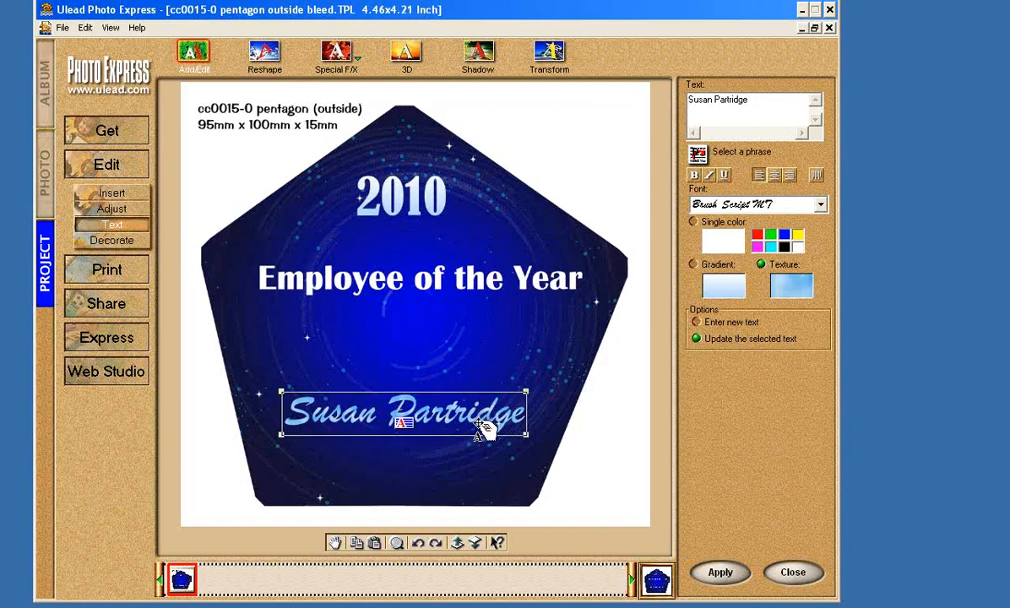
drag(422, 413, 422, 433)
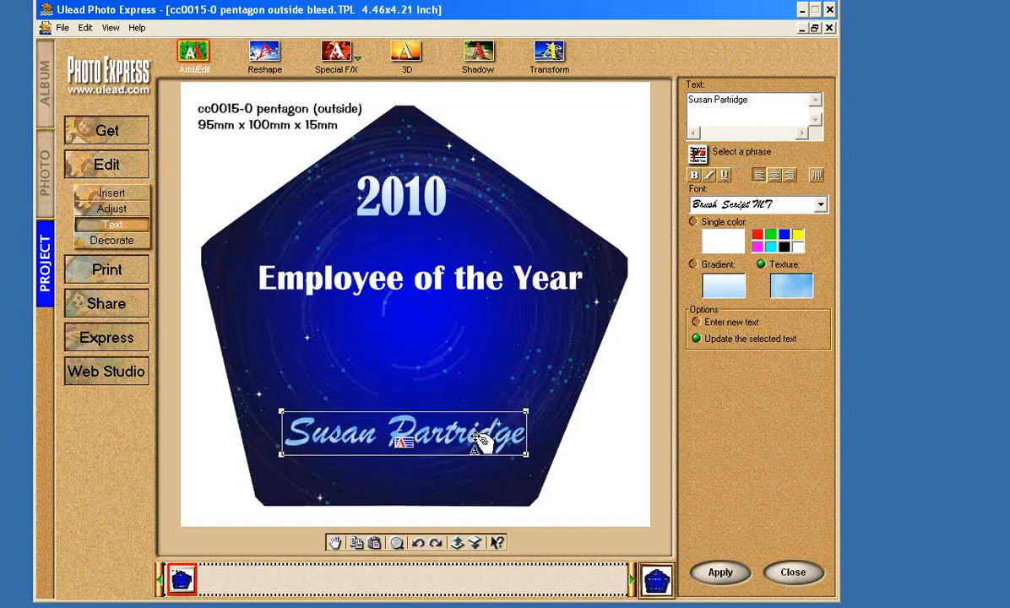
click(421, 277)
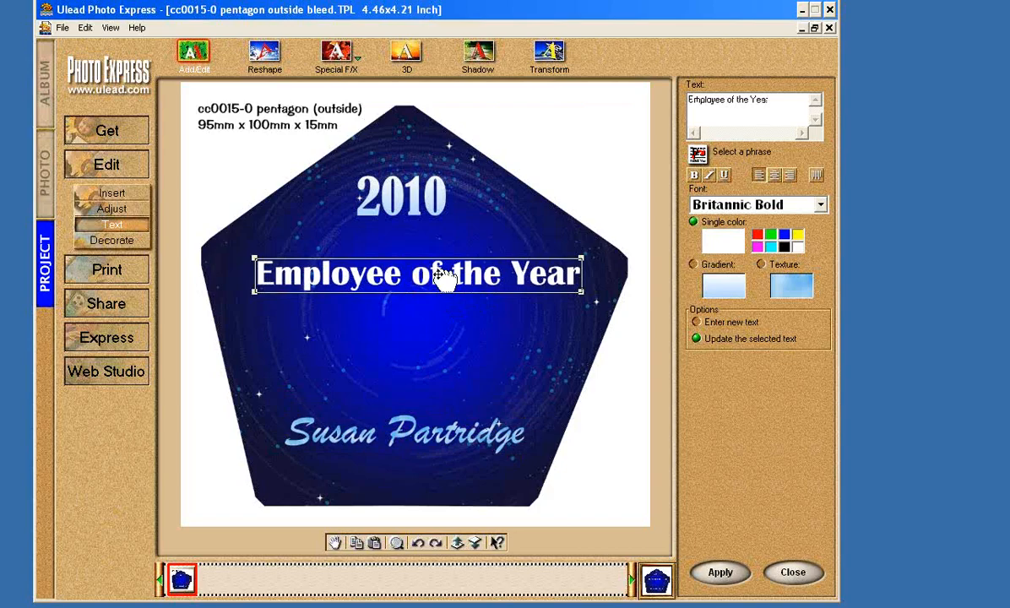
drag(444, 273, 437, 262)
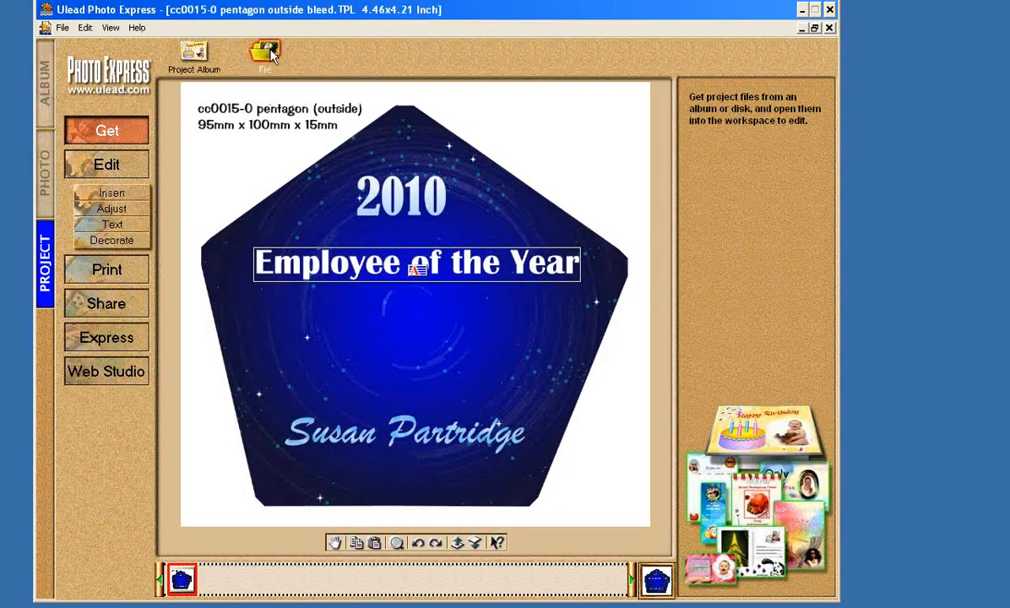
Step: Open the cc0008-4 vertical incline 90x120mm template as a new project
click(265, 52)
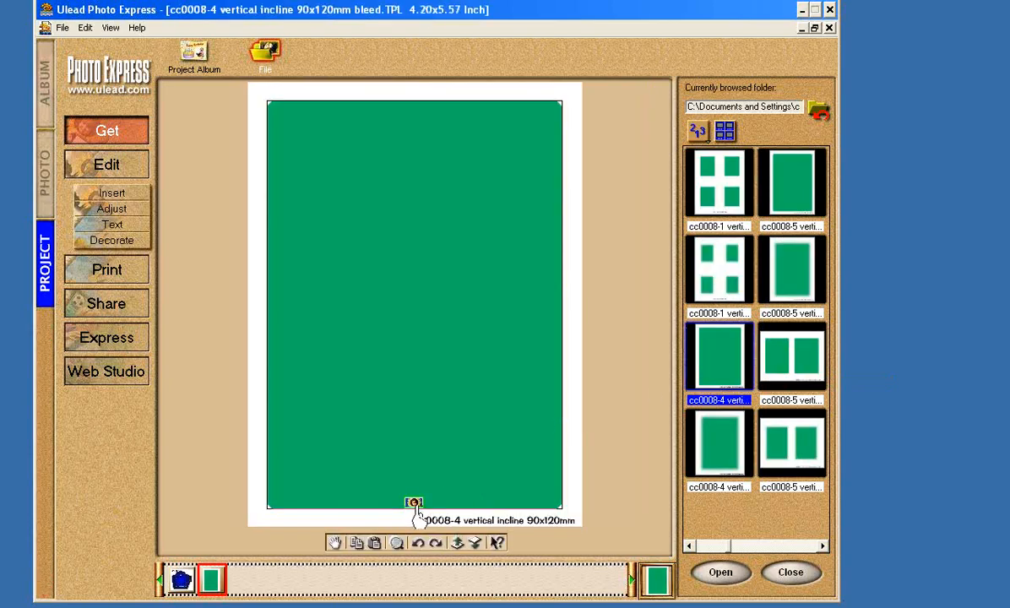
Step: Replace the green placeholder from file, browsing the AwardBkgd images for the green marble background
click(414, 502)
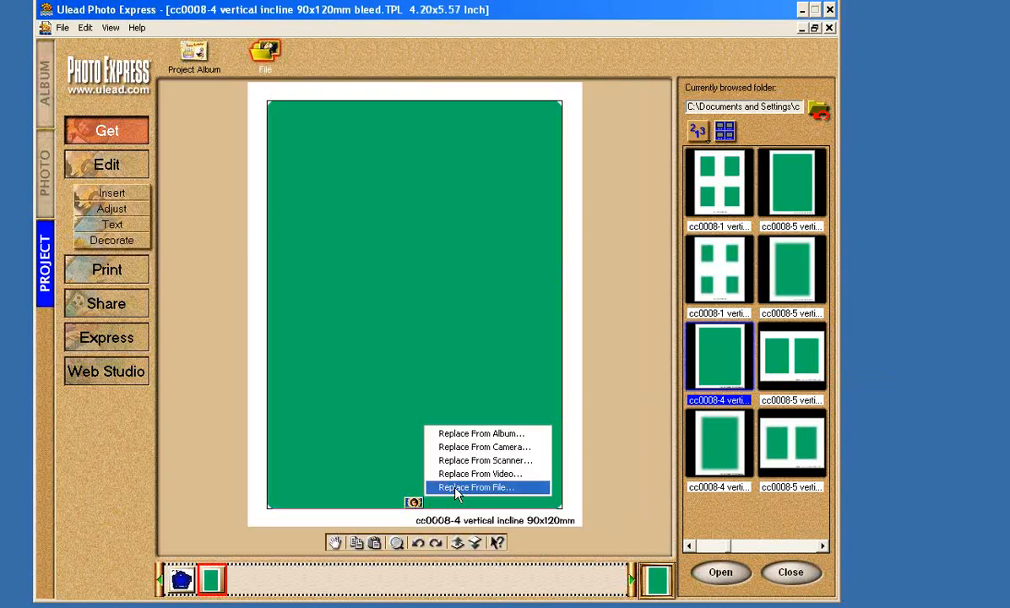
click(476, 487)
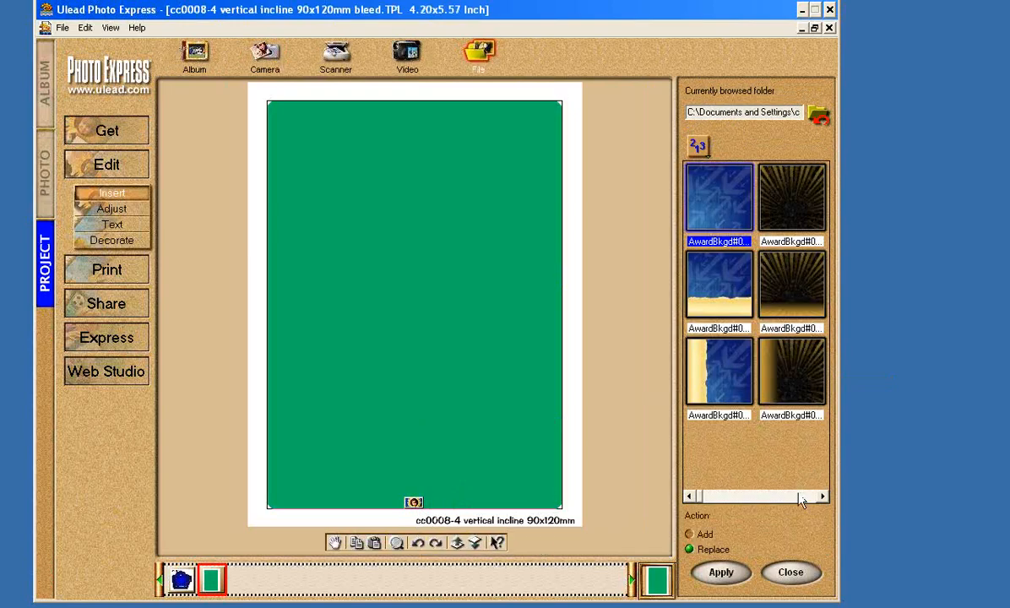
mouse_move(718, 372)
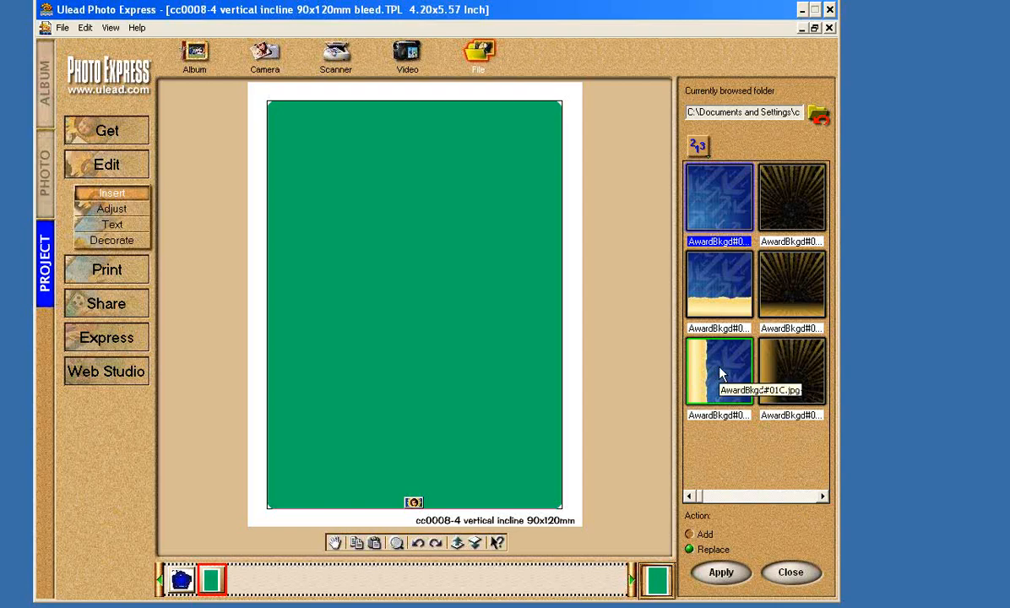
mouse_move(691, 358)
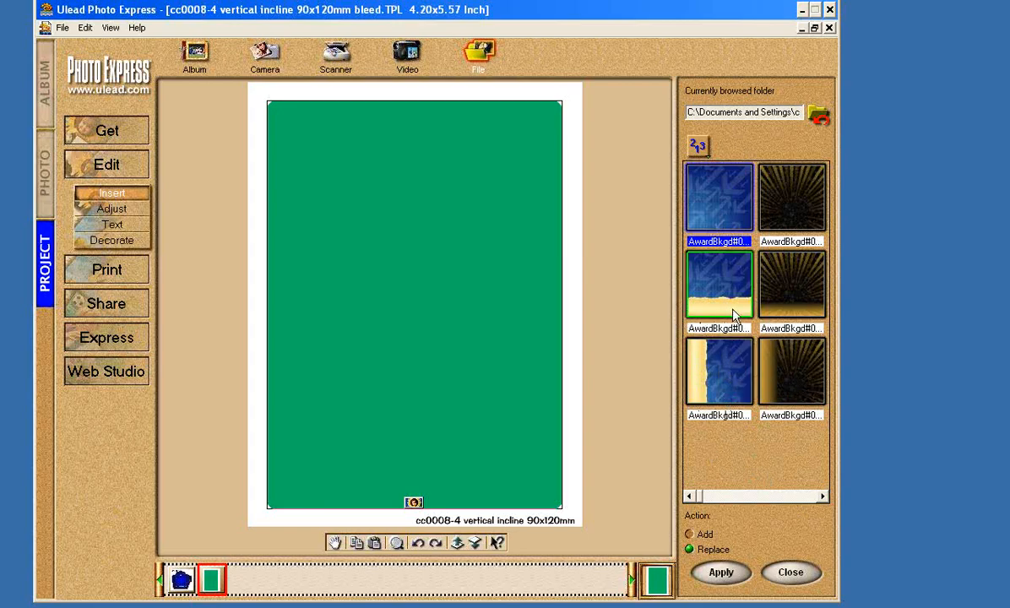
click(791, 371)
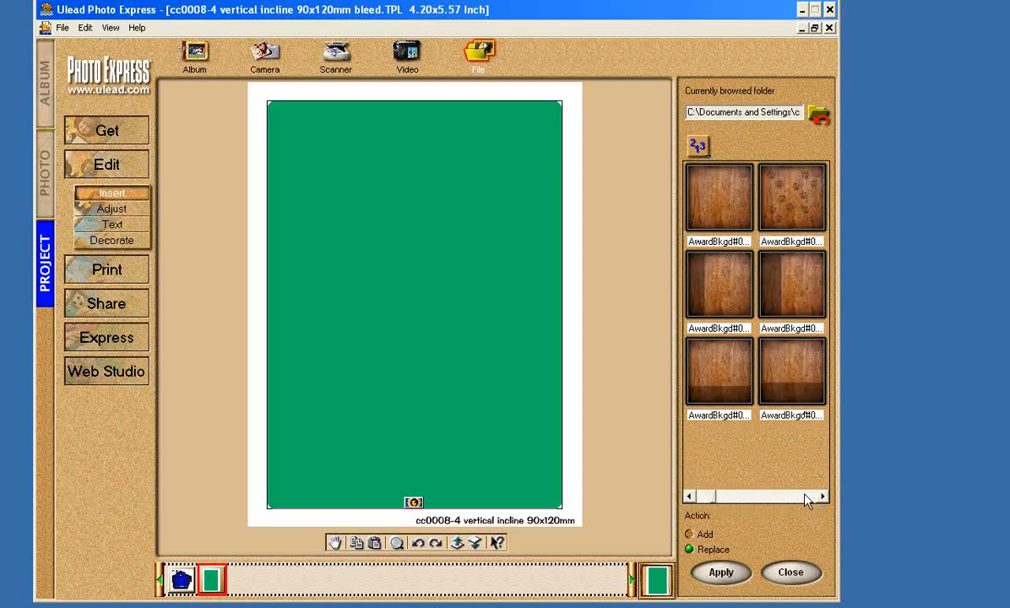
mouse_move(716, 501)
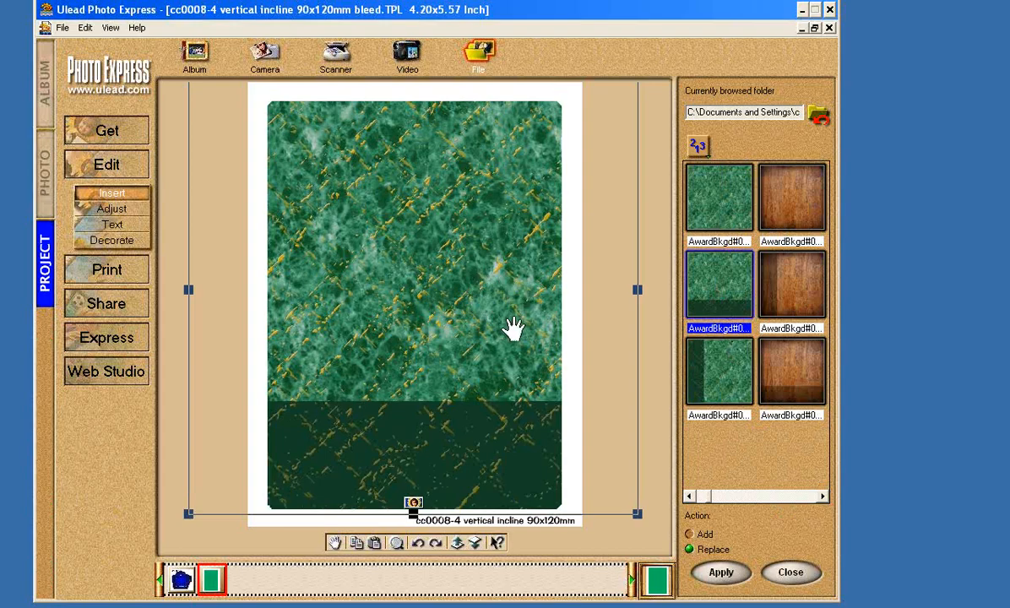
mouse_move(468, 309)
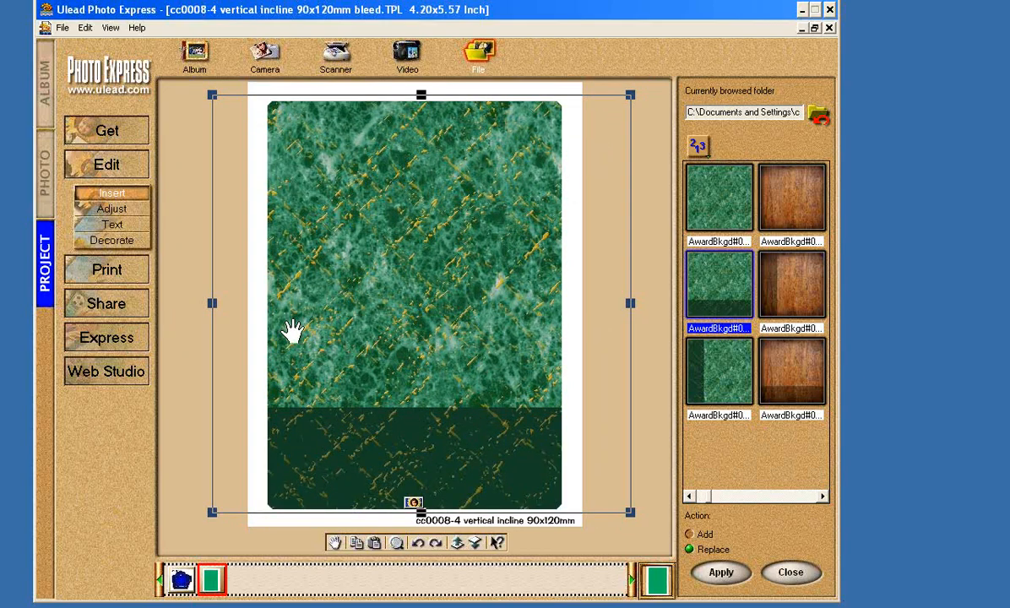
mouse_move(178, 185)
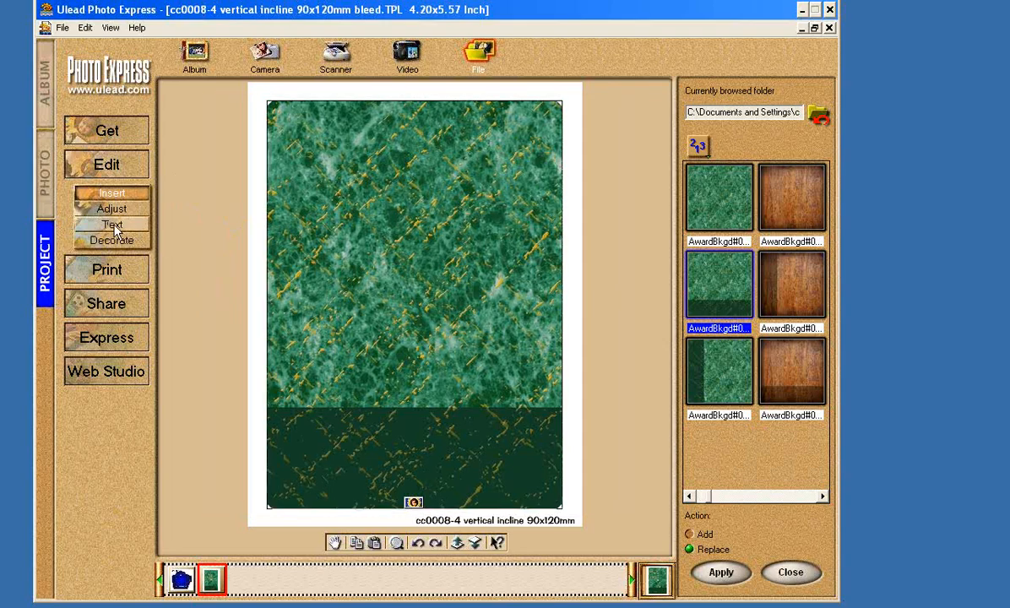
Step: Add AWARD text in Arial Black and drag it onto the dark lower band
click(113, 224)
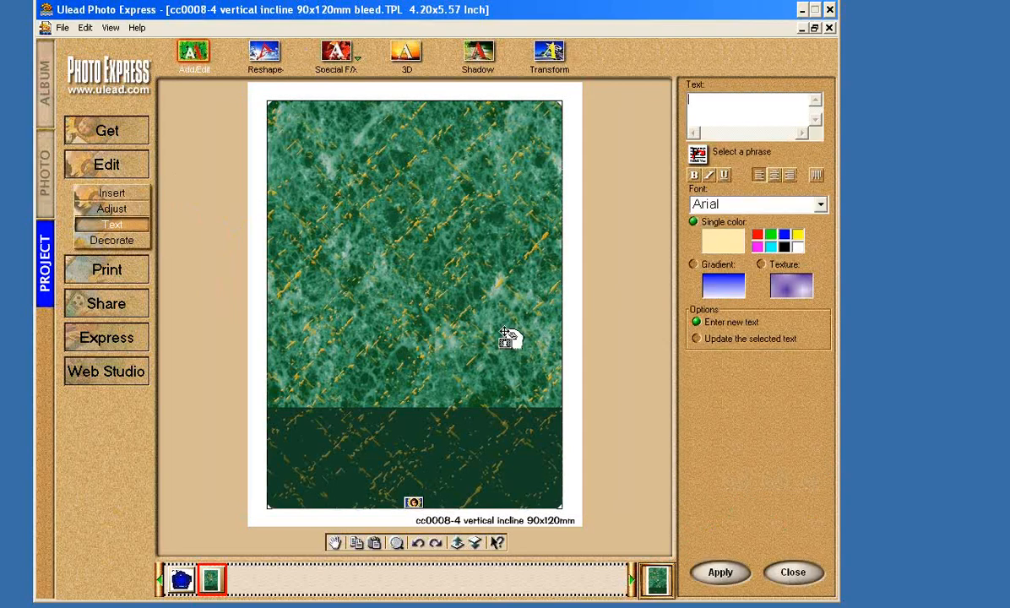
click(752, 116)
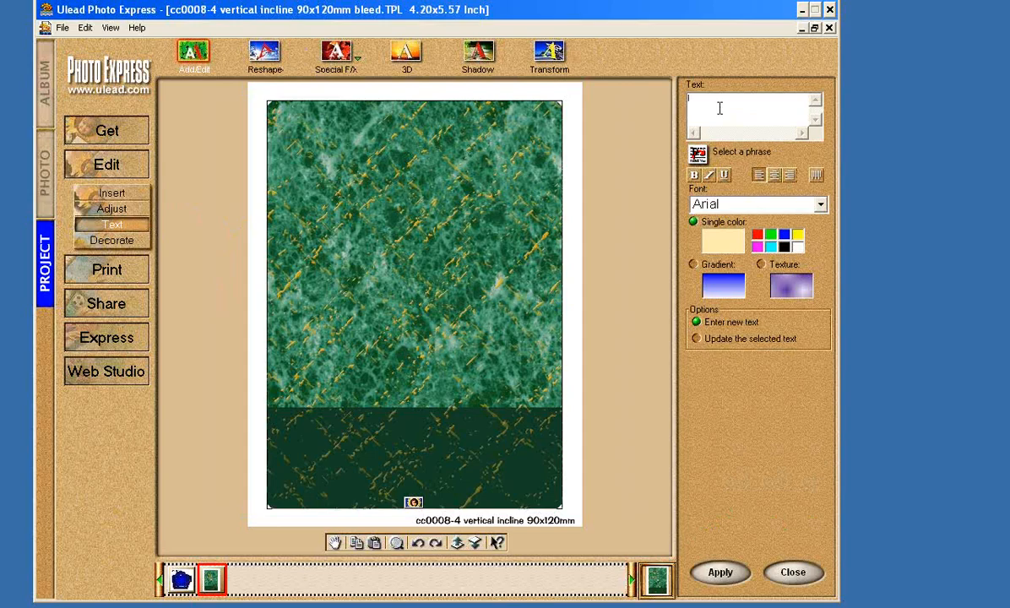
text(AWADRS)
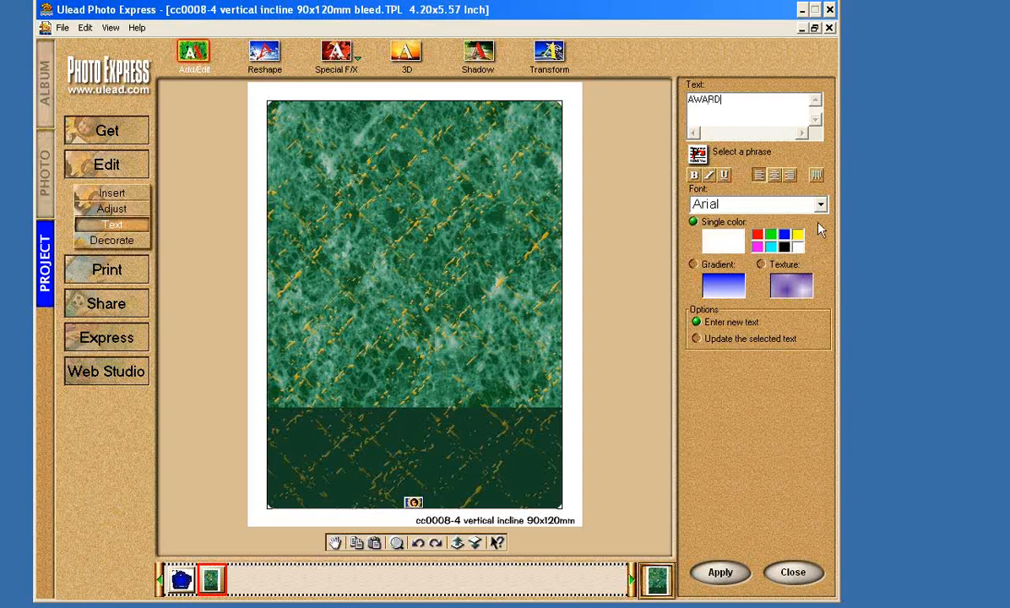
click(819, 204)
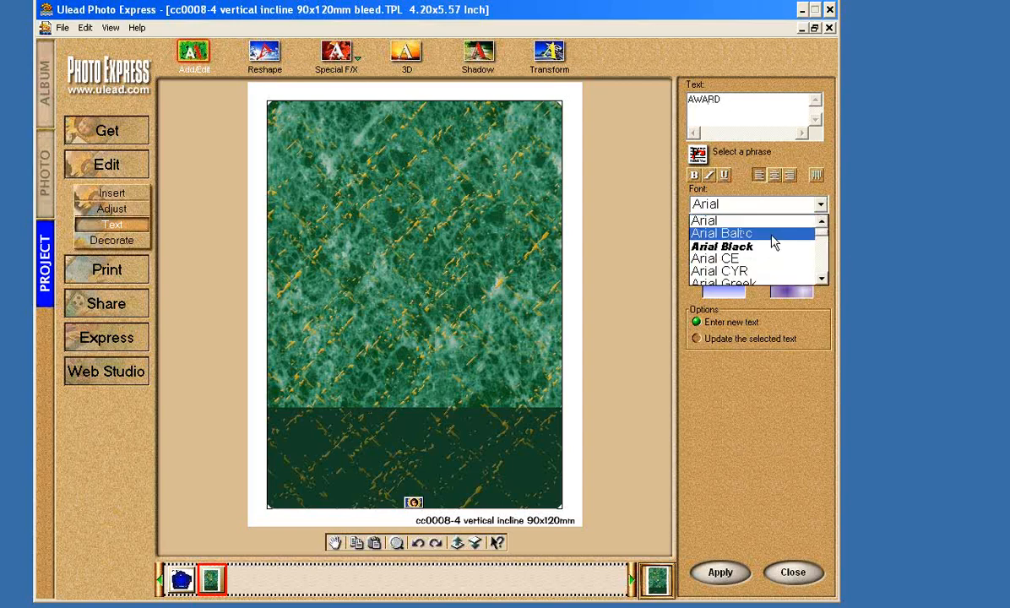
click(720, 233)
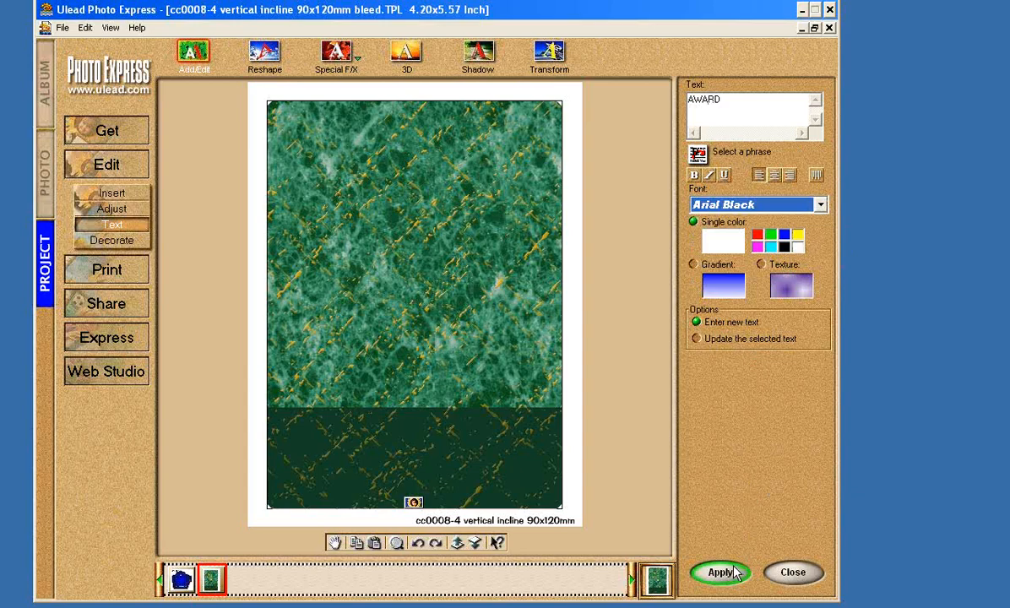
click(719, 572)
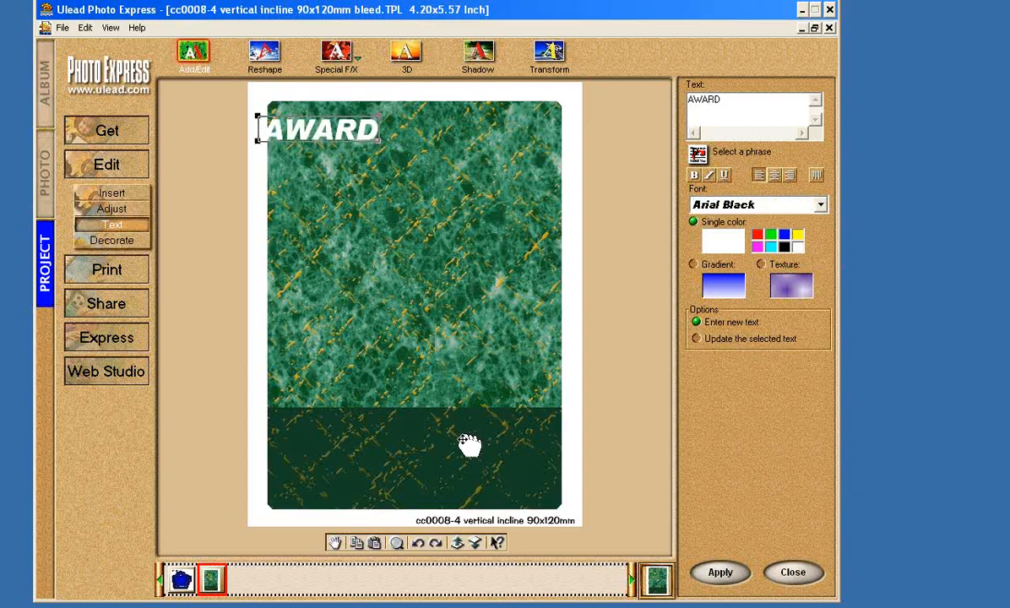
drag(319, 129, 416, 450)
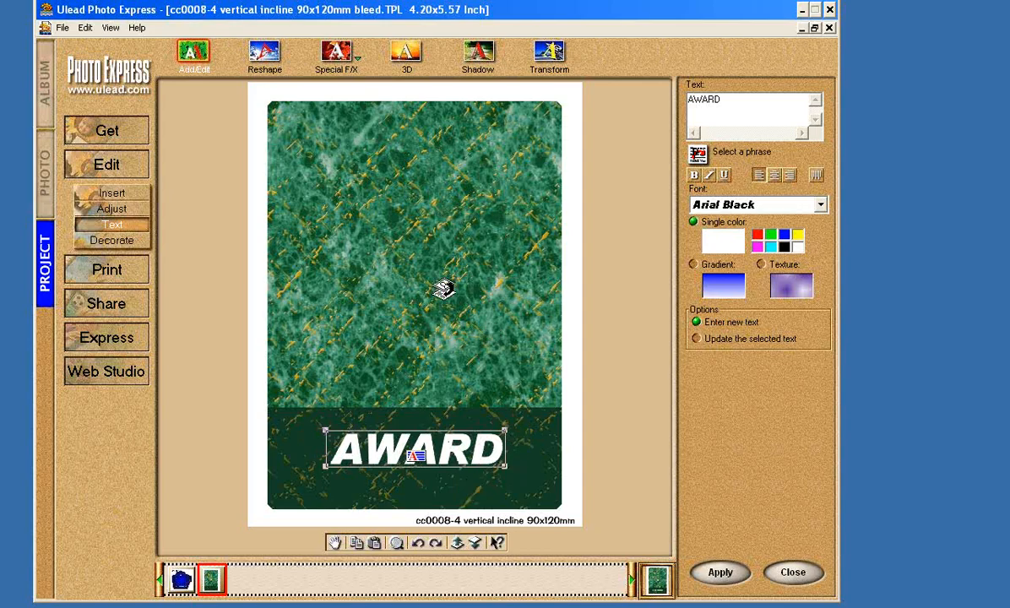
mouse_move(435, 456)
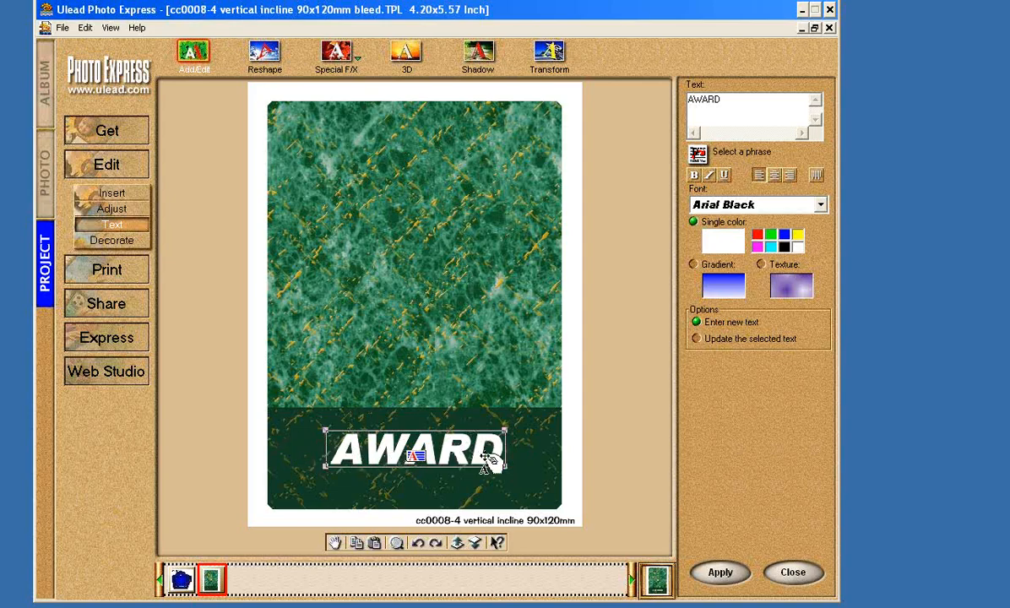
mouse_move(422, 358)
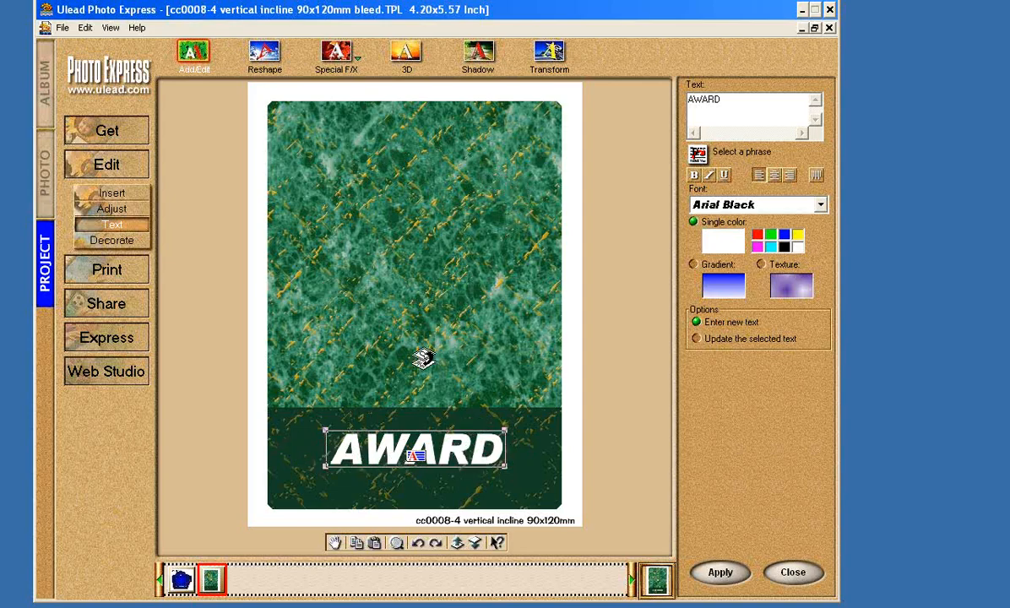
mouse_move(325, 226)
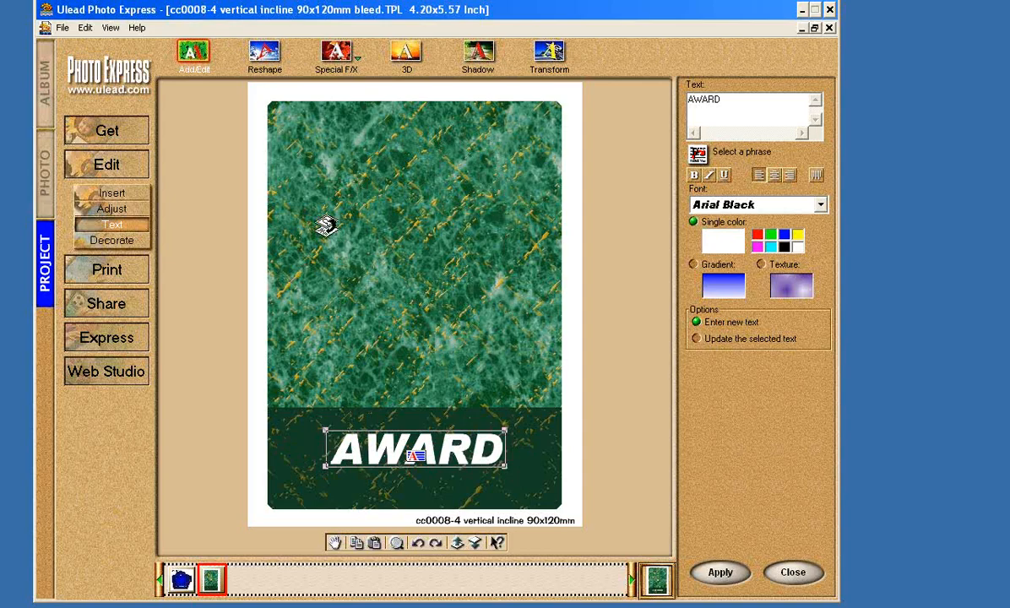
mouse_move(490, 372)
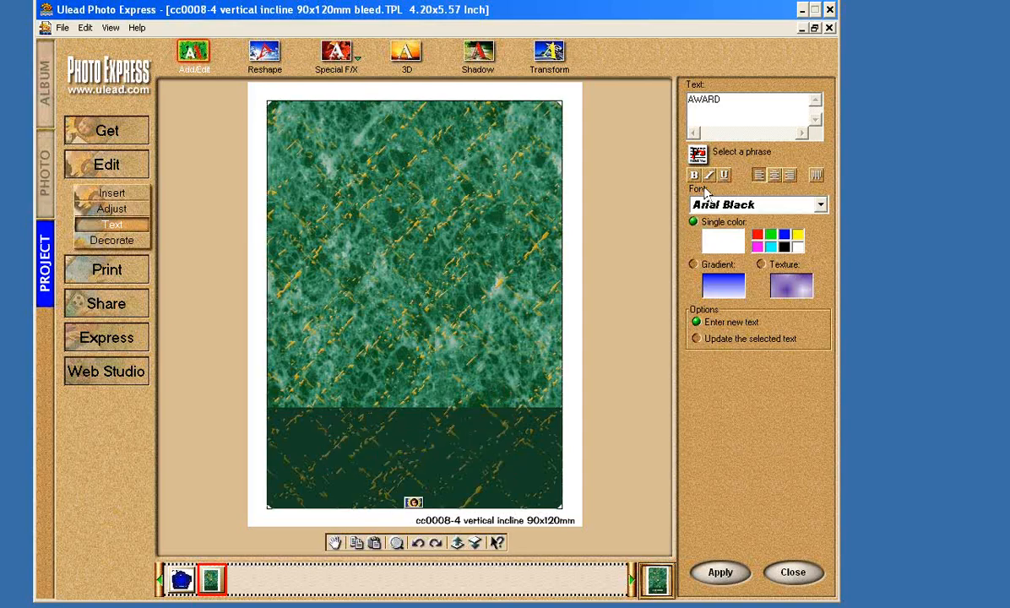
mouse_move(685, 192)
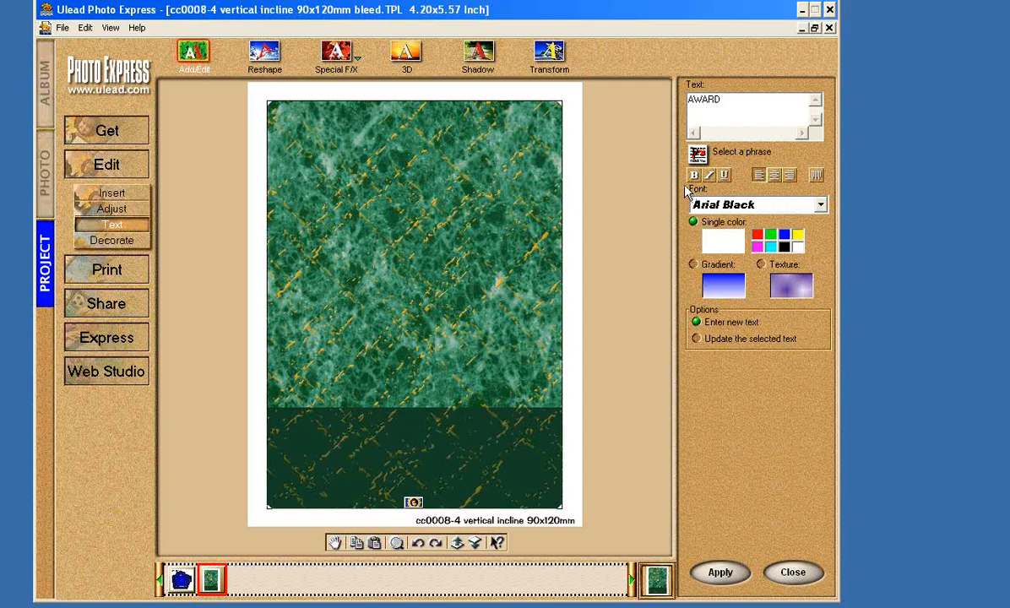
mouse_move(414, 519)
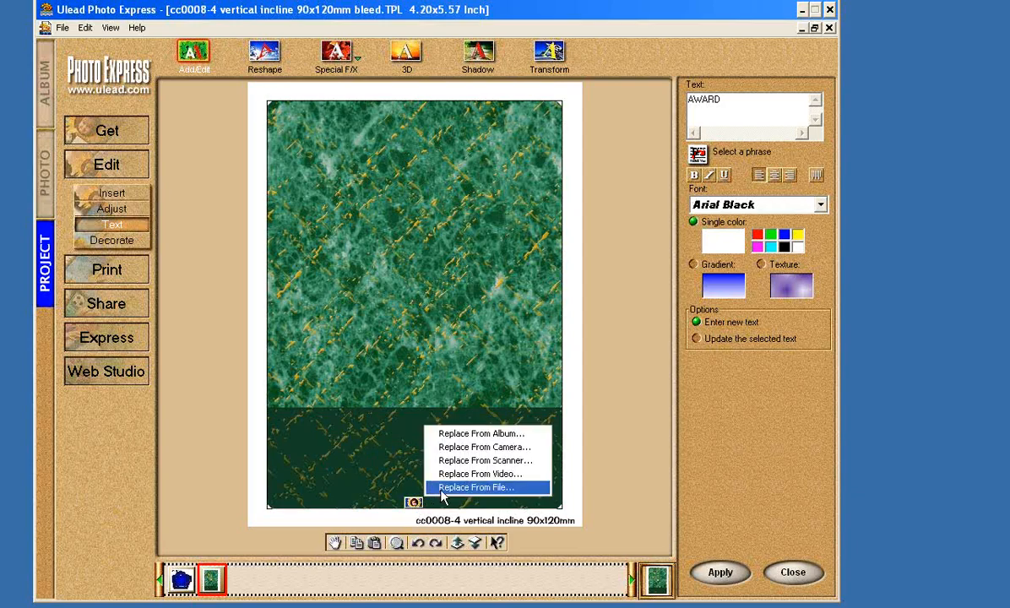
Step: Swap in the blue arrow background image and move AWARD down onto the card
click(475, 487)
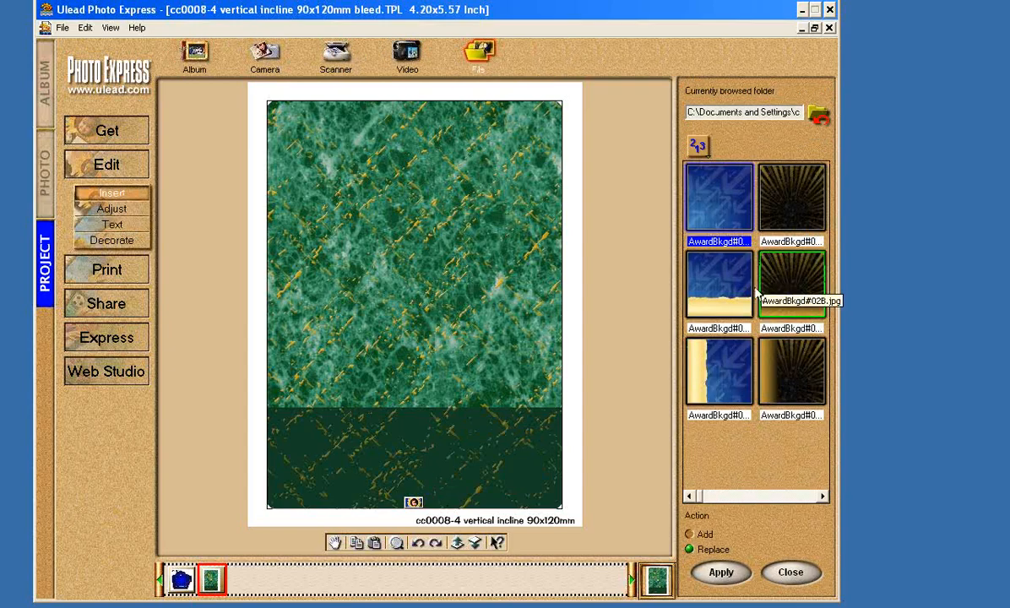
click(719, 372)
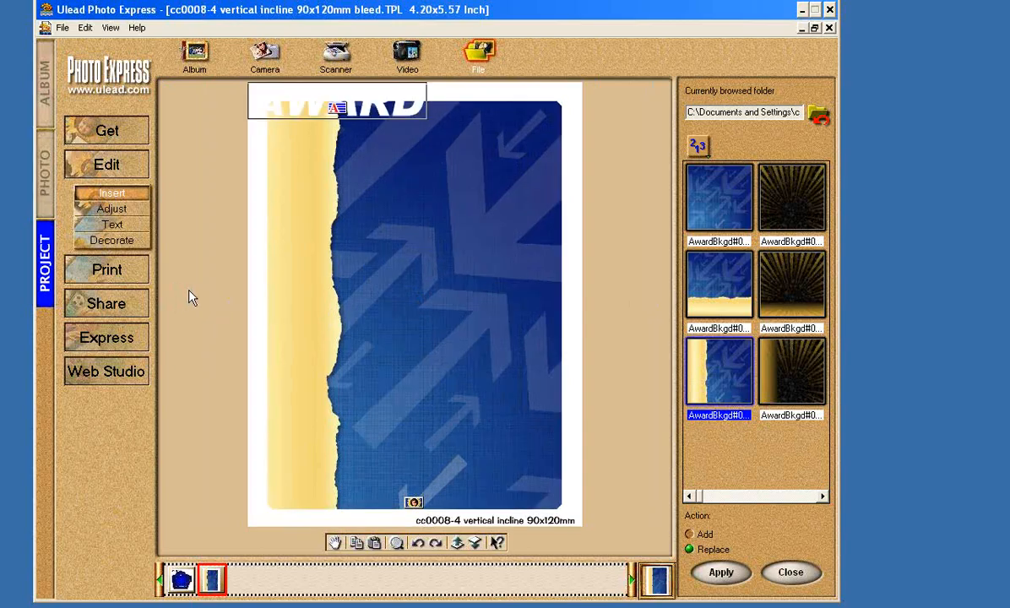
drag(337, 102, 366, 259)
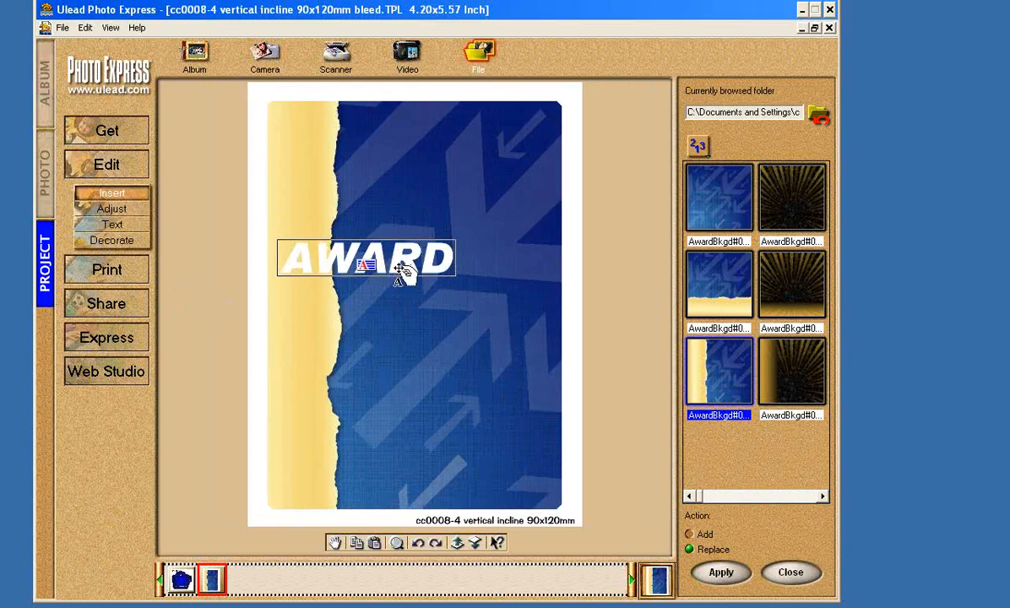
mouse_move(160, 220)
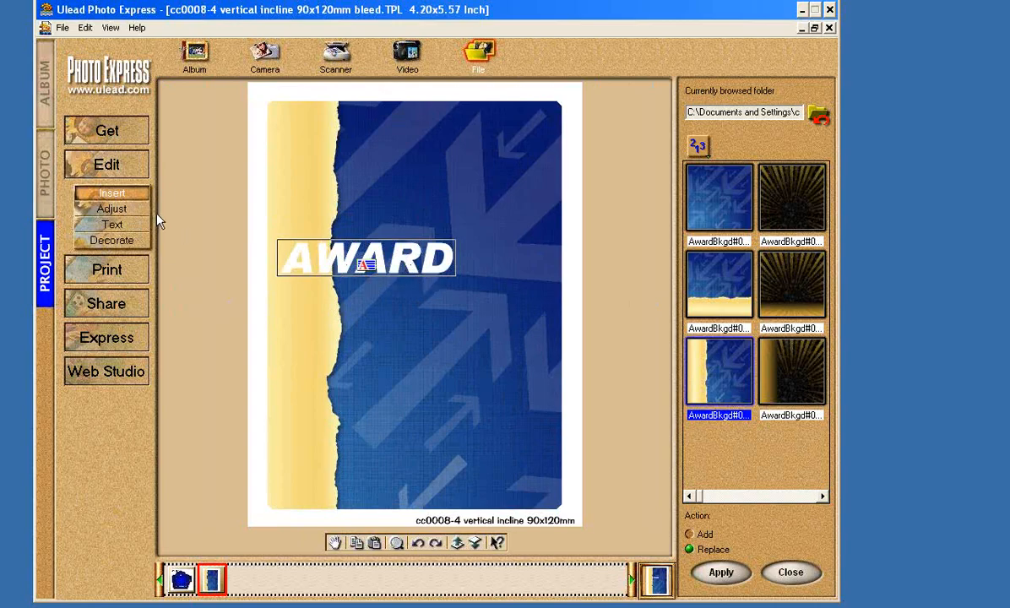
Step: Try rotating AWARD with the photo Transform tools and dismiss the text warning
click(111, 209)
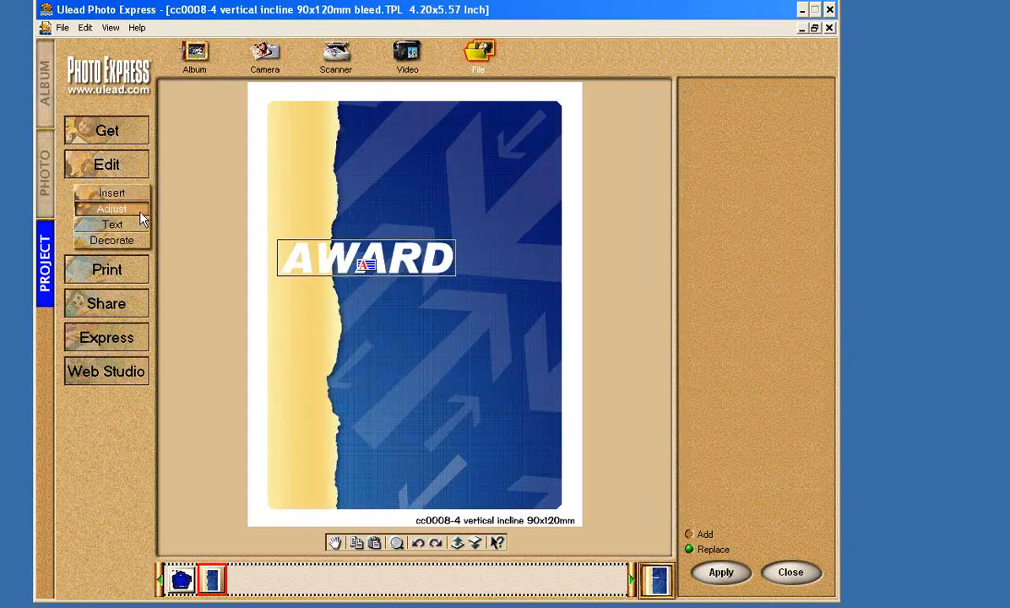
click(111, 209)
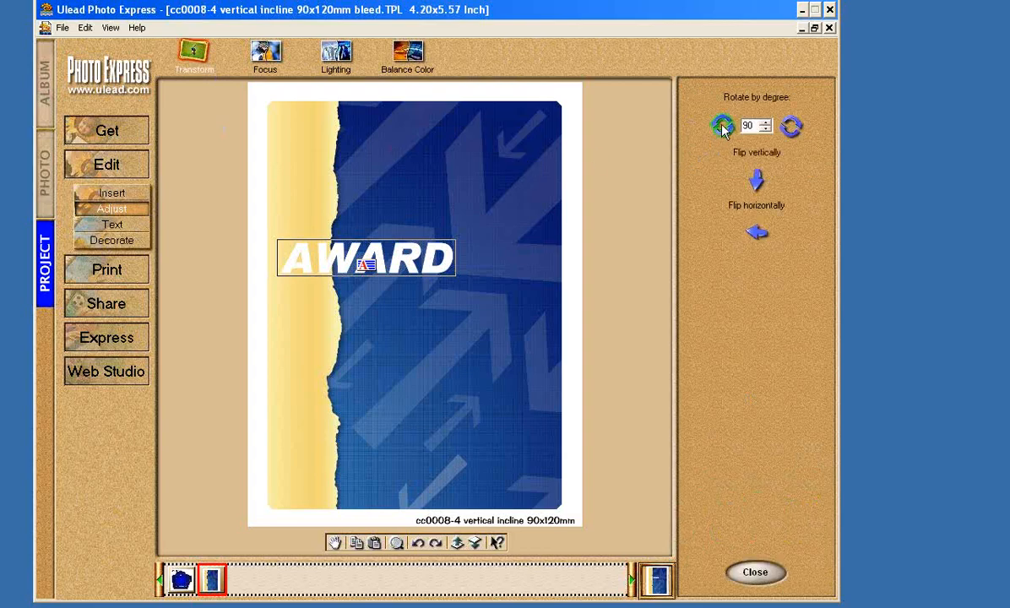
click(722, 125)
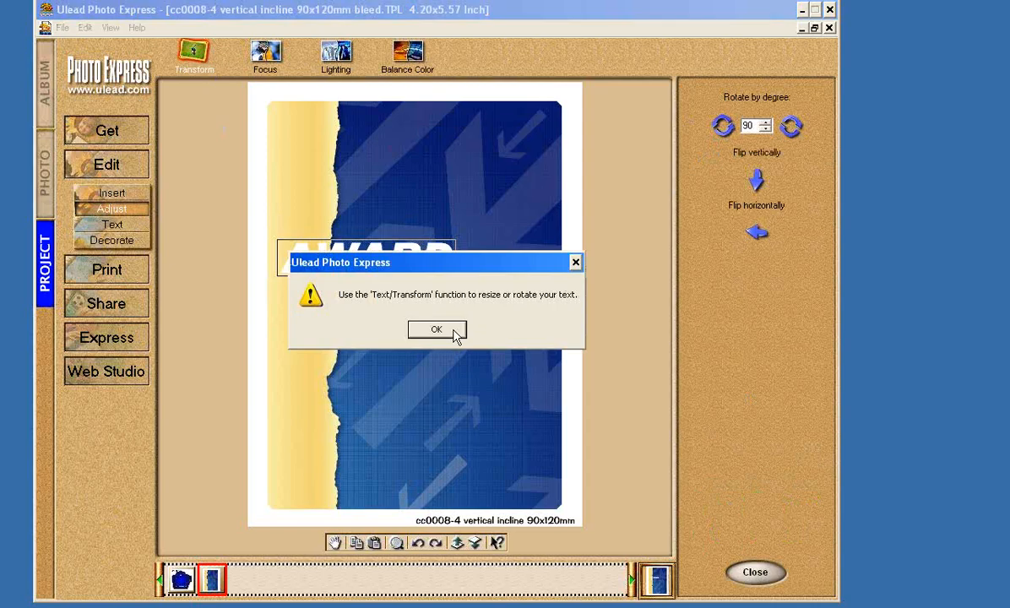
click(437, 330)
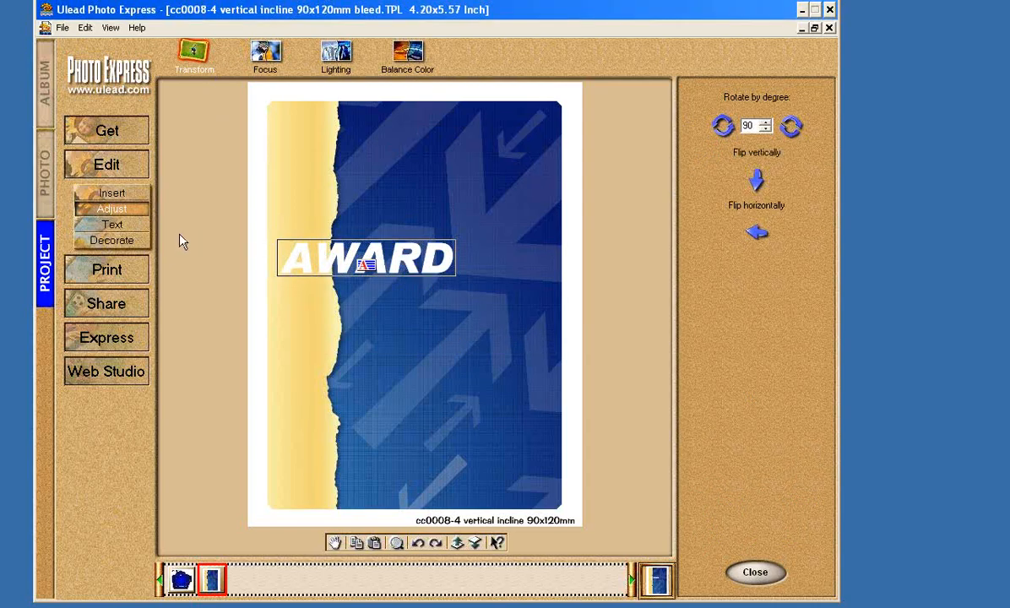
Step: Return to the Edit > Text tools
click(111, 224)
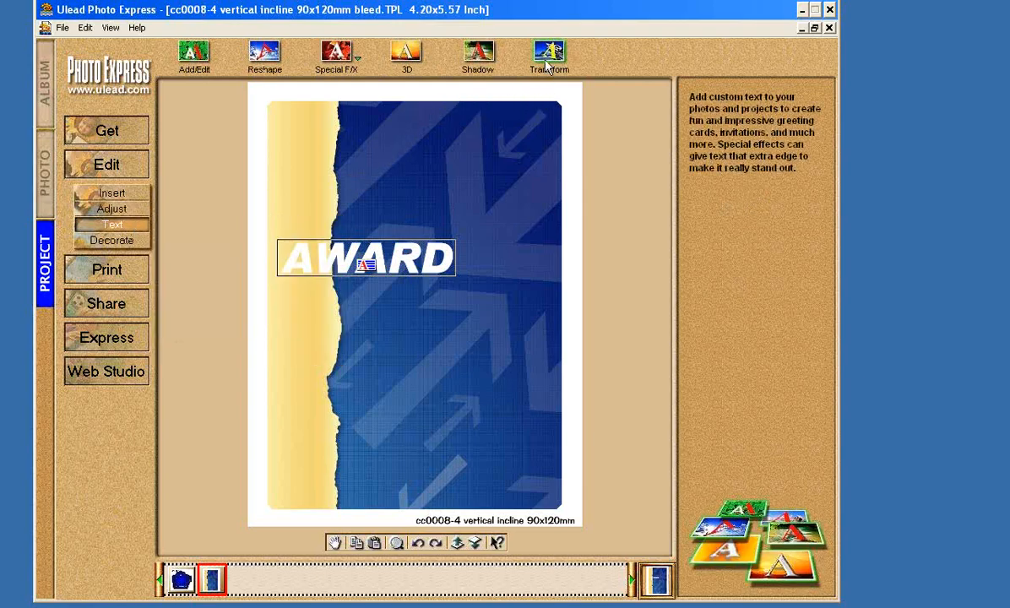
click(113, 224)
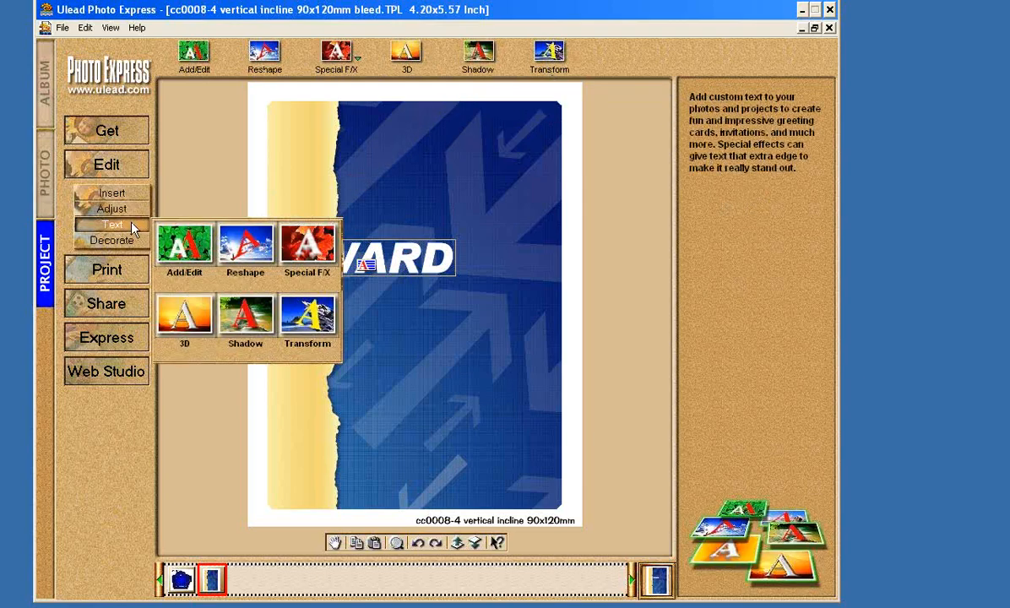
click(111, 208)
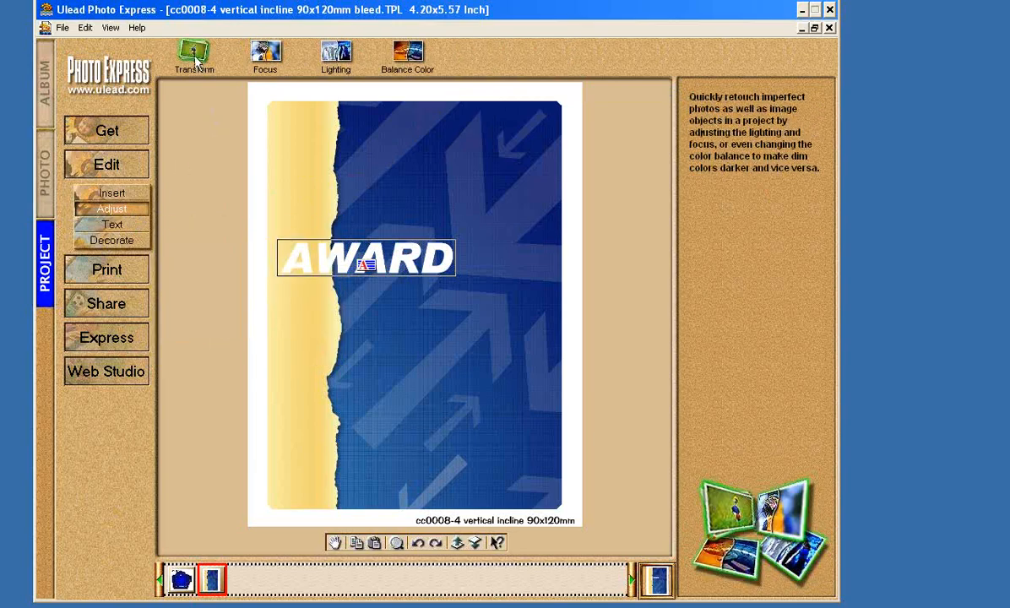
click(111, 224)
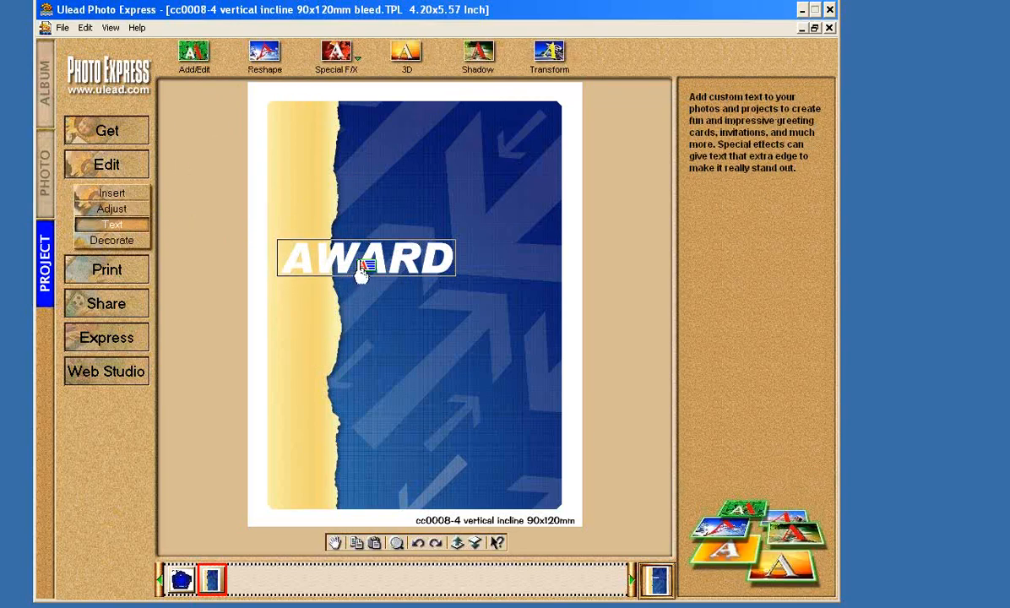
Step: Rotate AWARD 90 degrees counterclockwise and drag it onto the left beige strip
click(548, 57)
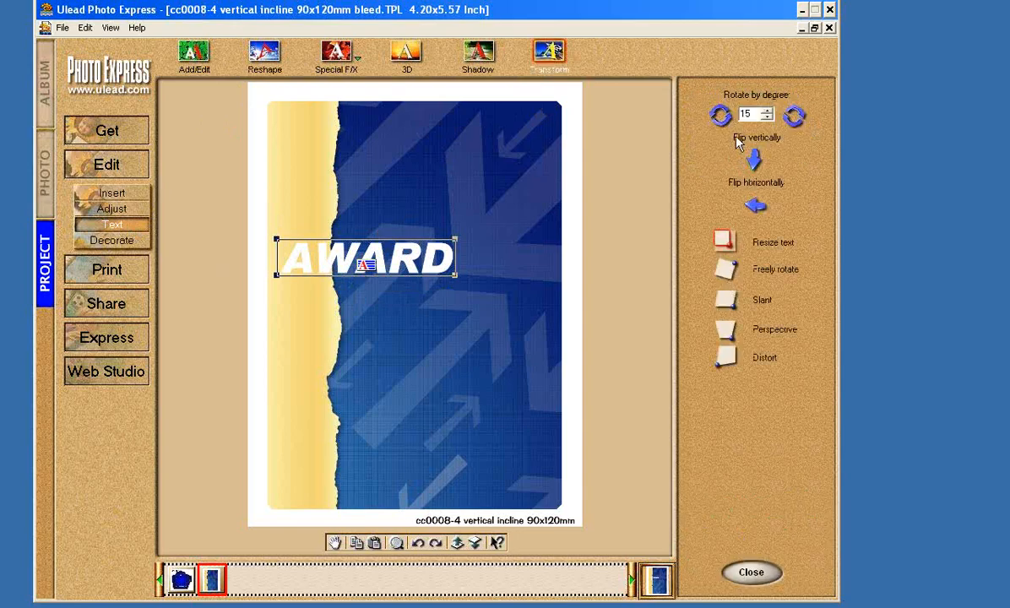
mouse_move(720, 116)
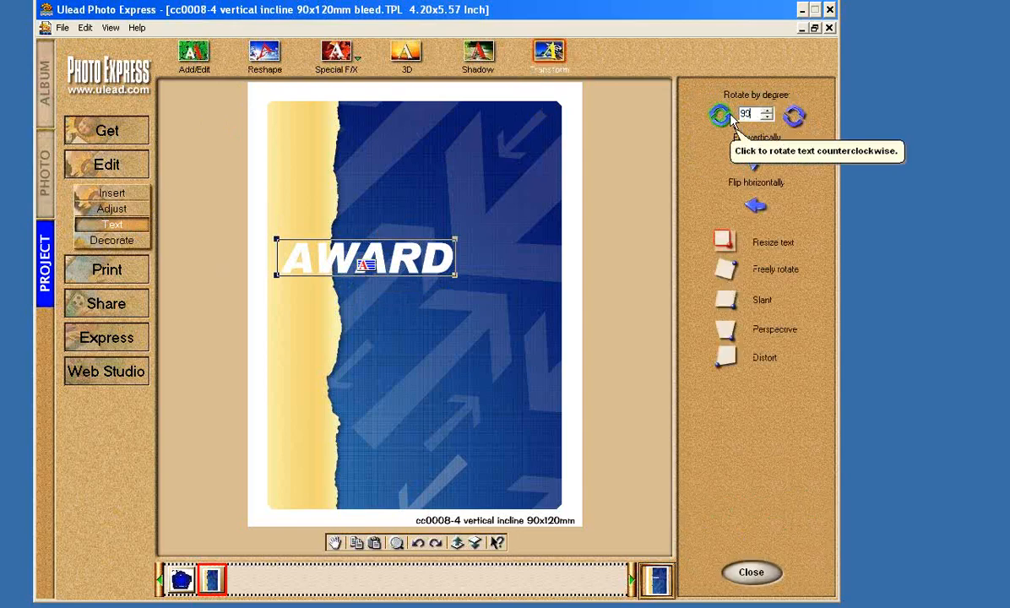
click(720, 116)
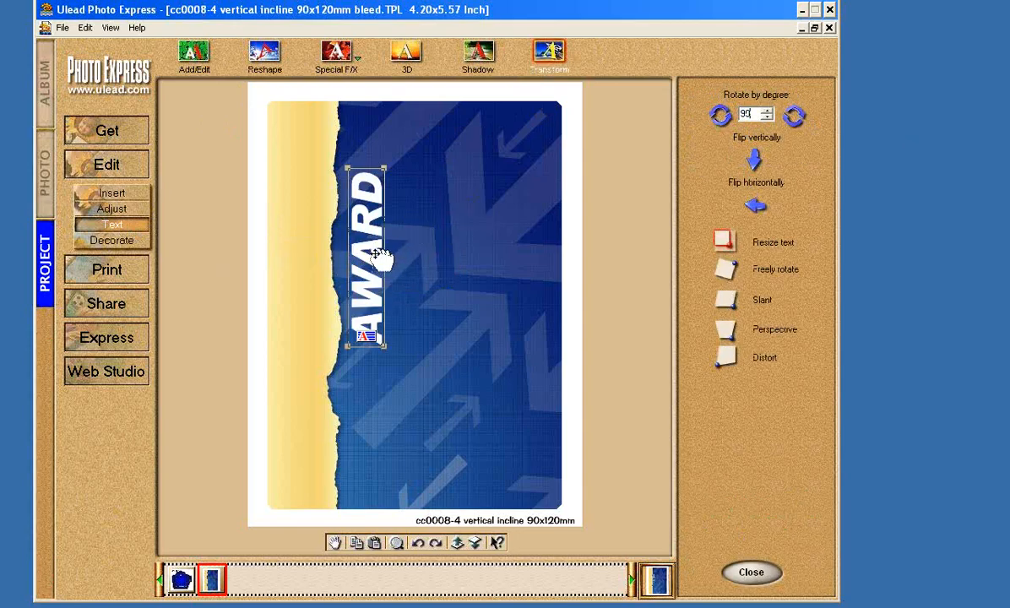
drag(371, 257, 306, 317)
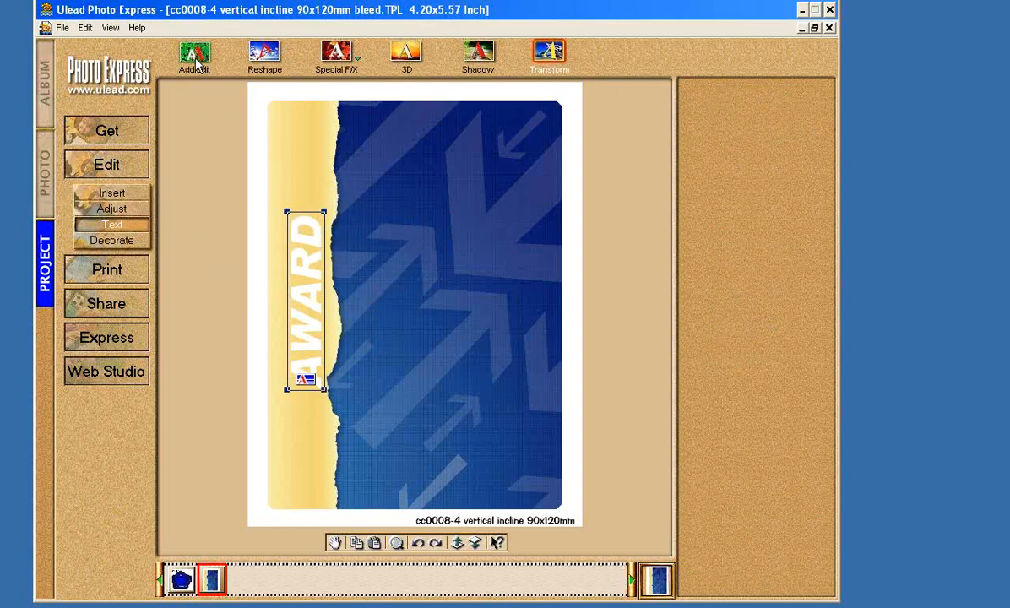
Step: Update the AWARD text to bright blue and nudge it further onto the tan strip
click(193, 55)
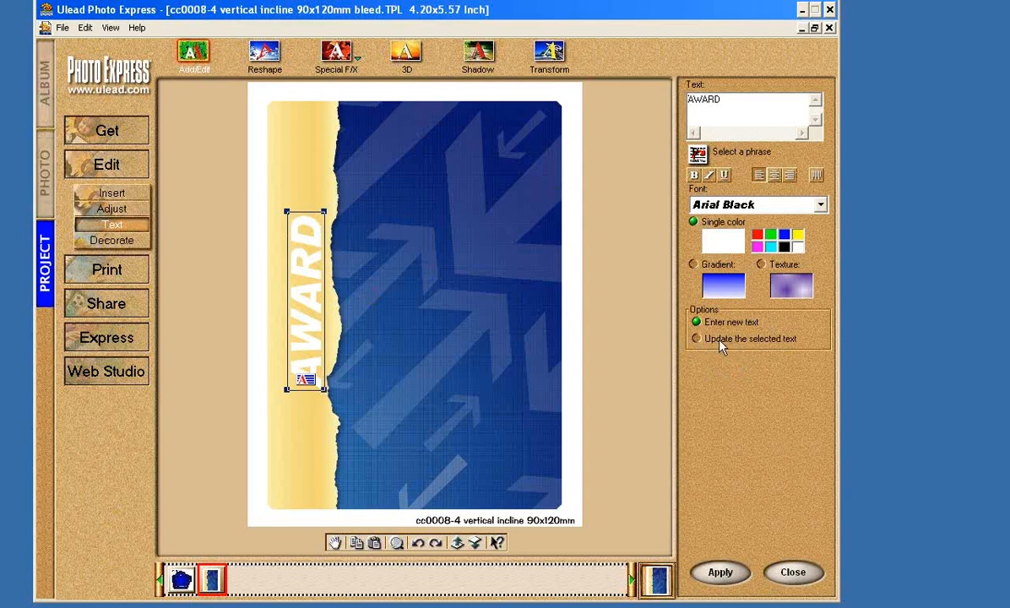
click(697, 339)
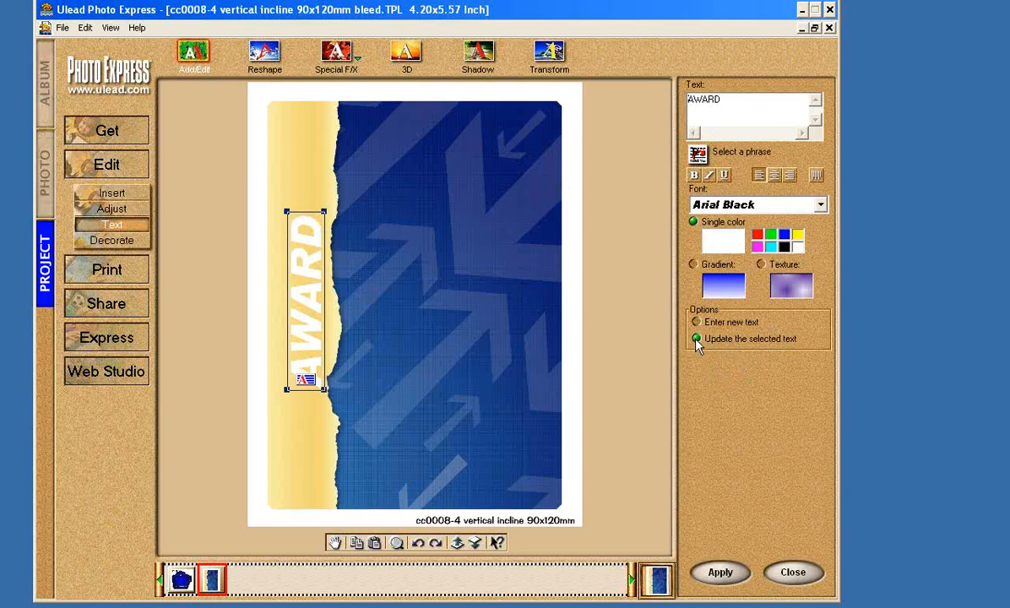
mouse_move(723, 247)
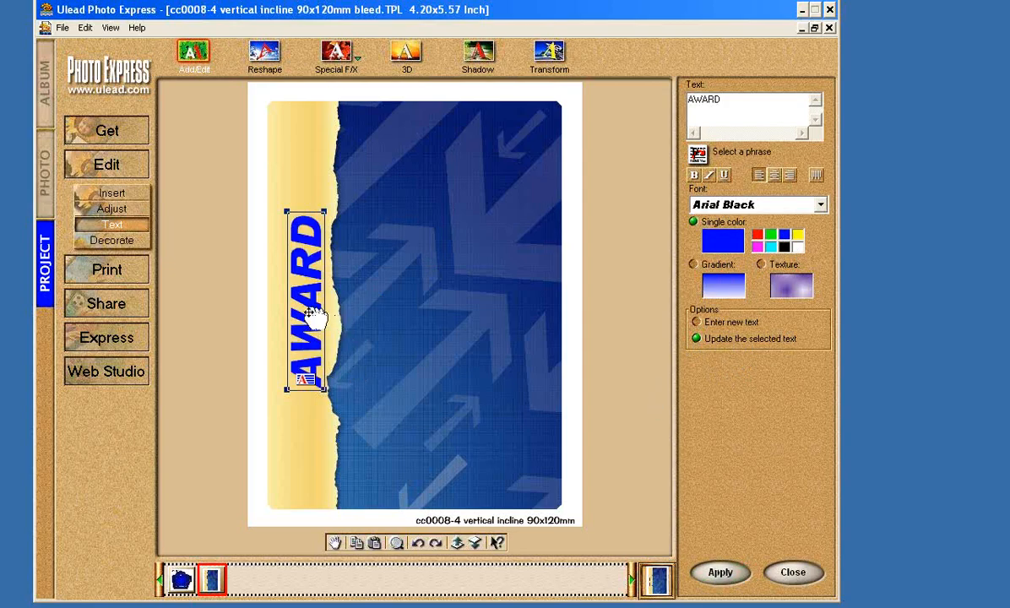
drag(304, 312, 308, 342)
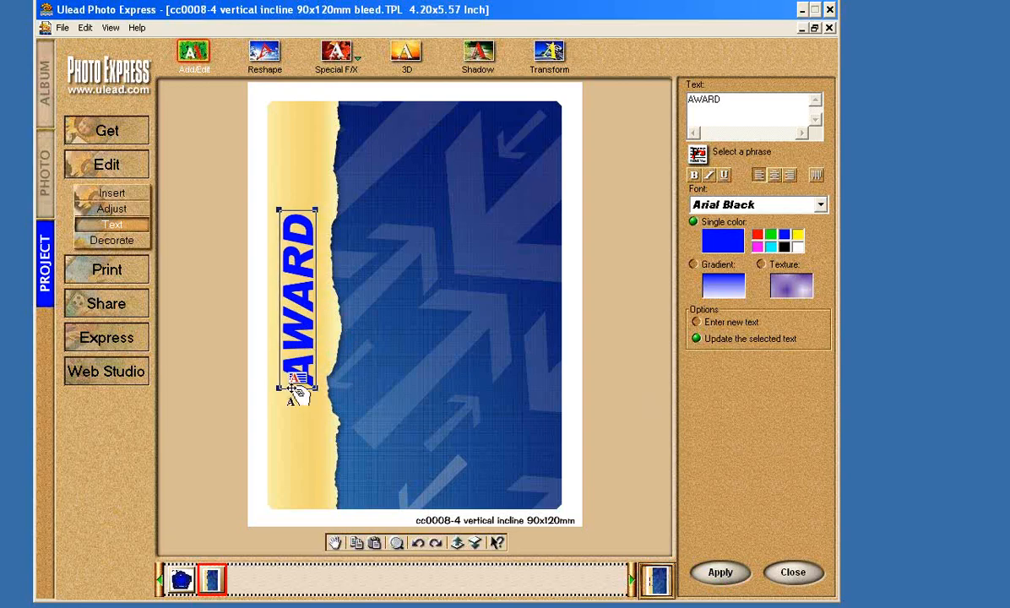
mouse_move(290, 412)
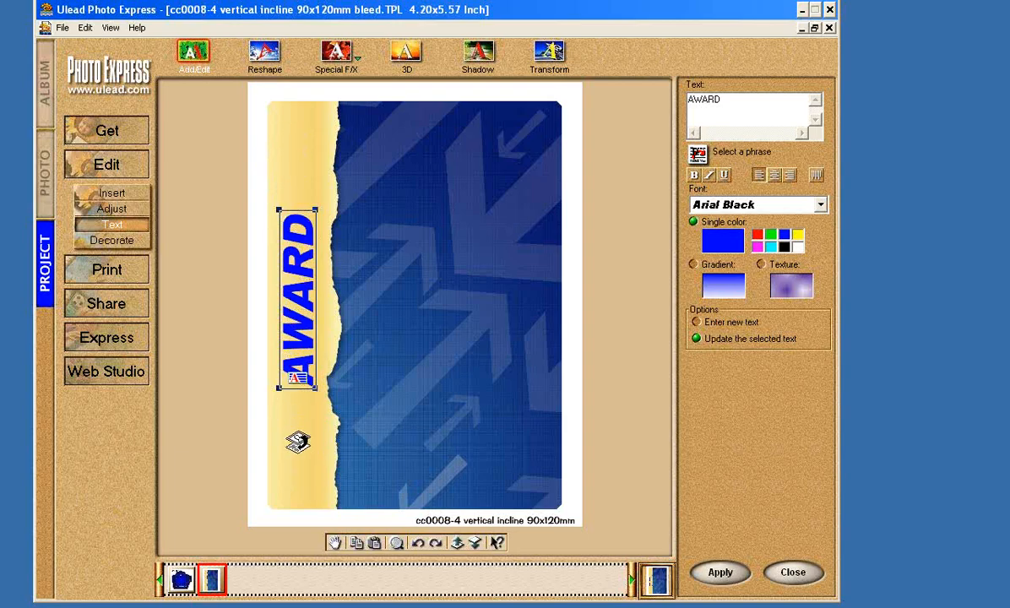
mouse_move(334, 320)
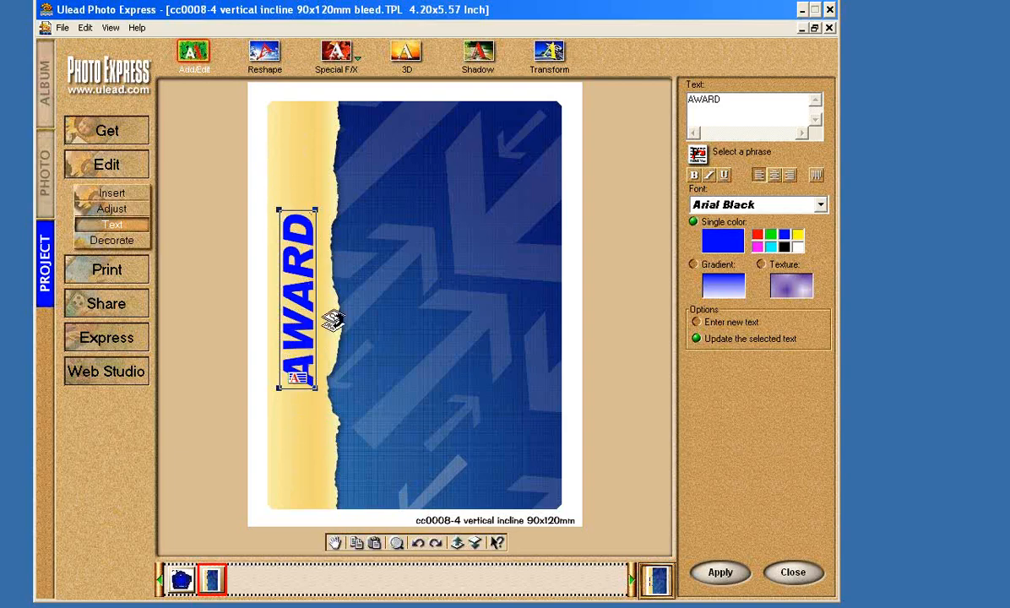
mouse_move(312, 291)
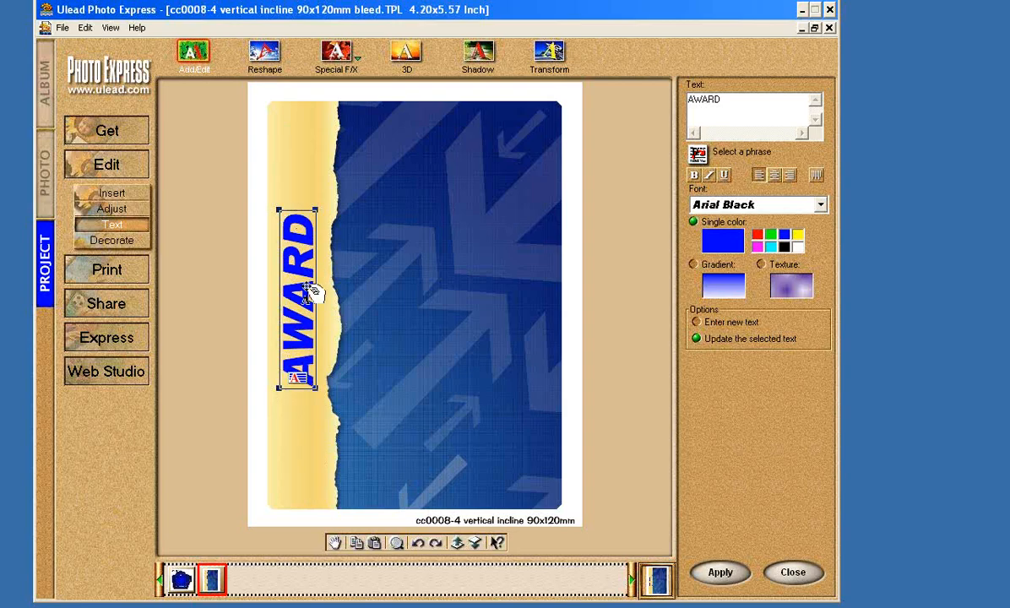
mouse_move(397, 226)
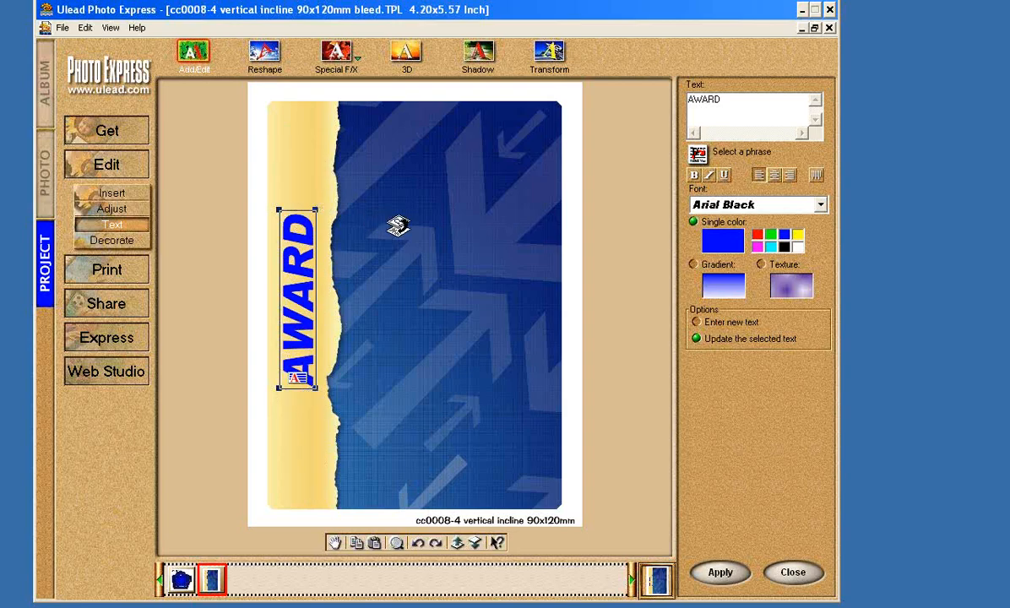
mouse_move(514, 473)
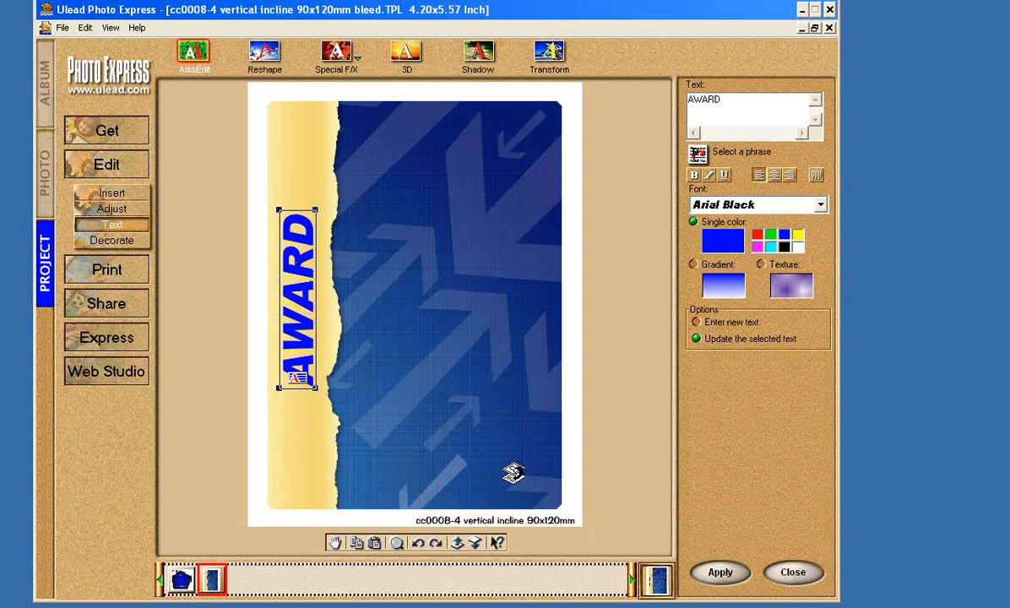
mouse_move(321, 286)
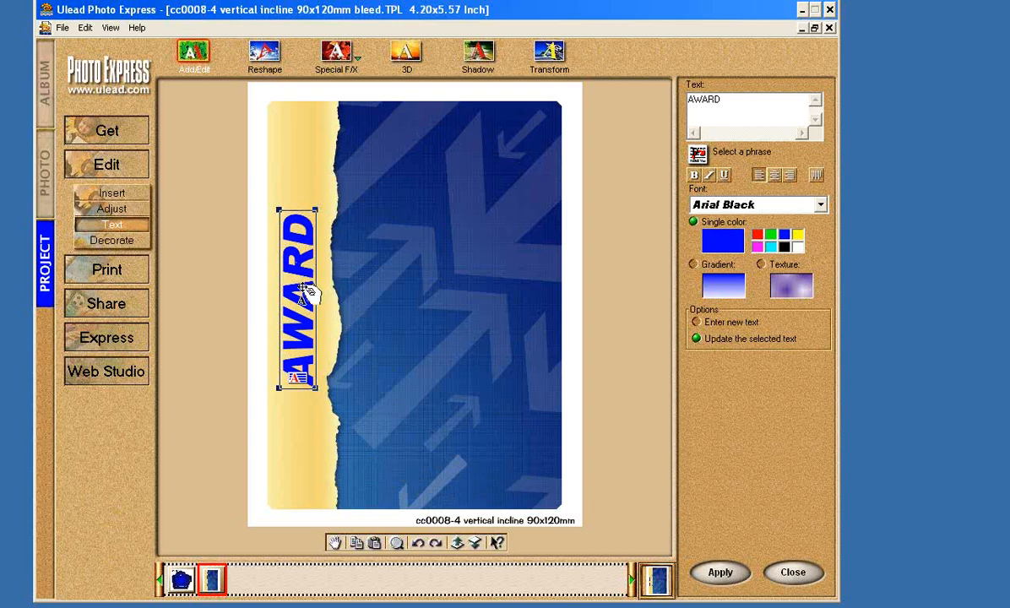
drag(299, 296, 304, 304)
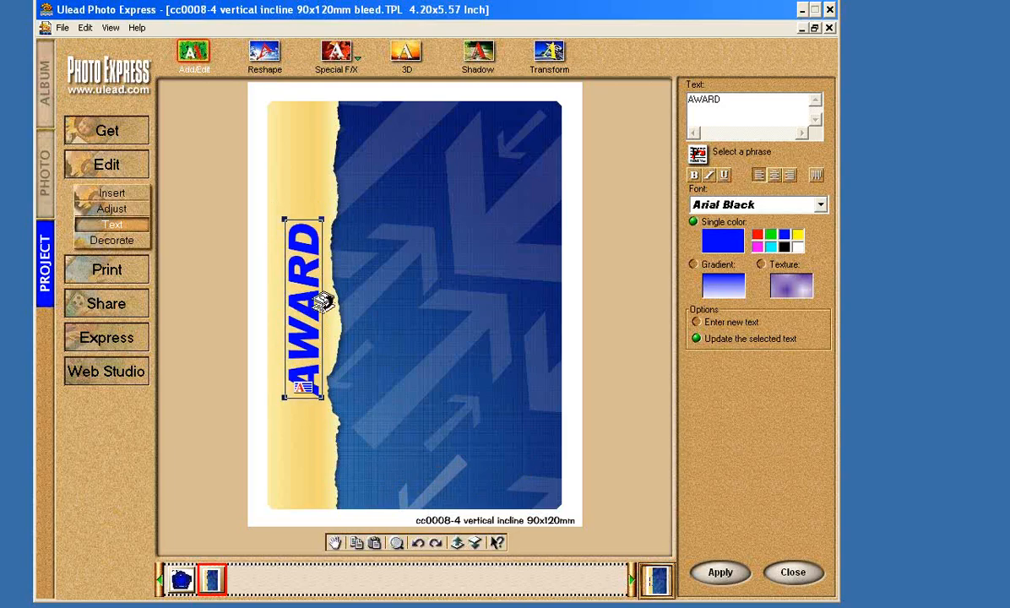
mouse_move(377, 300)
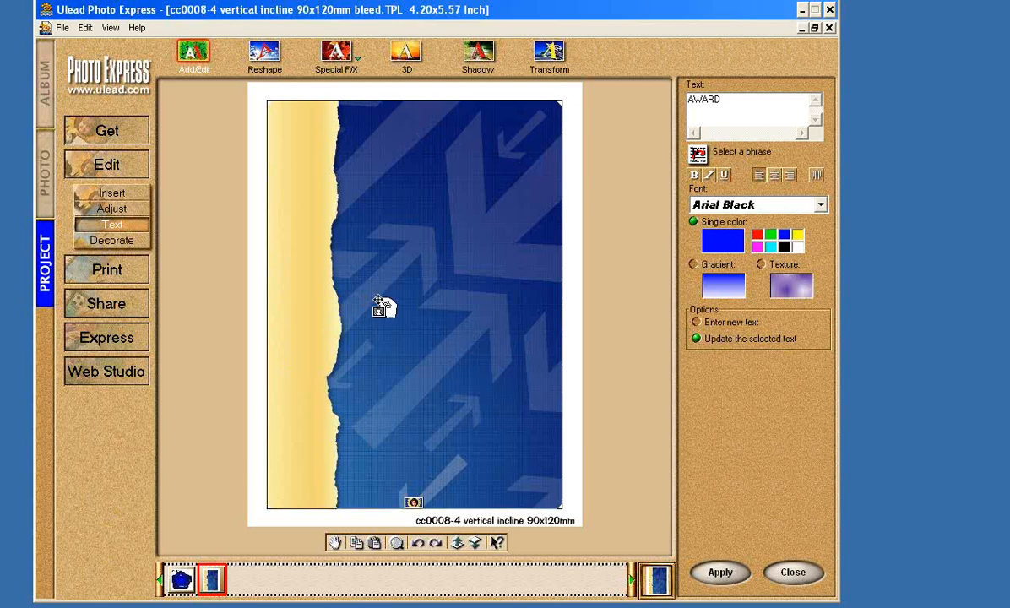
Step: Replace the blue arrow background with the plain brown woodgrain AwardBkgd image
right_click(413, 503)
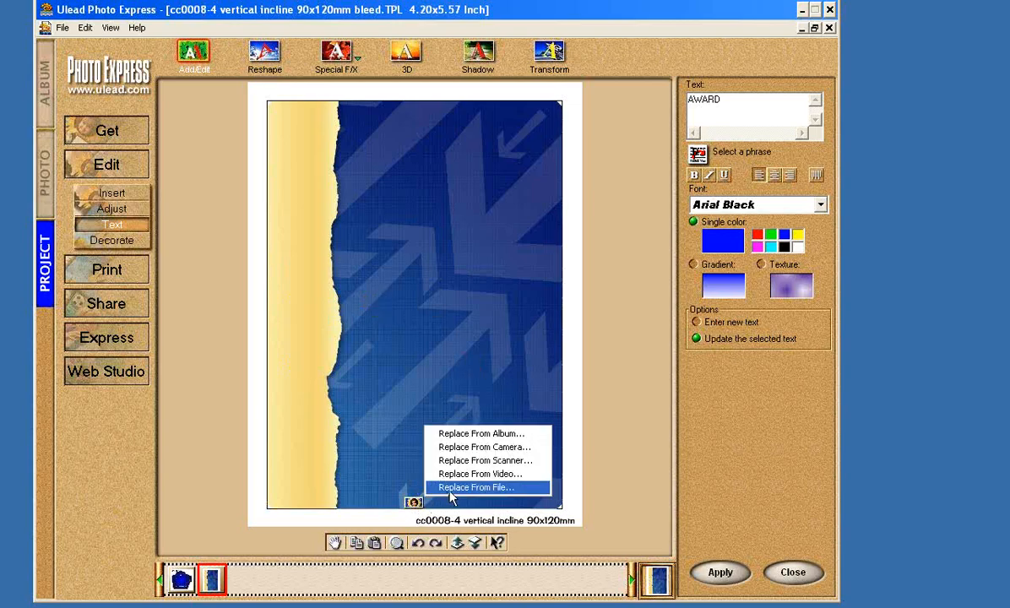
click(475, 488)
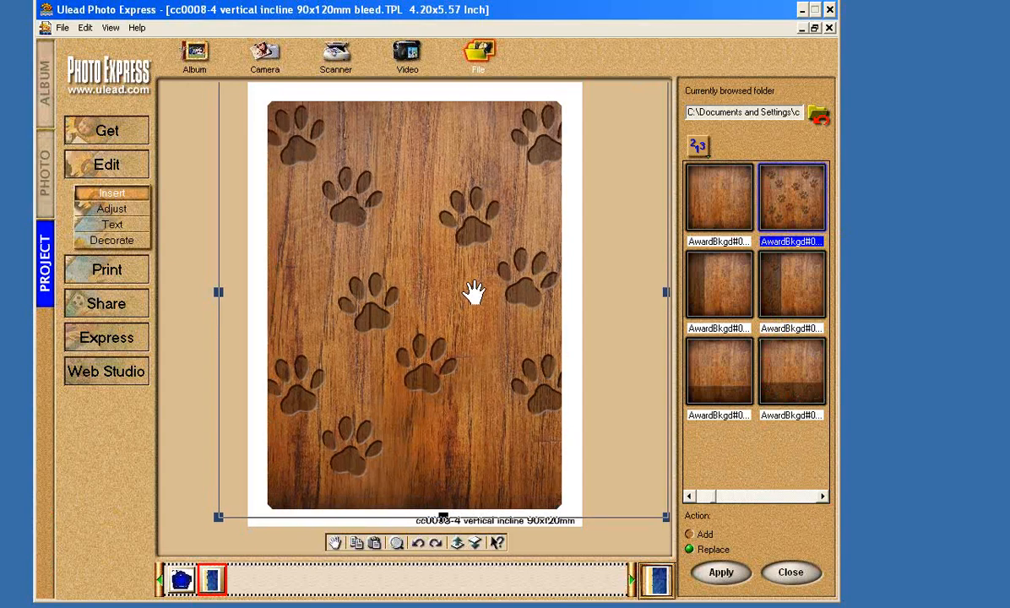
click(719, 372)
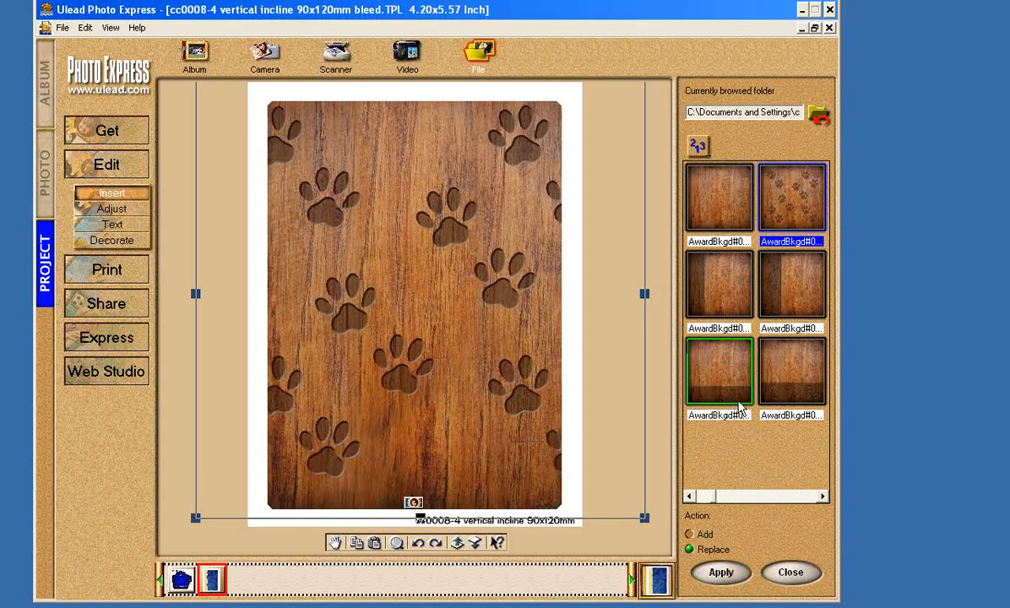
click(791, 285)
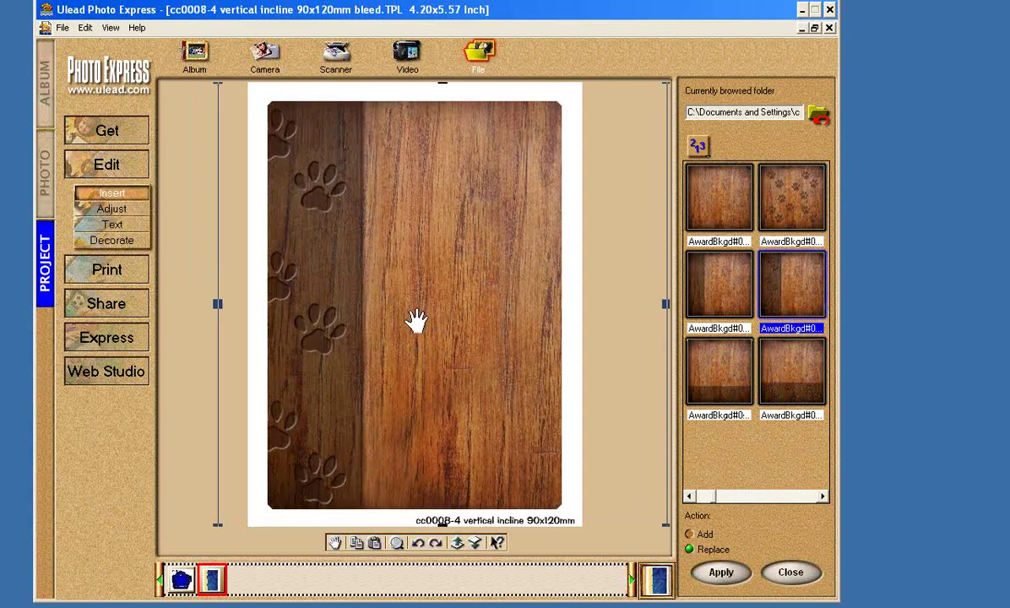
click(719, 197)
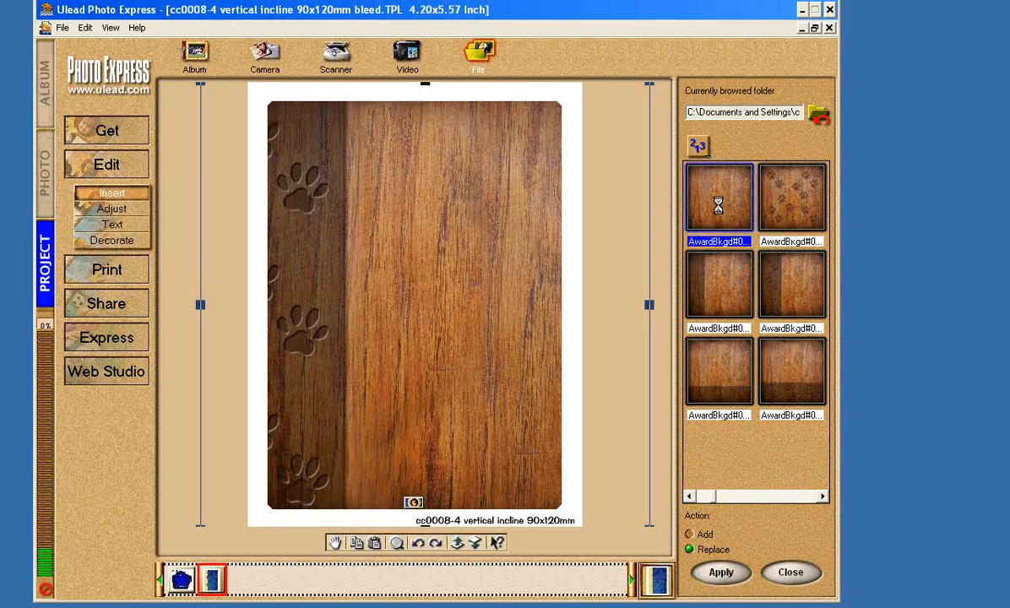
click(719, 572)
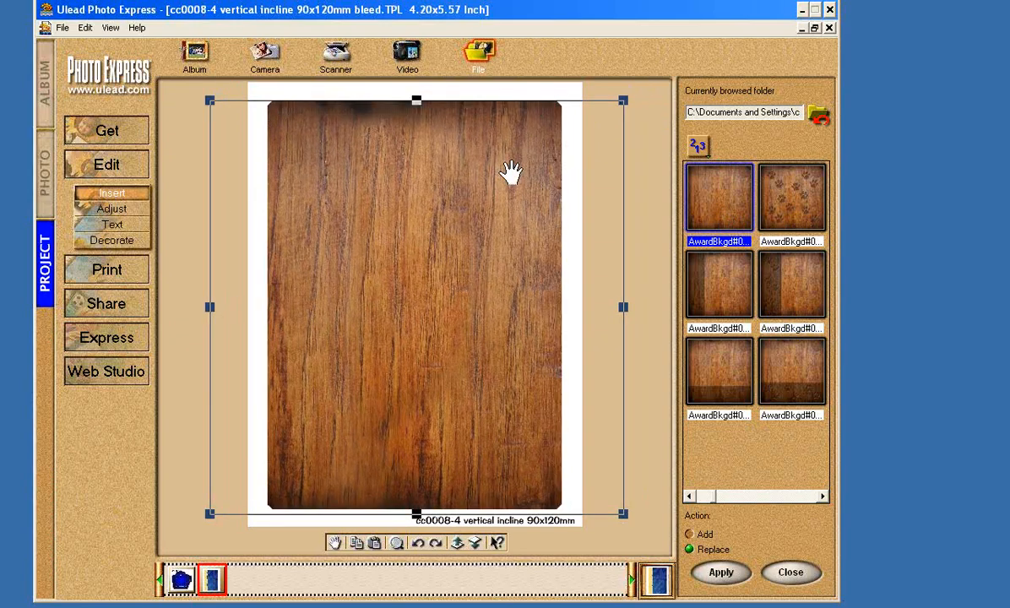
click(719, 284)
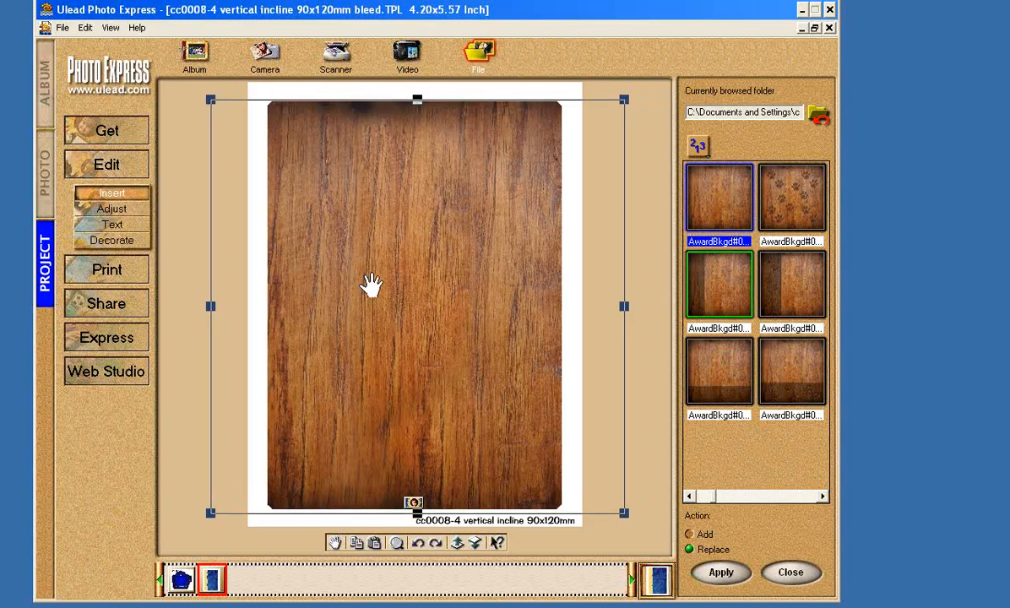
mouse_move(395, 283)
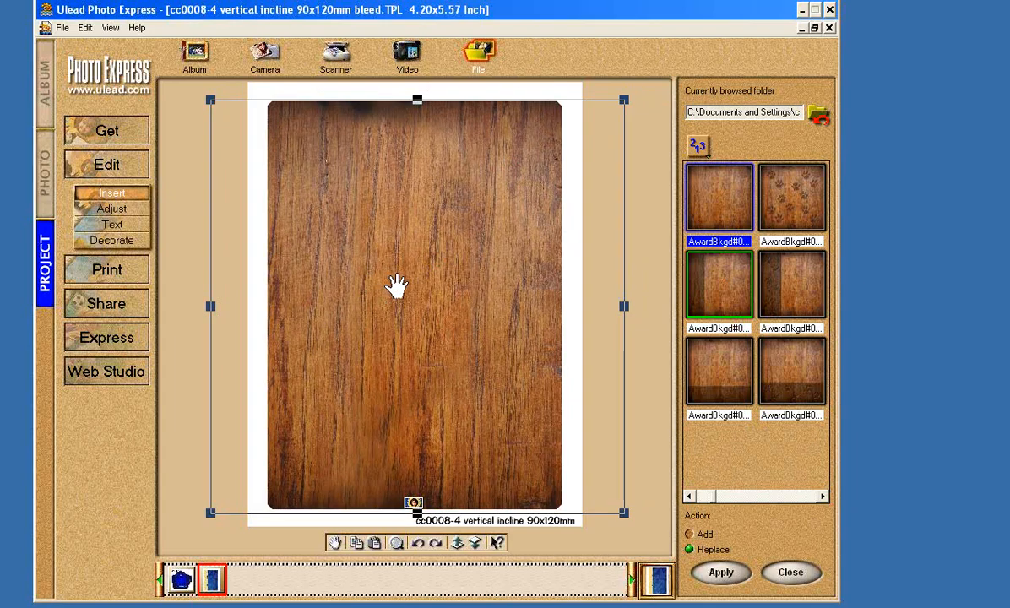
mouse_move(652, 218)
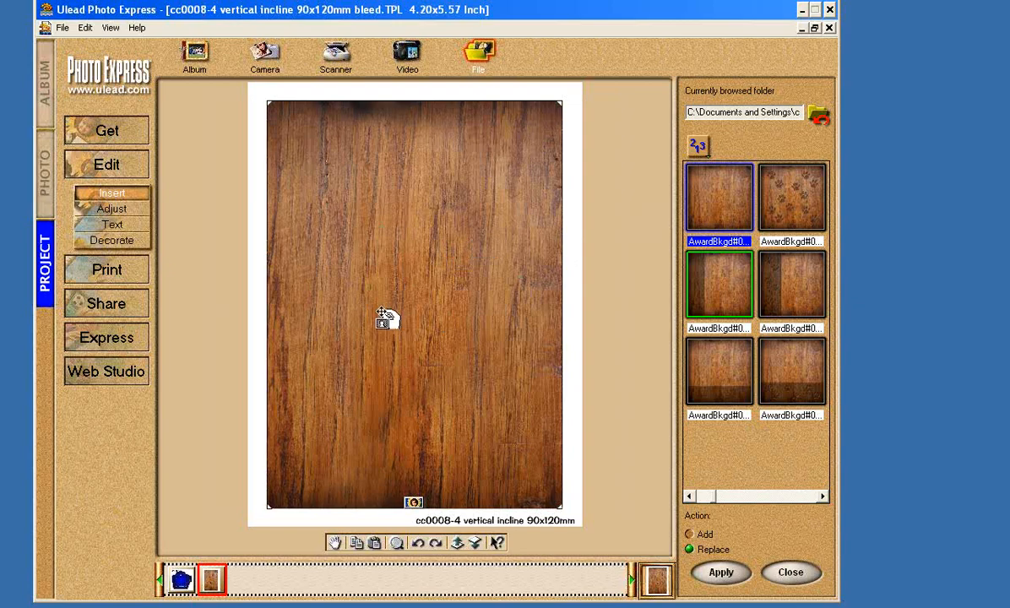
mouse_move(433, 268)
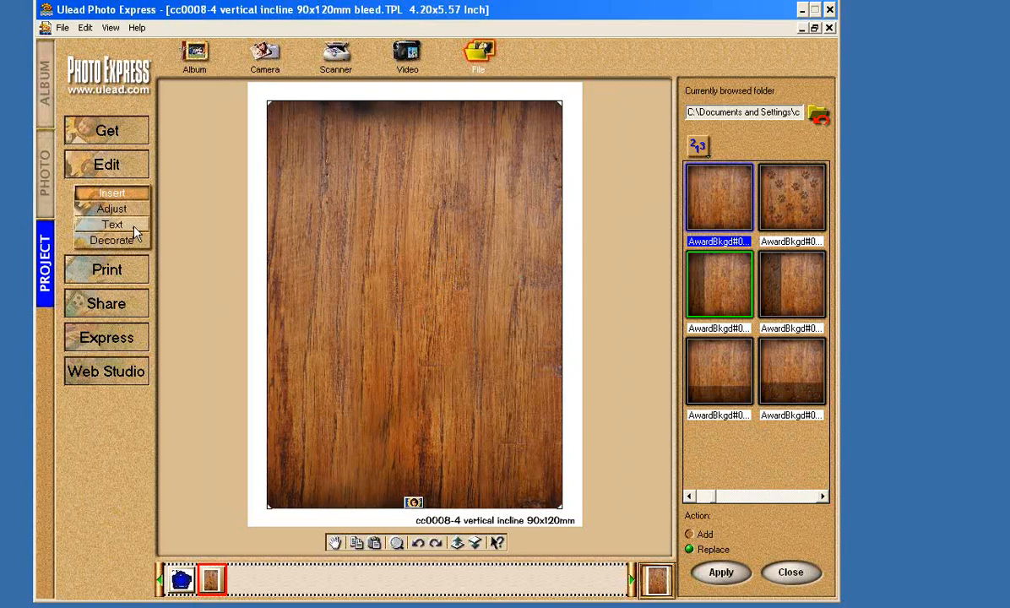
Step: Enter the text DUSTY and set its font to Bernard MT Condensed
click(112, 224)
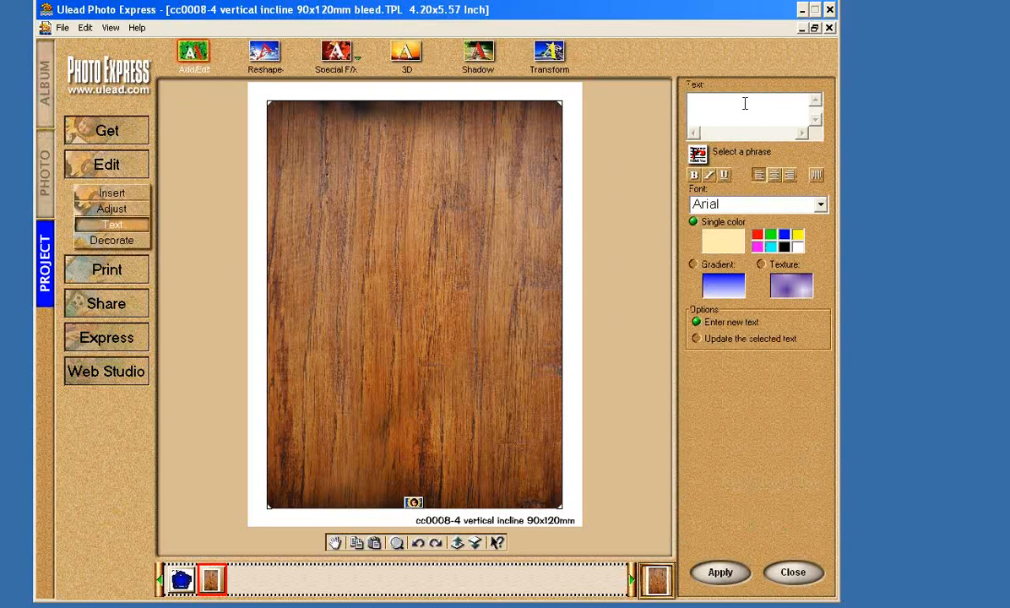
text(DUSTY)
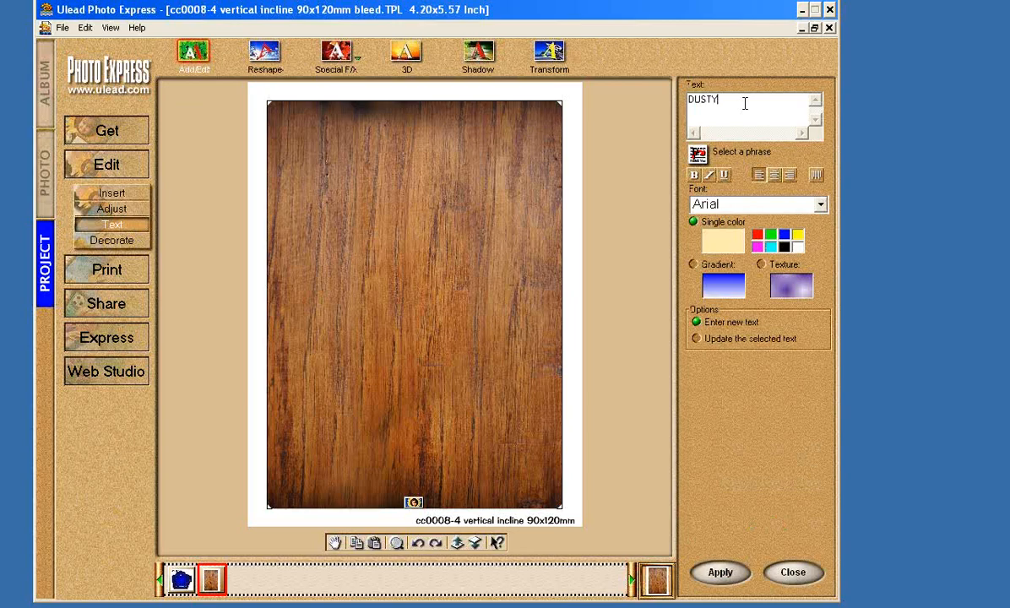
mouse_move(809, 216)
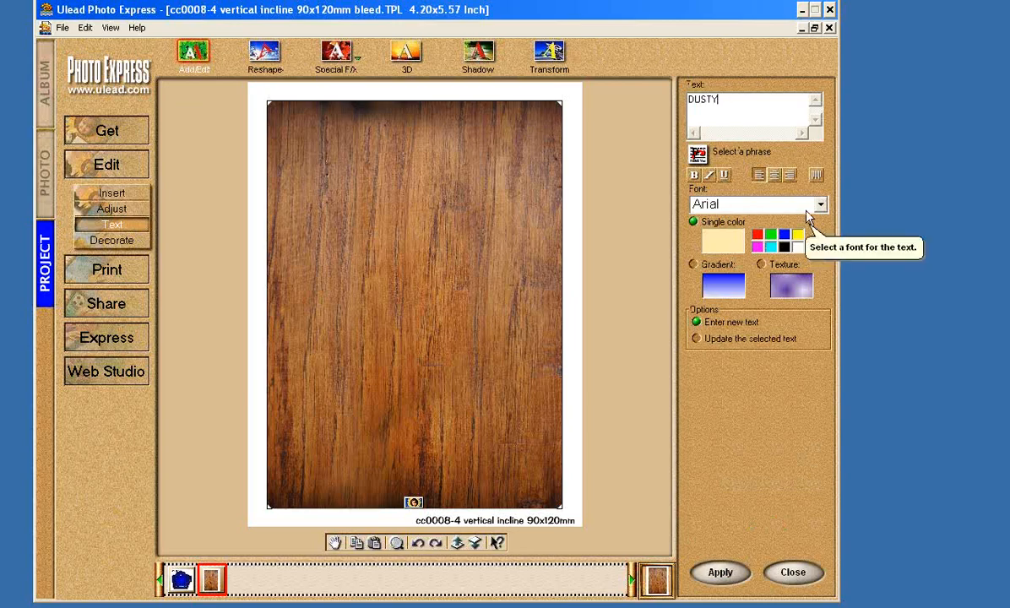
click(819, 204)
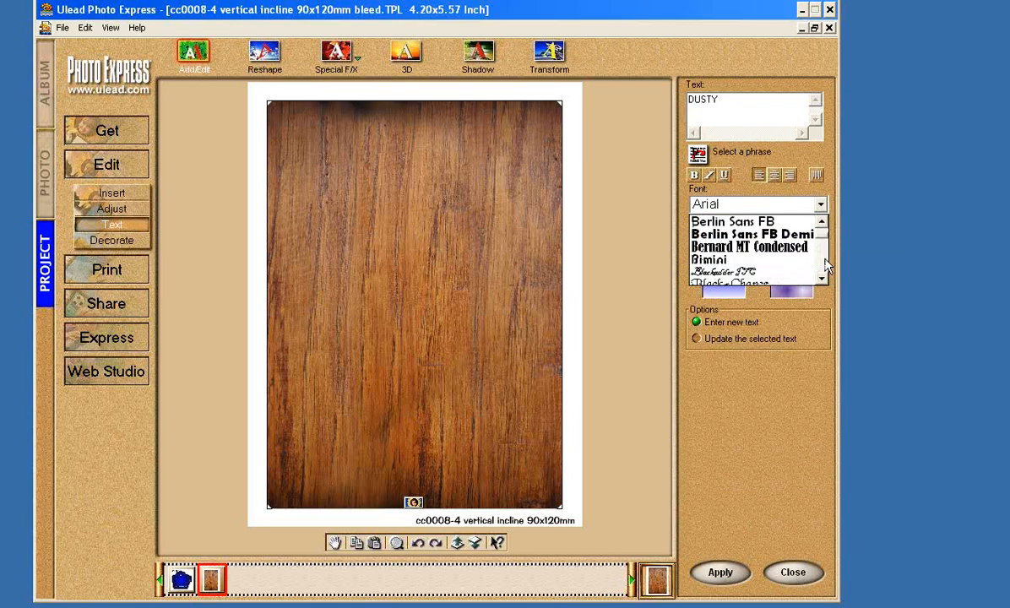
click(754, 246)
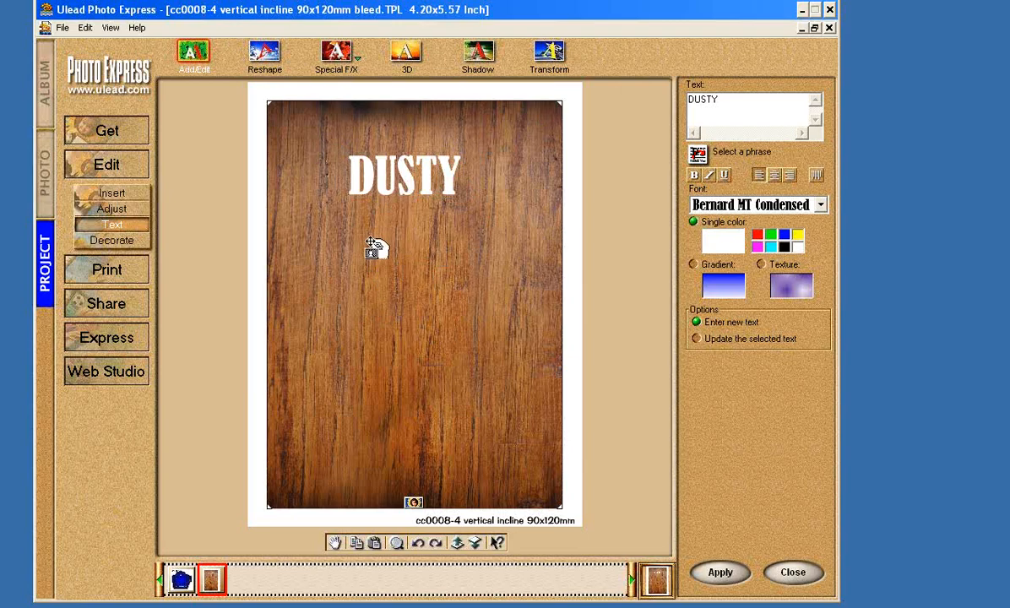
mouse_move(439, 325)
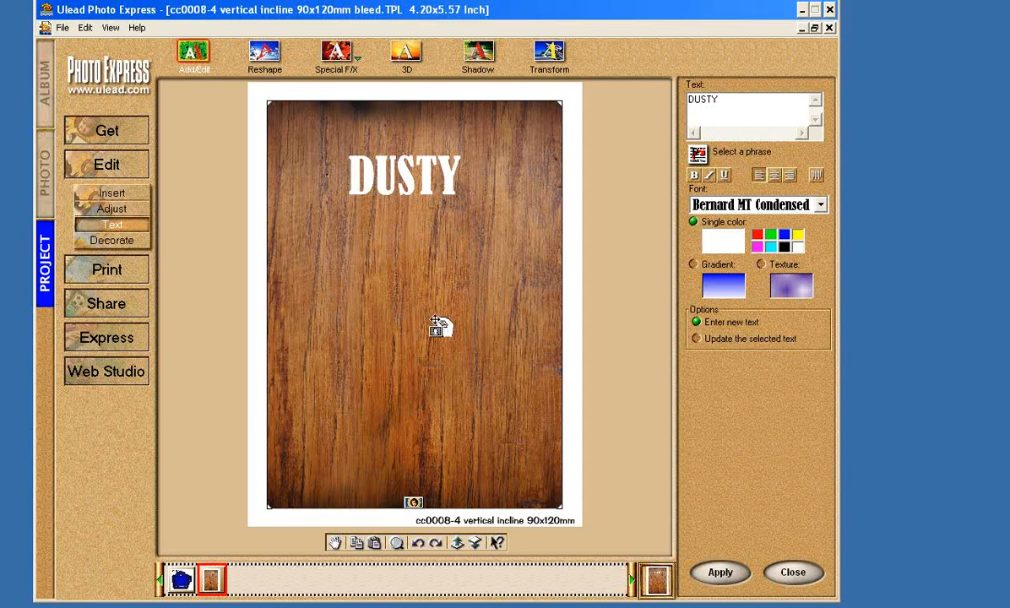
mouse_move(446, 260)
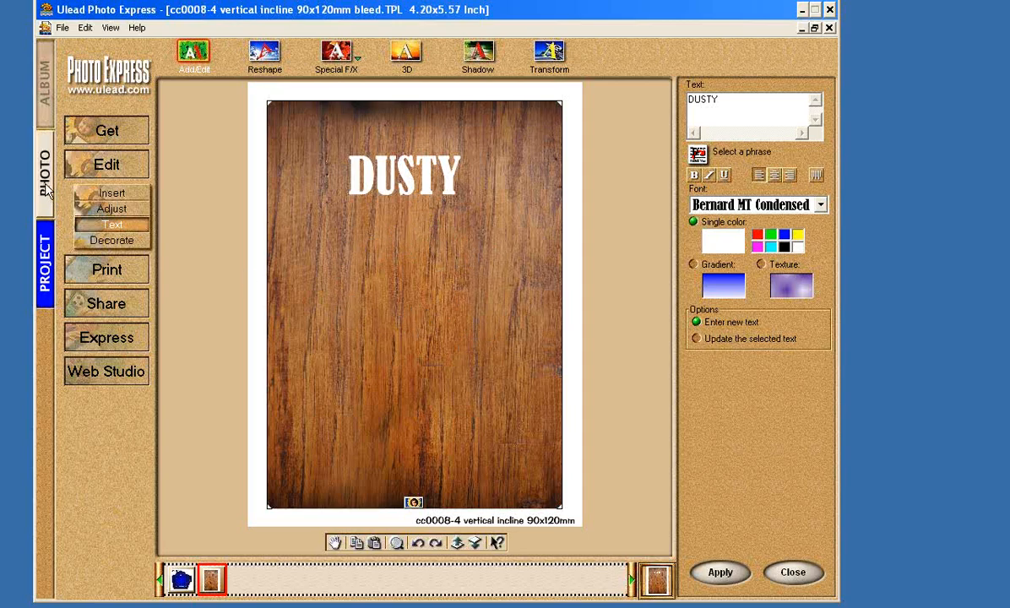
Step: Browse the template files and select the 45-104 arch ornament template
click(107, 130)
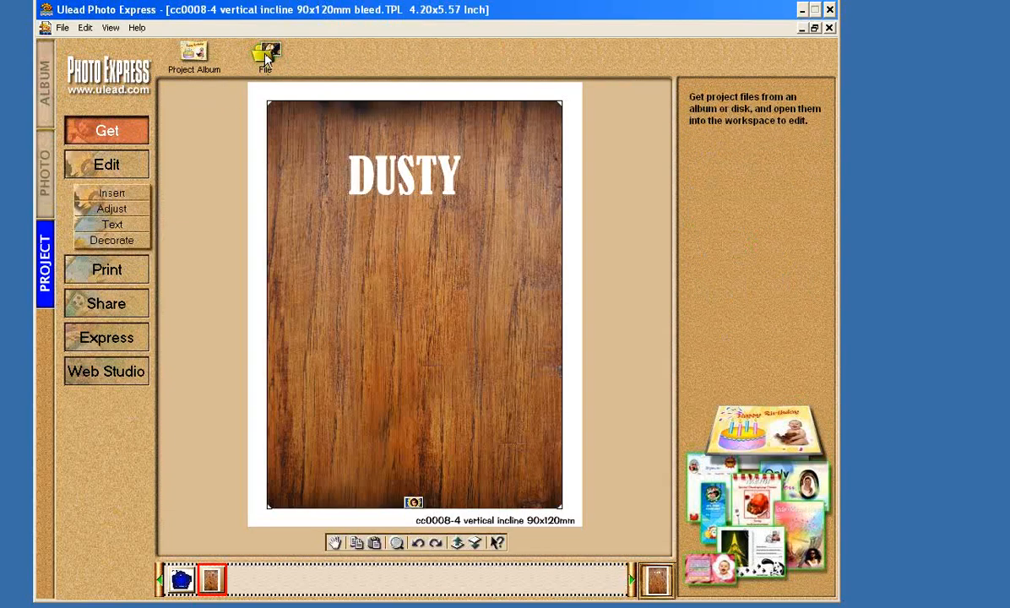
click(265, 52)
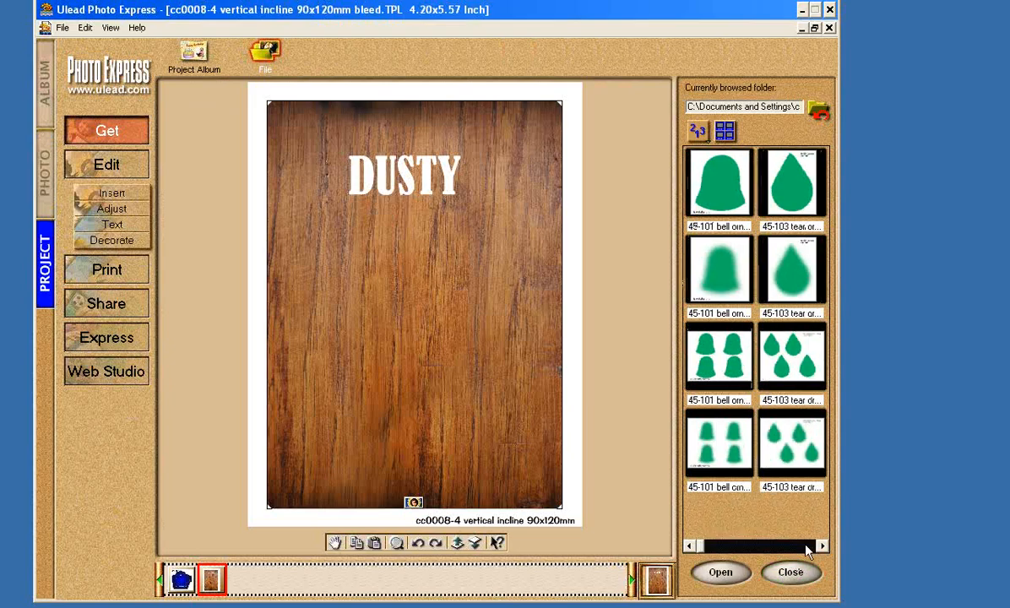
scroll(down, 3)
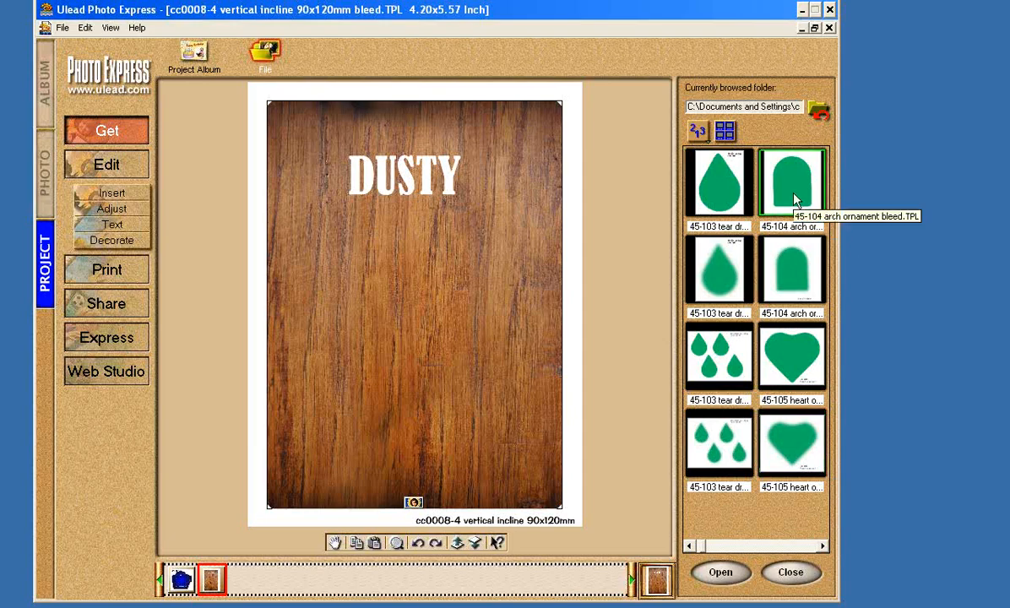
mouse_move(801, 547)
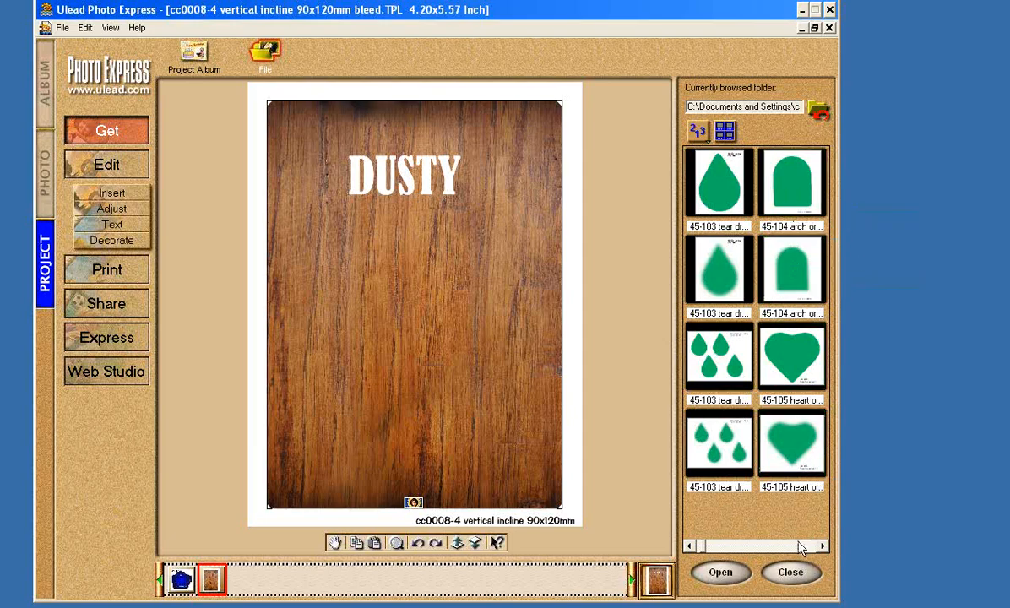
scroll(down, 3)
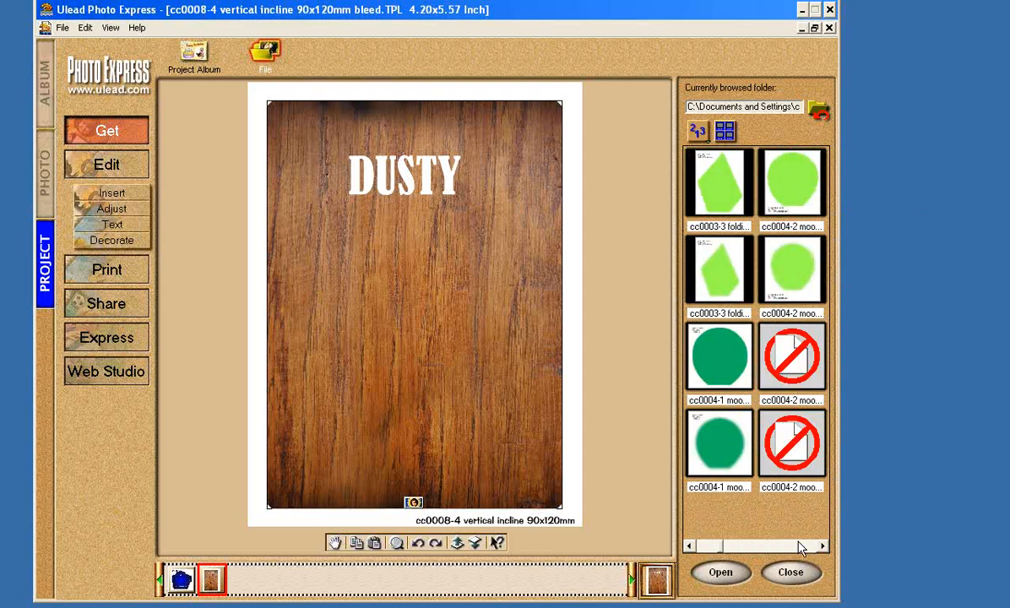
scroll(down, 3)
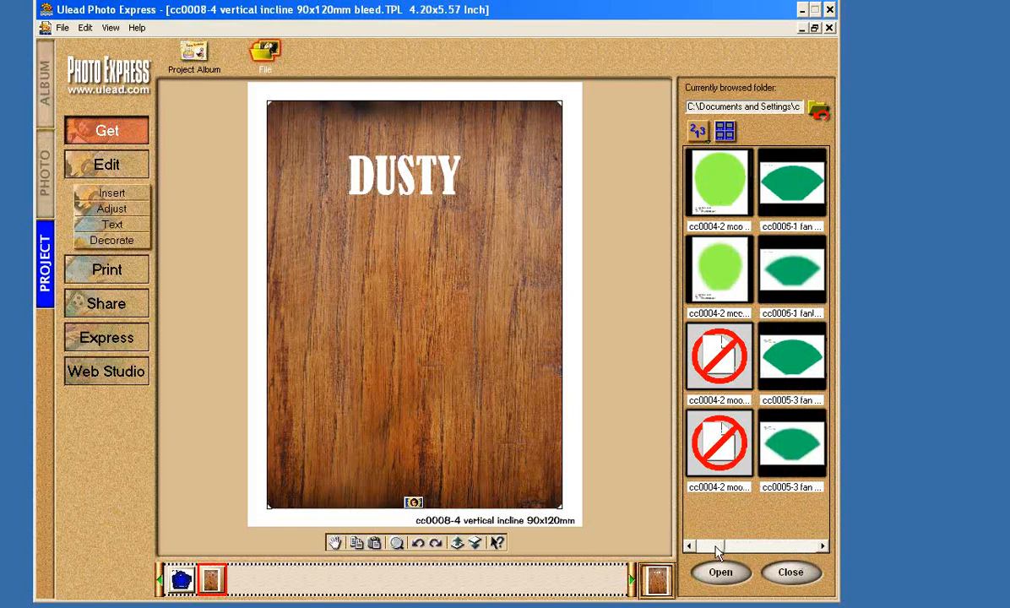
click(709, 546)
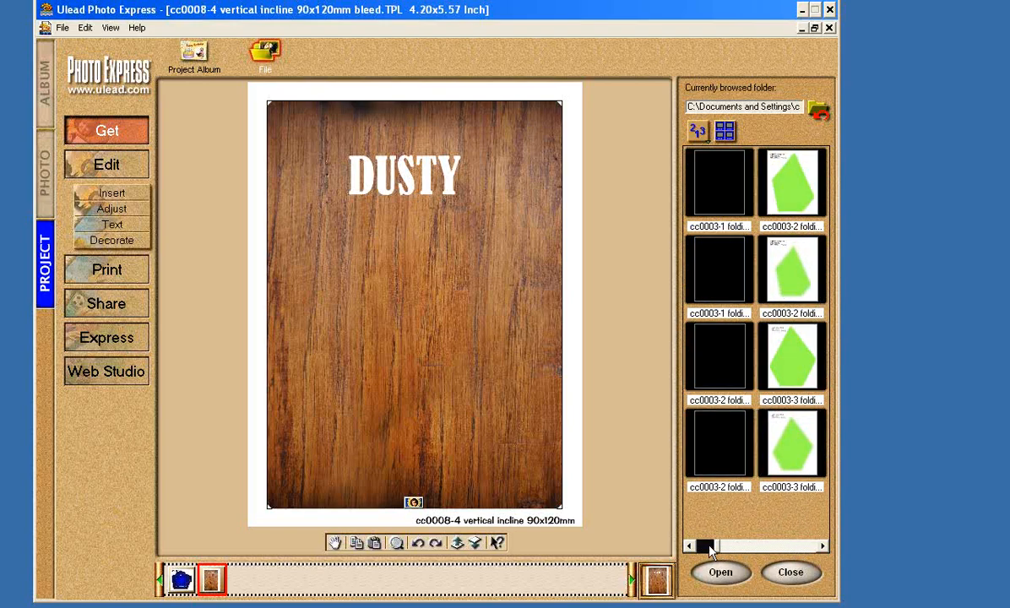
click(690, 546)
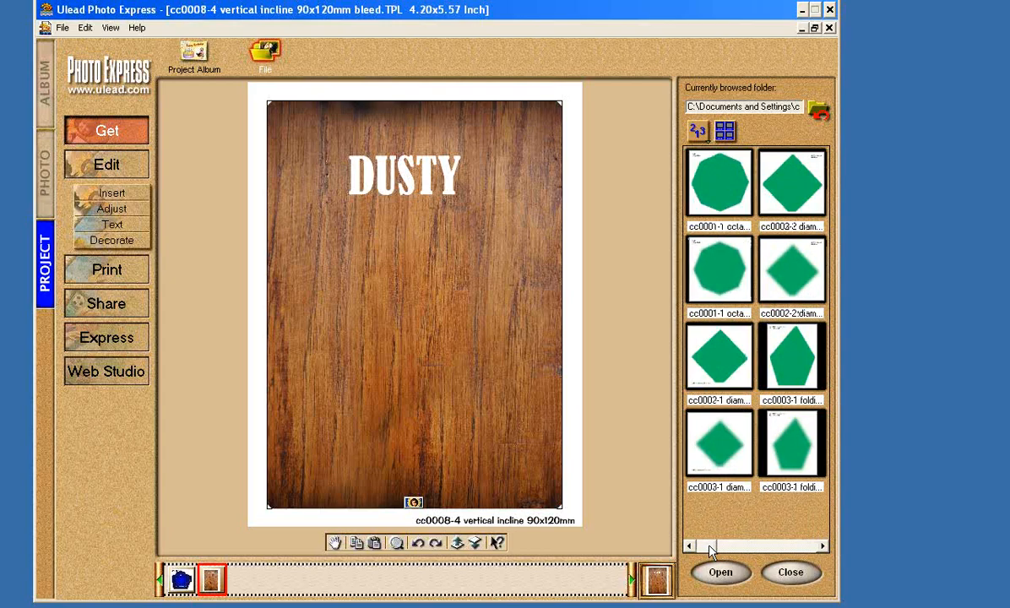
scroll(down, 3)
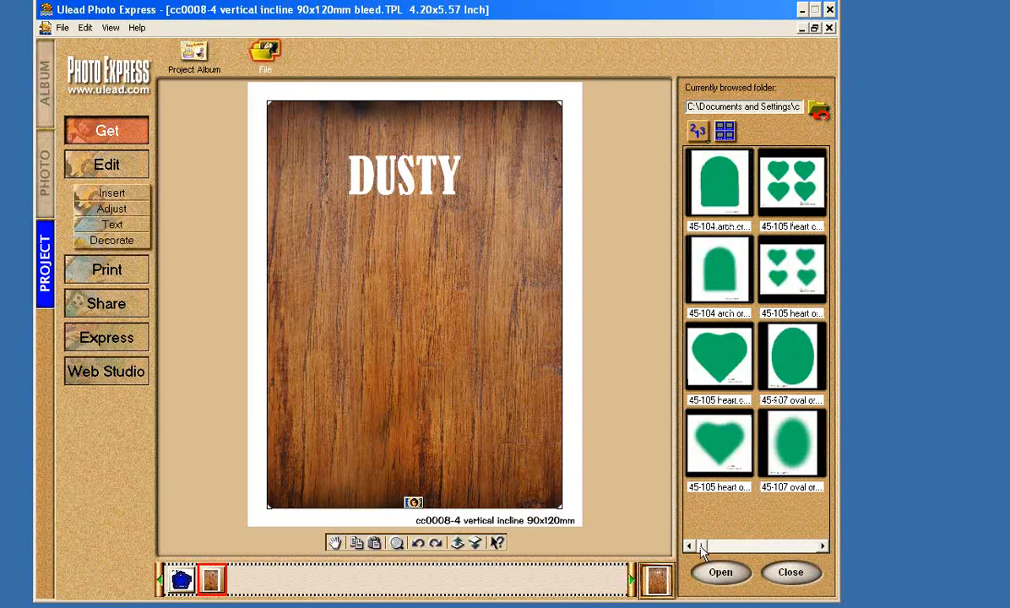
click(791, 268)
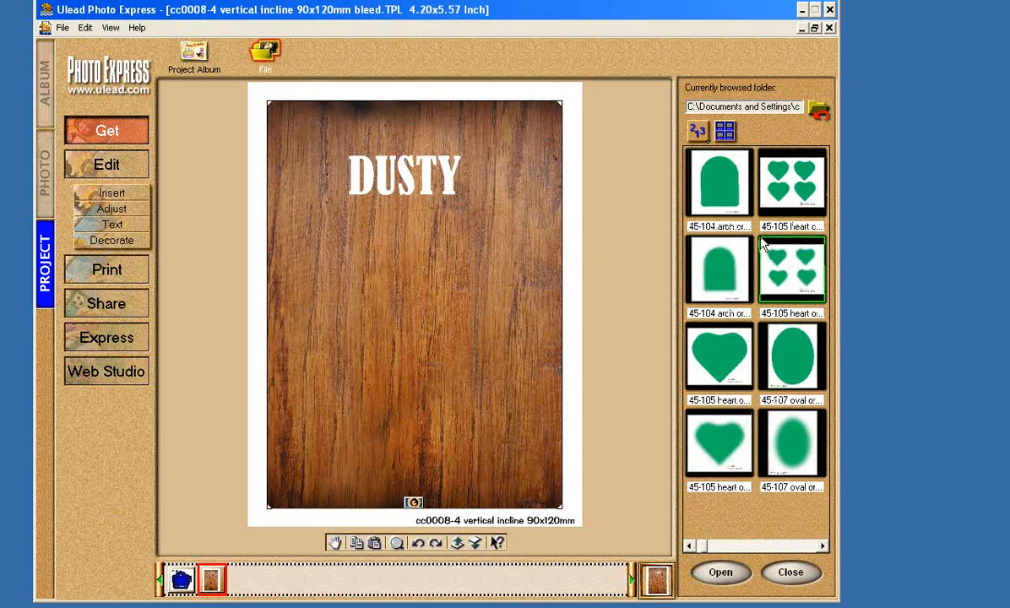
click(719, 183)
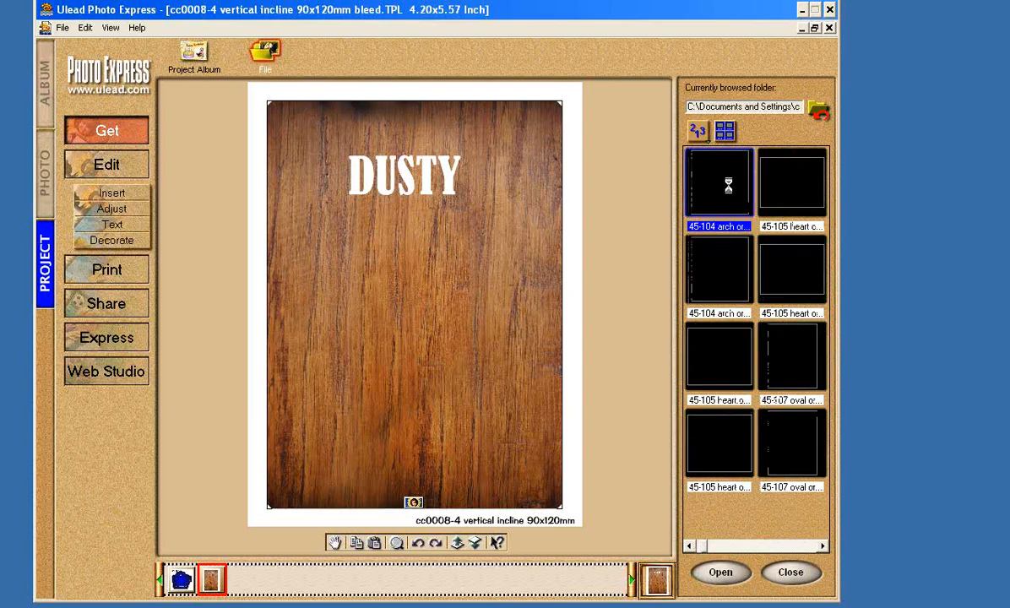
Step: Copy the green arch from the 45-104 arch ornament template and centre it on the wooden board
double_click(717, 183)
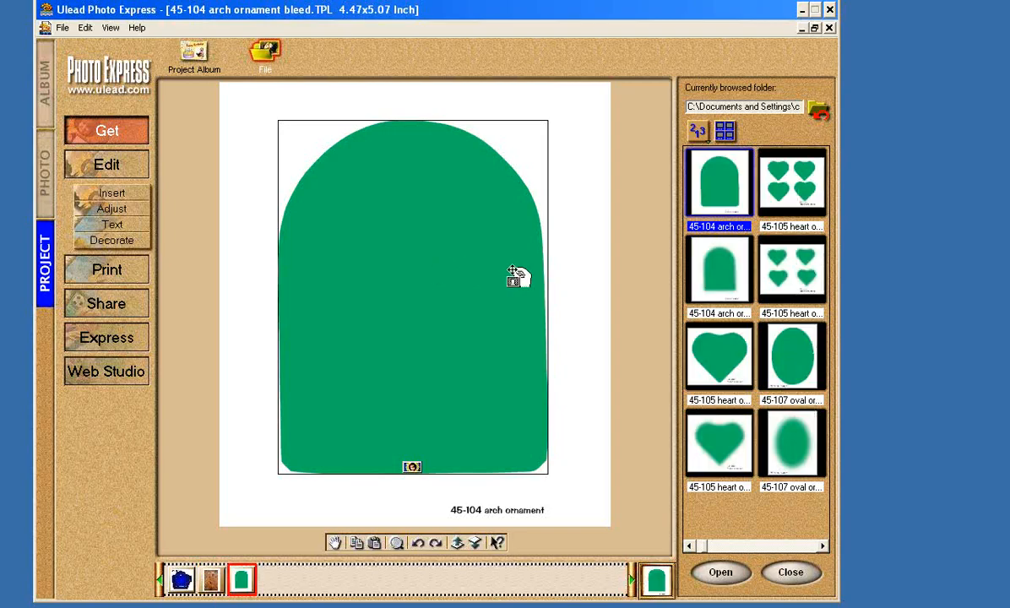
mouse_move(507, 256)
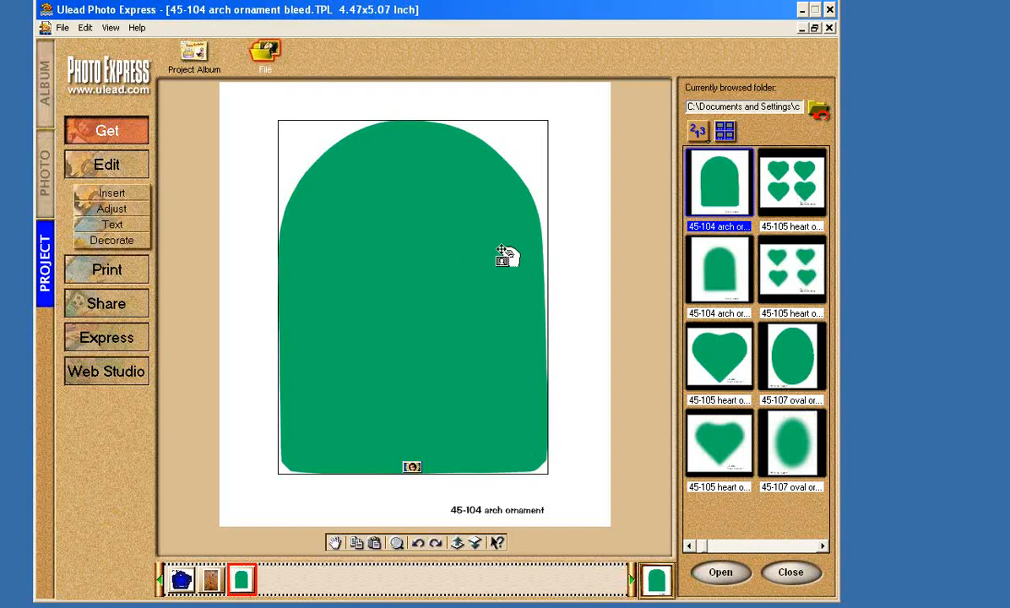
right_click(503, 255)
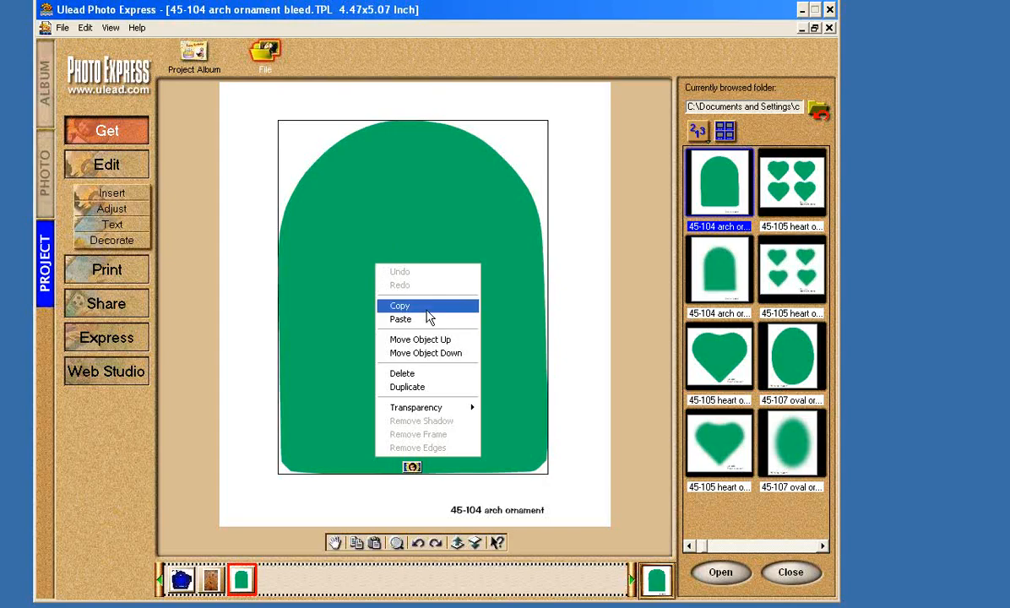
click(399, 306)
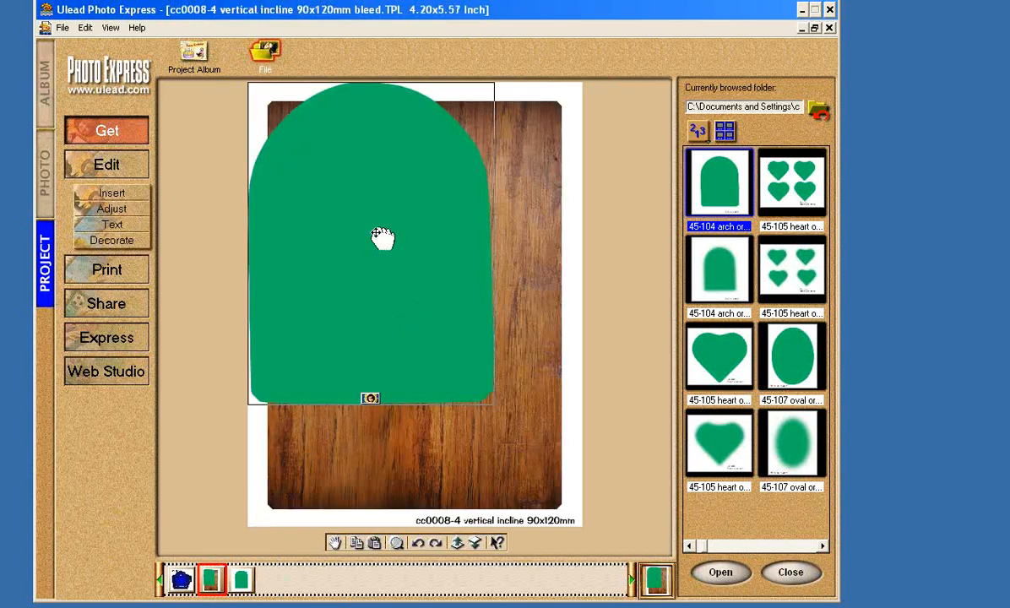
drag(384, 237, 403, 302)
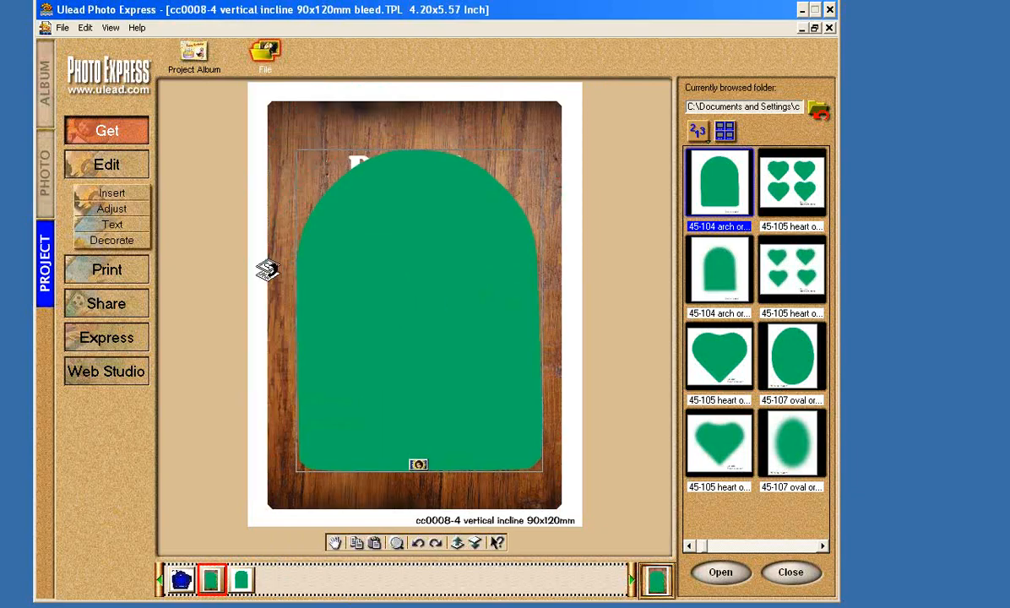
Step: Enlarge the green arch placeholder with Transform and position it centred below the DUSTY title
click(112, 208)
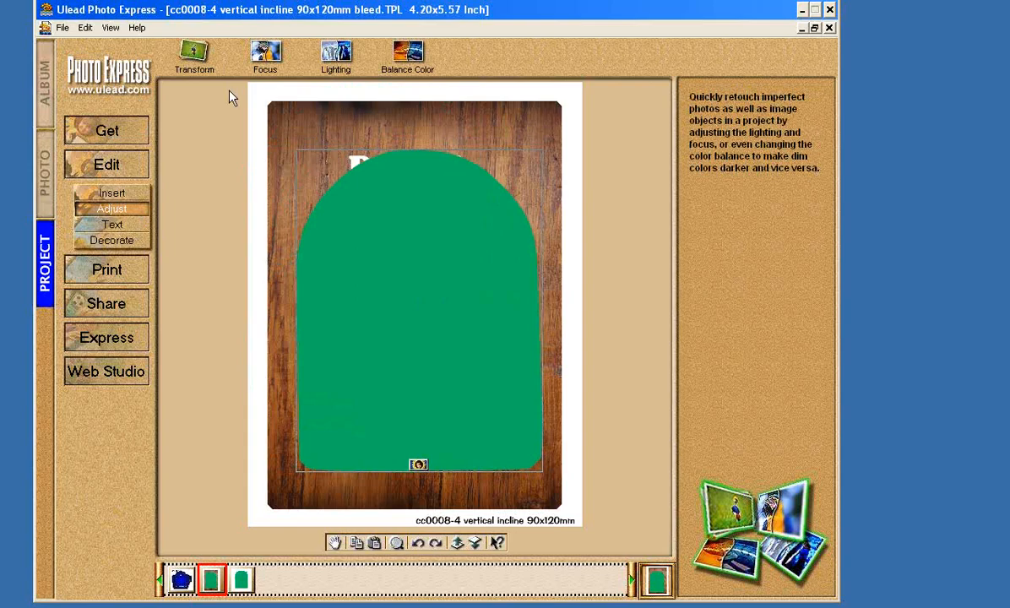
click(193, 55)
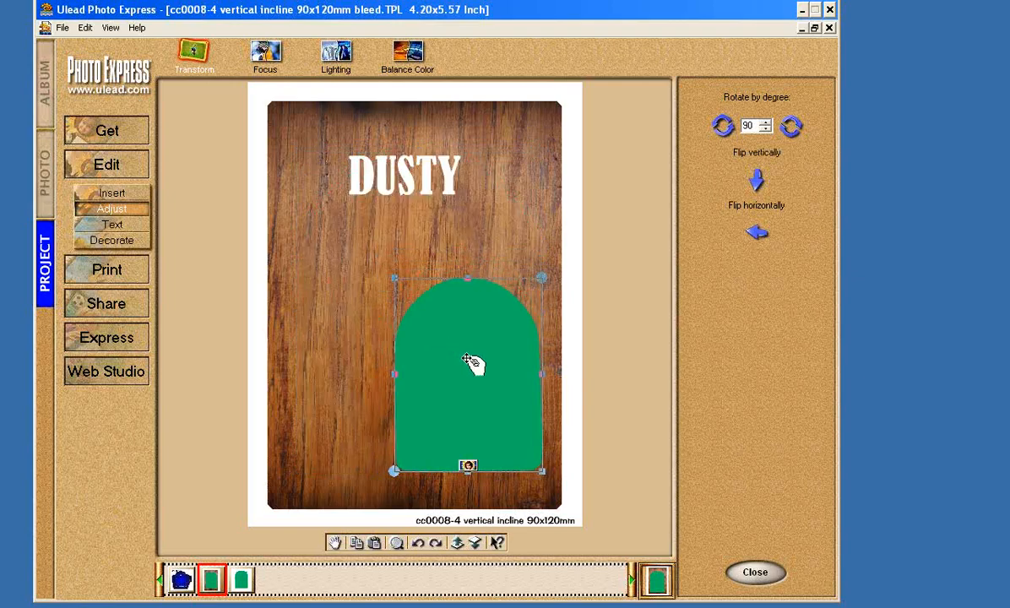
drag(469, 363, 414, 308)
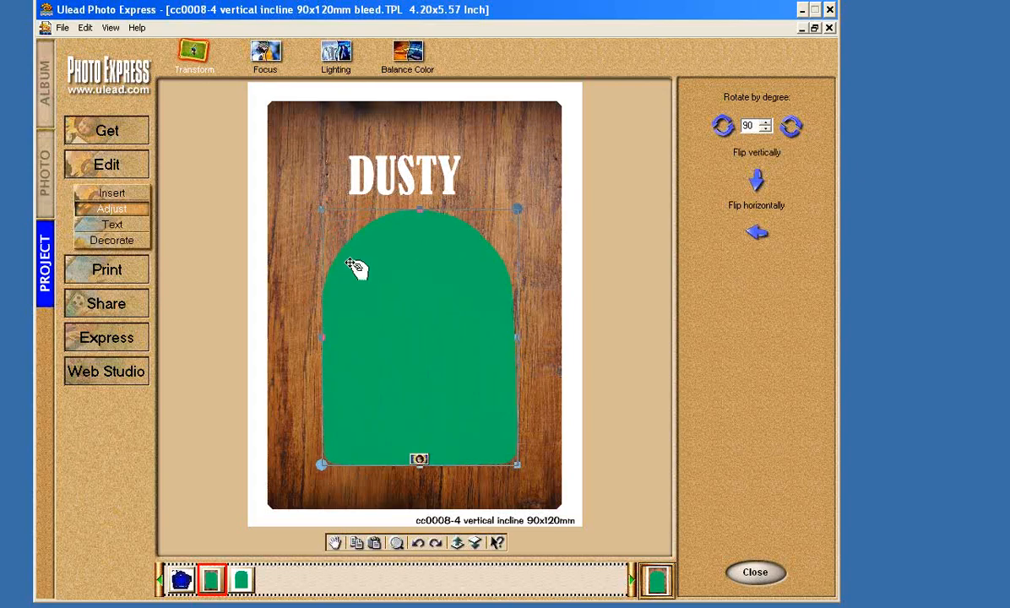
drag(351, 266, 414, 294)
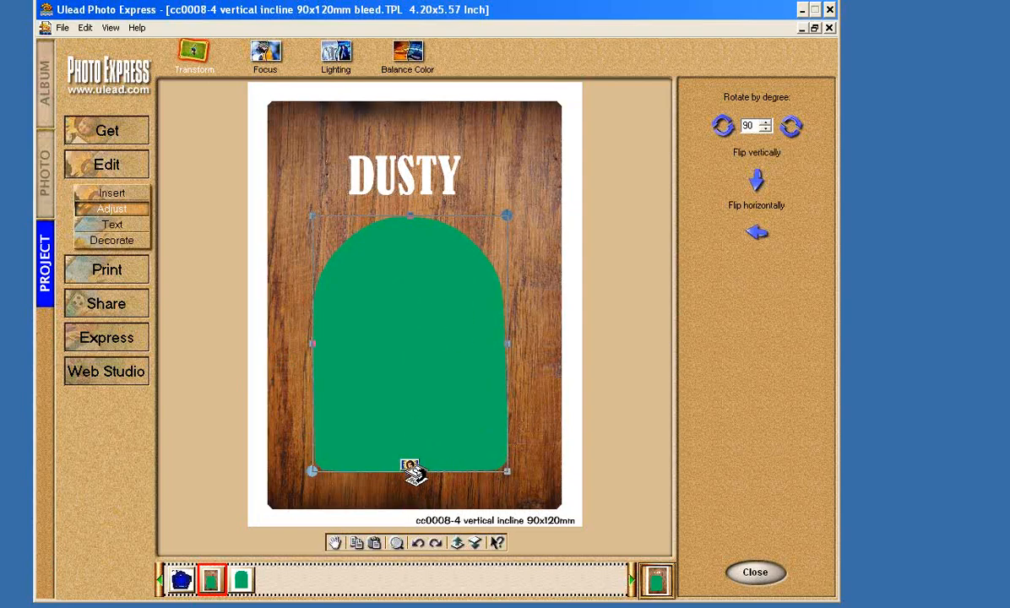
Step: Load the black-and-white dog photo from the Project Photos folder into the arch placeholder
click(409, 466)
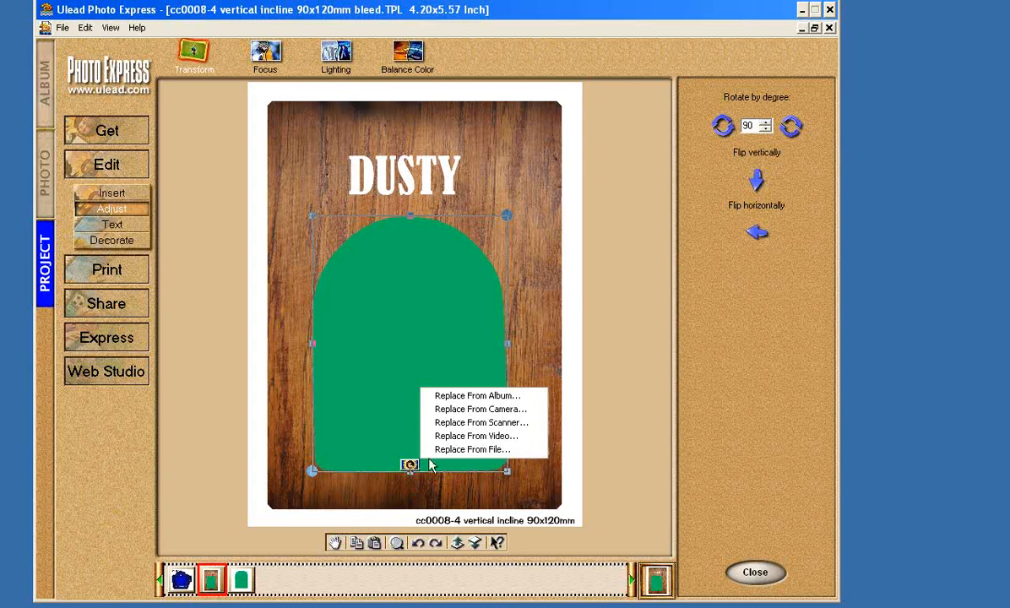
mouse_move(475, 436)
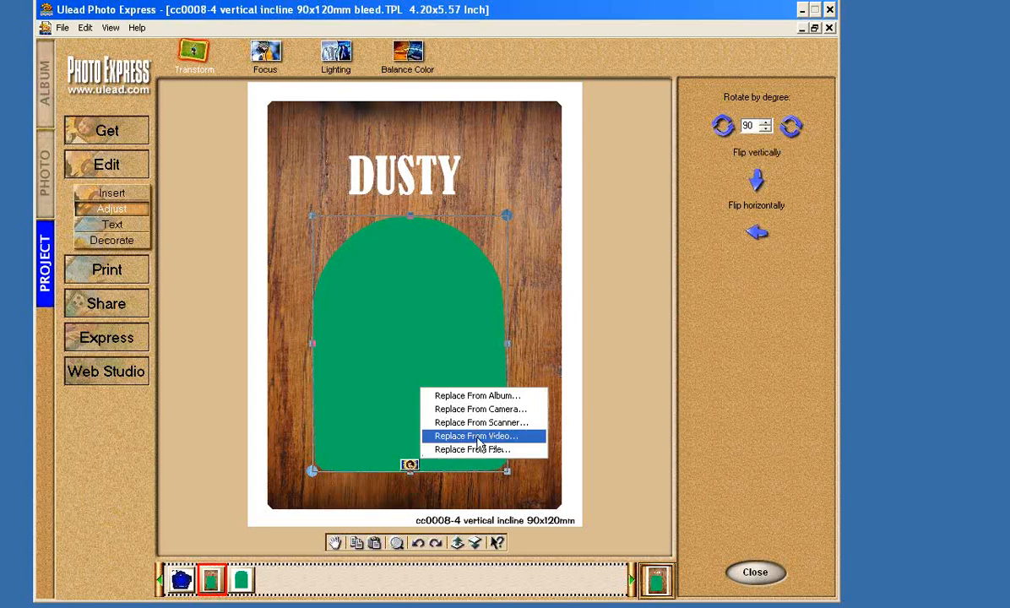
mouse_move(486, 455)
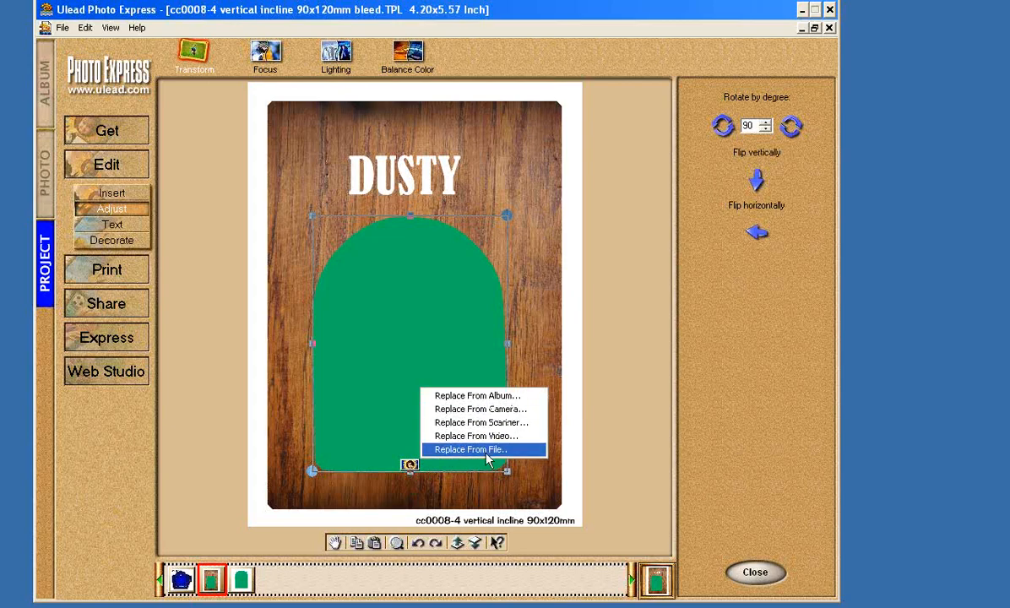
click(469, 449)
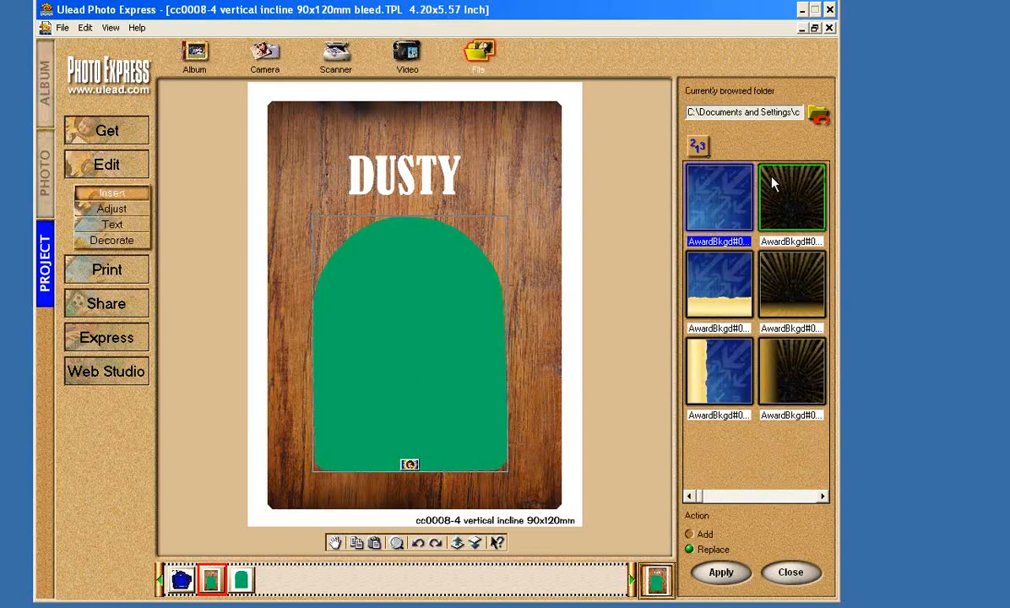
click(819, 112)
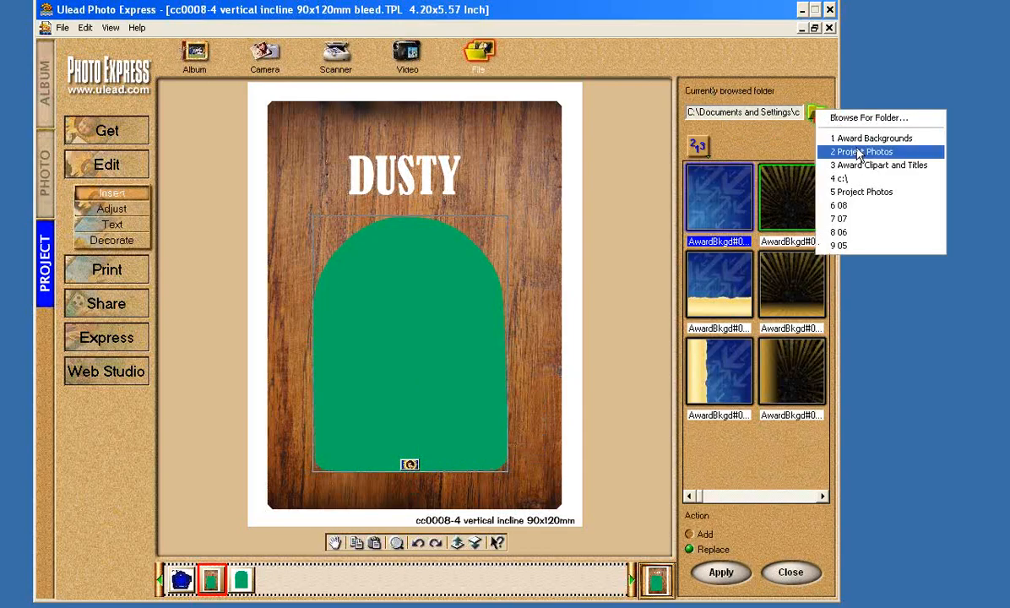
click(859, 152)
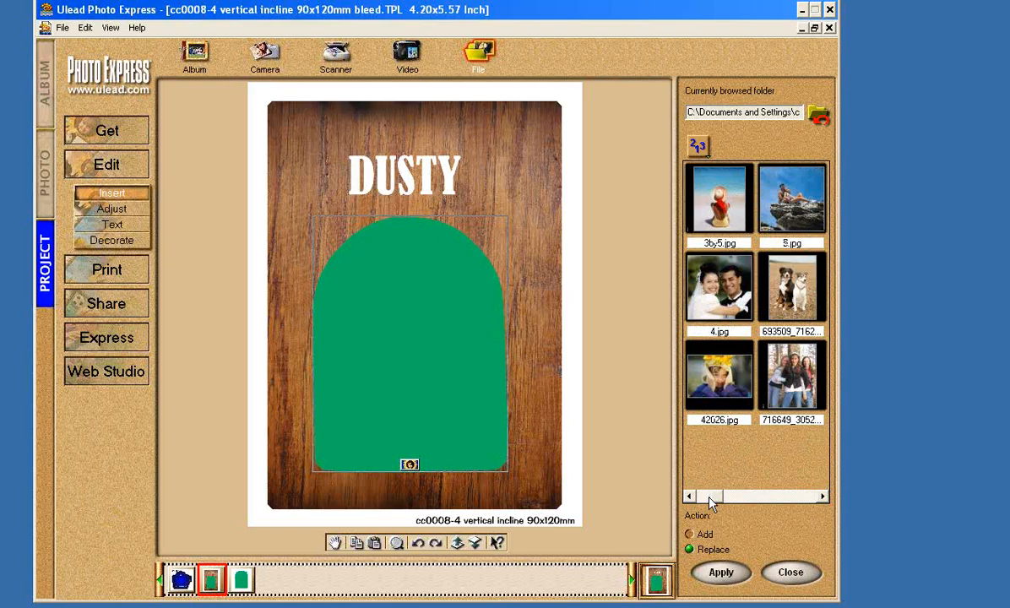
click(791, 287)
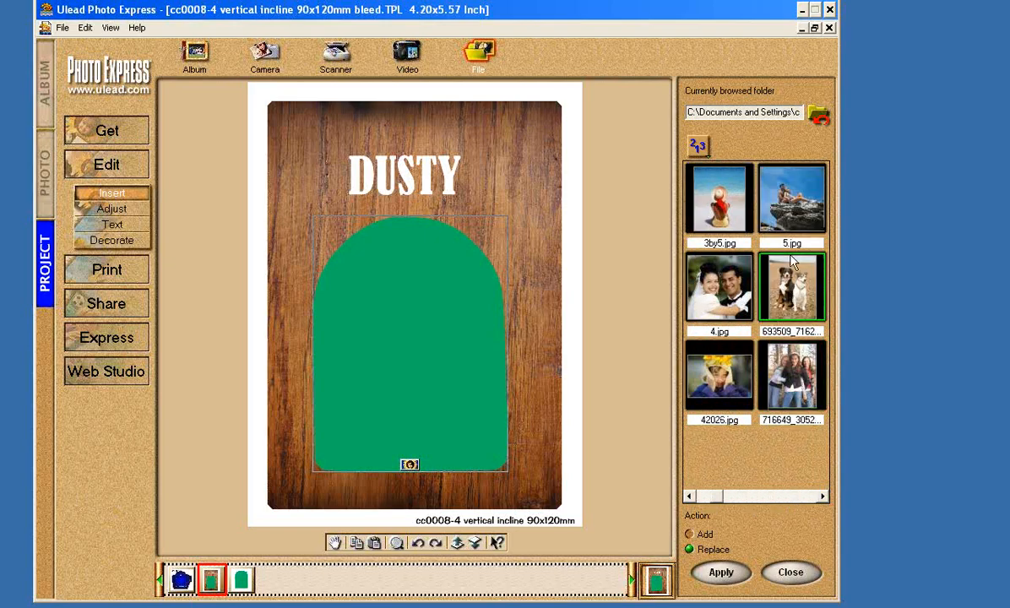
click(719, 572)
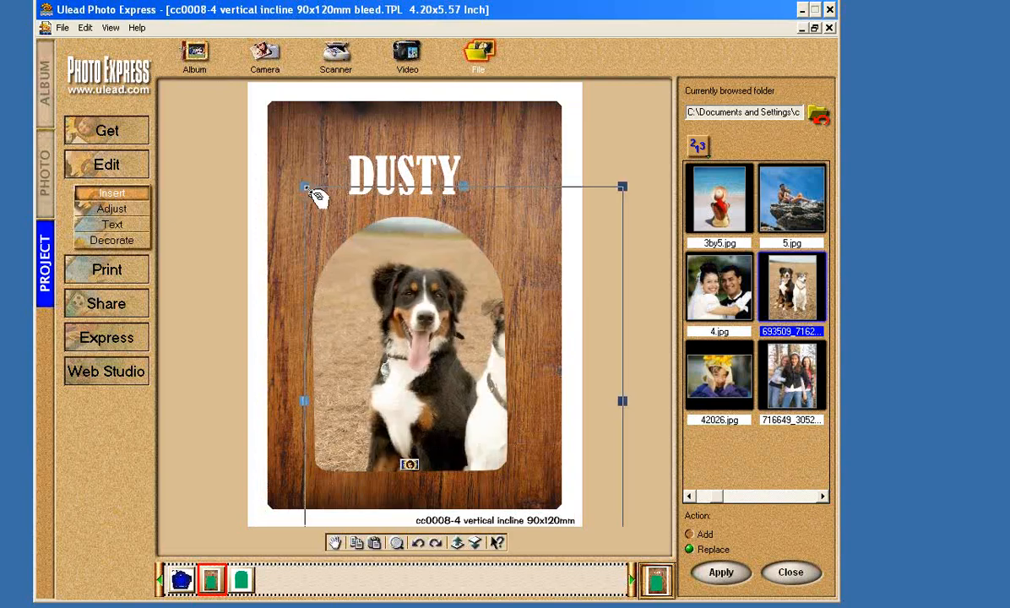
Step: Scale the dog photo up inside the arch until the dog's face fills the frame
drag(409, 337, 409, 270)
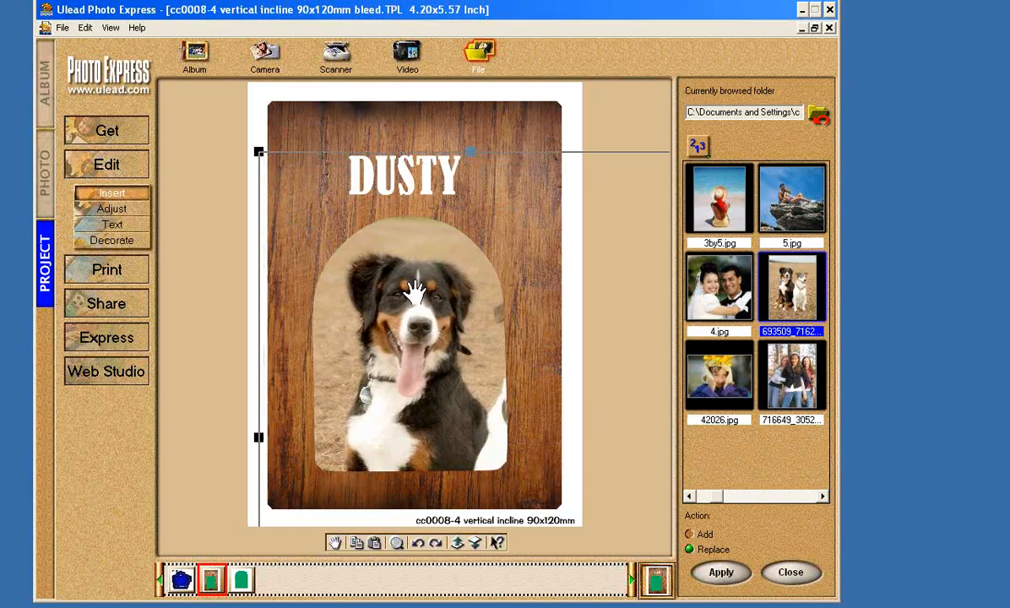
mouse_move(505, 135)
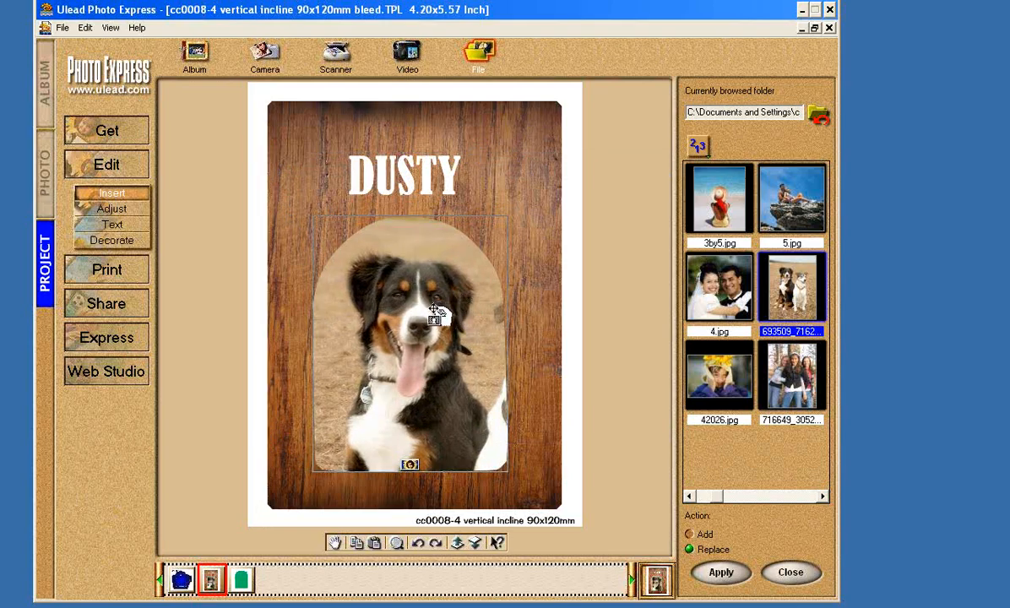
mouse_move(386, 363)
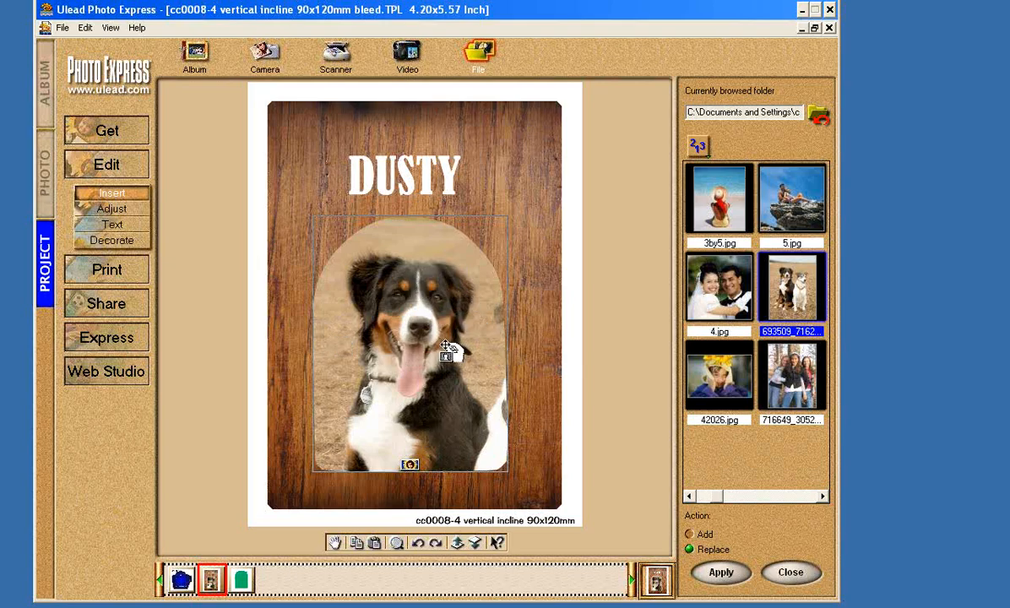
mouse_move(376, 328)
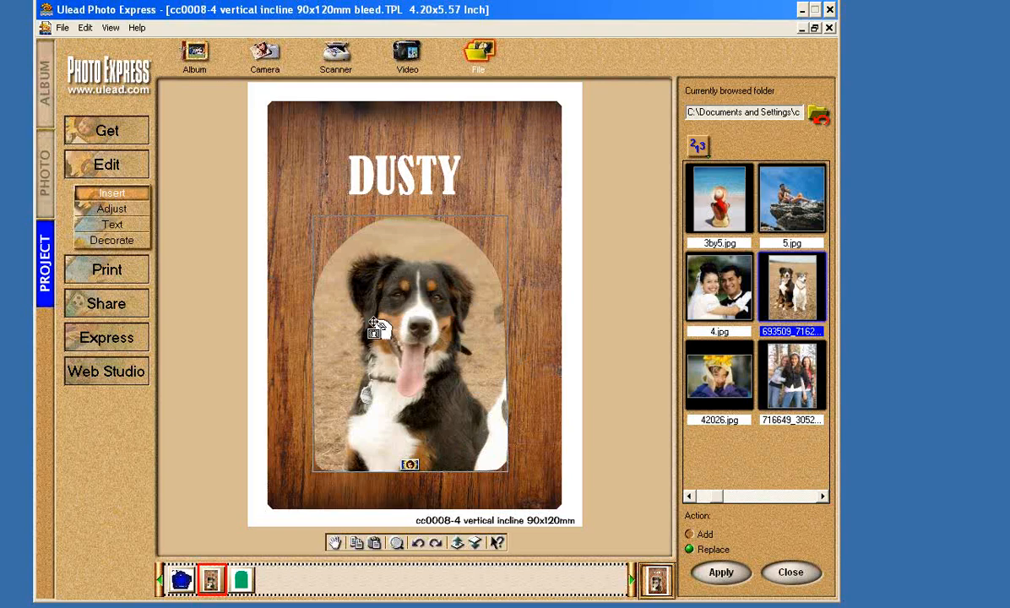
mouse_move(195, 283)
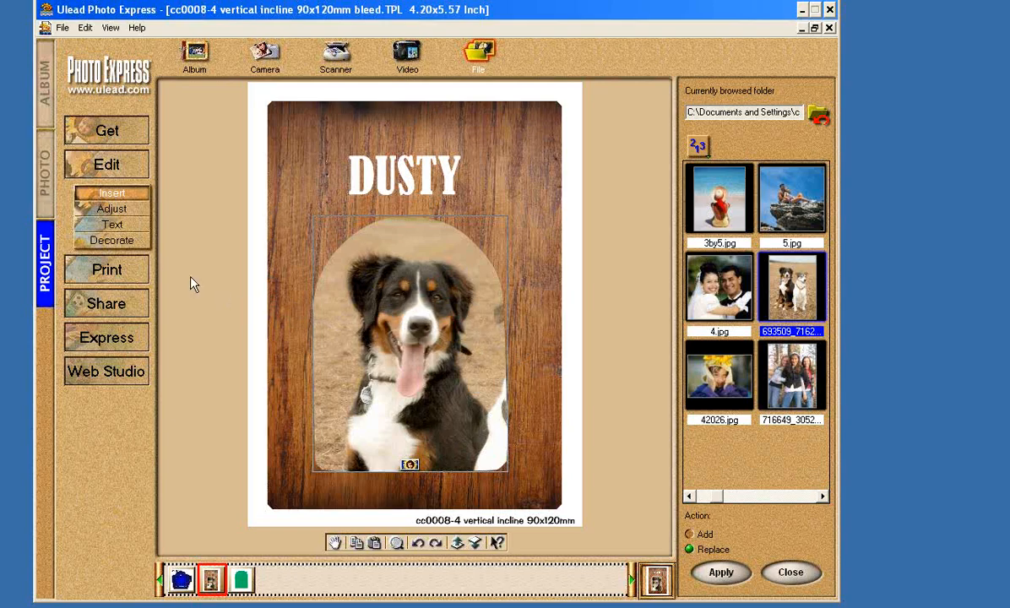
Step: Open the Lighting presets and preview Lighting 1, 2, 5 and 6 on the dog photo
click(111, 208)
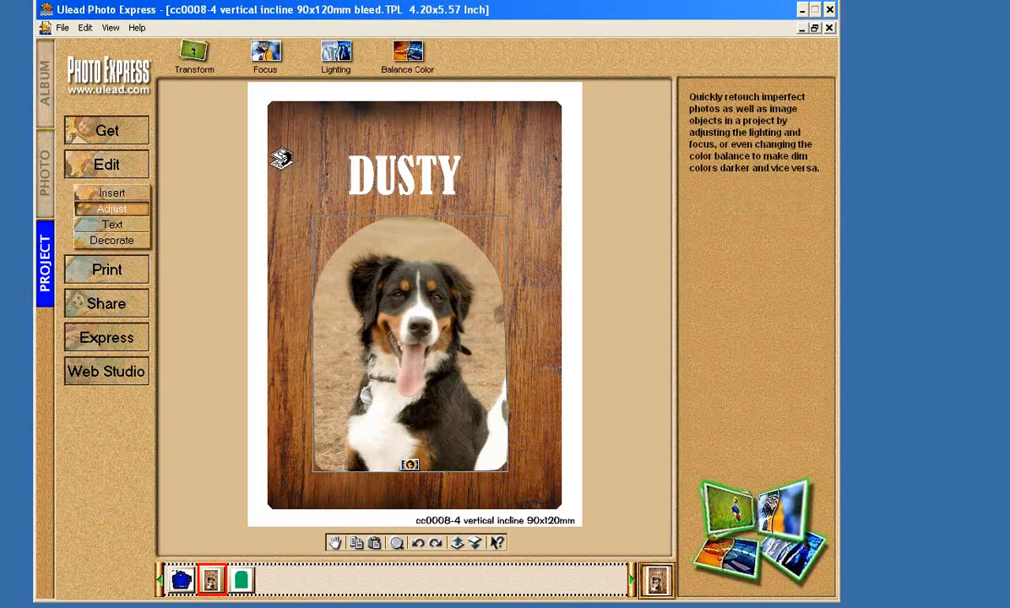
click(335, 52)
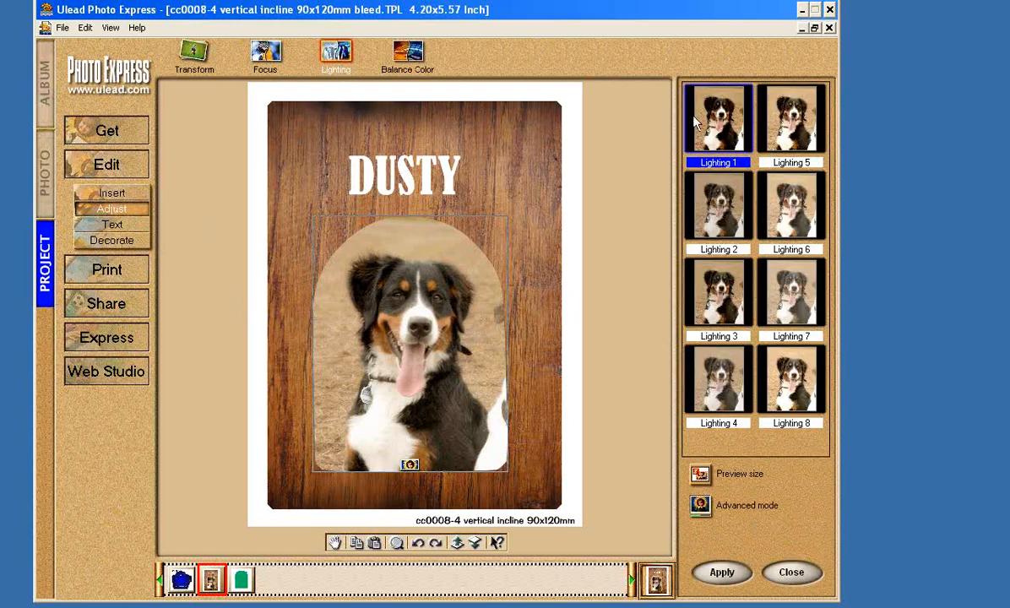
mouse_move(731, 125)
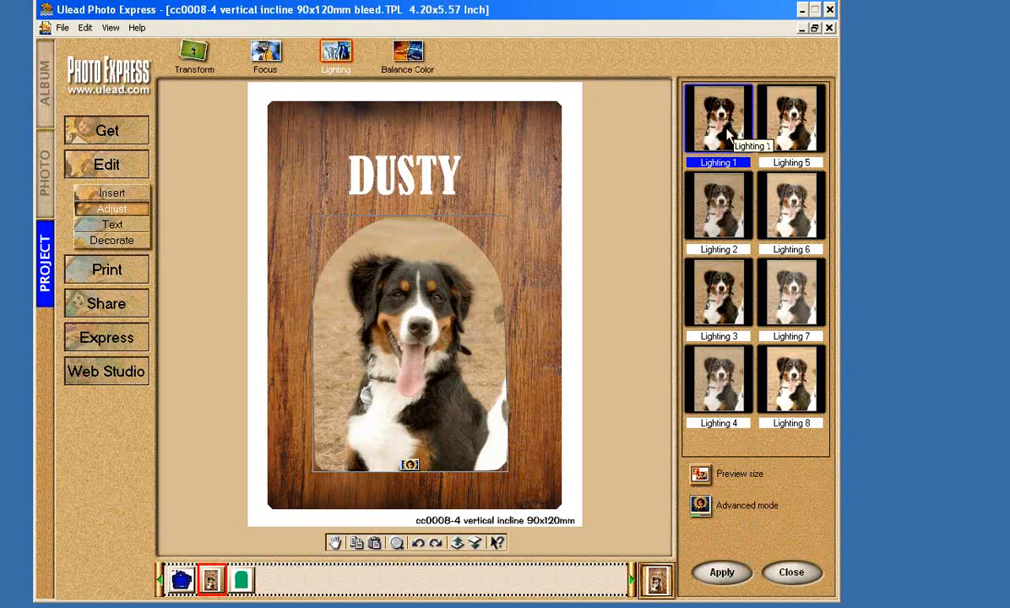
click(717, 205)
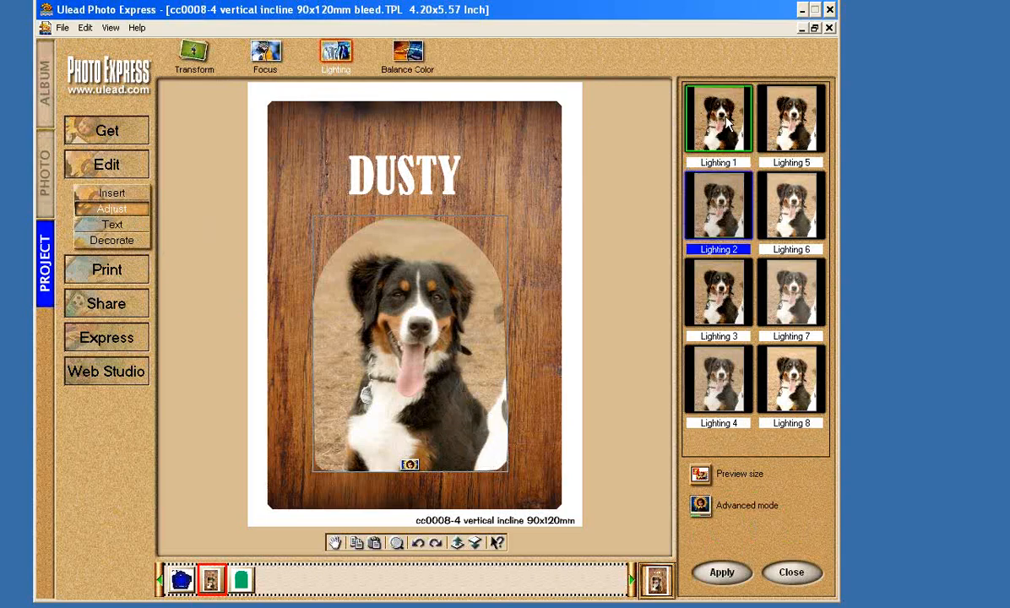
click(717, 118)
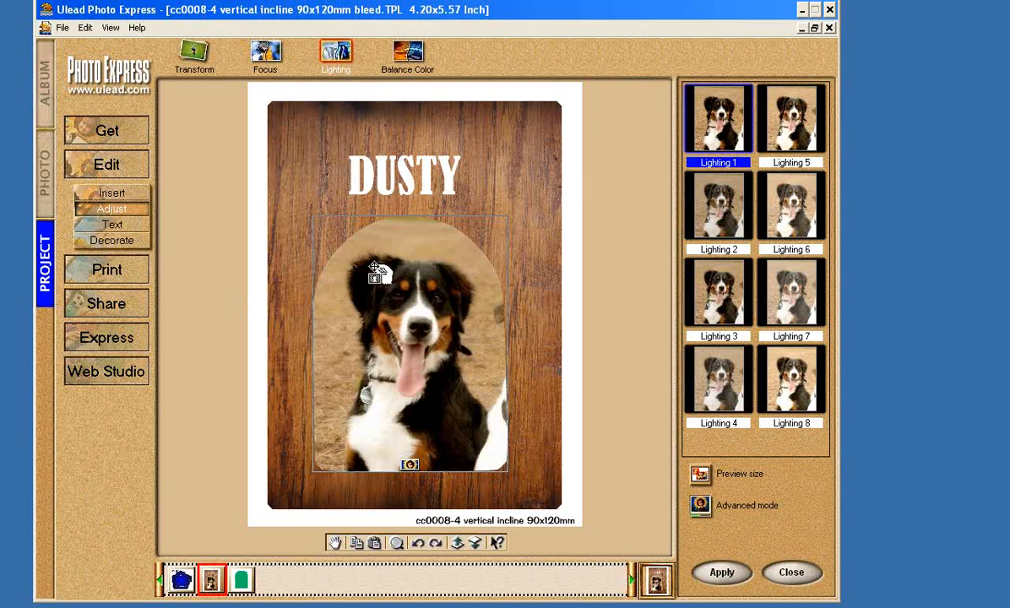
click(790, 118)
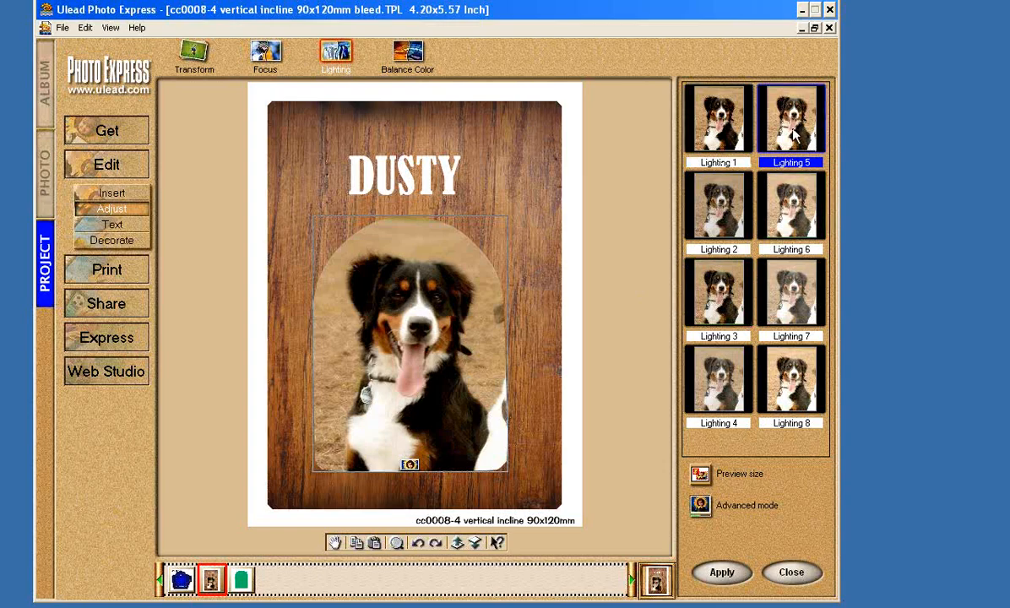
click(790, 206)
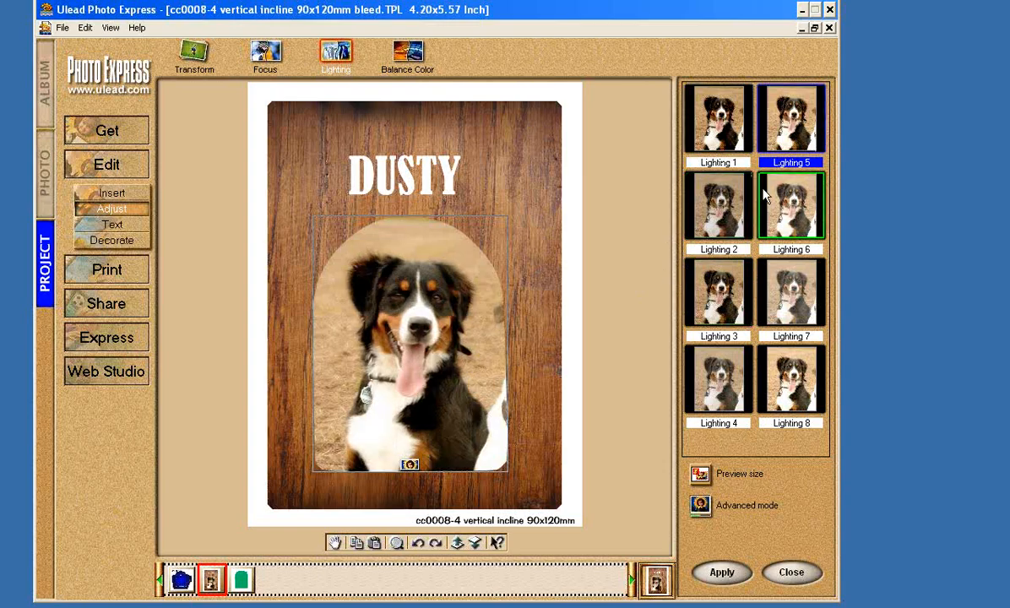
click(718, 206)
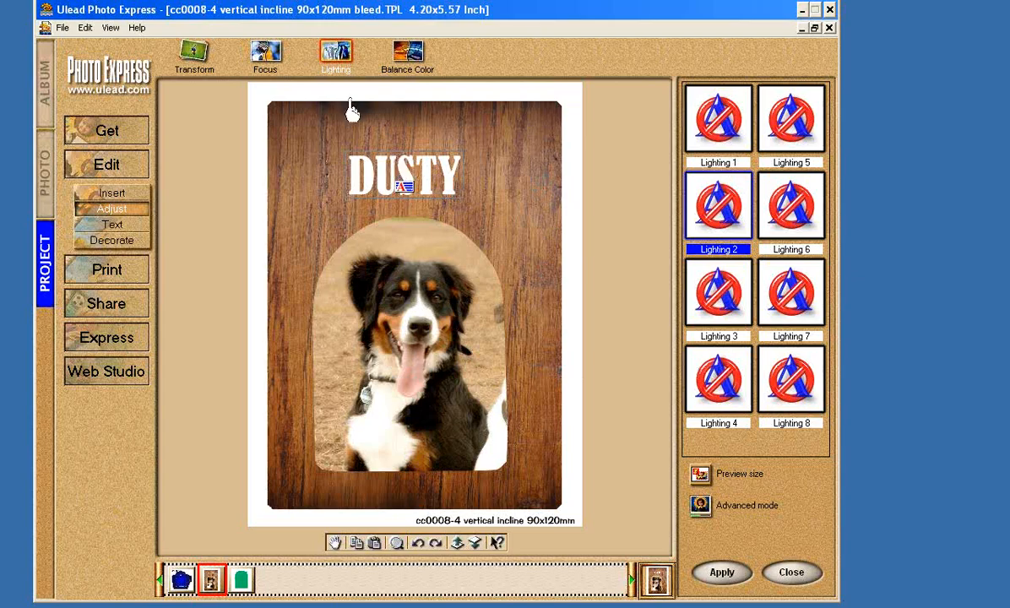
Step: Add a black drop shadow to the DUSTY title using the text Shadow options
click(113, 225)
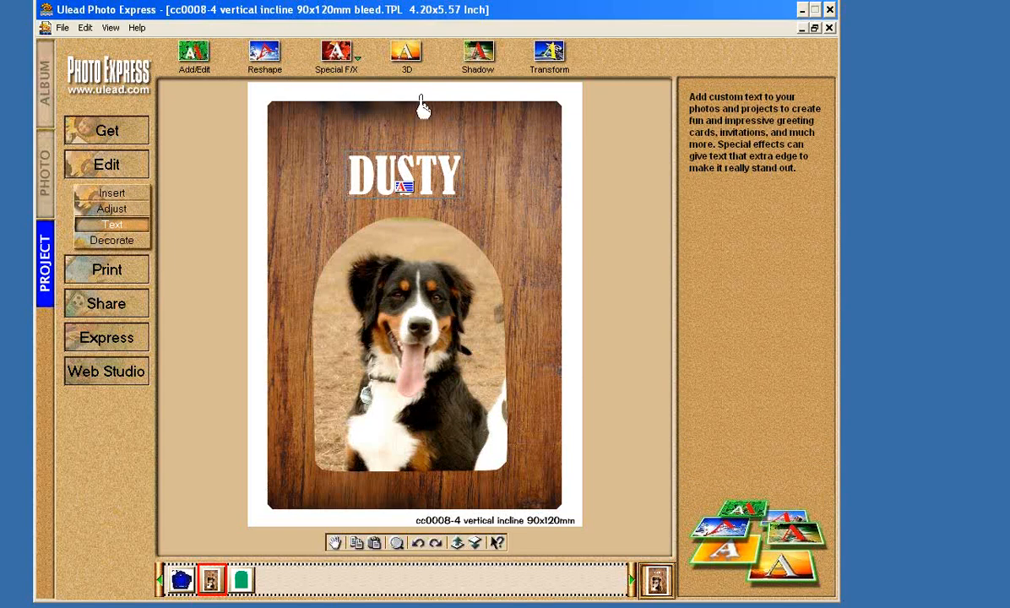
click(478, 51)
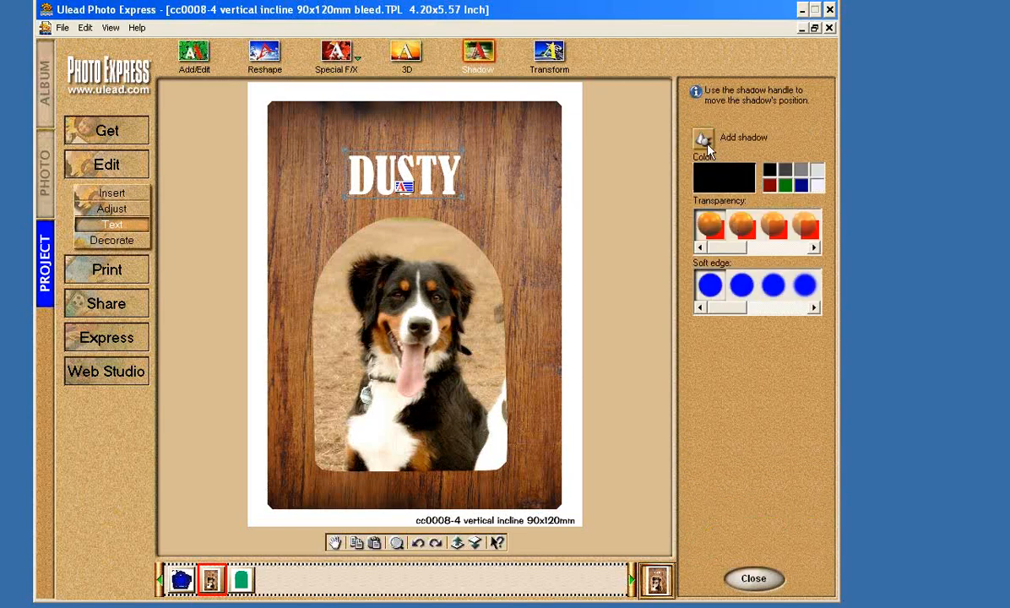
click(702, 138)
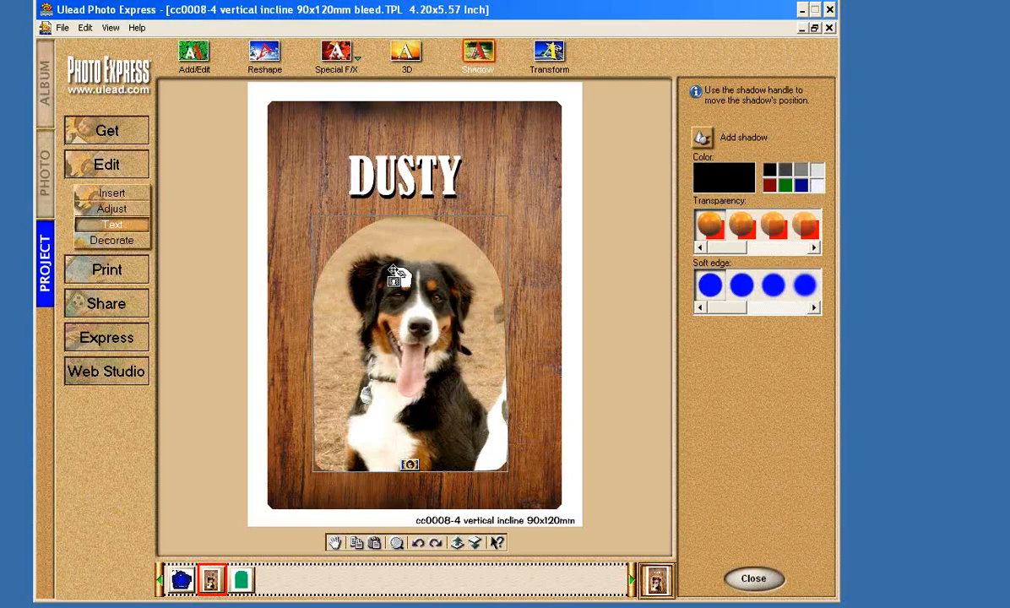
Step: Add a drop shadow to the dog photo, tuck it behind the photo, and lighten it
click(113, 240)
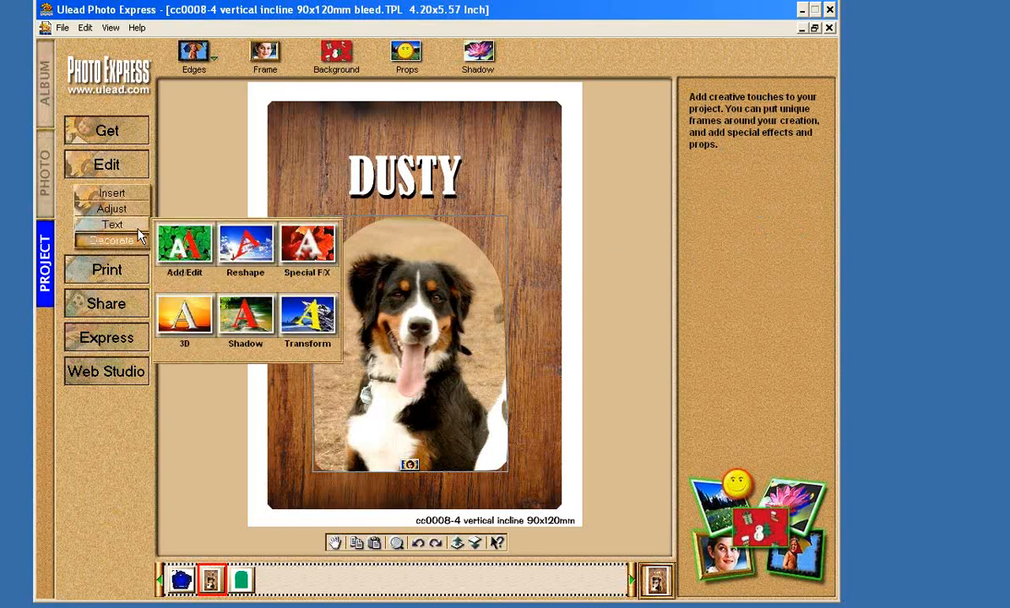
click(111, 224)
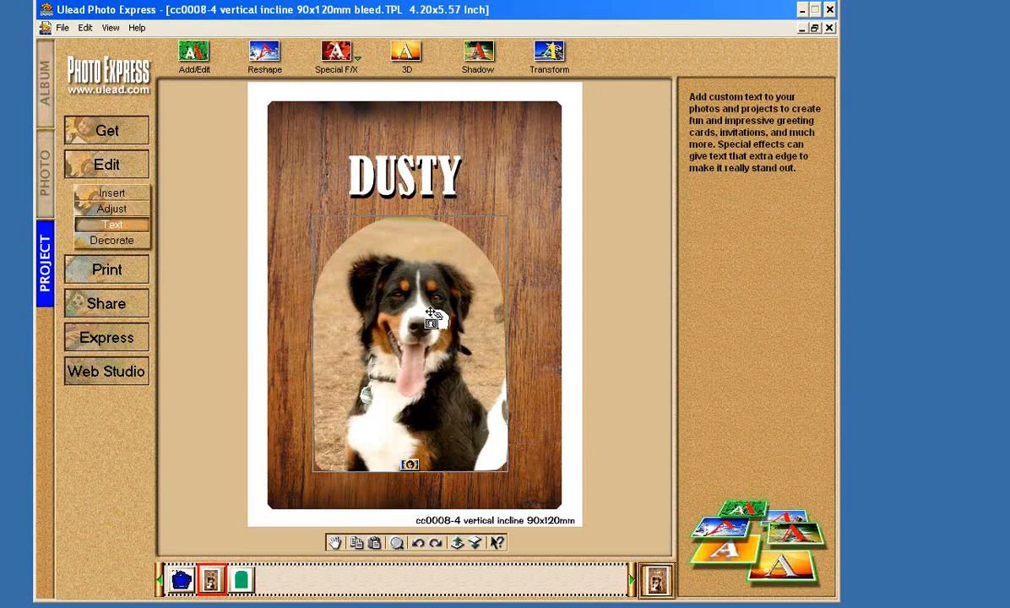
click(111, 241)
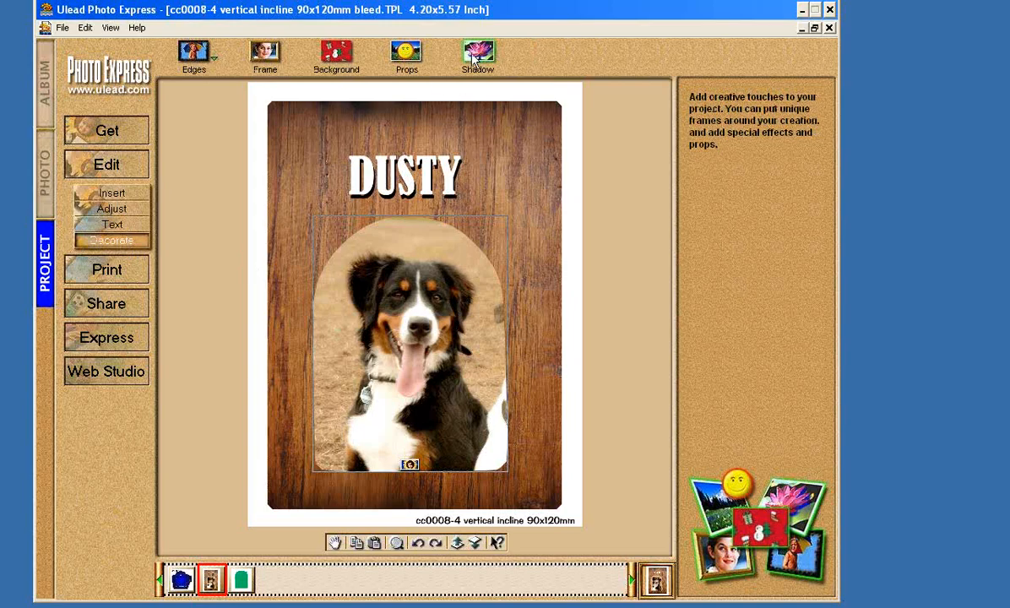
click(479, 53)
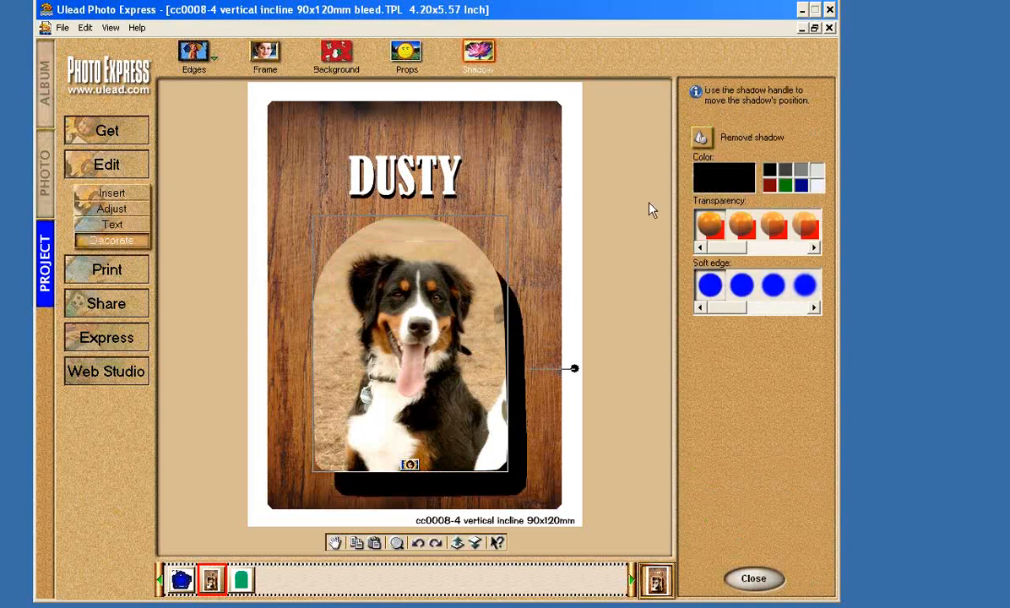
drag(575, 368, 574, 355)
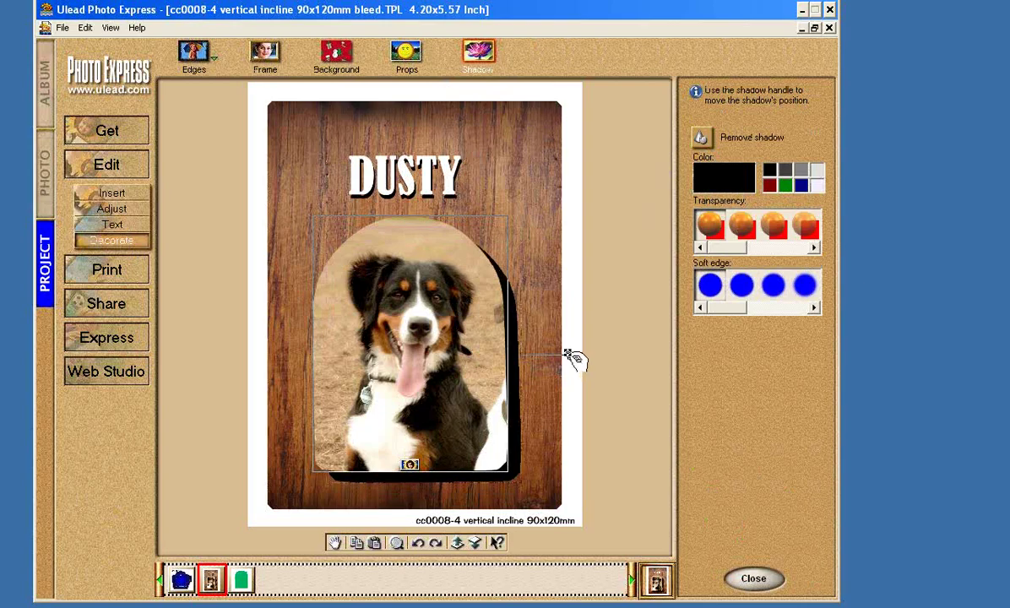
drag(574, 355, 562, 353)
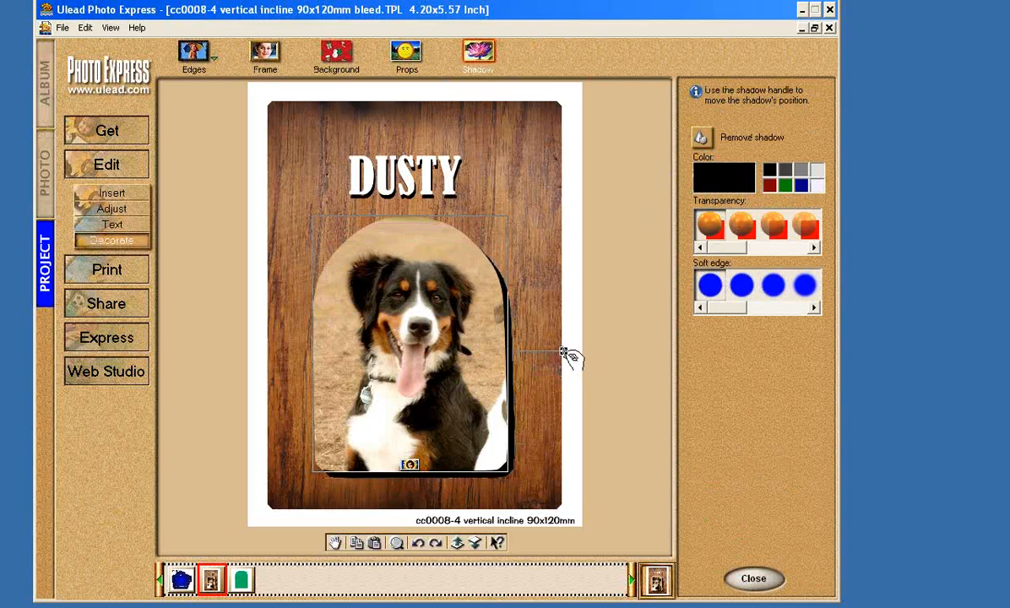
click(803, 285)
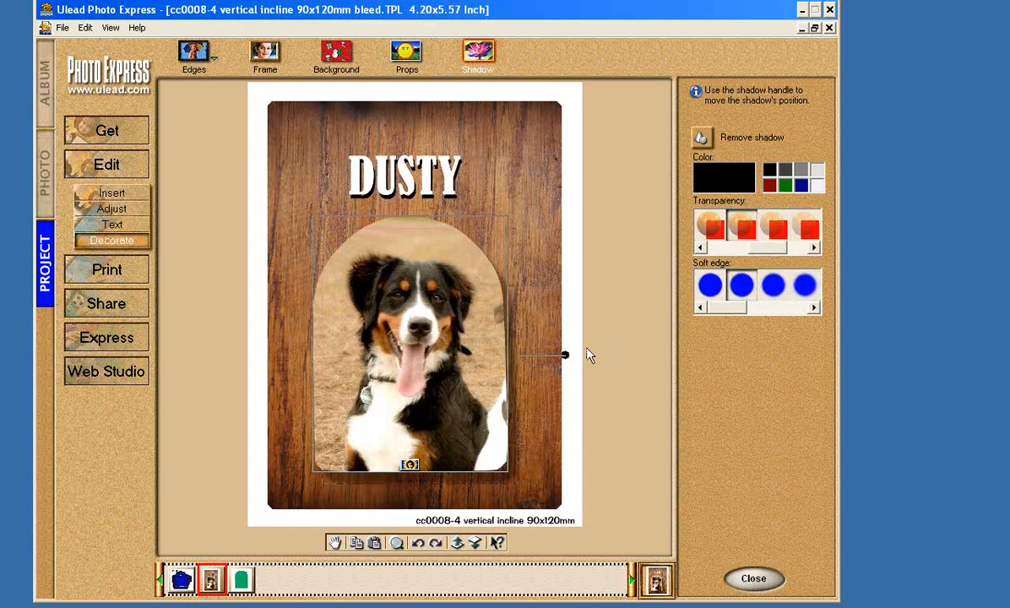
mouse_move(532, 185)
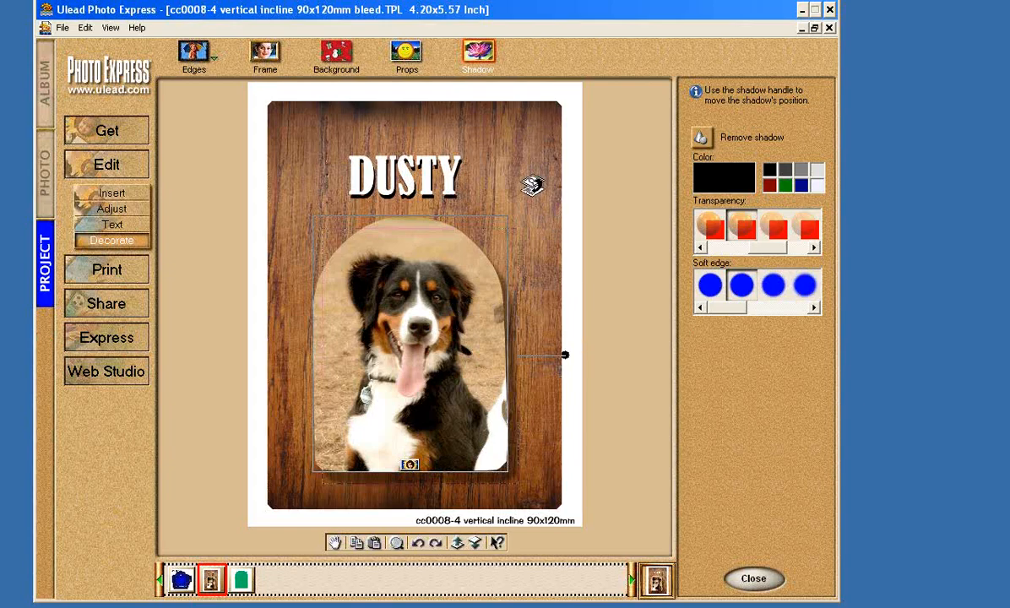
Step: Remove the dog photo's shadow and drag items on the page
click(702, 137)
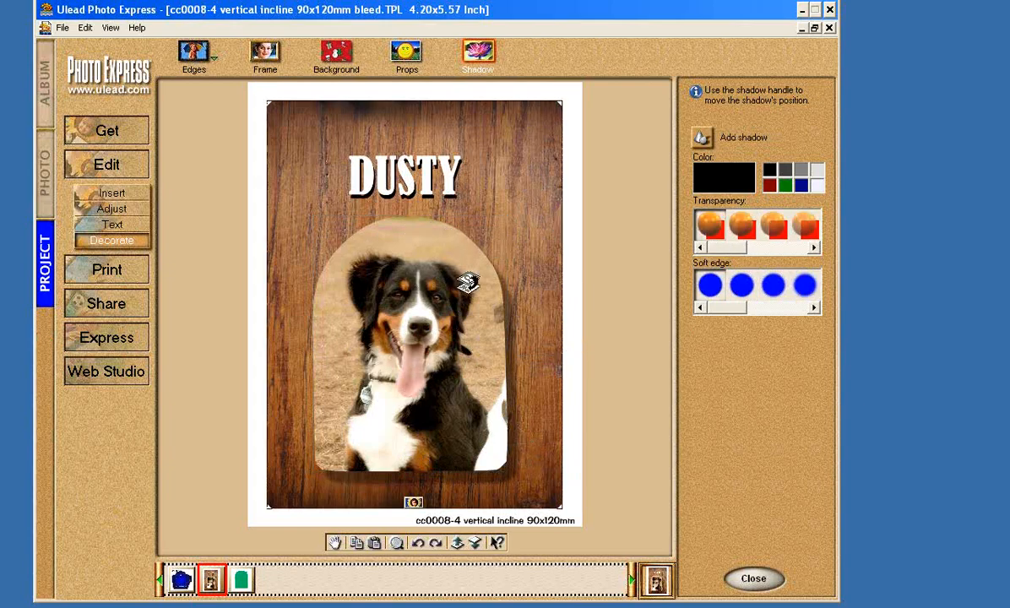
drag(469, 283, 372, 270)
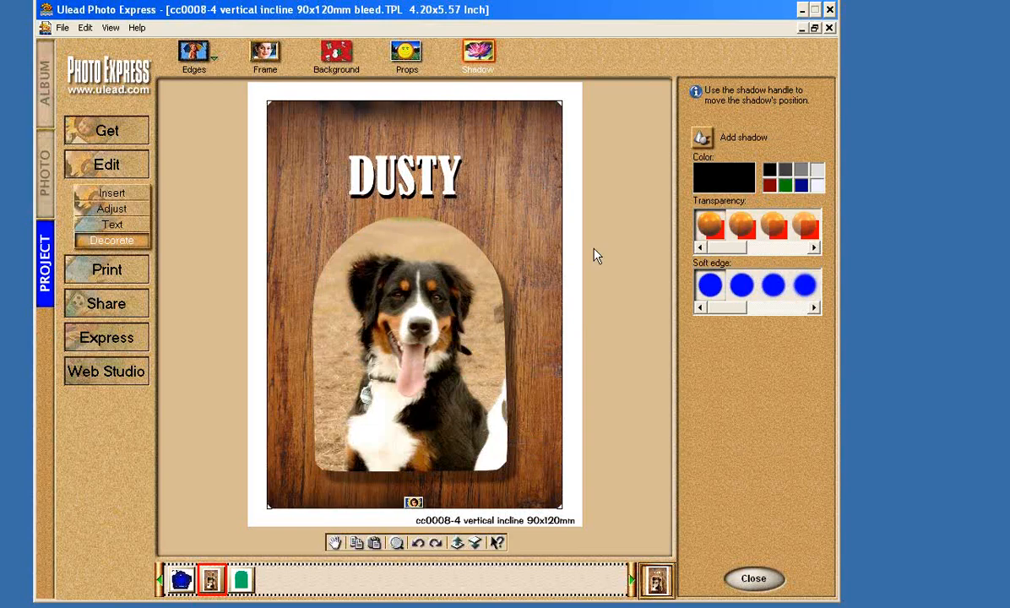
mouse_move(541, 425)
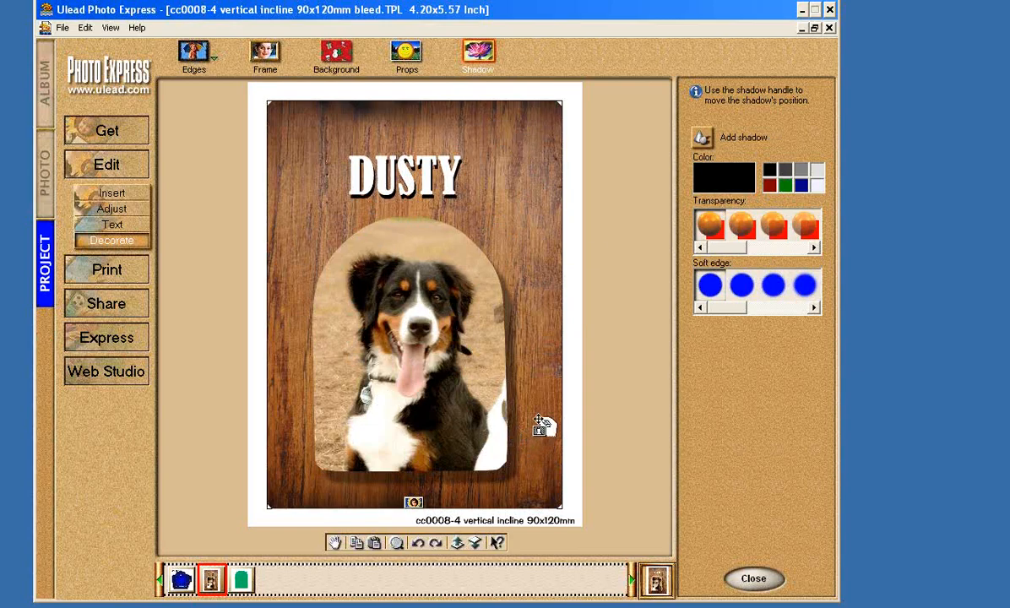
drag(541, 426, 460, 275)
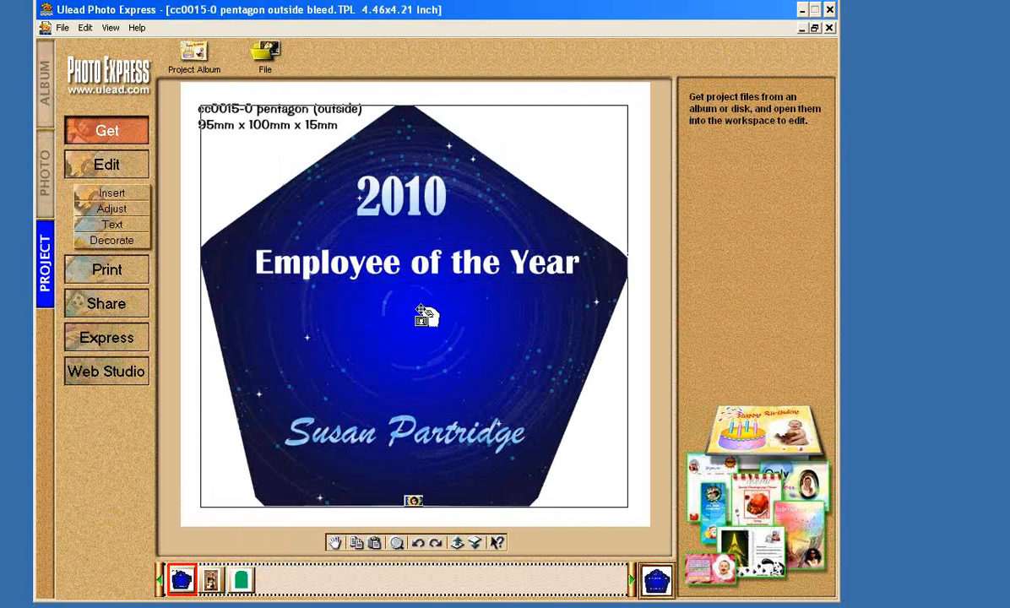
mouse_move(627, 224)
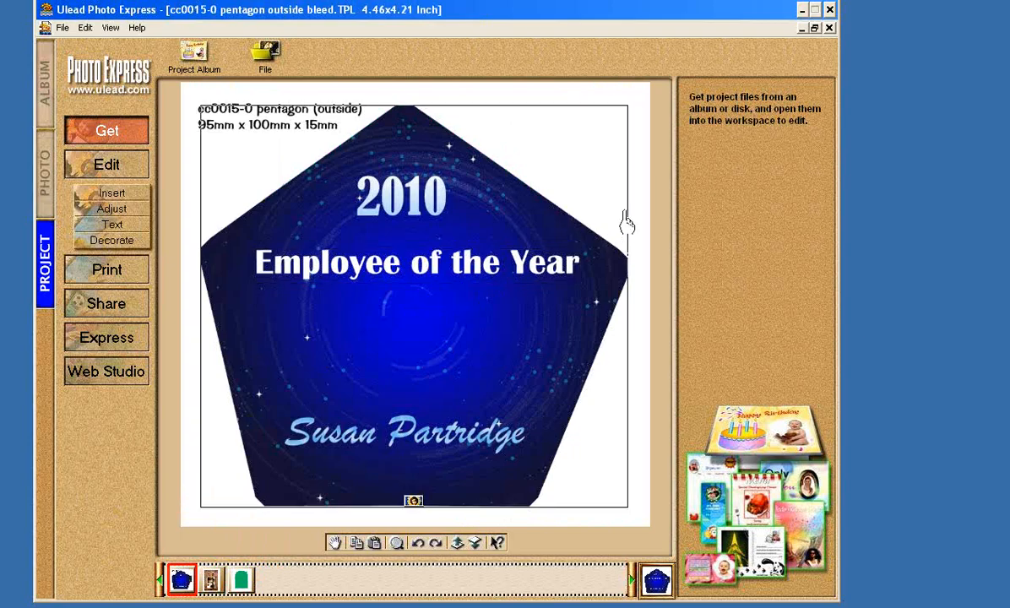
mouse_move(409, 317)
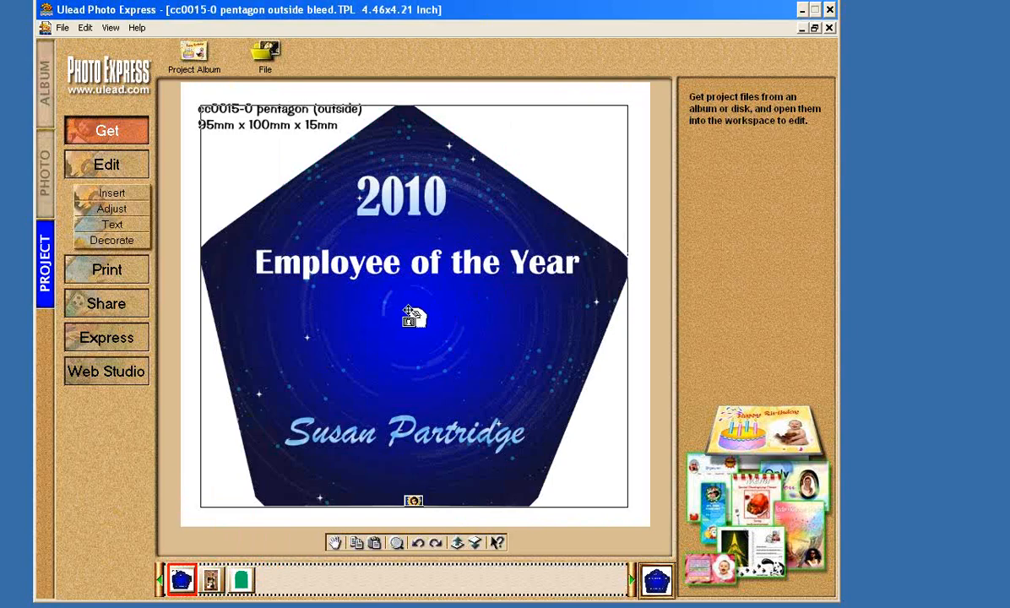
mouse_move(460, 319)
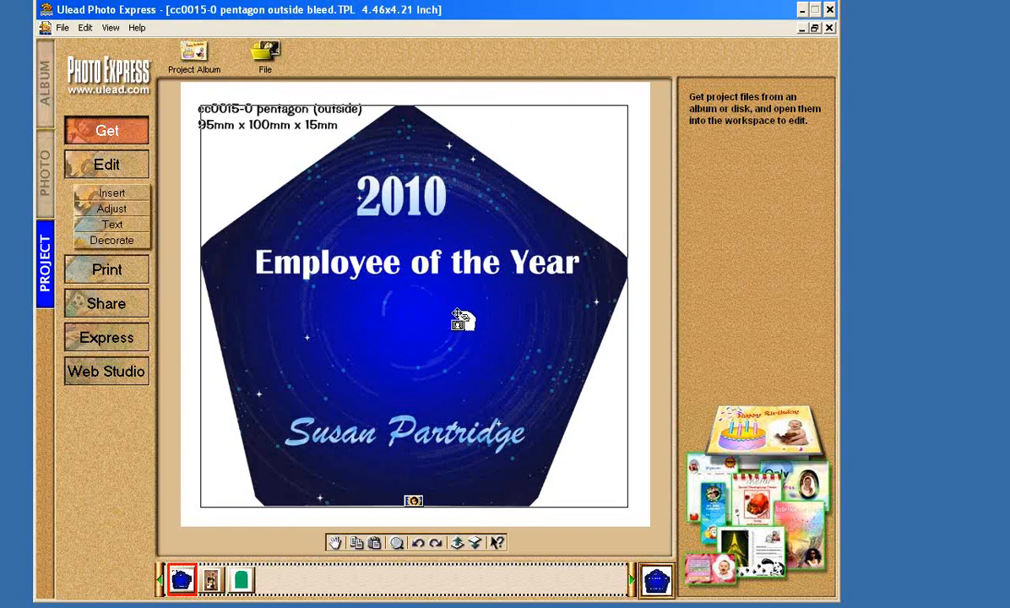
mouse_move(265, 539)
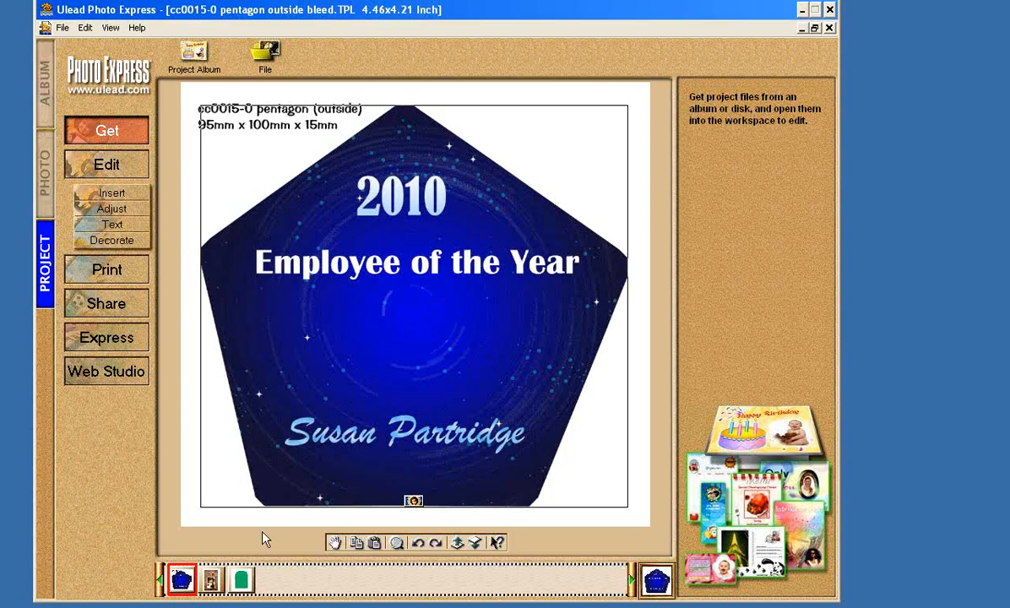
mouse_move(180, 221)
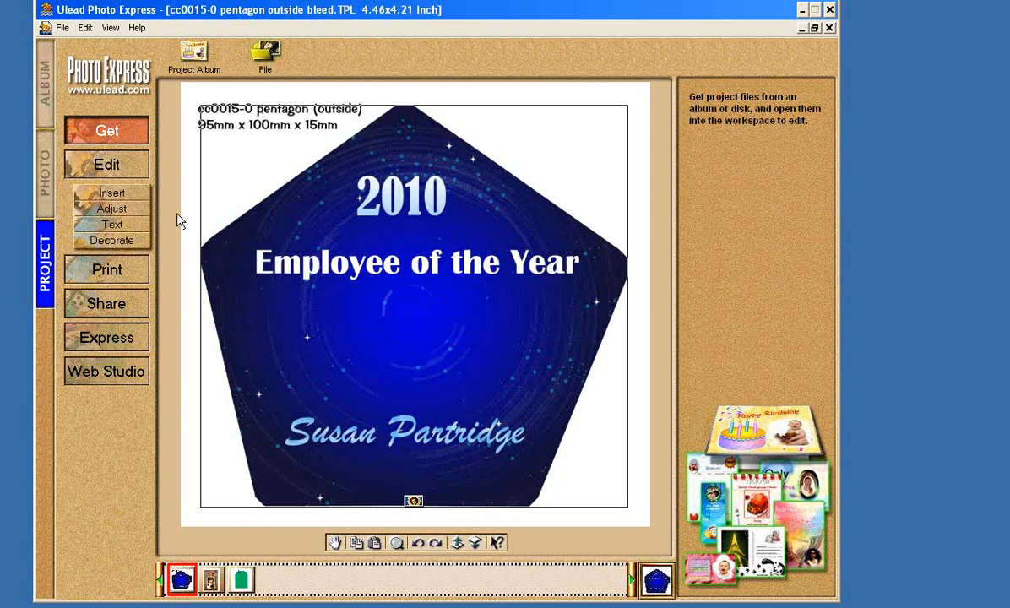
Step: Bring up the Get options for project files
click(44, 173)
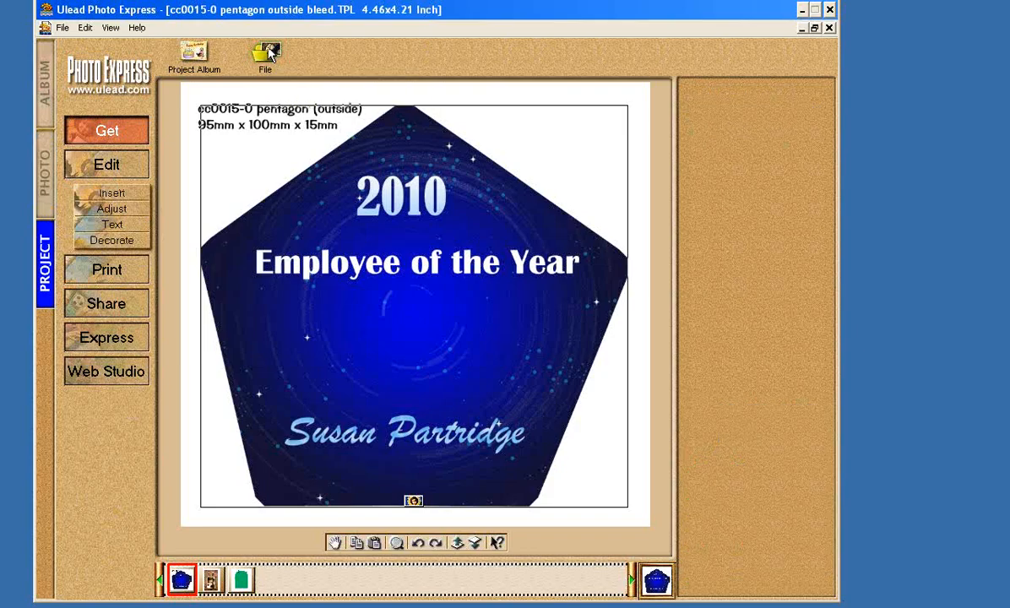
Step: Browse saved project files and switch back to the DUSTY dog plate project
click(264, 52)
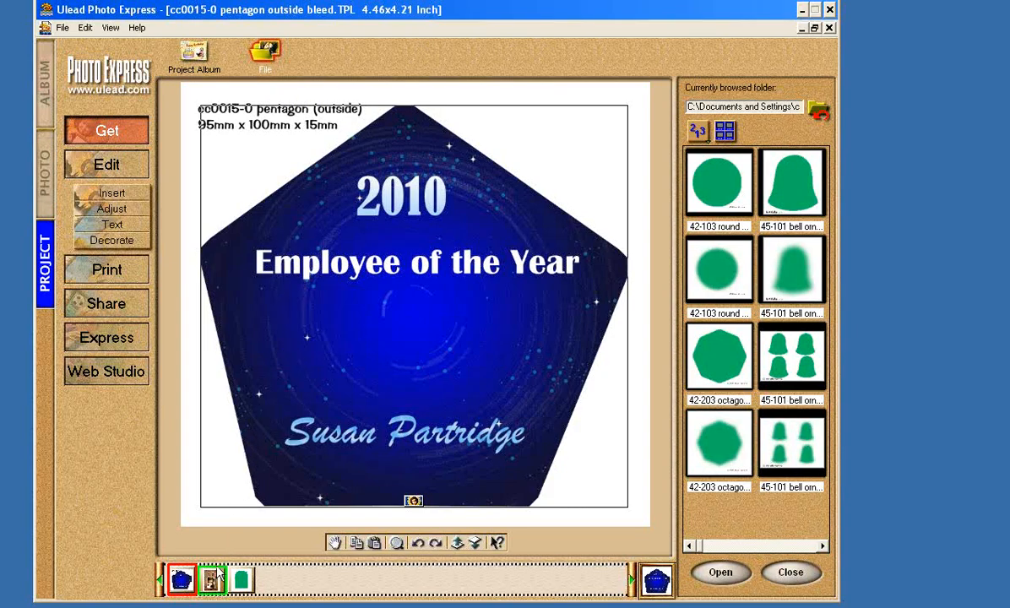
click(211, 579)
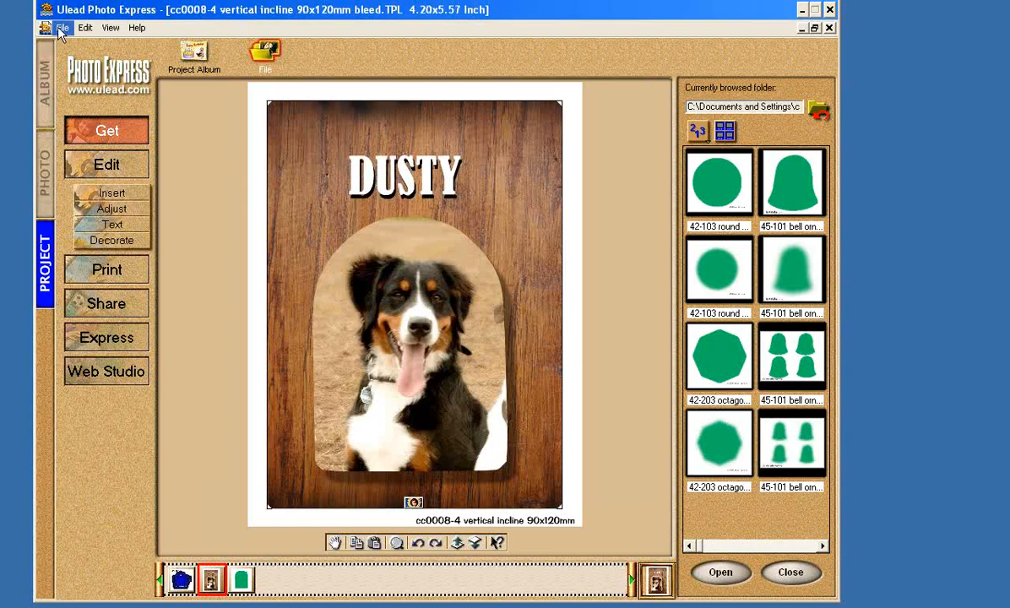
mouse_move(163, 124)
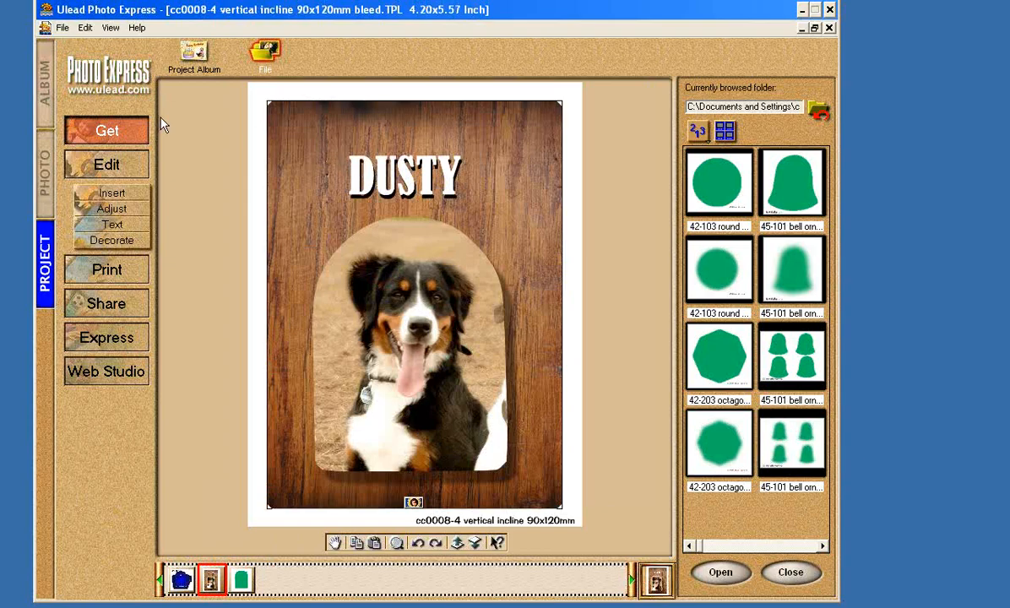
mouse_move(196, 145)
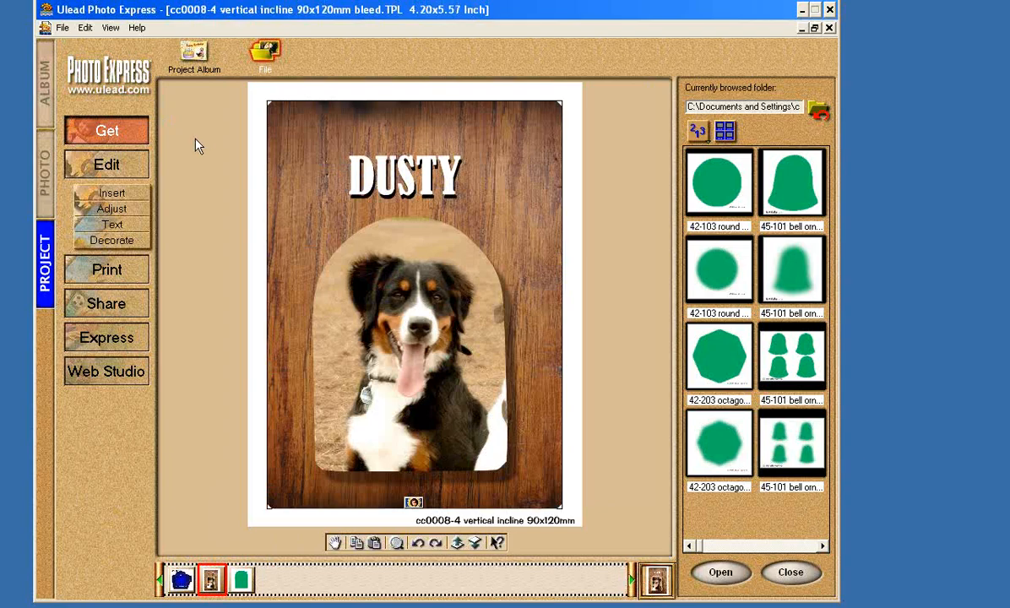
mouse_move(64, 28)
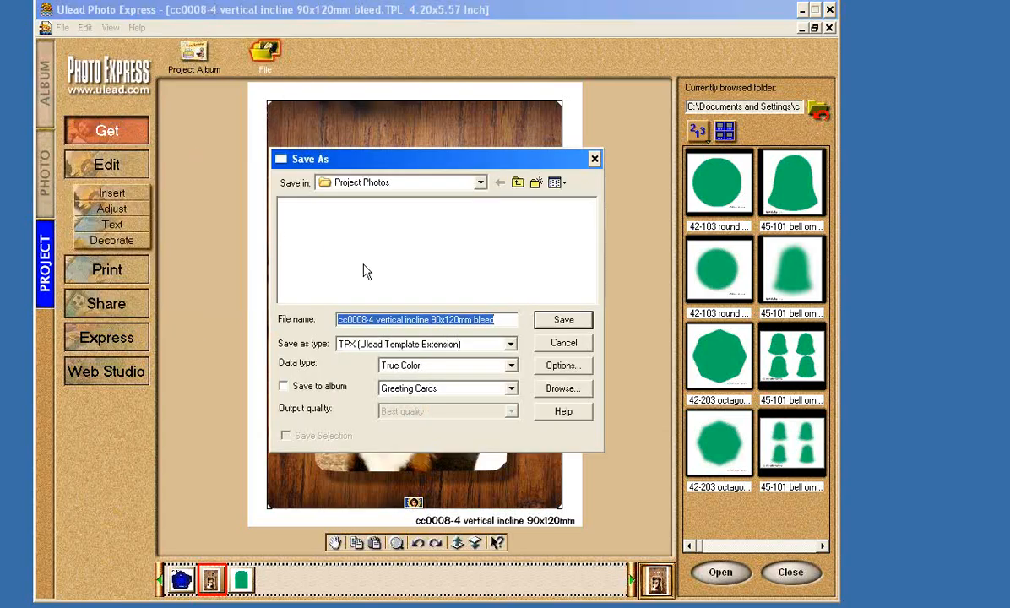
mouse_move(346, 352)
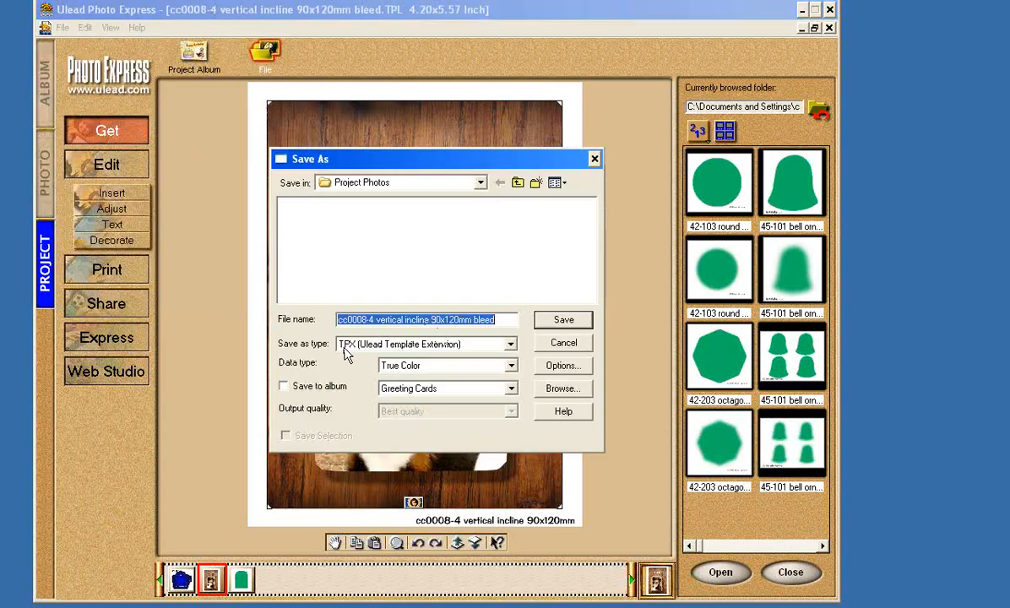
mouse_move(353, 353)
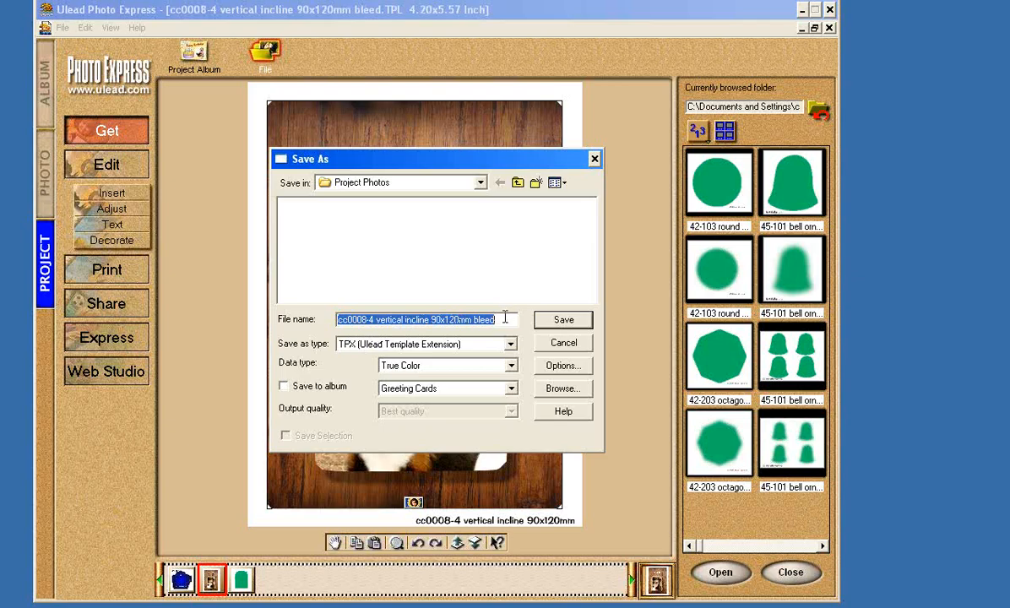
mouse_move(527, 245)
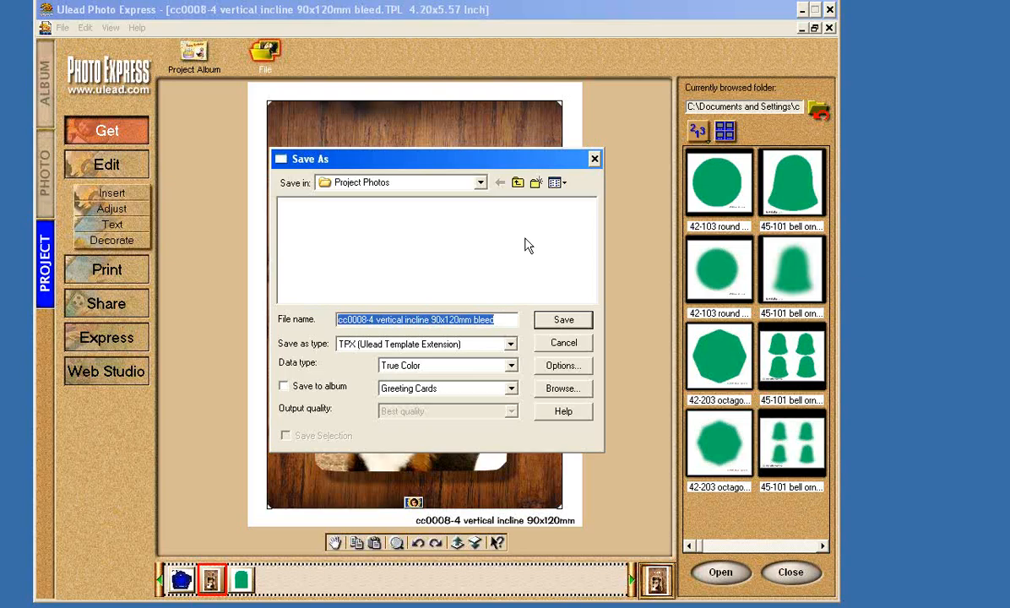
Step: Enter 'Dog Plate' as the file name in Save As
text(Dog P)
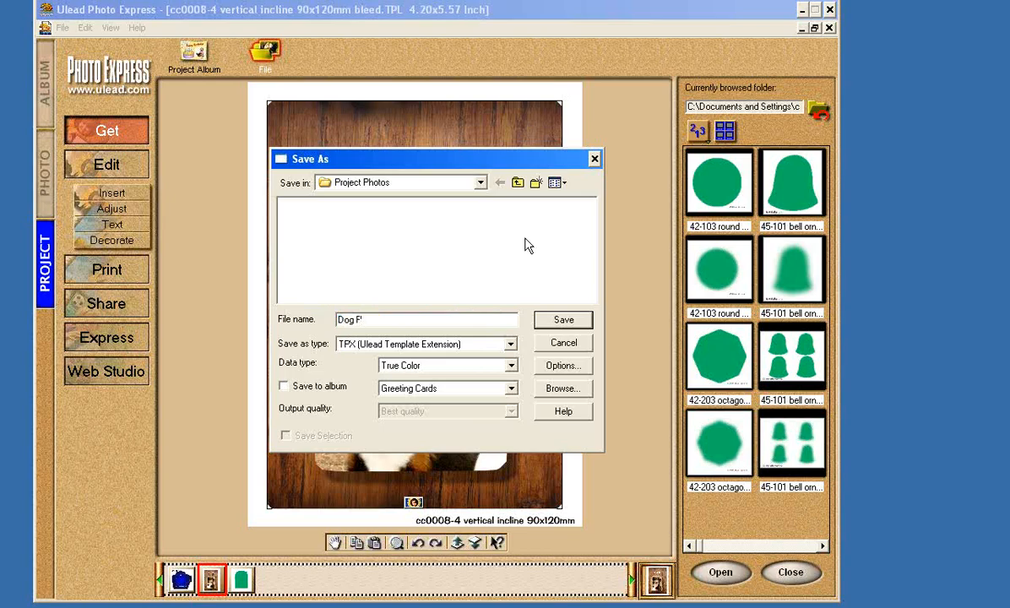
text(la)
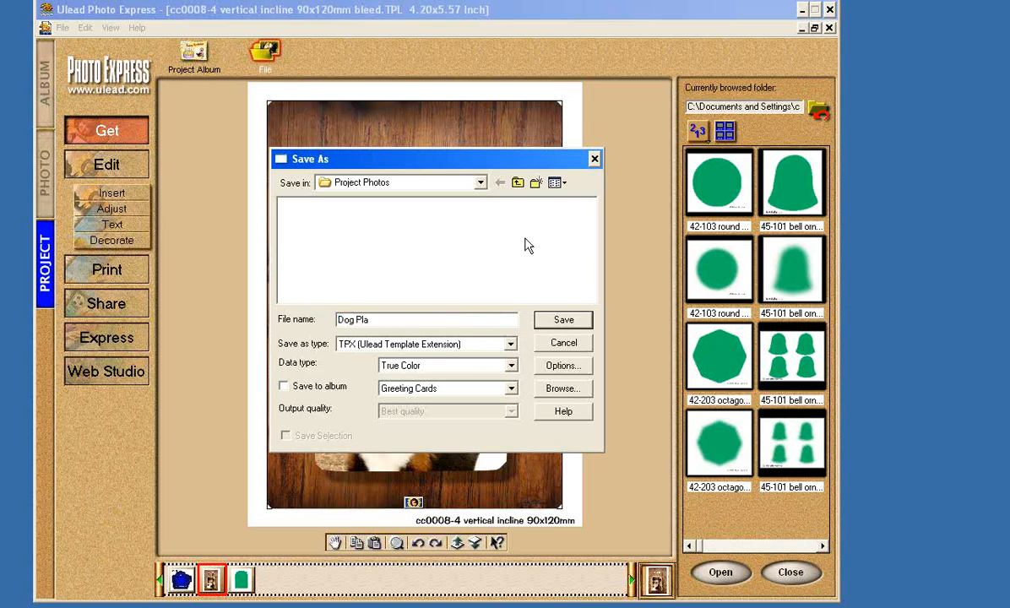
text(te)
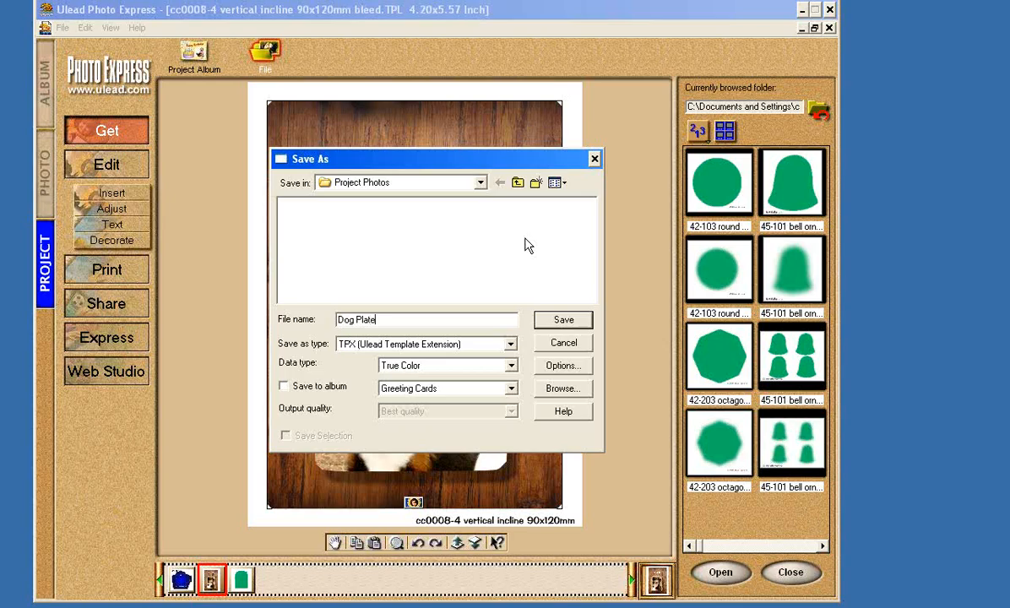
mouse_move(595, 228)
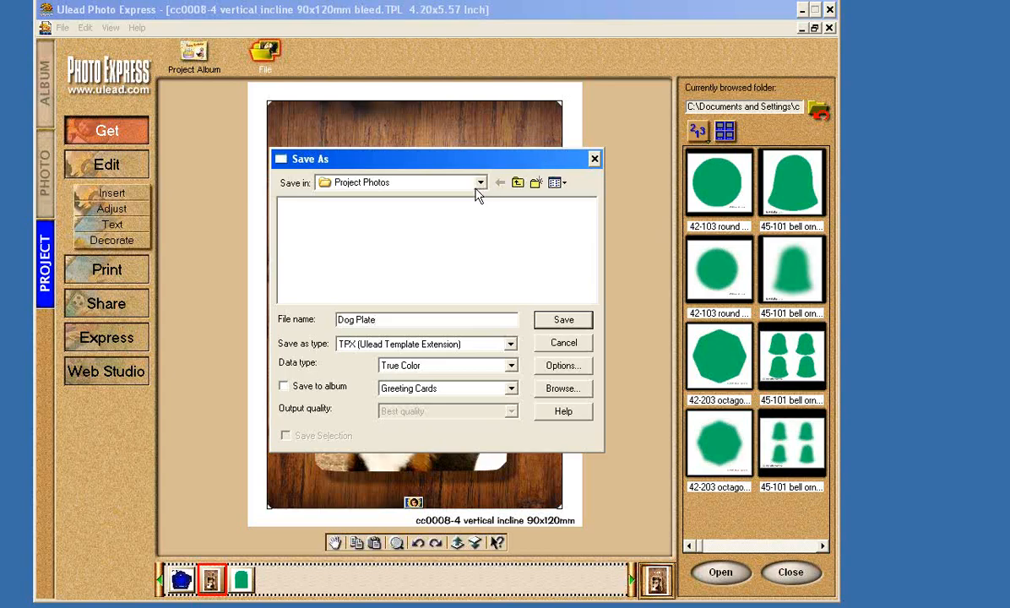
mouse_move(374, 189)
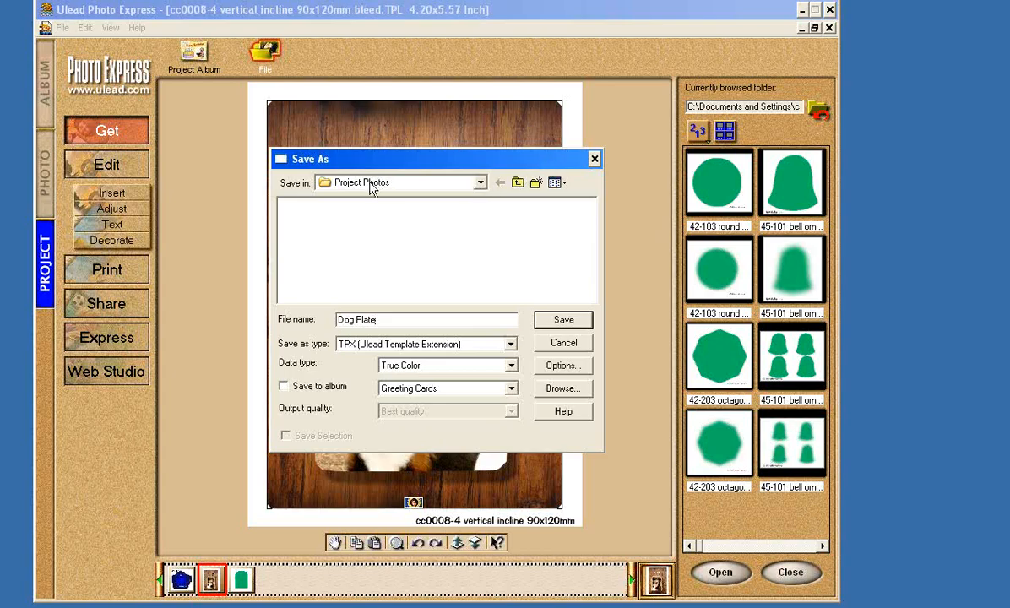
mouse_move(536, 183)
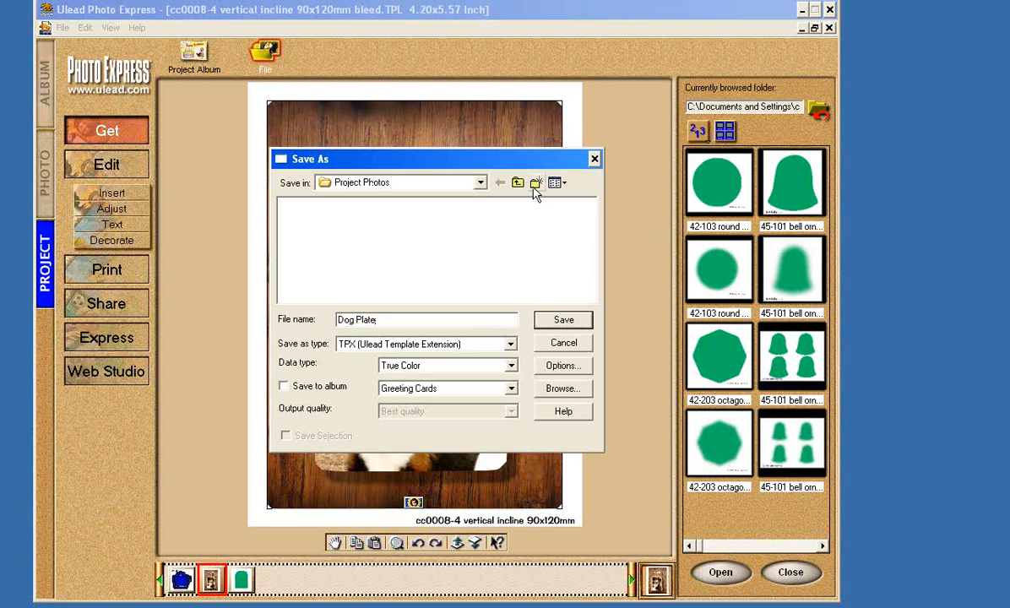
mouse_move(536, 183)
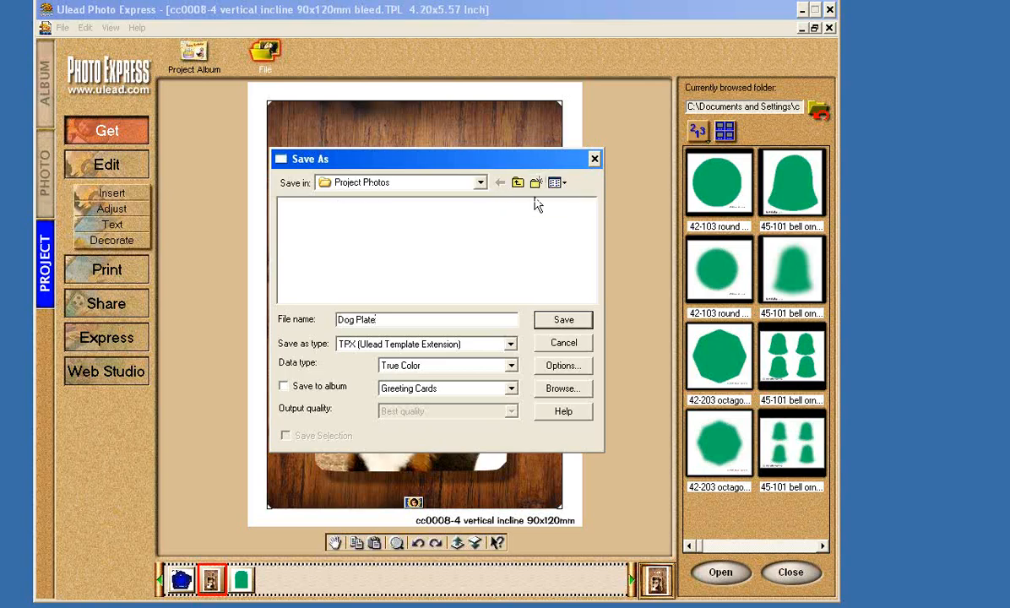
mouse_move(394, 220)
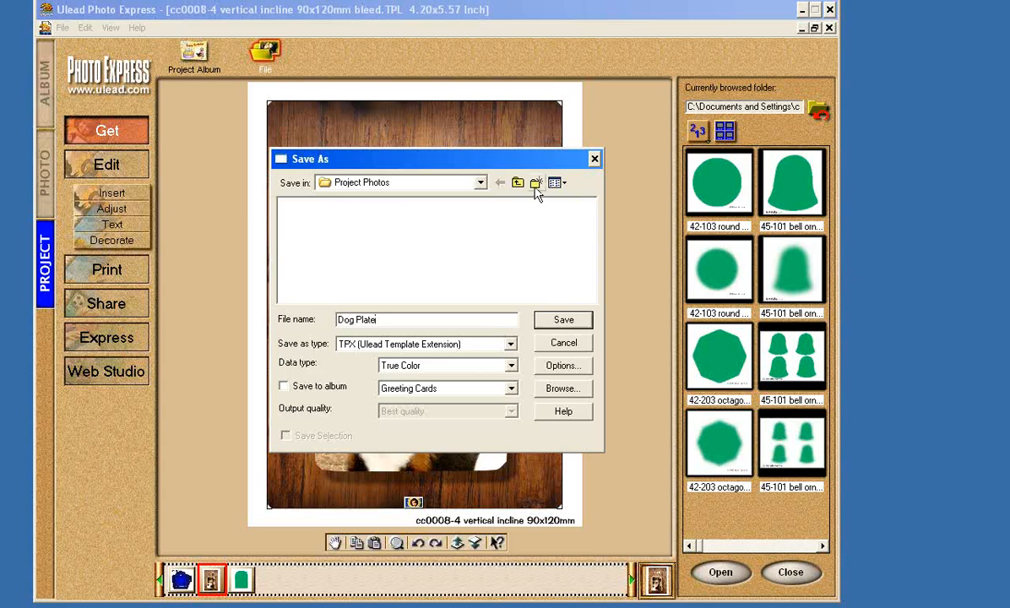
Step: Create a new My Designs folder, open it, and save the design there
click(536, 182)
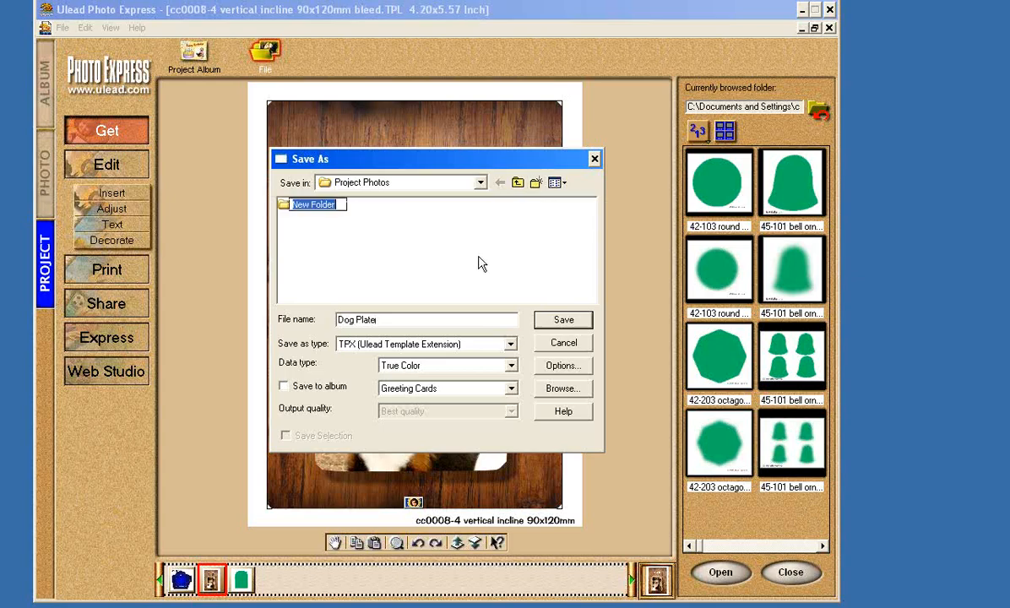
text(My Desi)
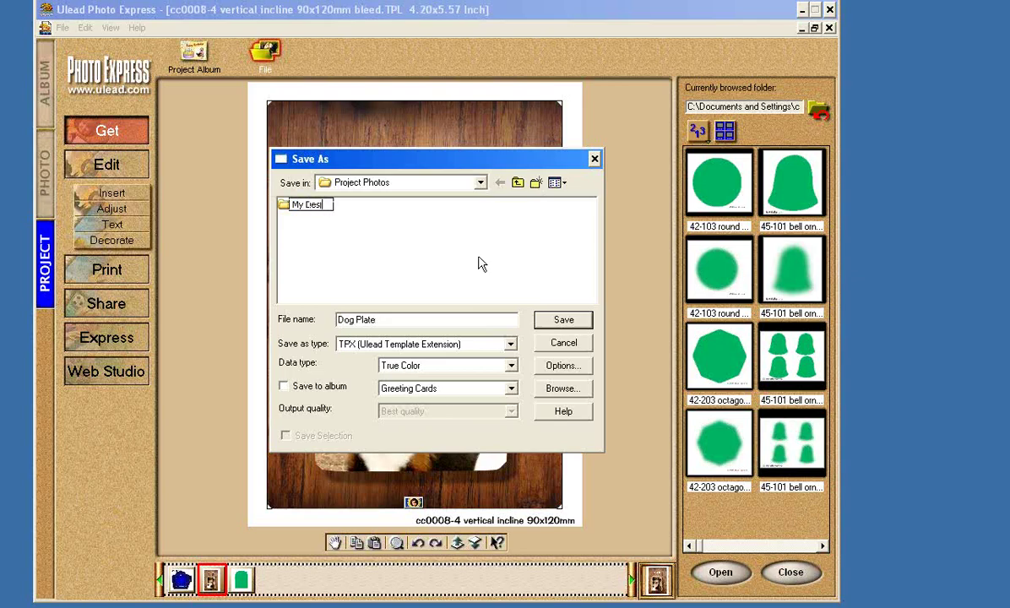
text(gns)
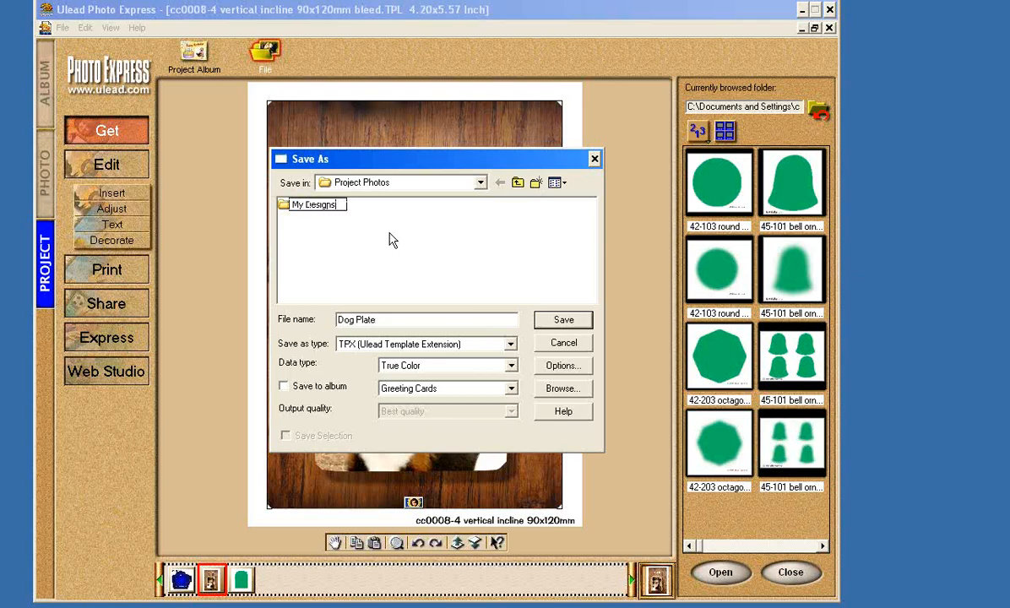
click(312, 204)
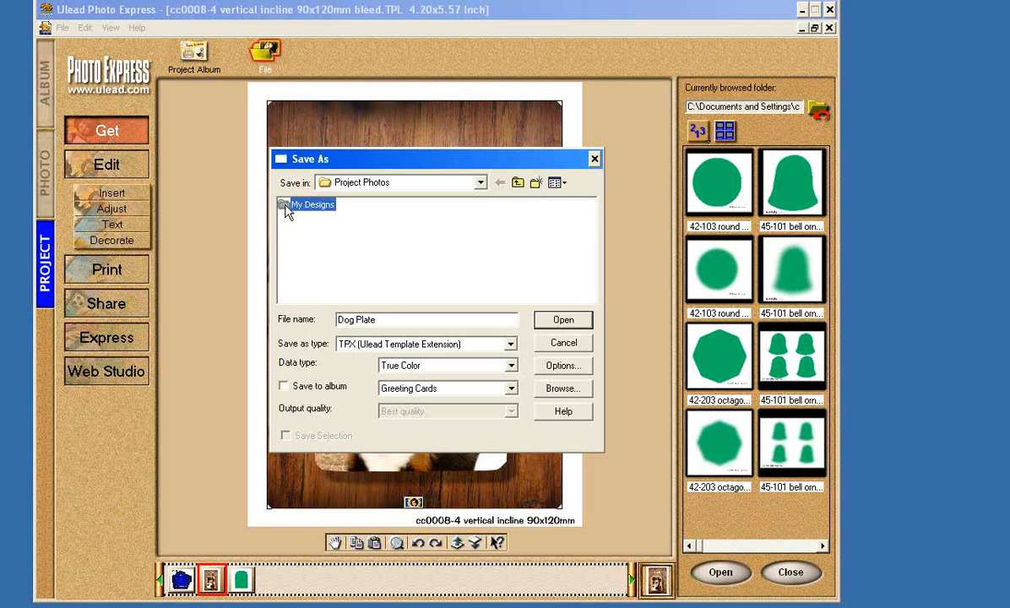
double_click(313, 205)
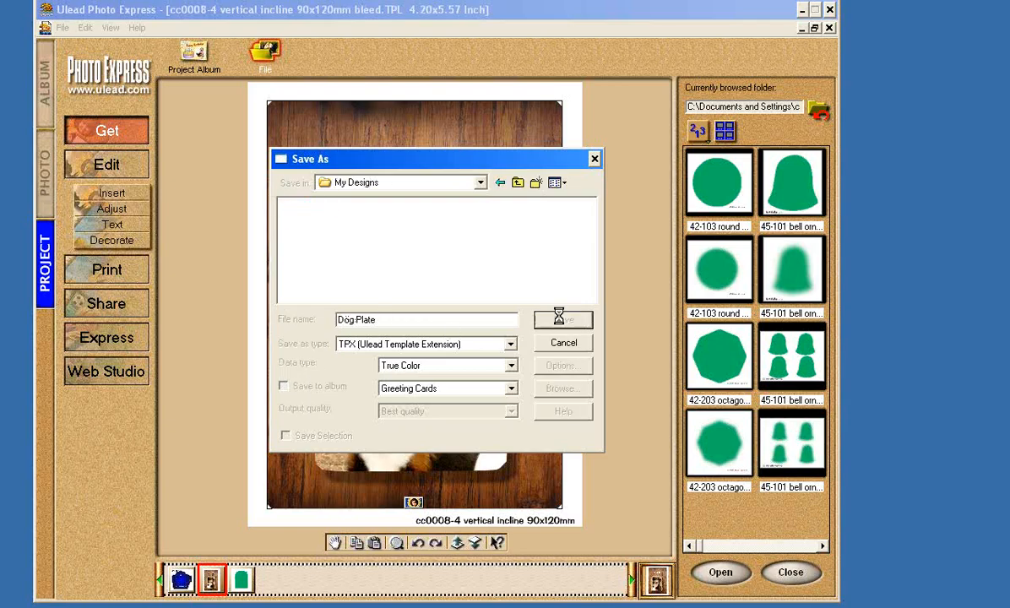
click(563, 319)
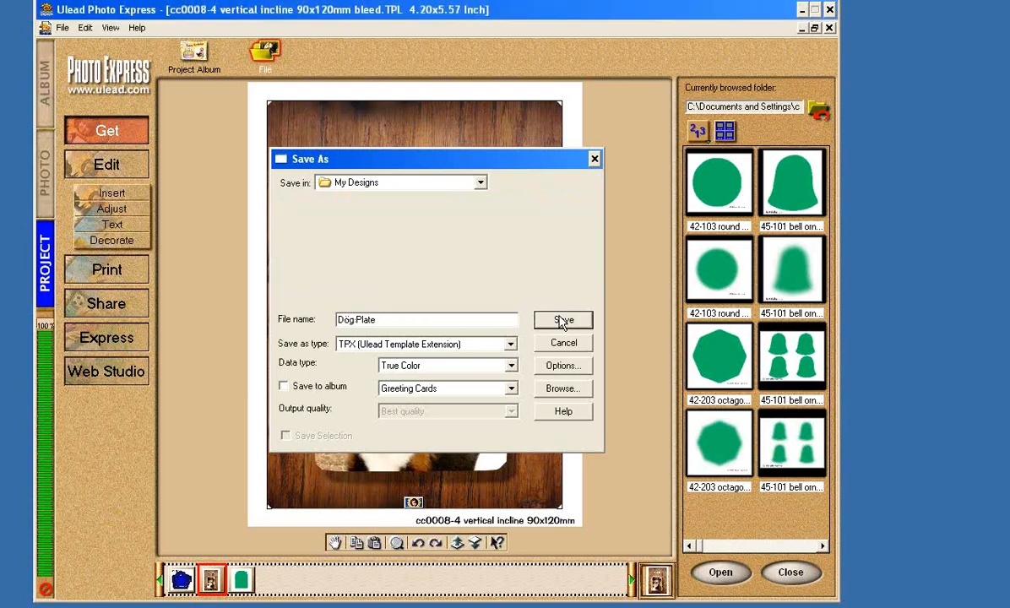
click(562, 320)
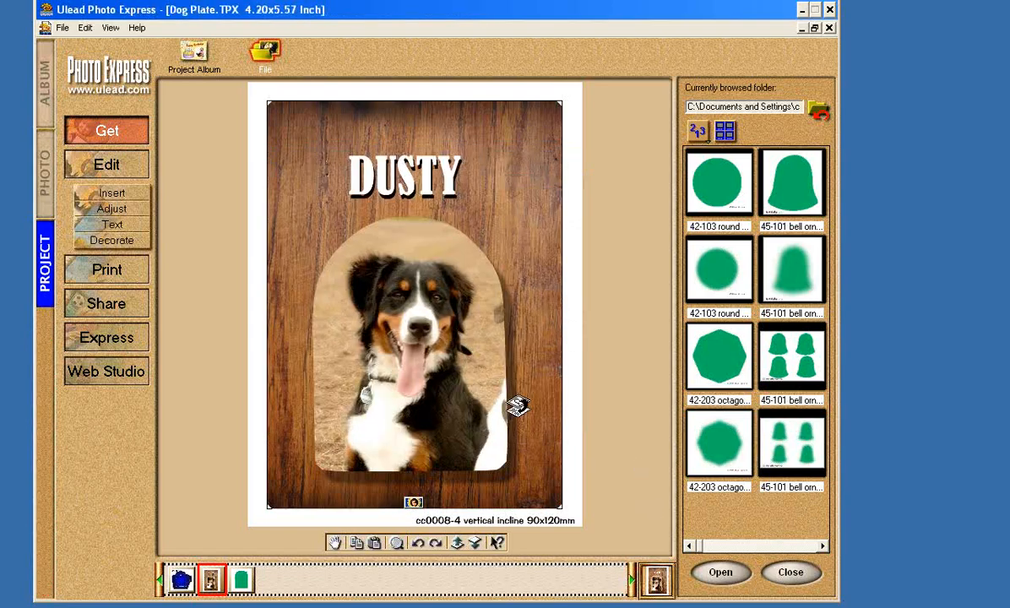
Step: Close Dog Plate.TPX and reopen it from the My Designs folder
click(63, 28)
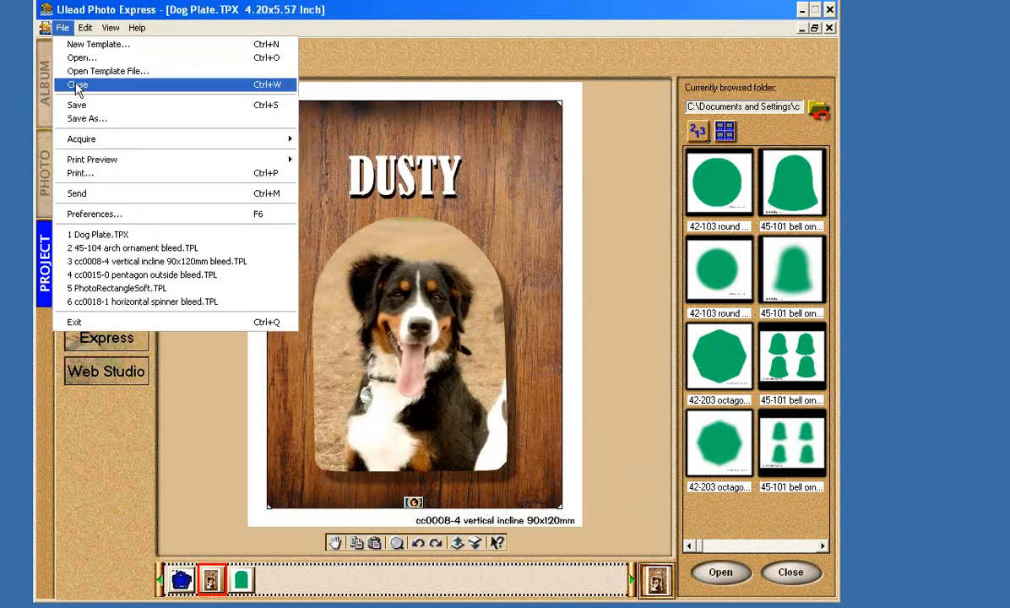
click(143, 274)
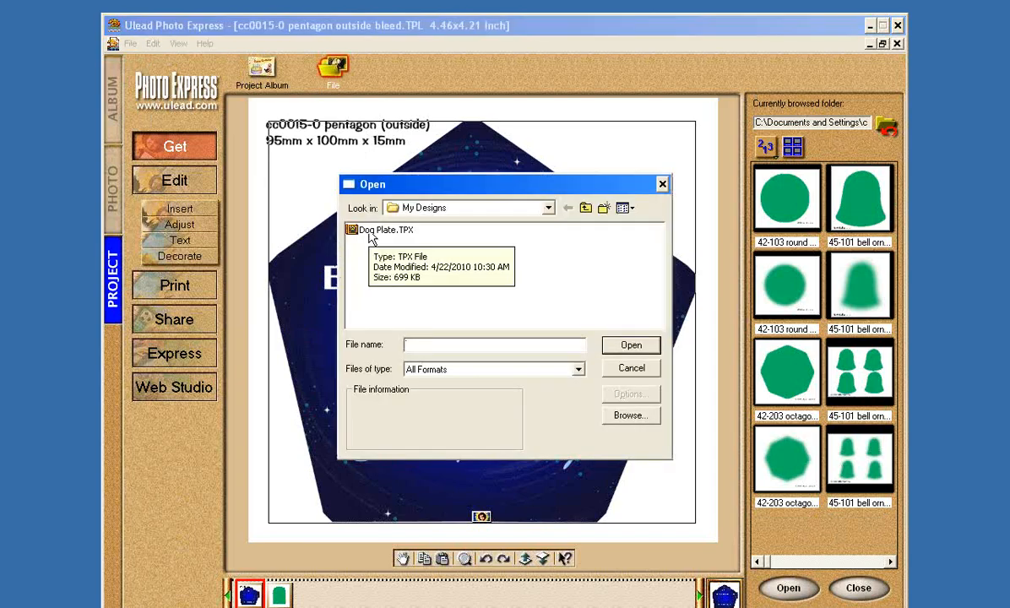
click(630, 345)
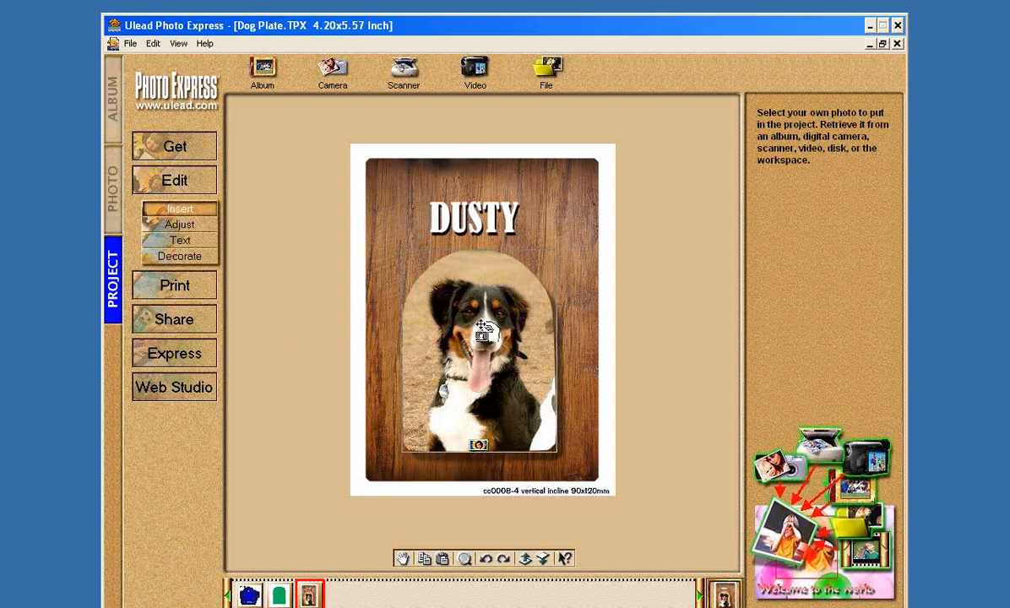
Step: Swap the tricolour dog photo for a white and grey dog image and reposition it
right_click(481, 329)
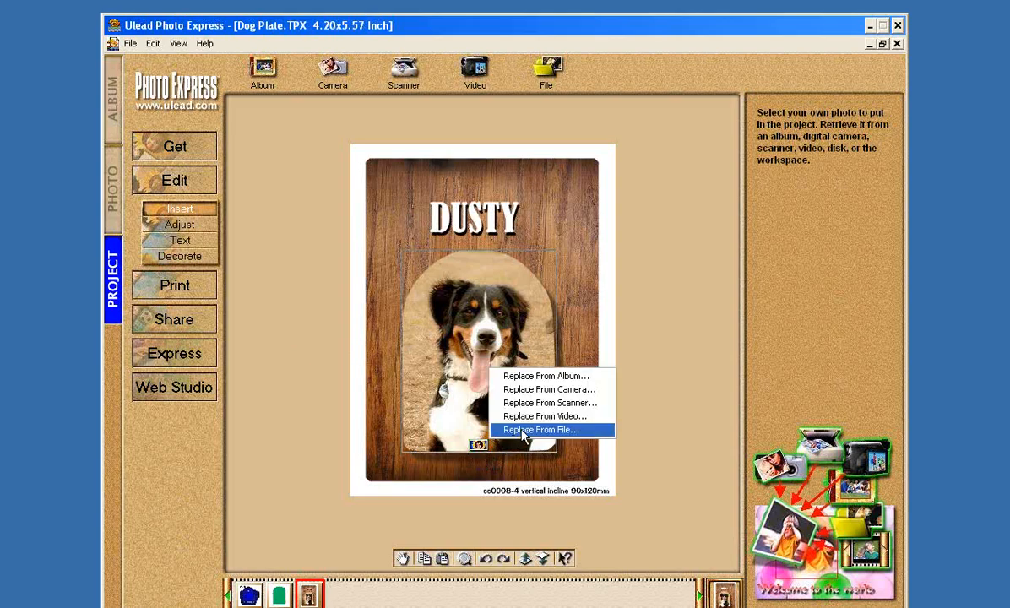
click(541, 429)
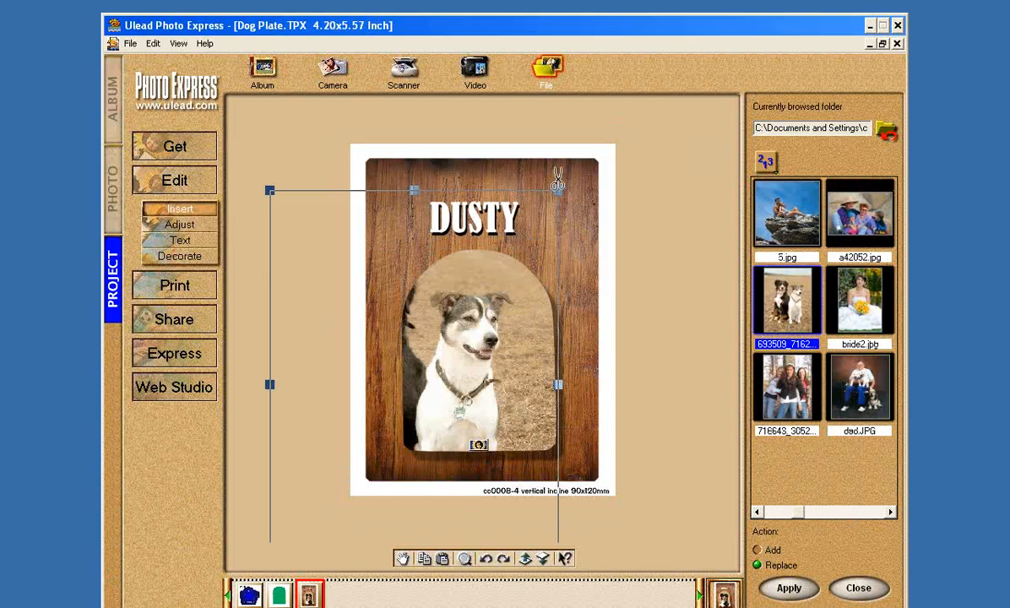
drag(557, 182, 591, 140)
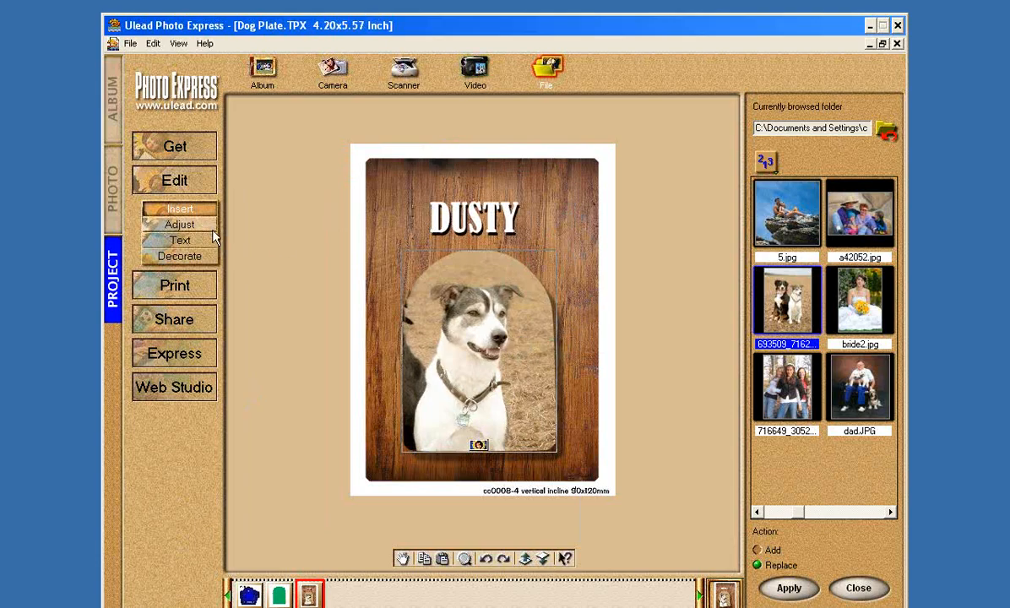
click(179, 224)
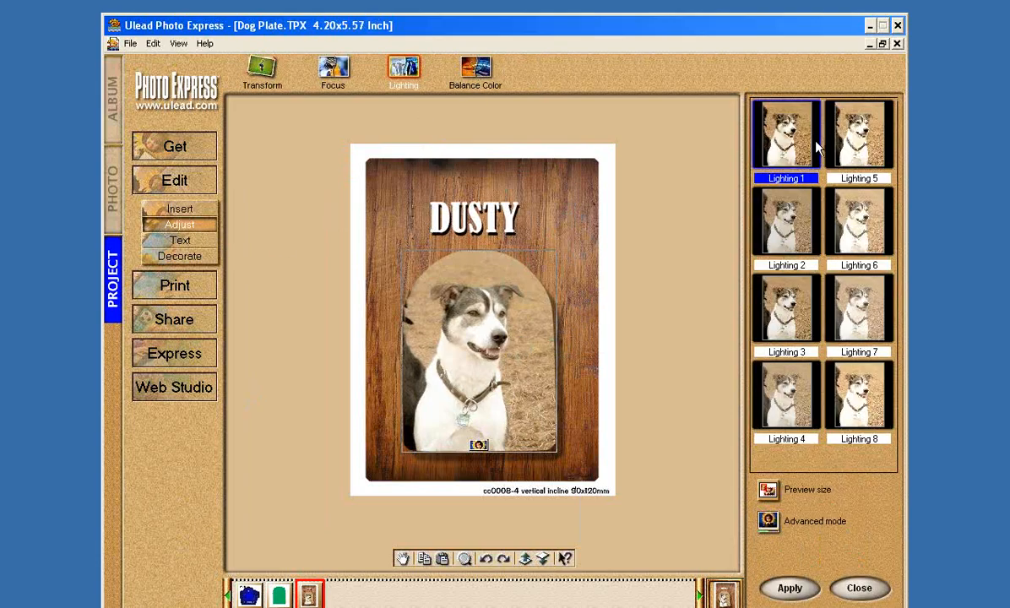
click(785, 133)
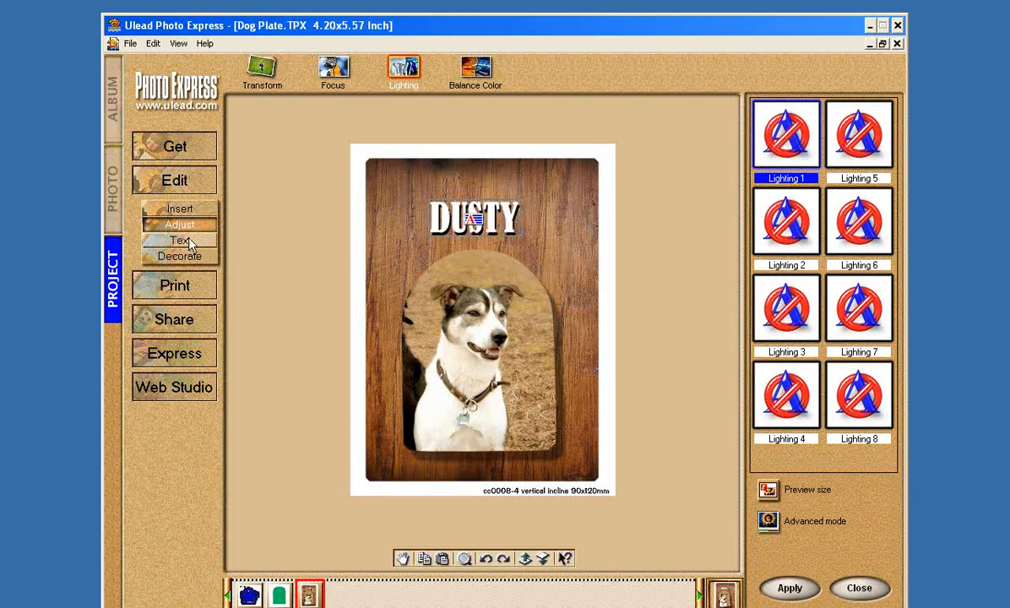
Step: Update the plate's DUSTY title text to read RUSTY
click(180, 241)
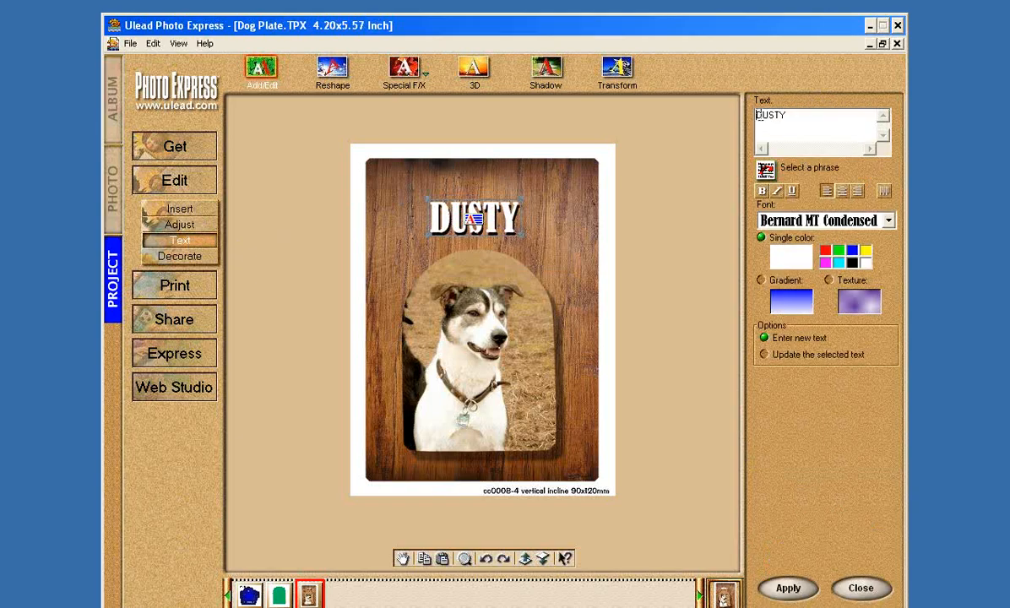
mouse_move(749, 123)
text(R)
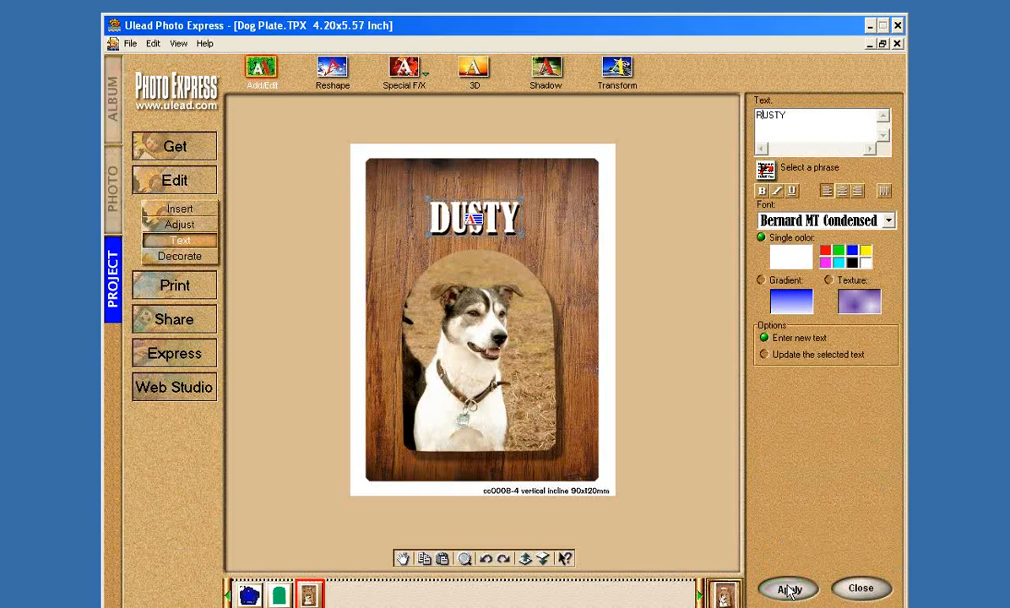
click(787, 588)
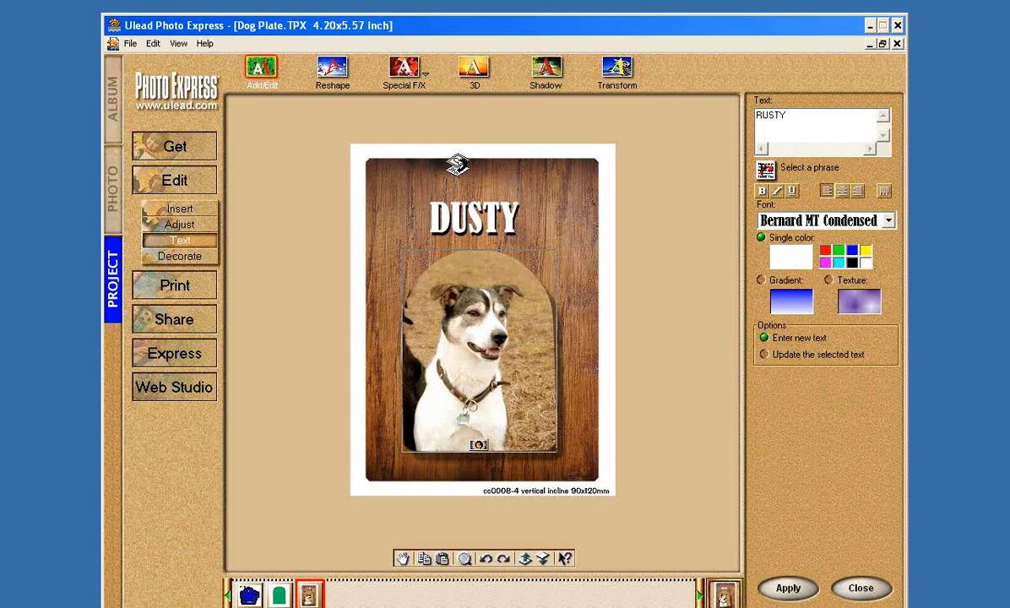
click(764, 354)
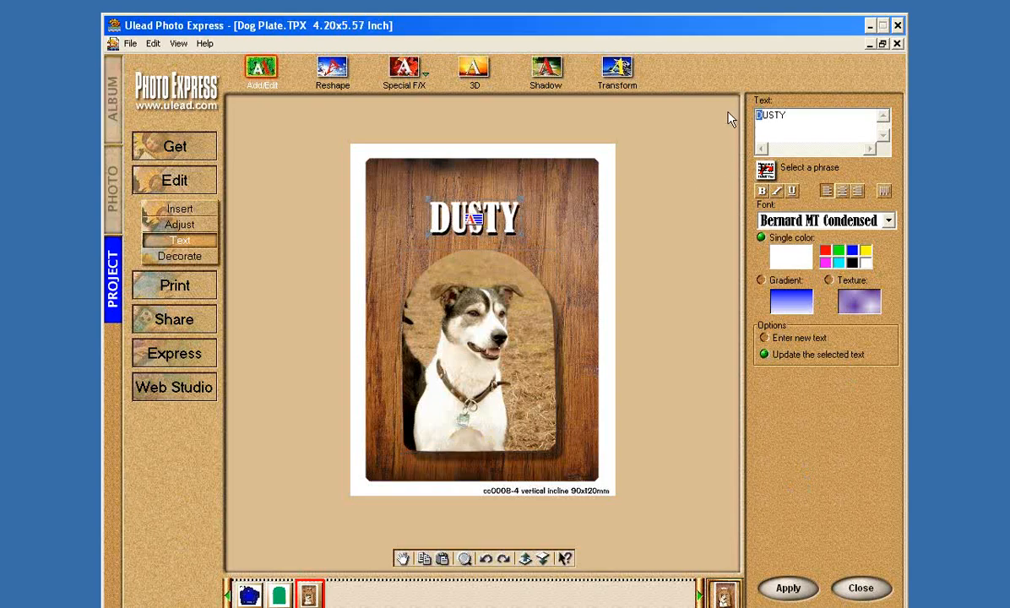
text(RUSTY)
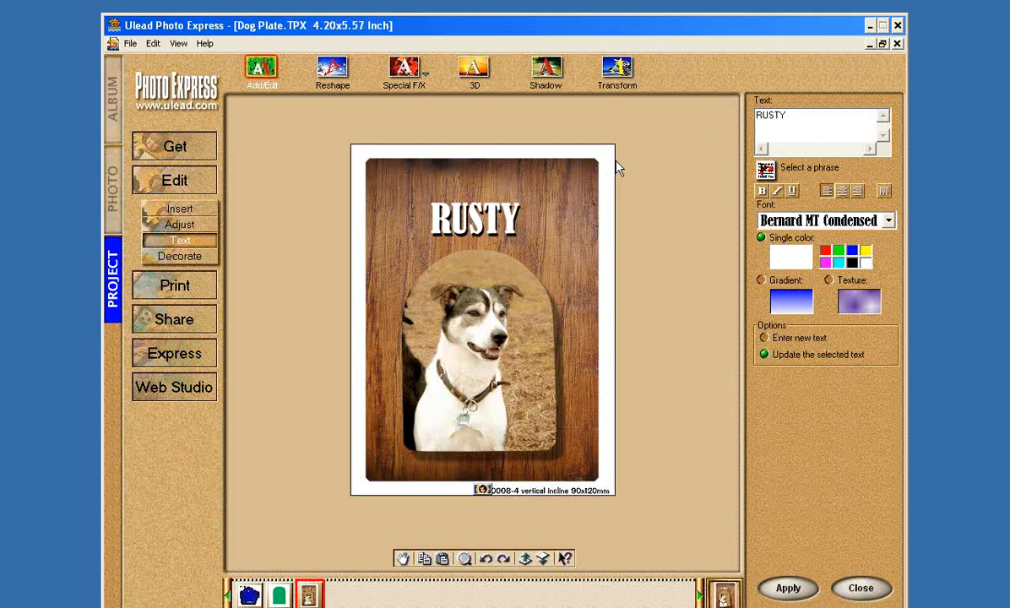
mouse_move(363, 283)
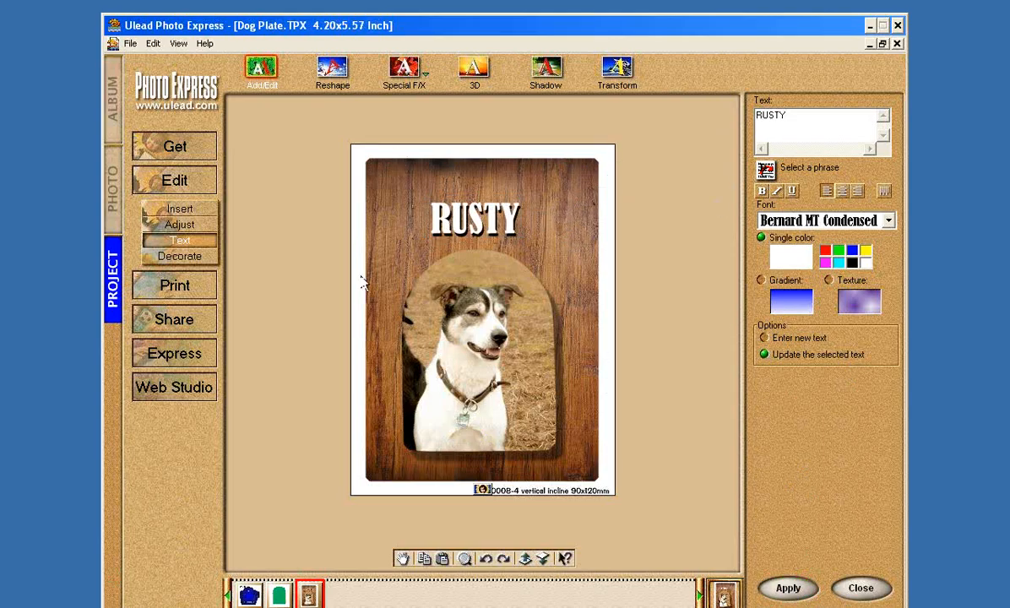
mouse_move(515, 287)
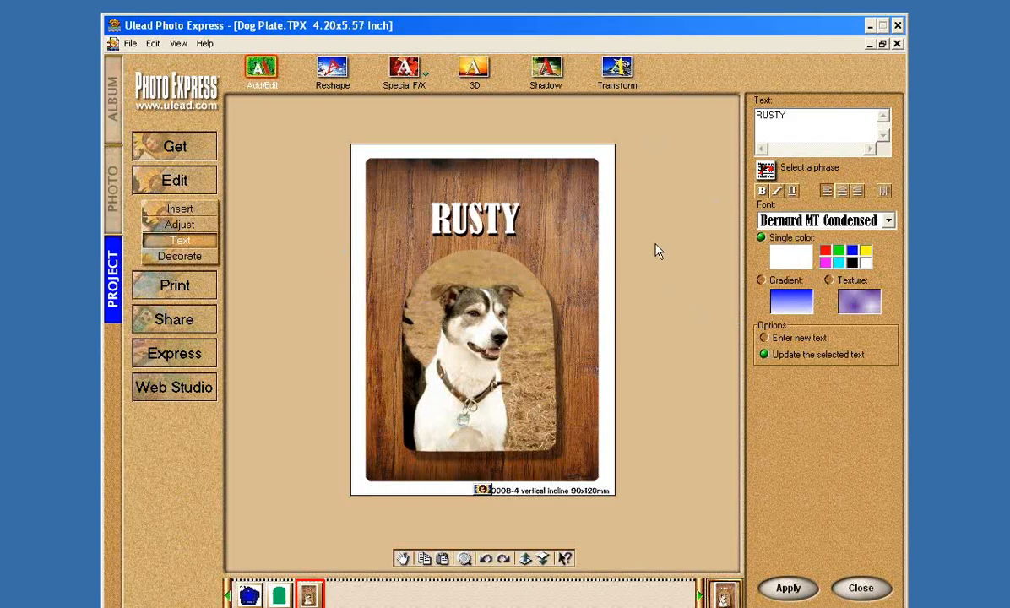
mouse_move(658, 237)
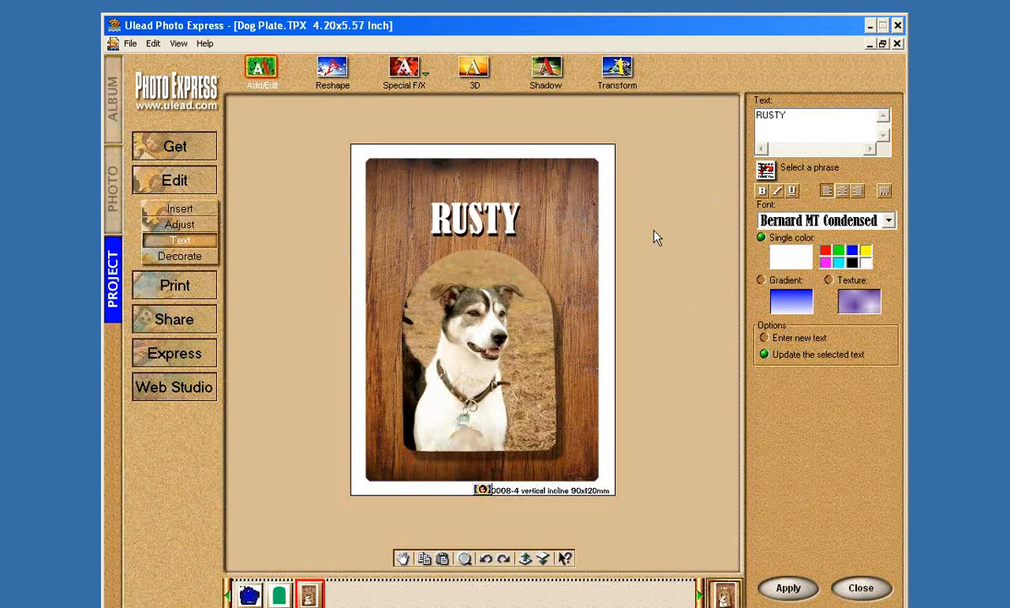
click(249, 594)
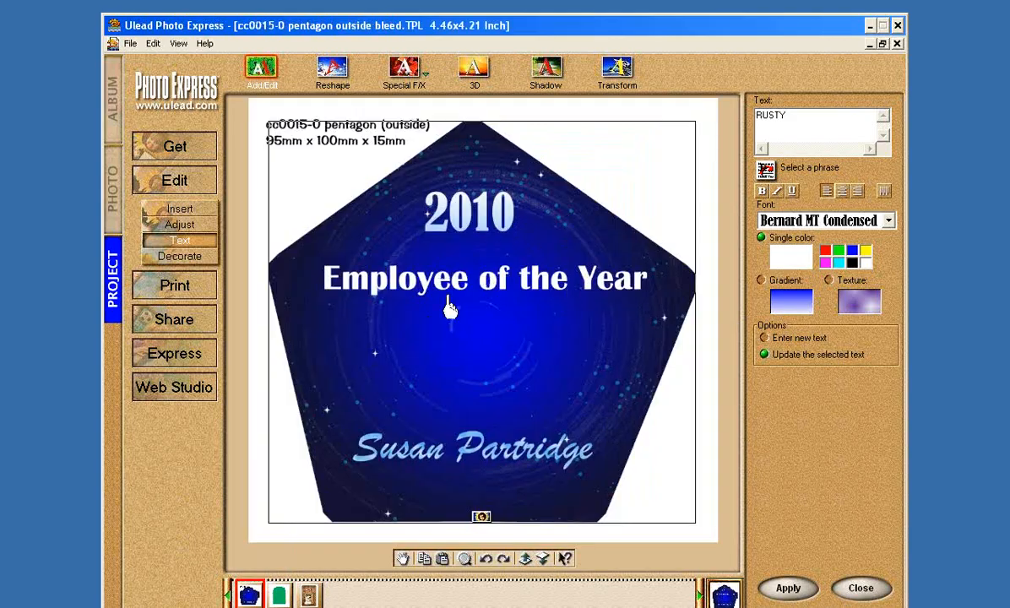
mouse_move(632, 38)
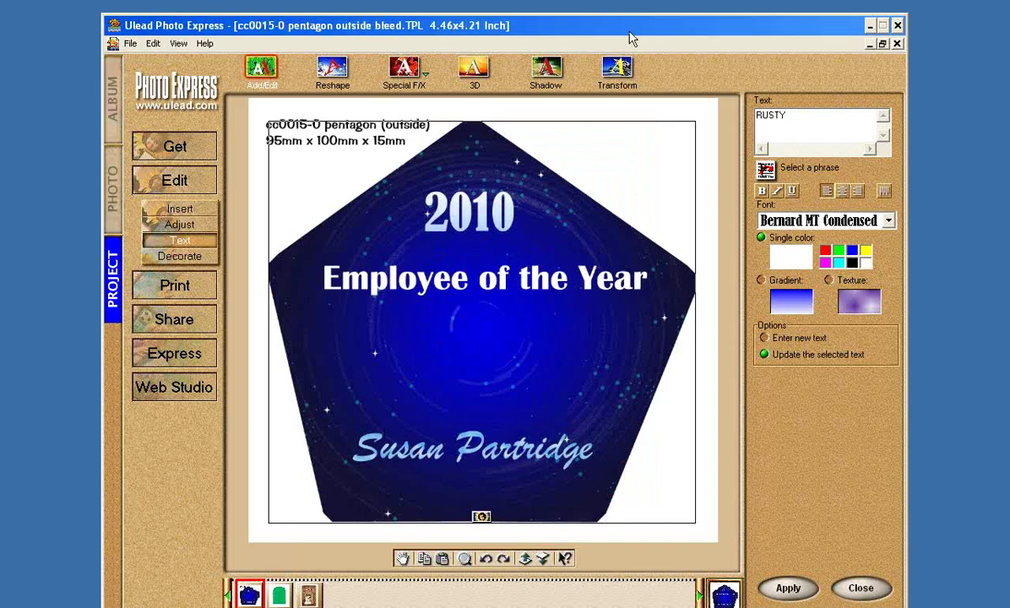
click(471, 447)
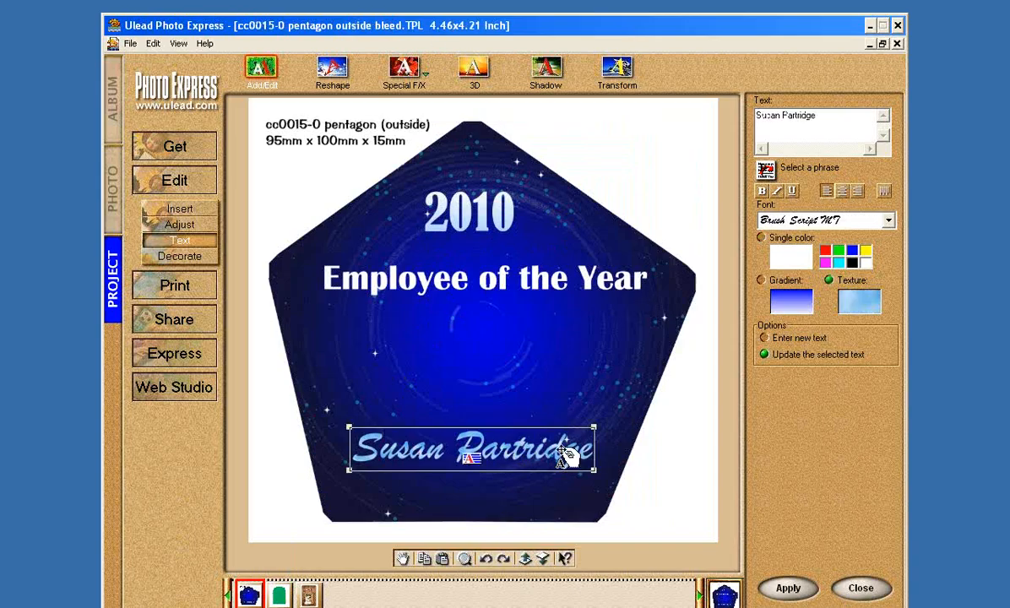
mouse_move(503, 313)
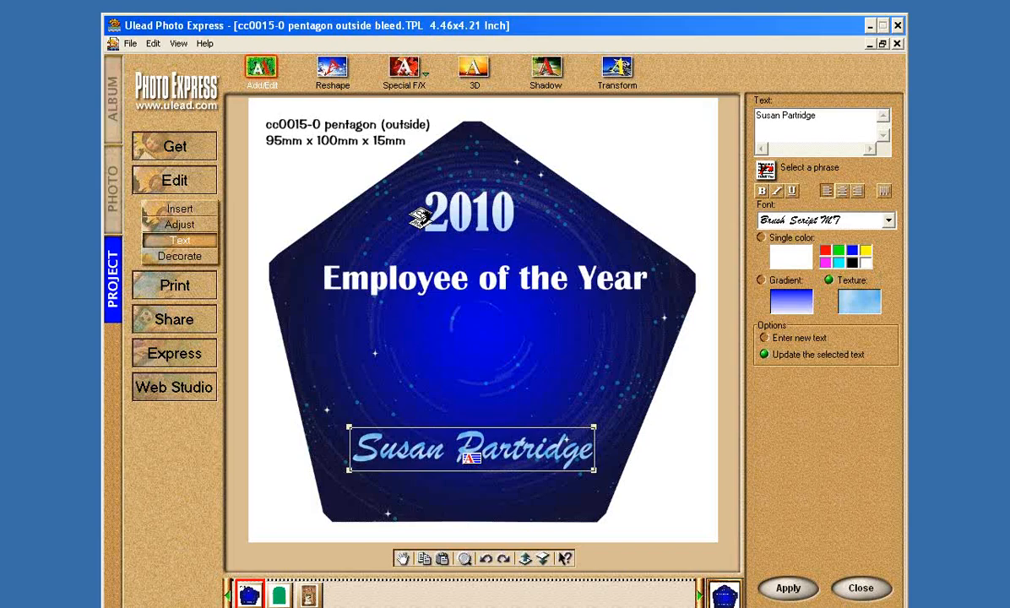
mouse_move(640, 237)
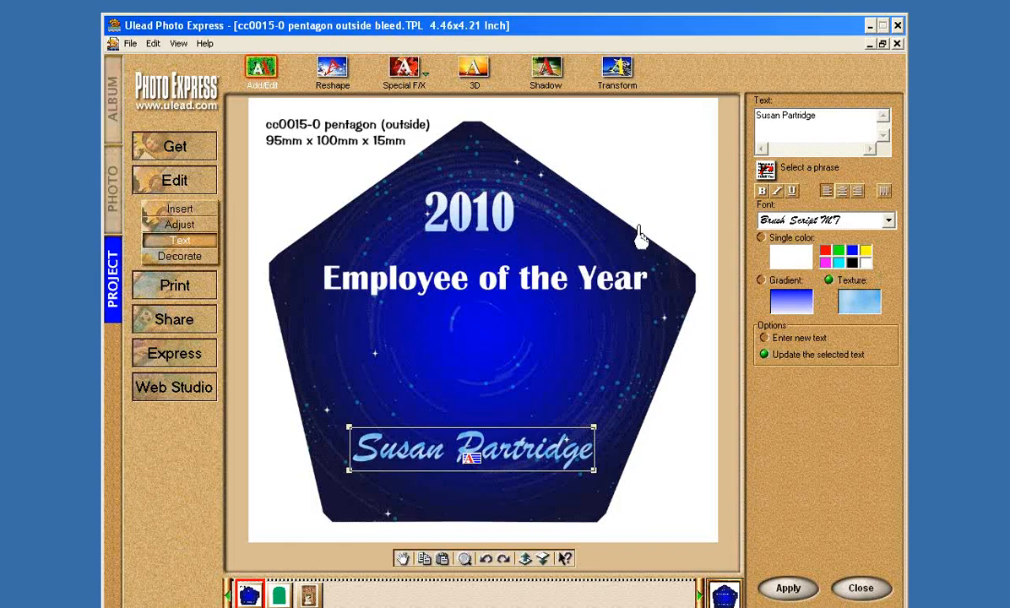
mouse_move(640, 235)
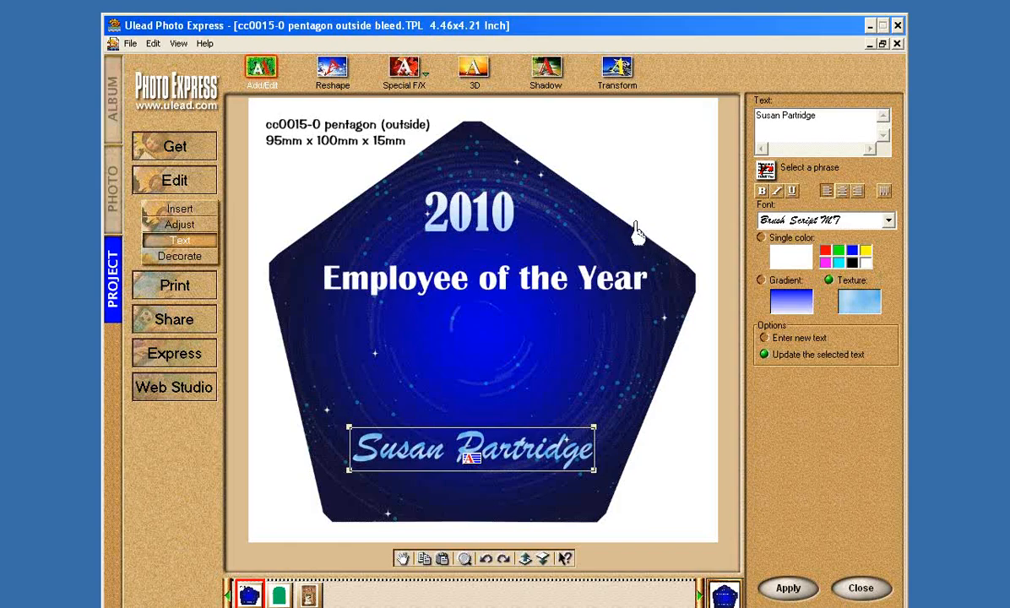
click(112, 95)
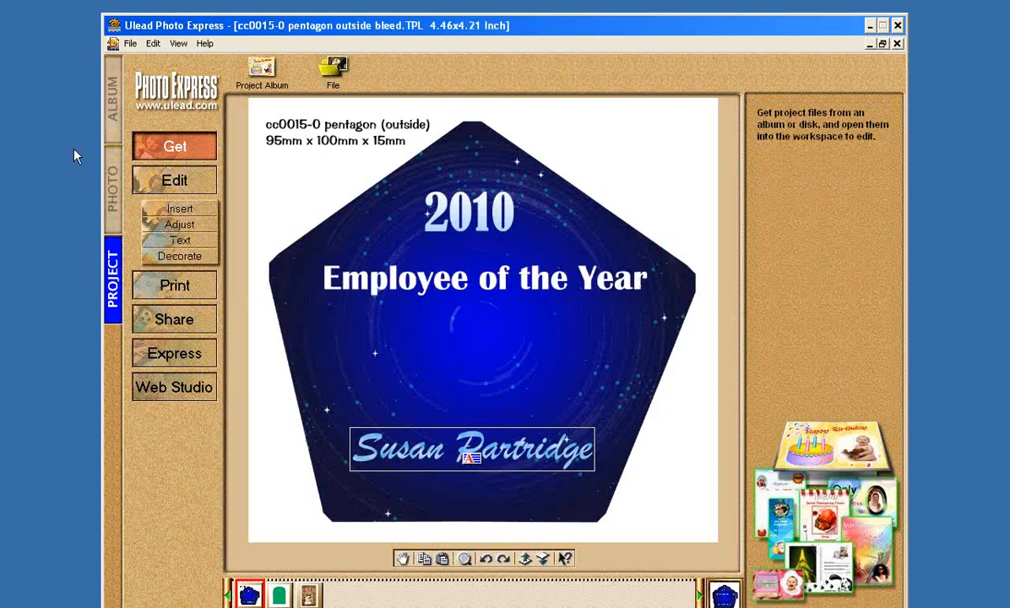
Step: Open the cc0002-2 diamond 130x150mm template as a new project
click(112, 178)
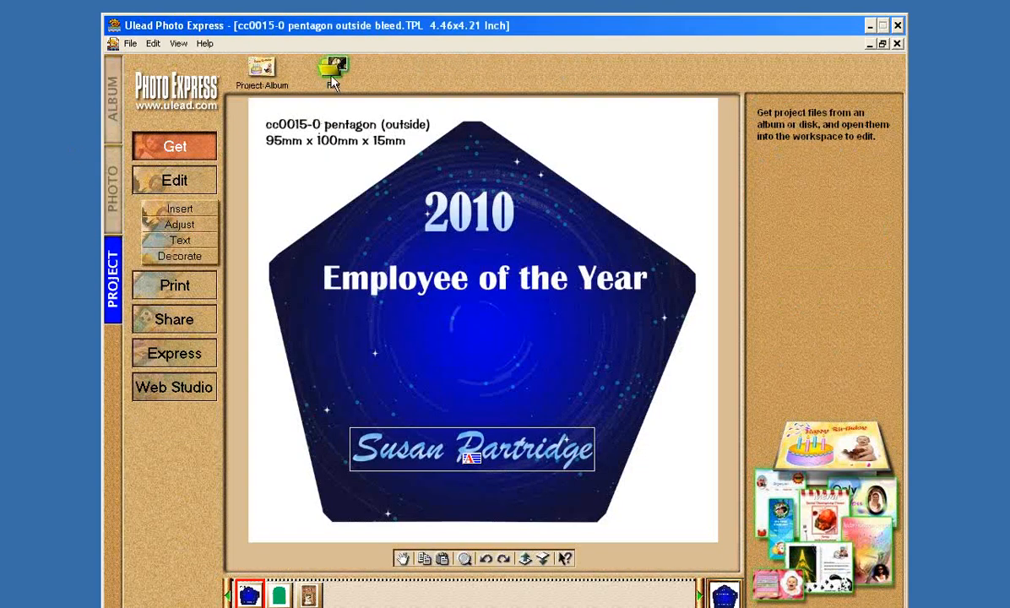
click(332, 71)
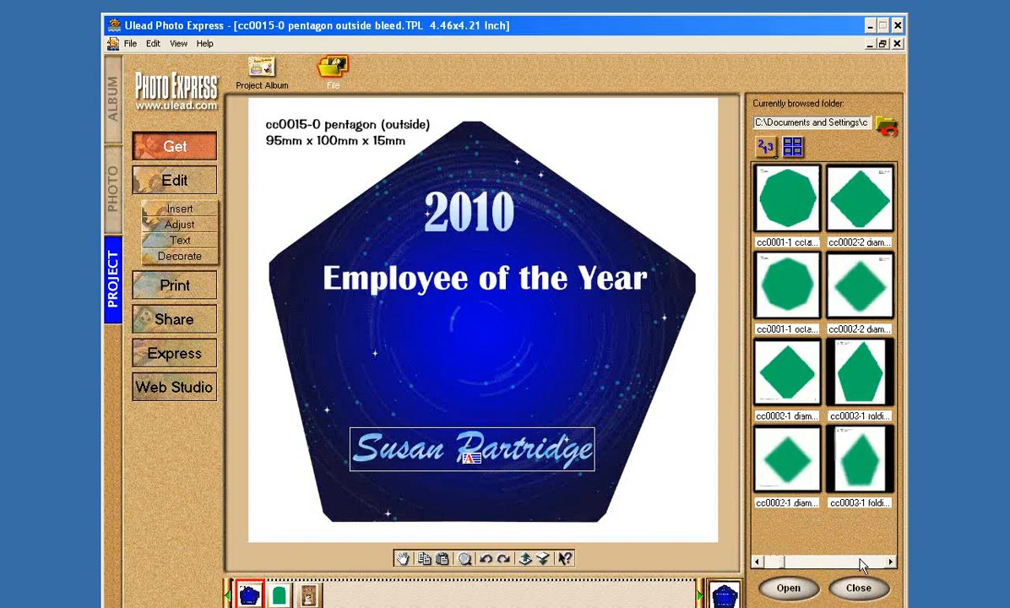
click(860, 197)
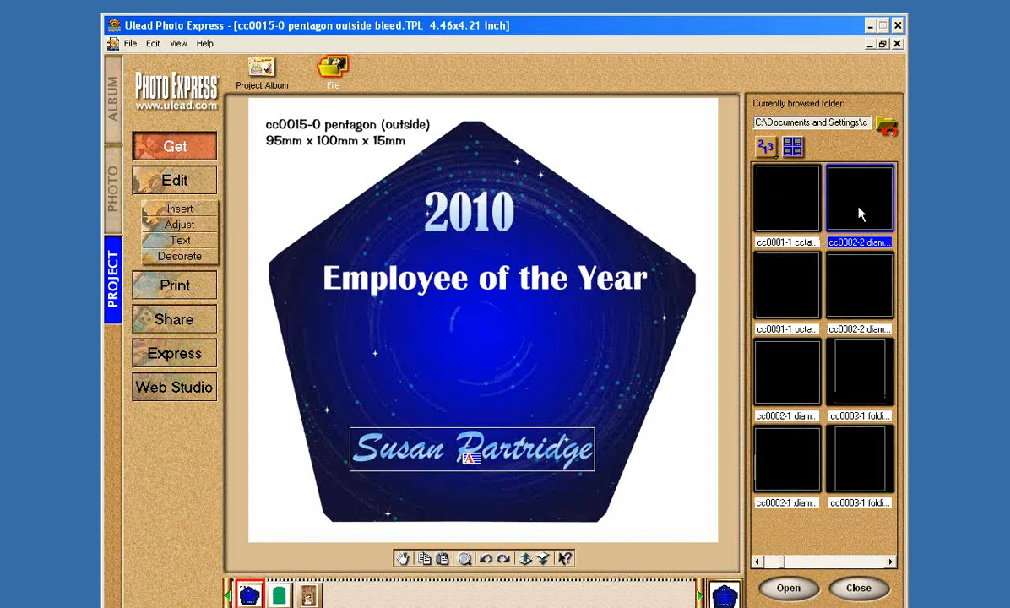
double_click(859, 198)
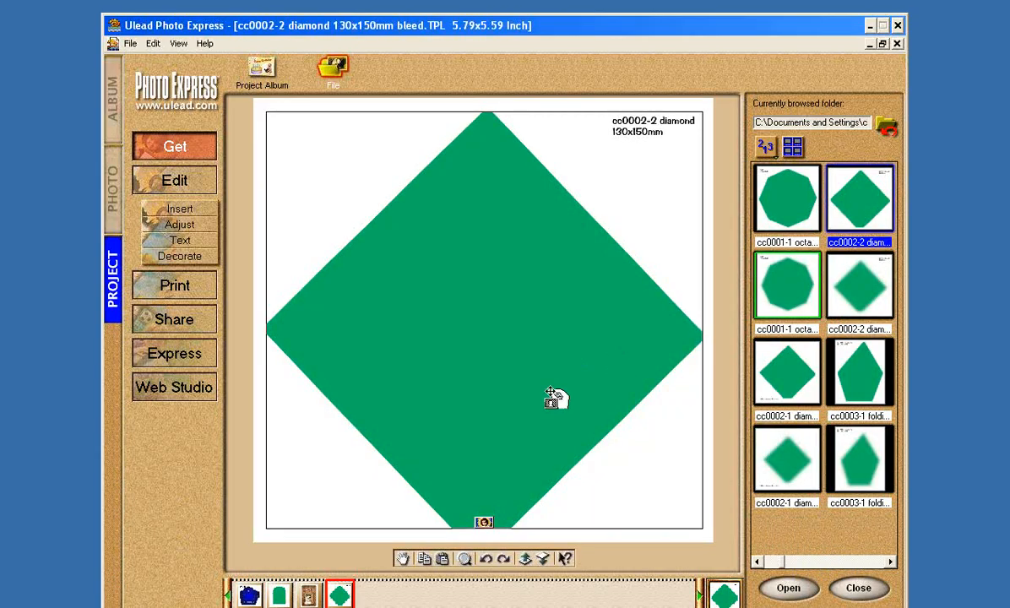
Step: Fill the diamond placeholder with the EXCELLENCE CC0002 Diamond image from Award Backgrounds
click(485, 521)
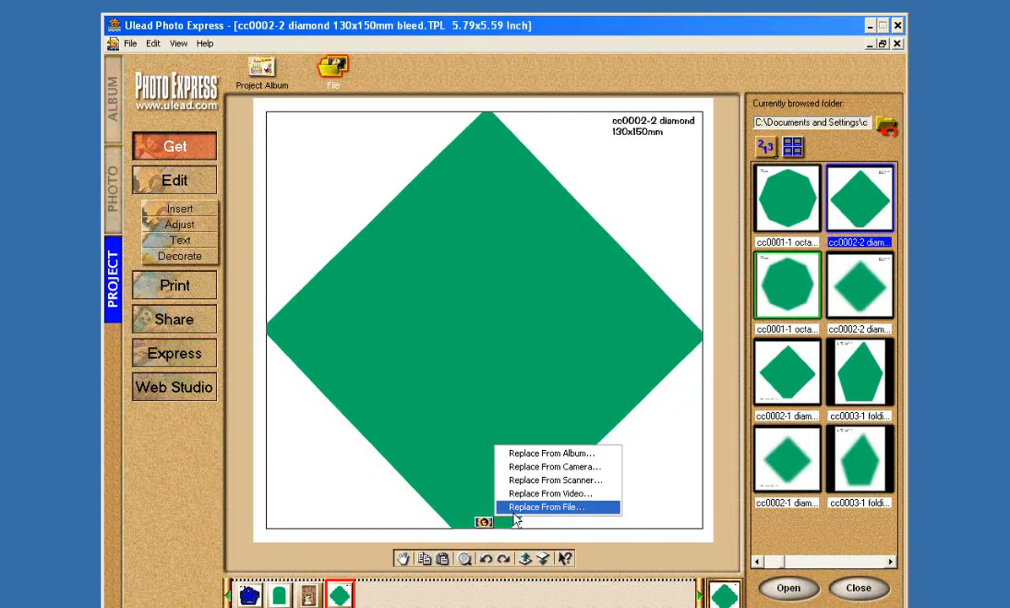
click(547, 507)
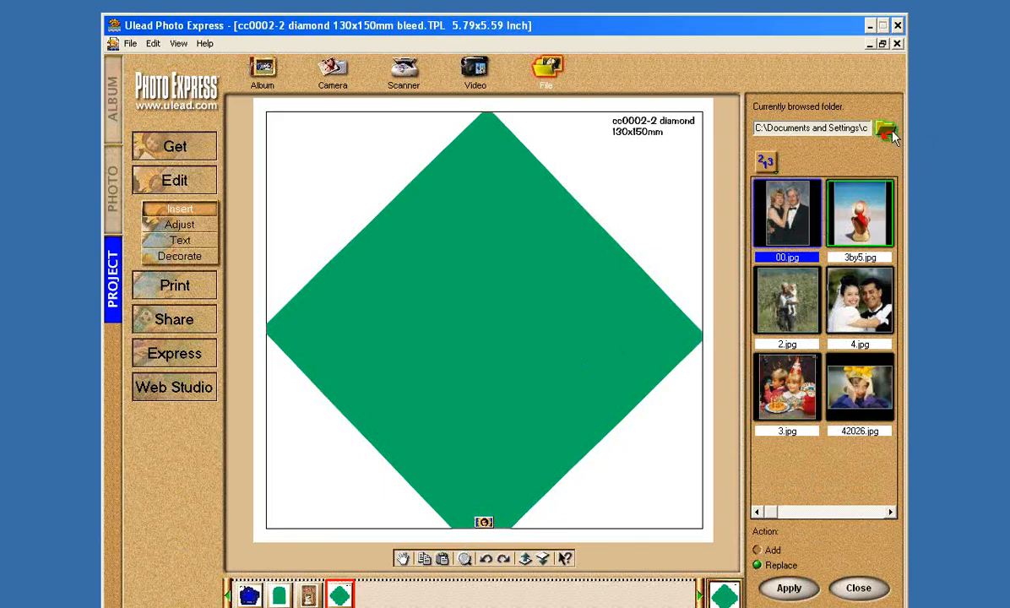
click(886, 128)
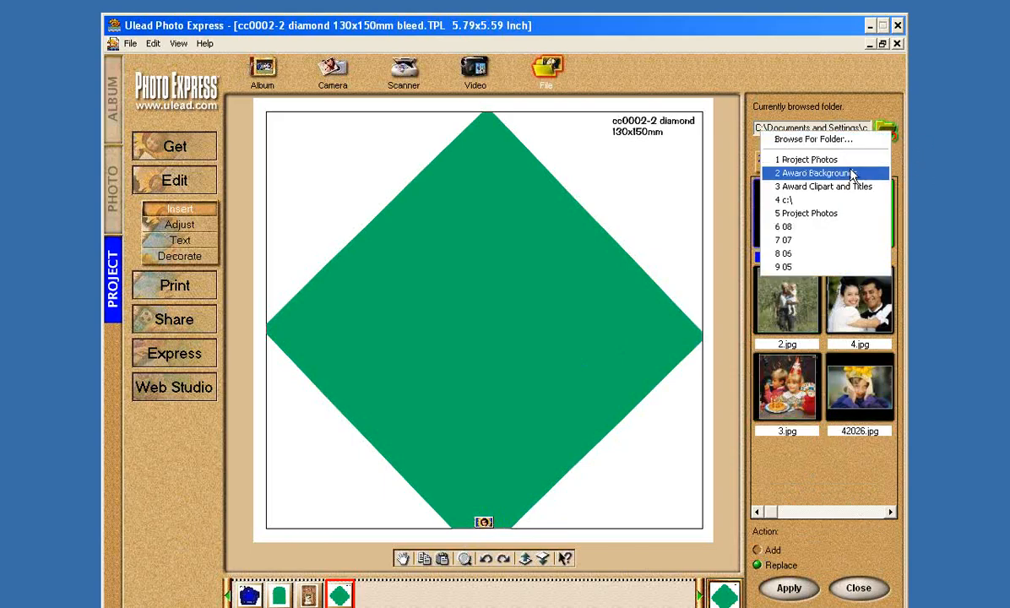
click(813, 172)
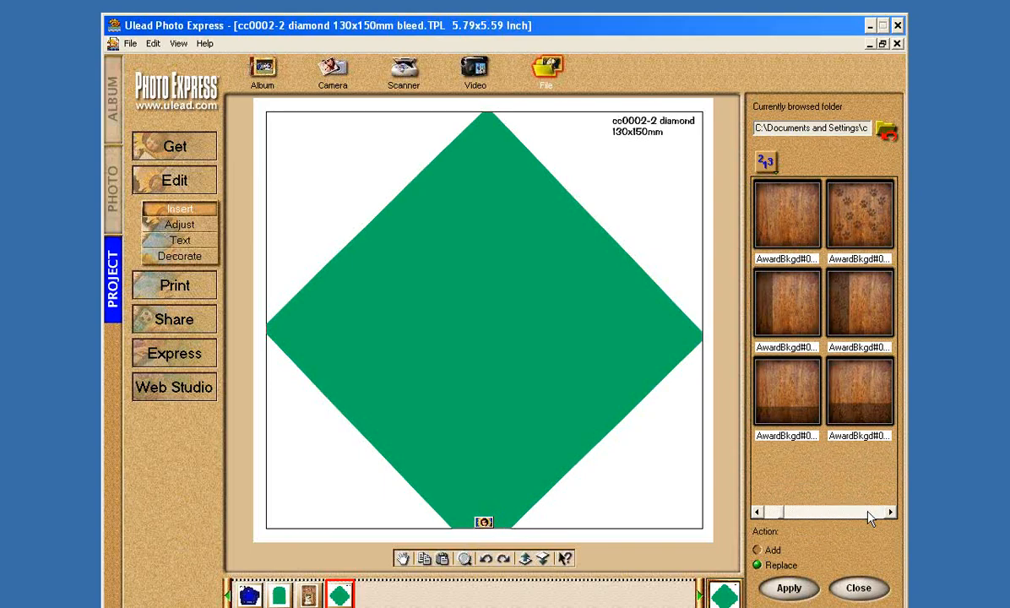
click(889, 512)
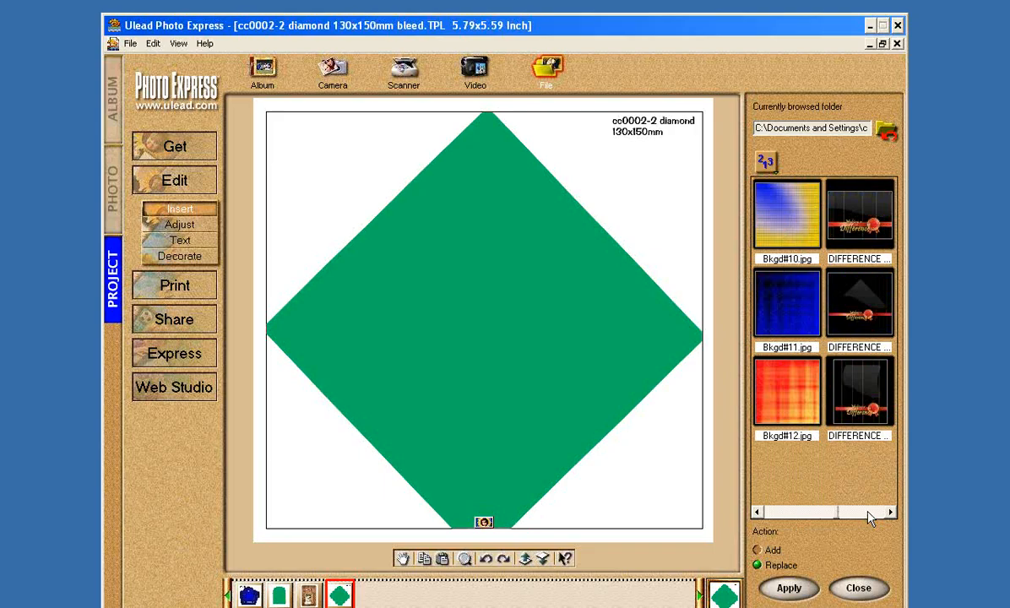
scroll(down, 3)
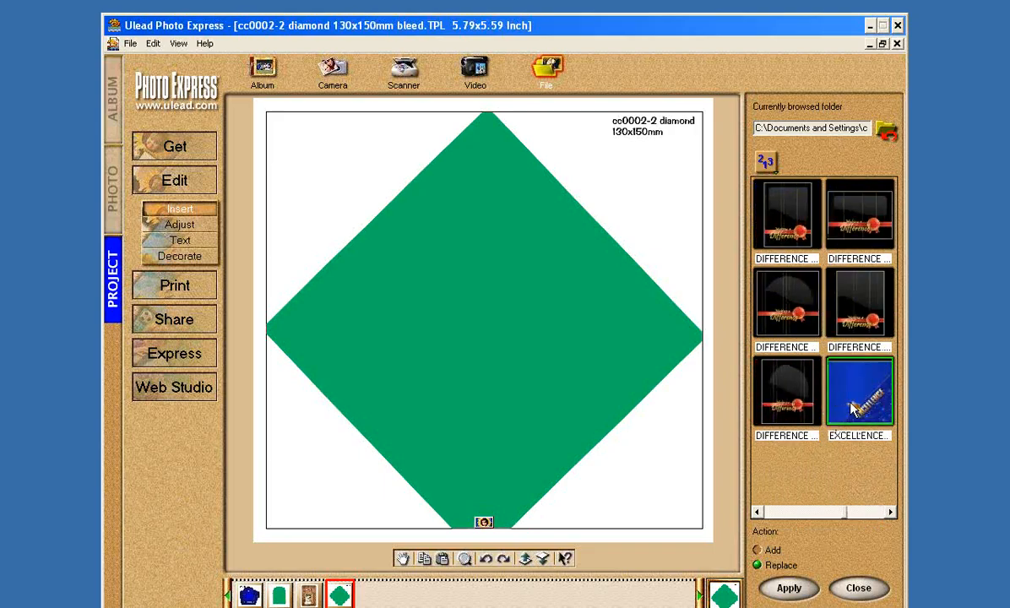
mouse_move(870, 401)
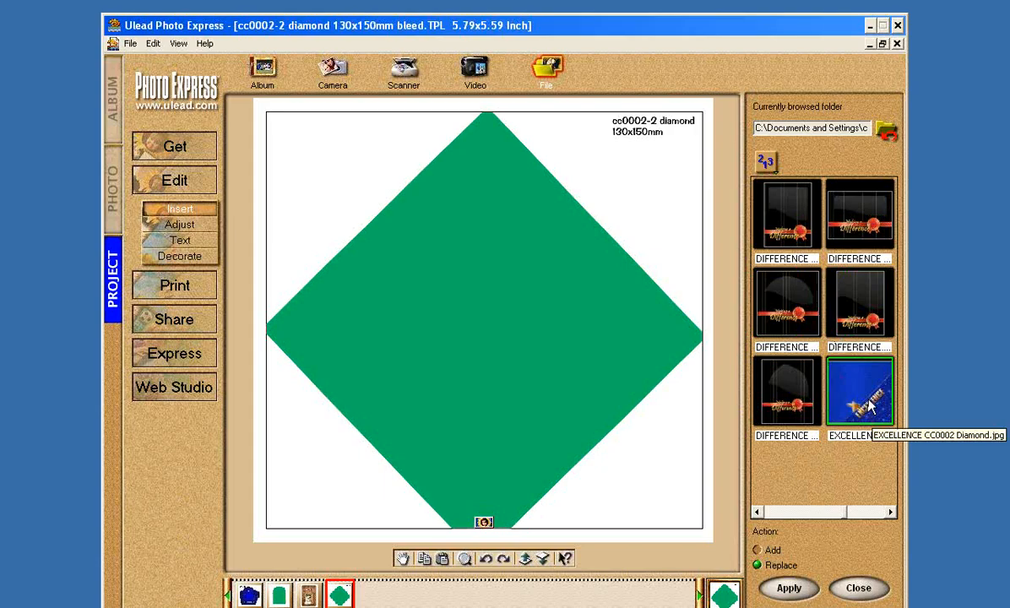
click(787, 587)
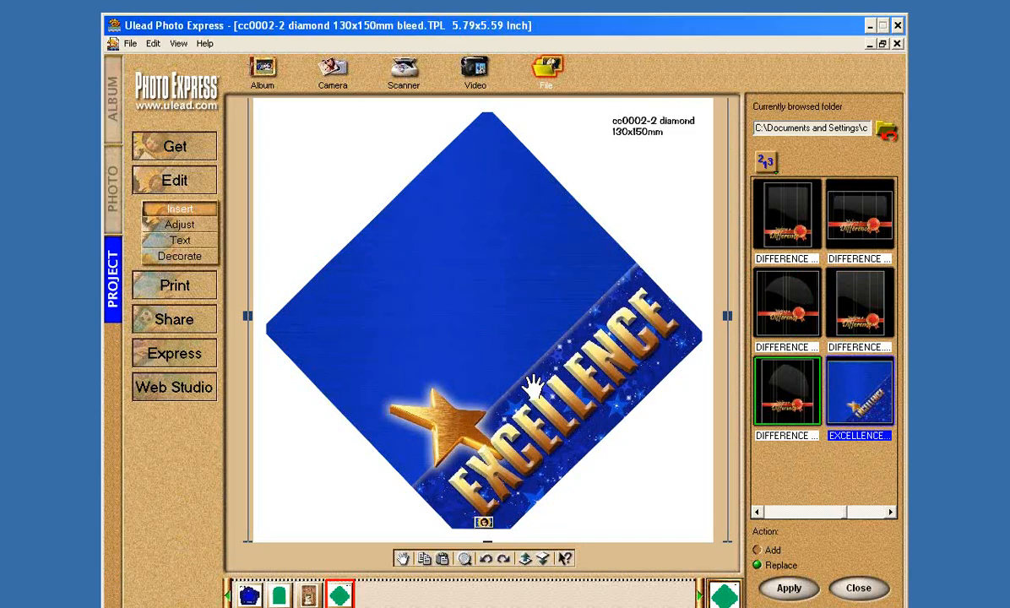
mouse_move(416, 452)
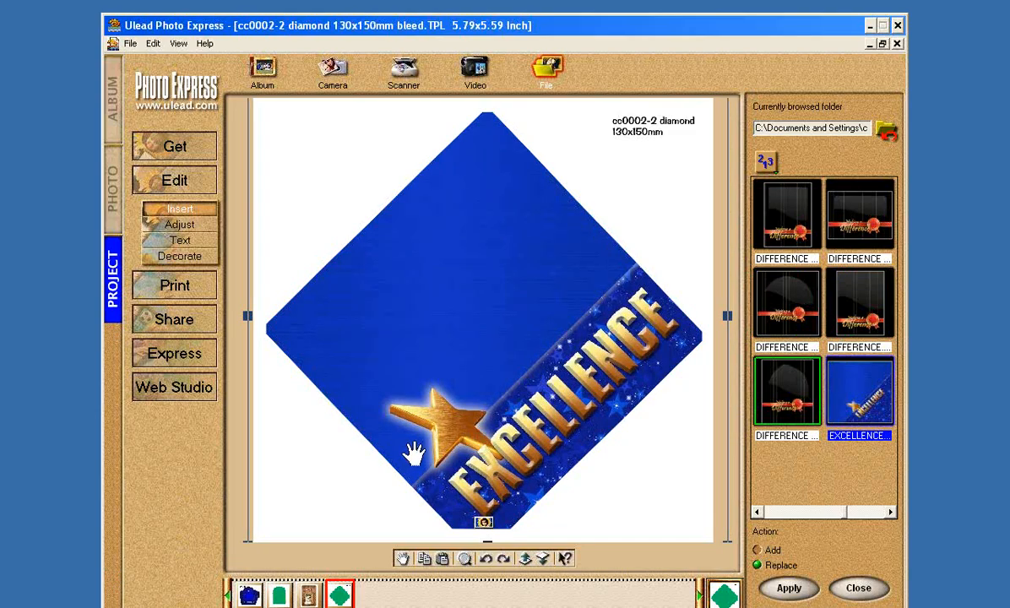
mouse_move(528, 321)
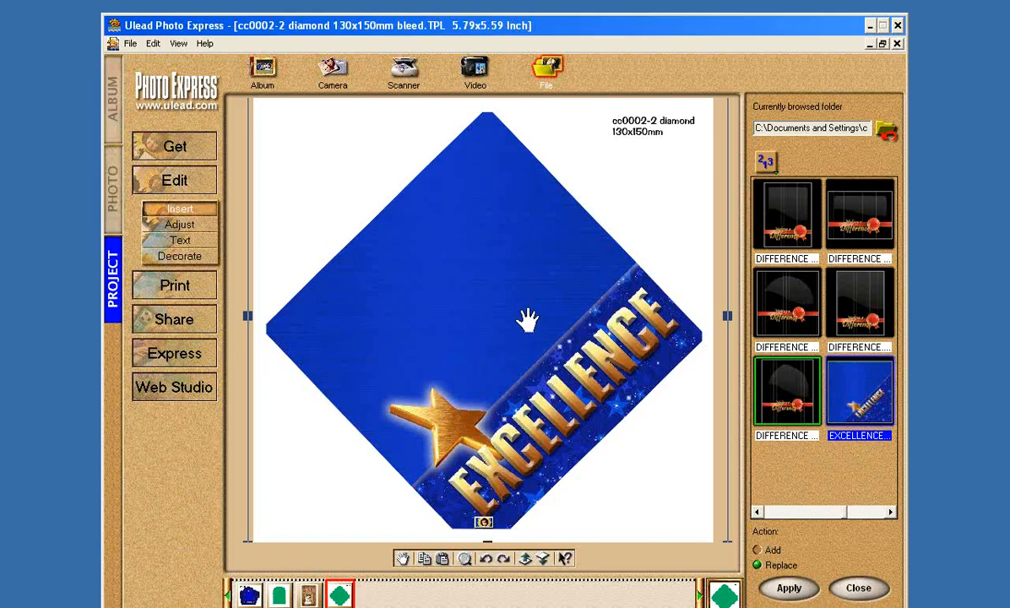
Step: Add the feathered cc0002-2 diamond placeholder to the award, undoing an unwanted change
click(786, 216)
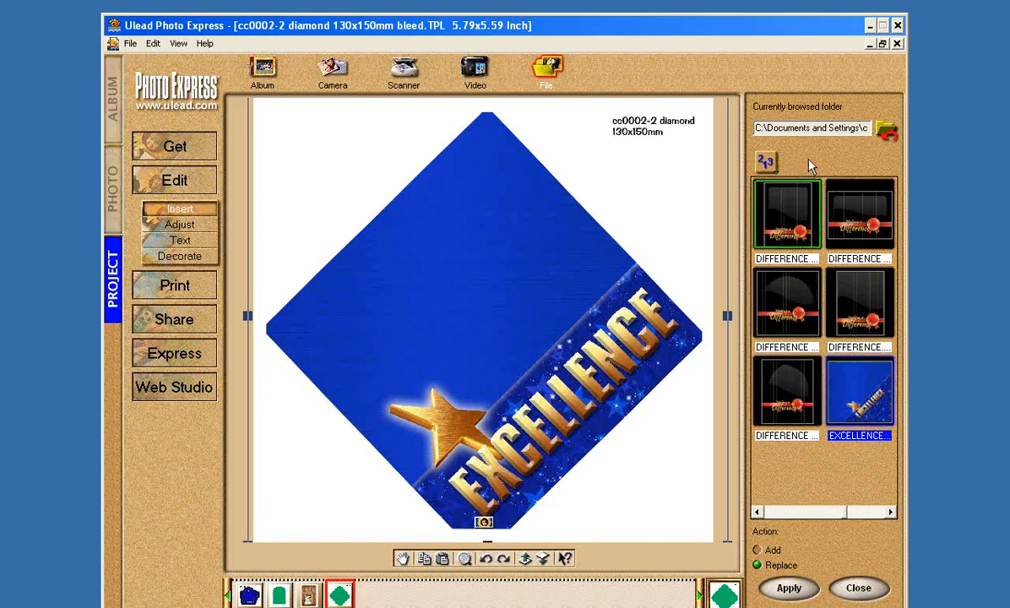
mouse_move(144, 325)
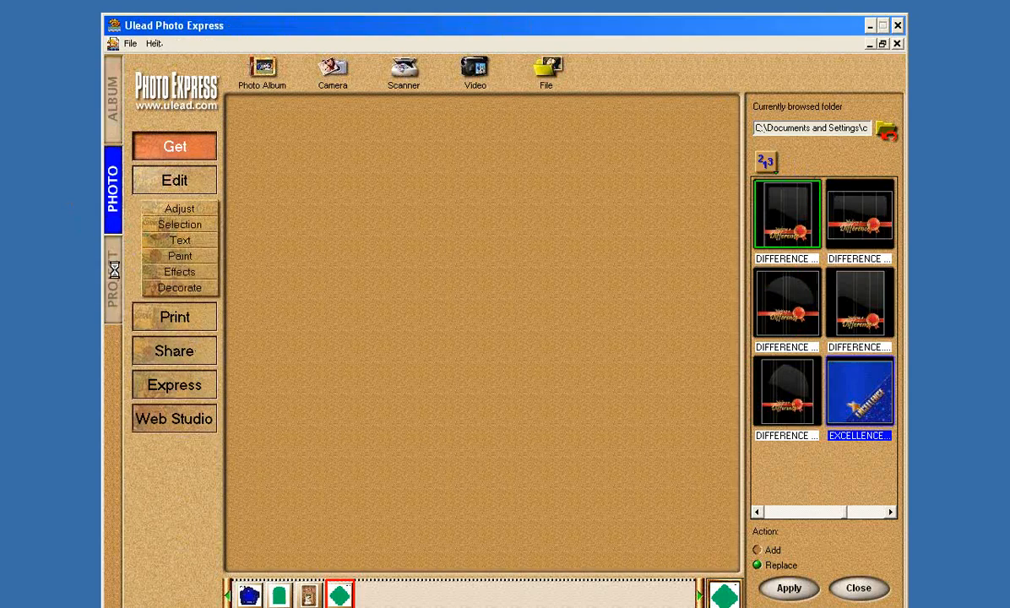
click(788, 589)
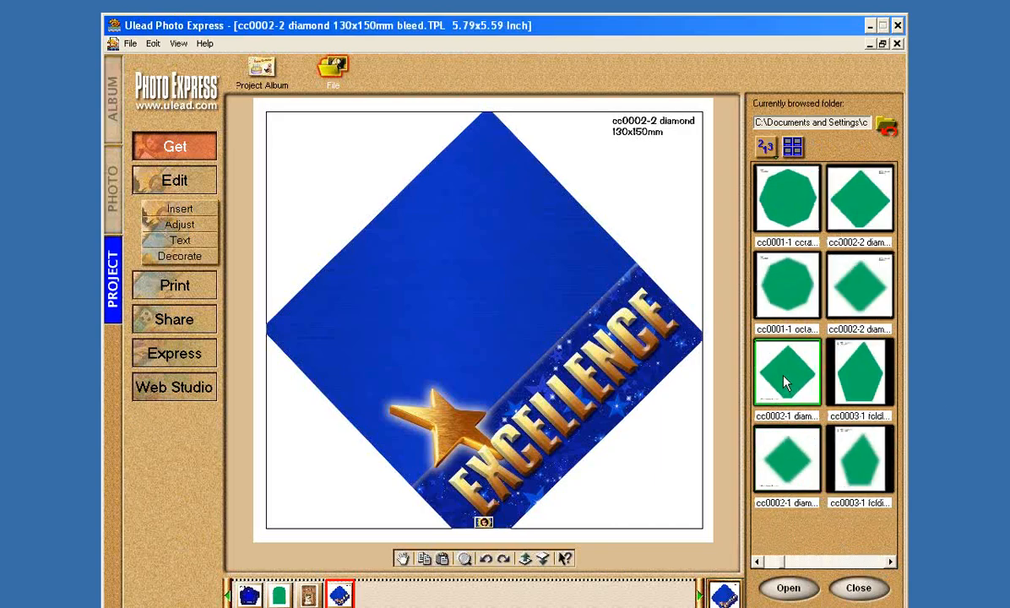
click(859, 199)
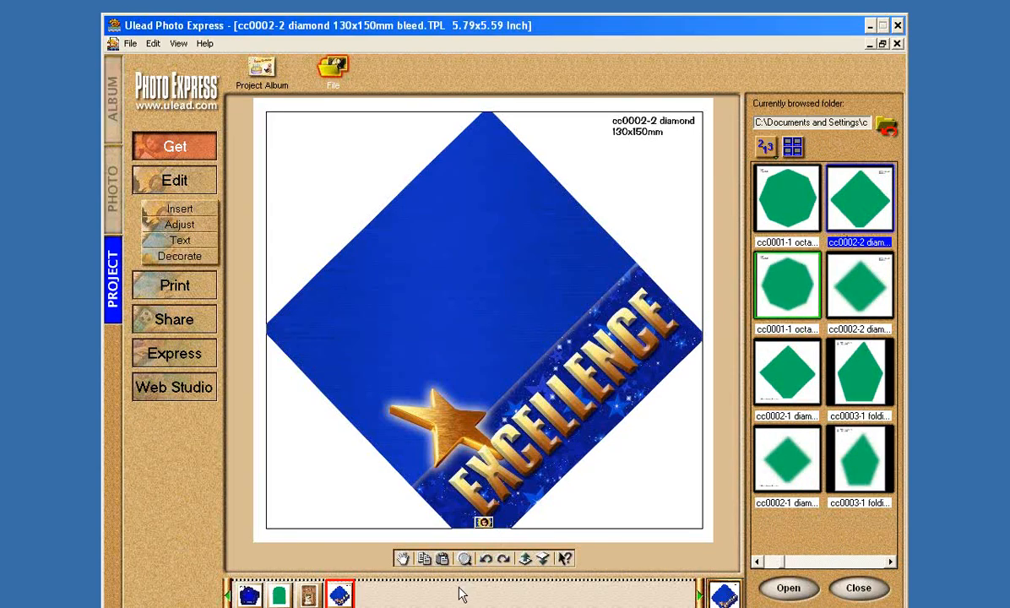
click(859, 285)
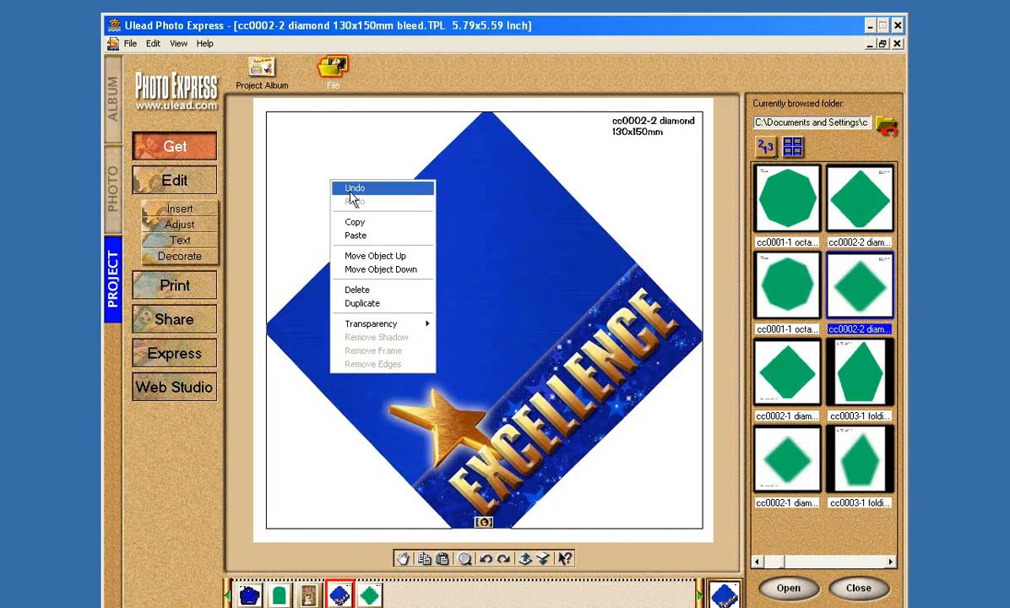
click(355, 187)
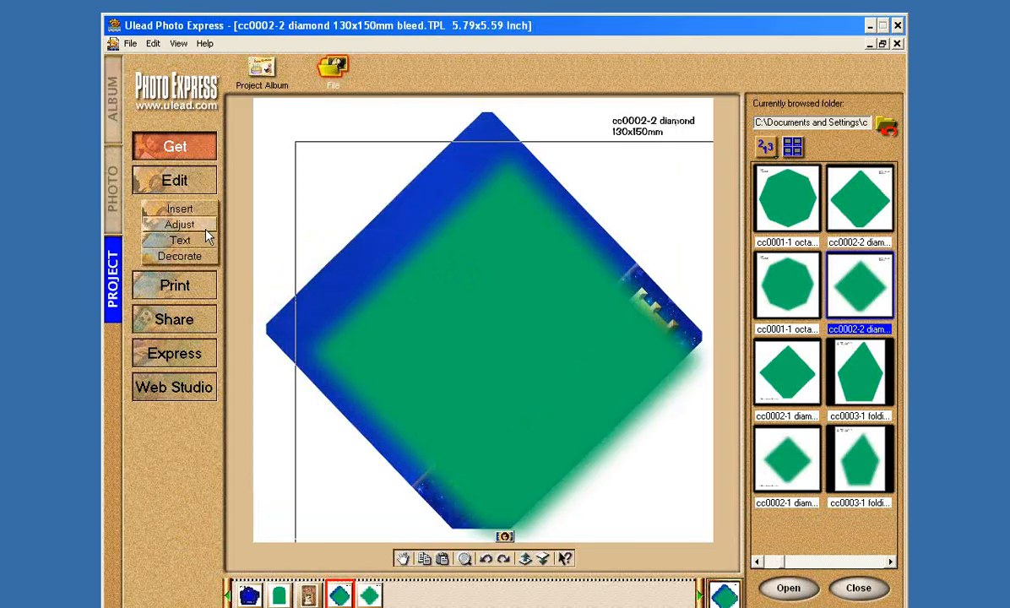
Step: Shrink the feathered diamond with Transform and move it to the upper left
click(179, 224)
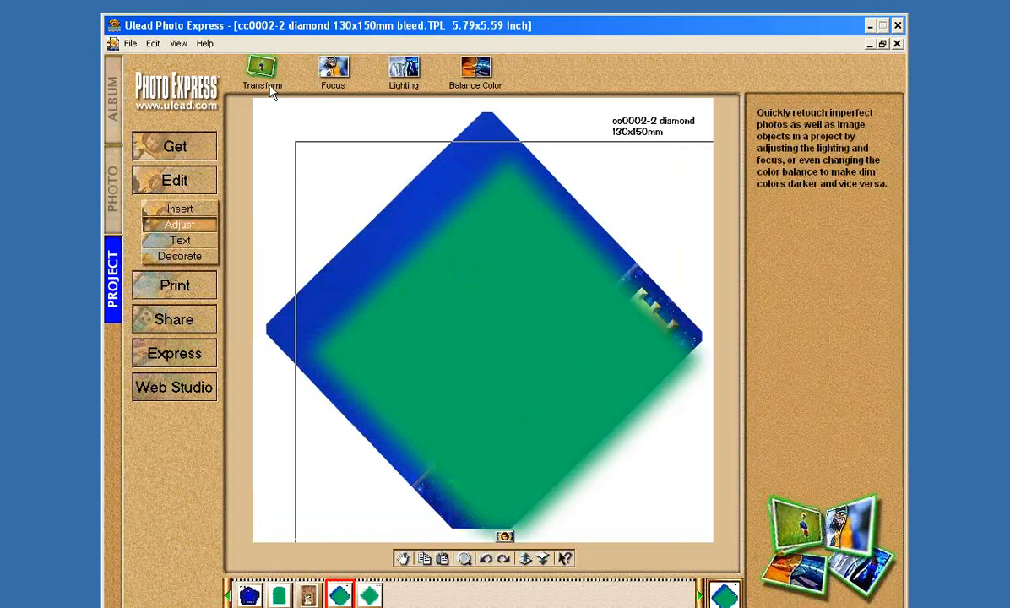
click(263, 70)
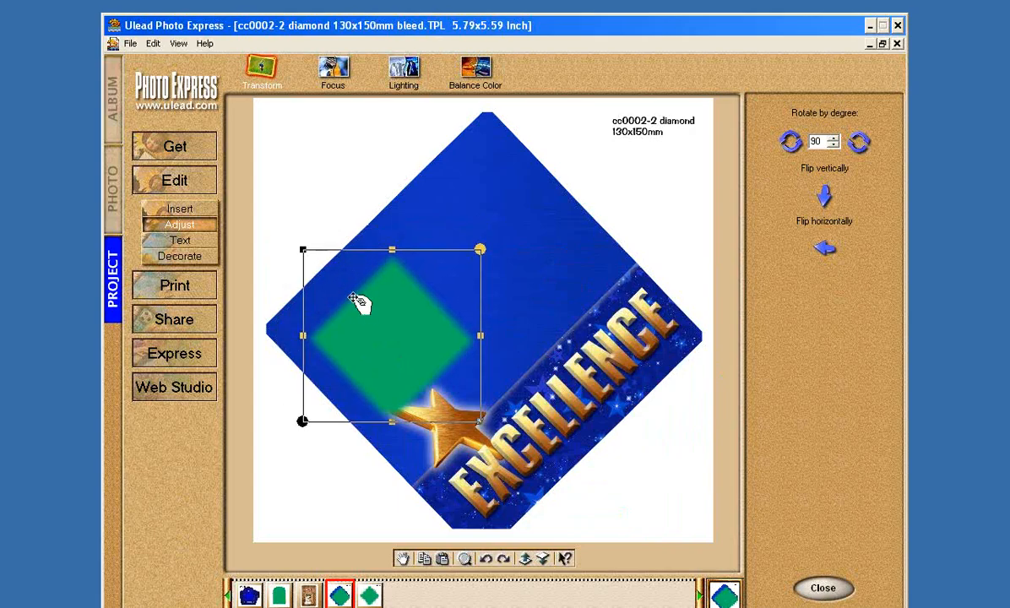
drag(363, 304, 353, 312)
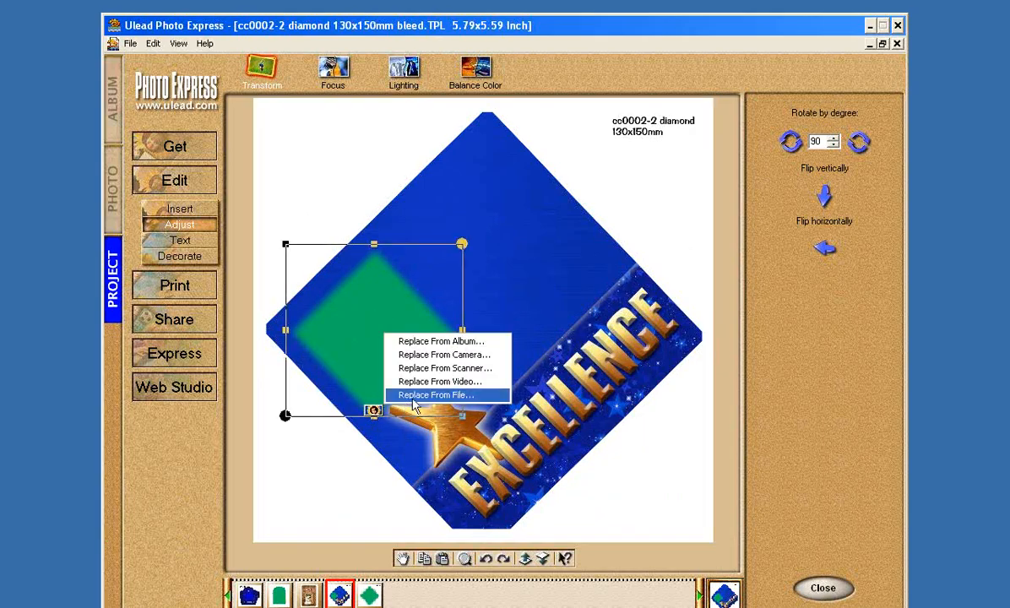
Step: Load dad.JPG into the feathered diamond and reposition the photo inside it
click(436, 394)
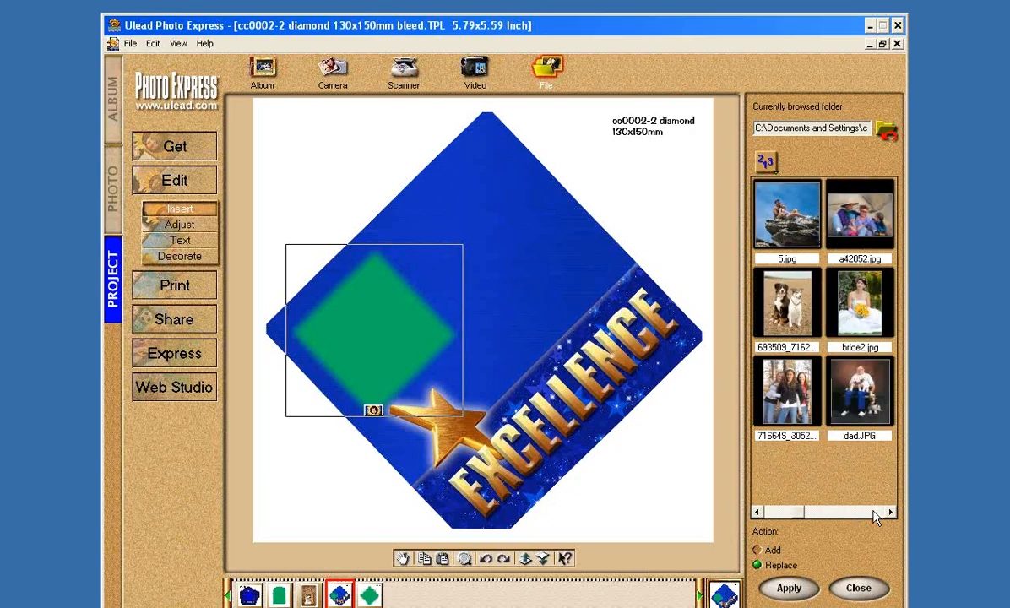
click(860, 302)
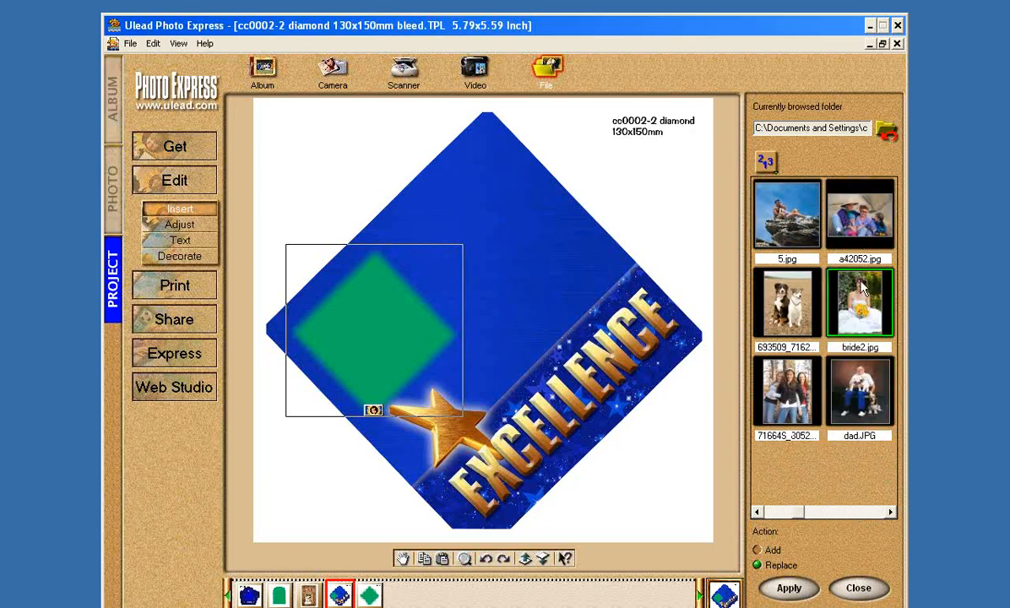
click(860, 391)
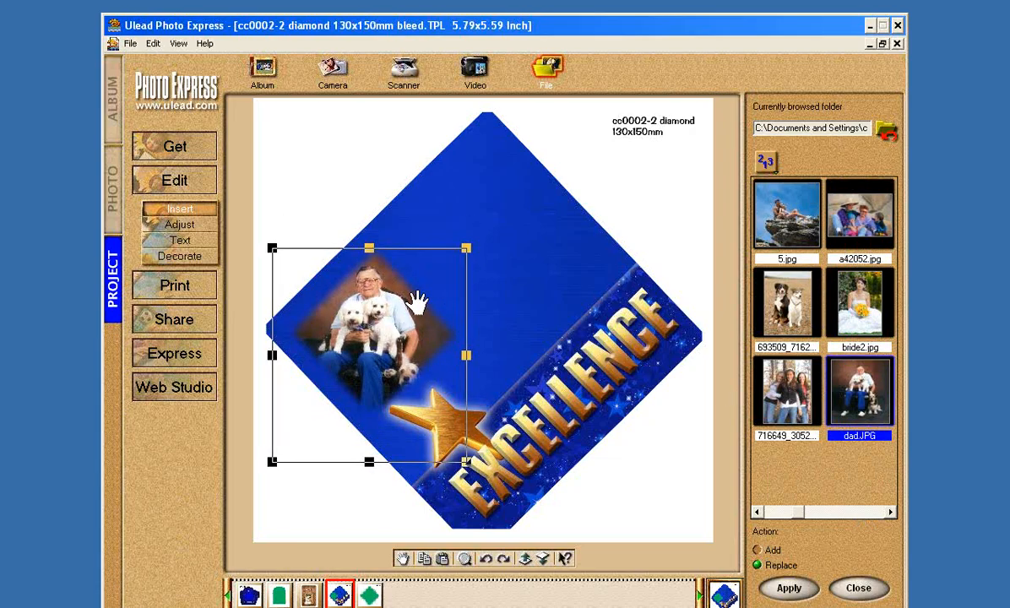
drag(369, 355, 373, 329)
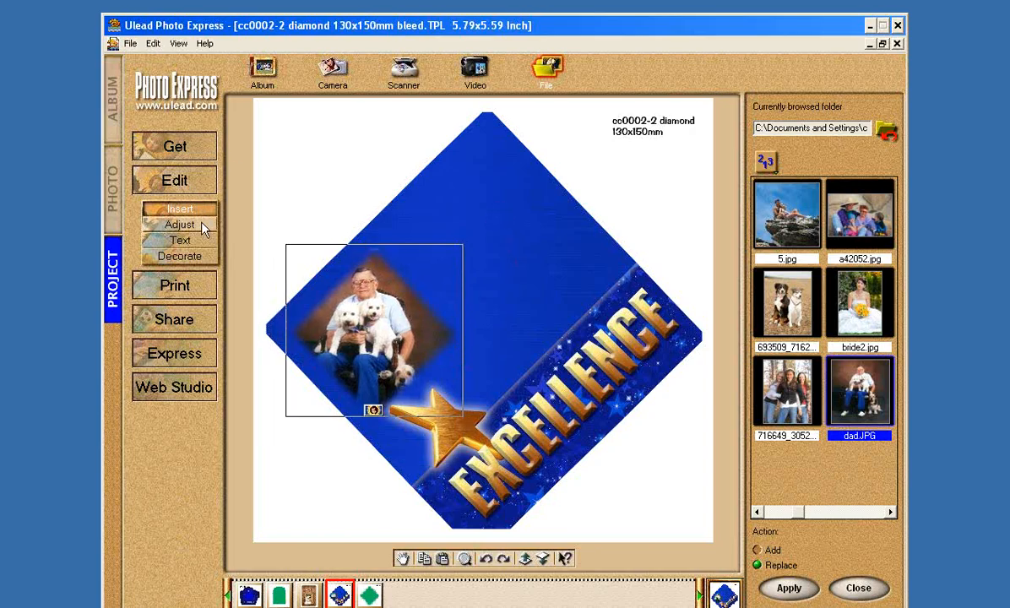
Step: Add a white TEXT placeholder and drag it near the diamond's top
click(180, 240)
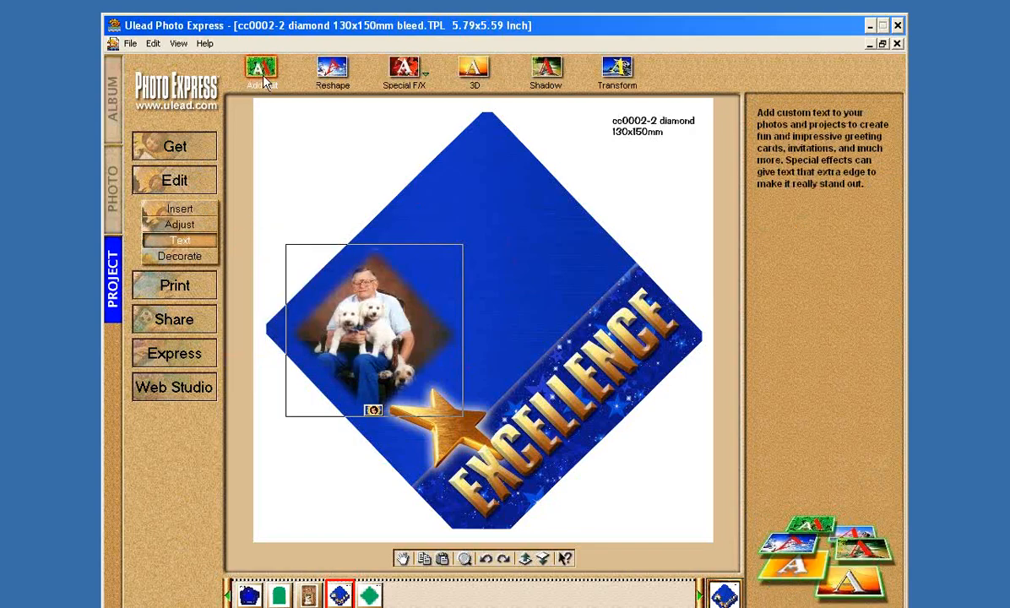
click(180, 240)
text(TEXT)
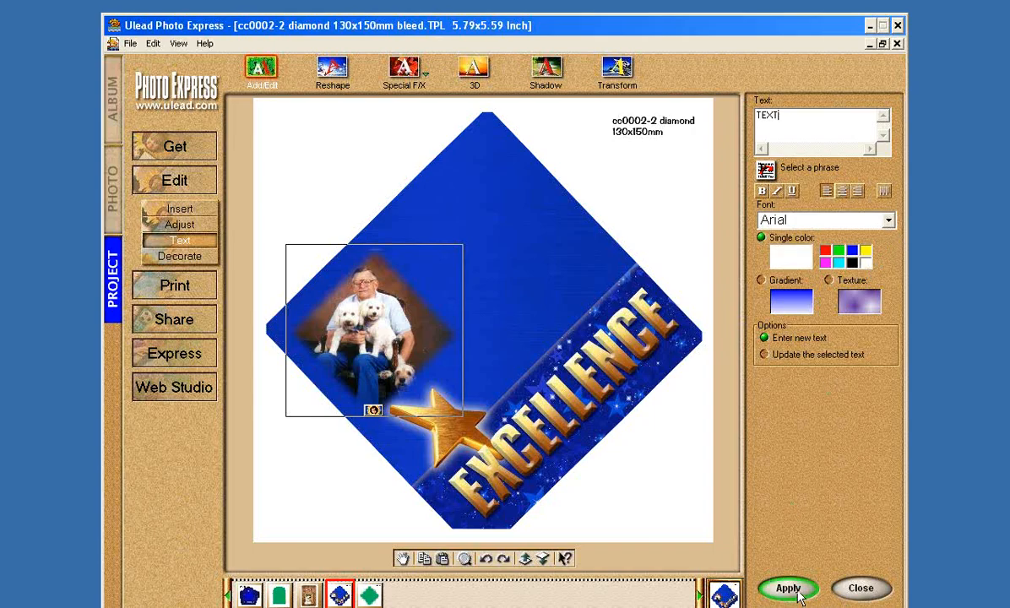
click(786, 588)
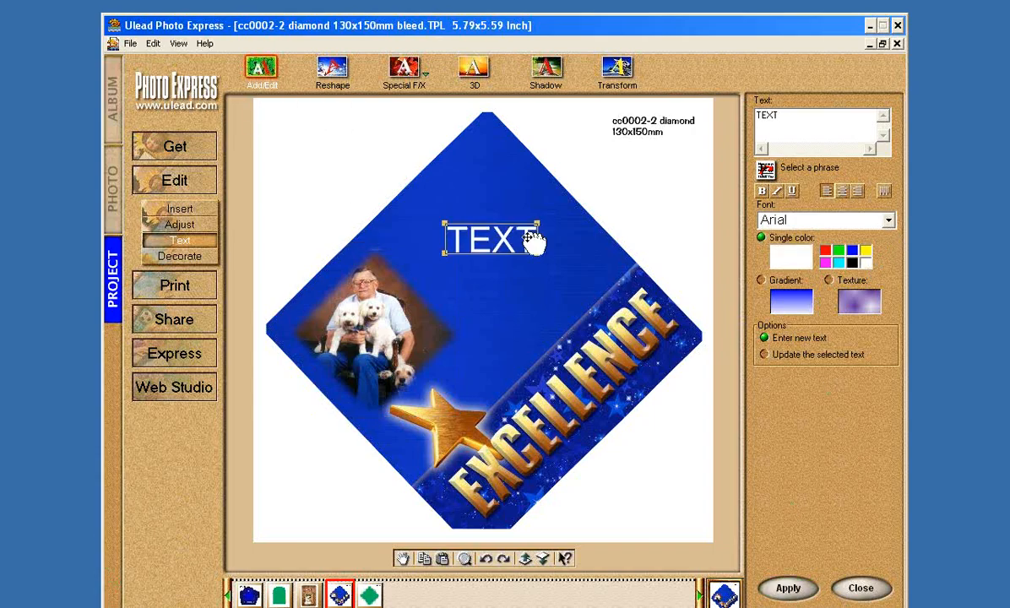
drag(494, 239, 479, 220)
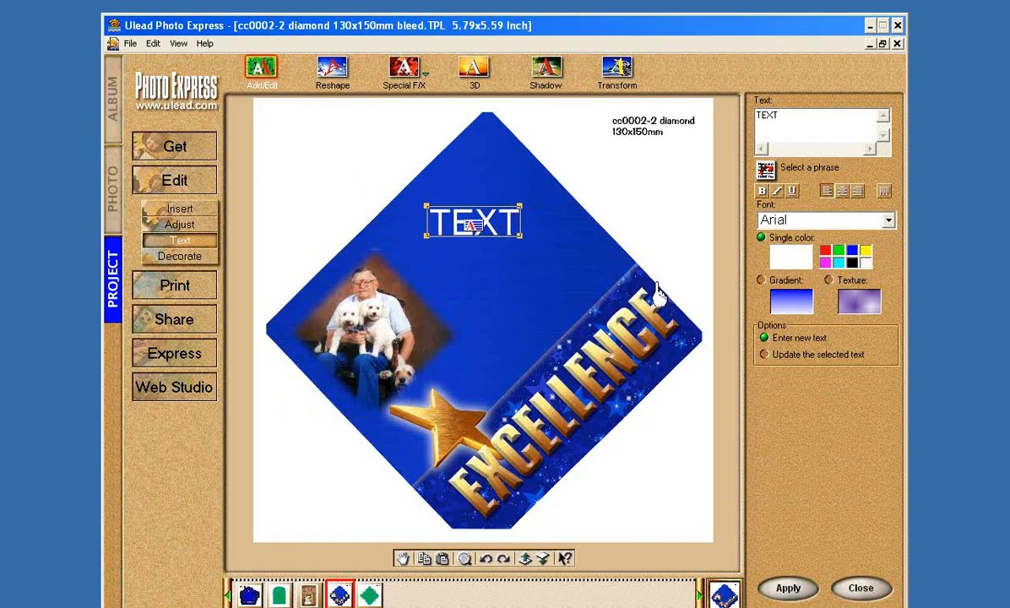
mouse_move(714, 300)
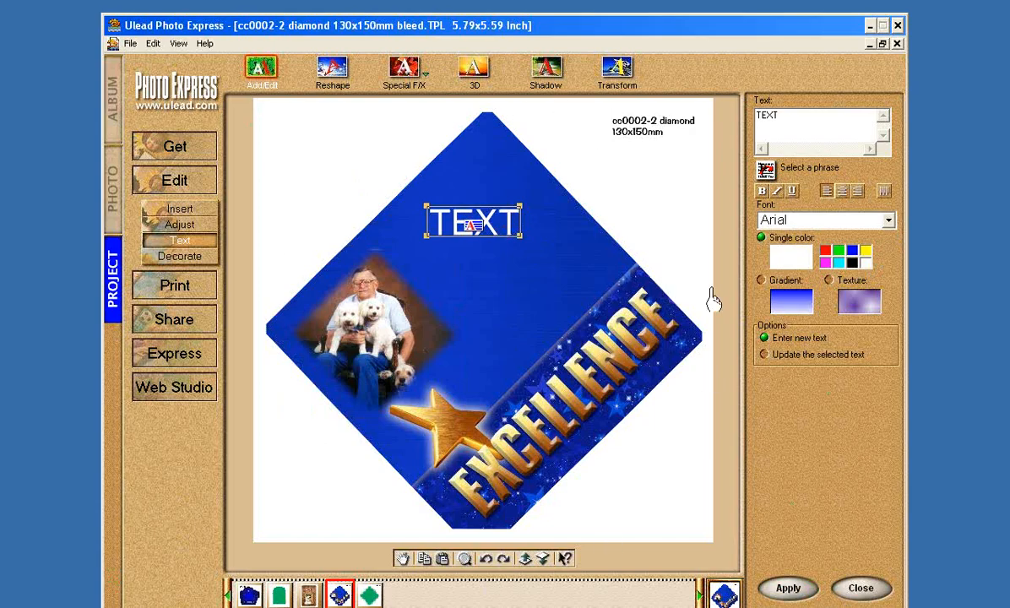
mouse_move(591, 485)
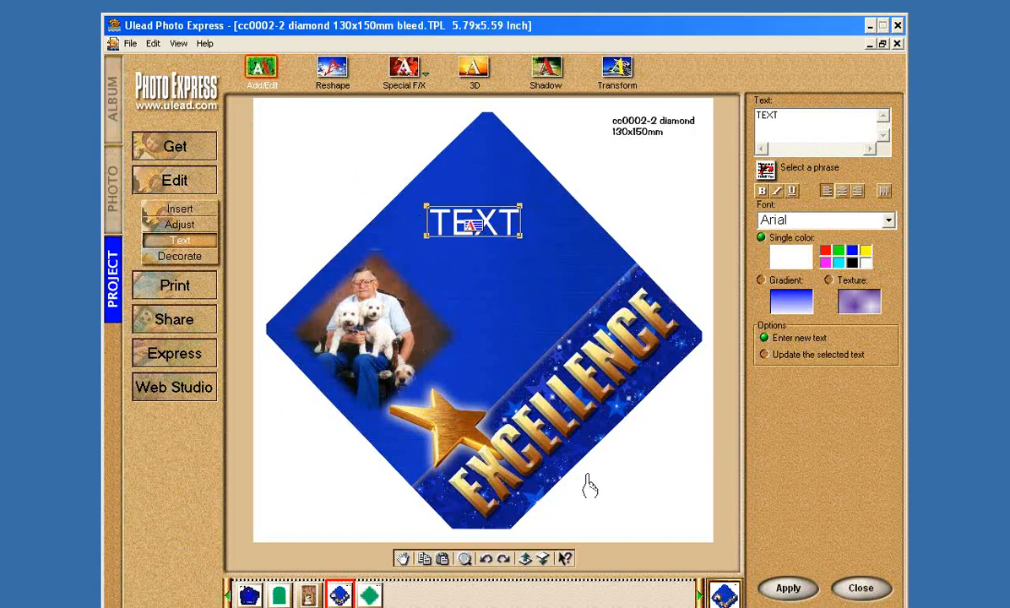
mouse_move(667, 464)
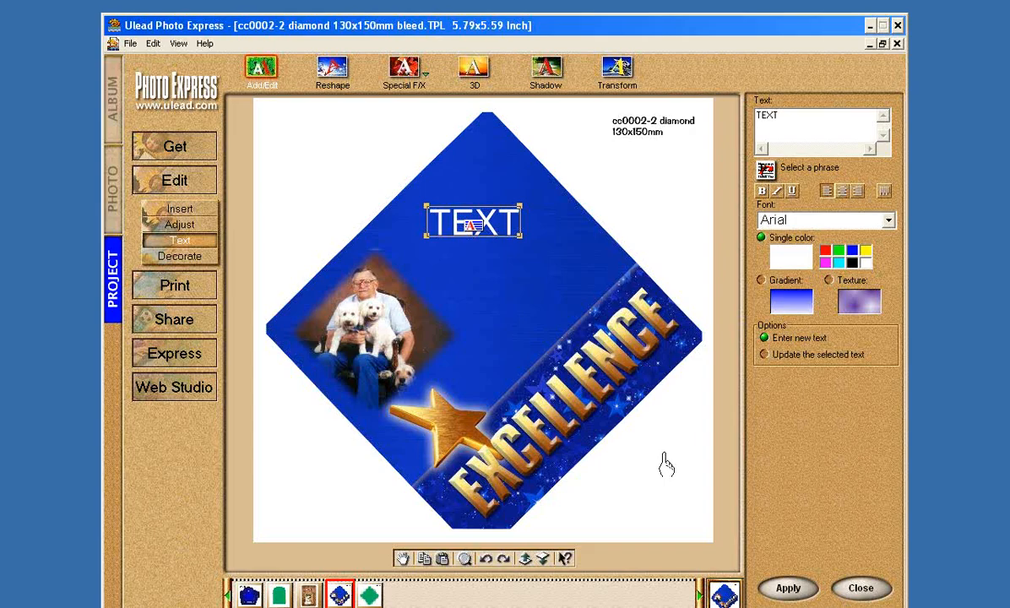
mouse_move(392, 321)
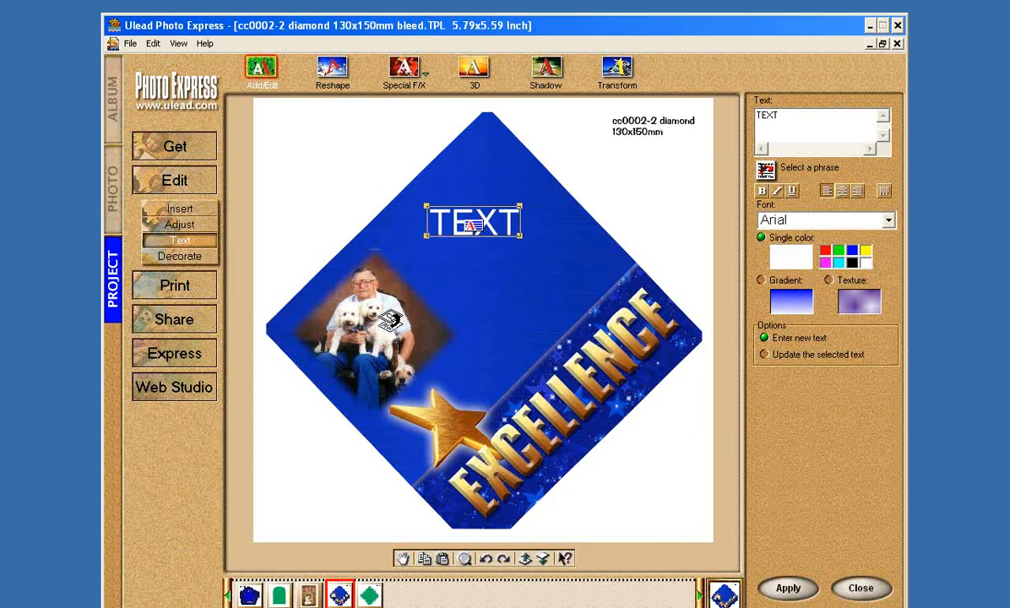
mouse_move(481, 245)
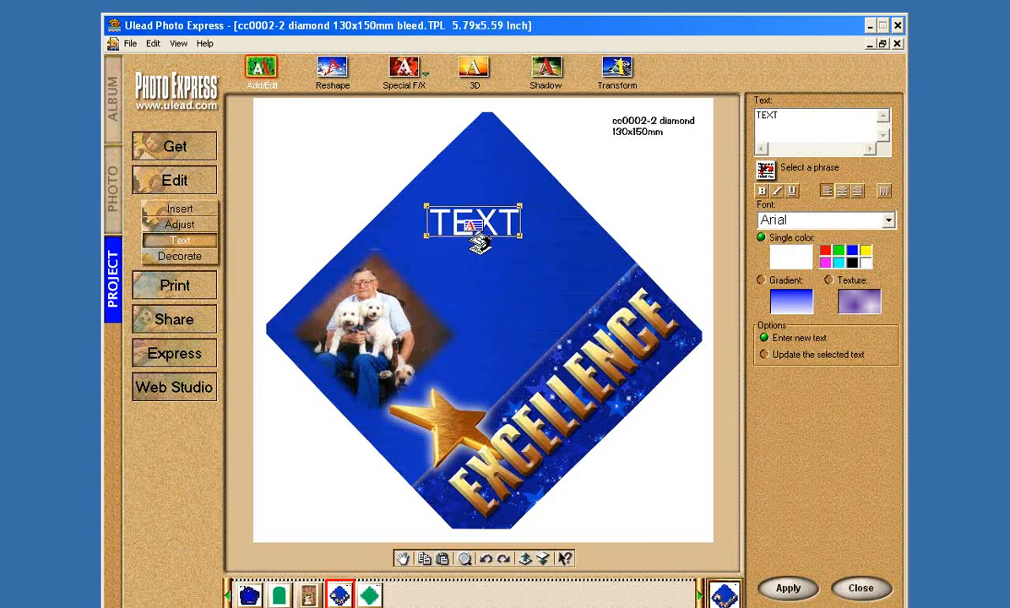
click(130, 43)
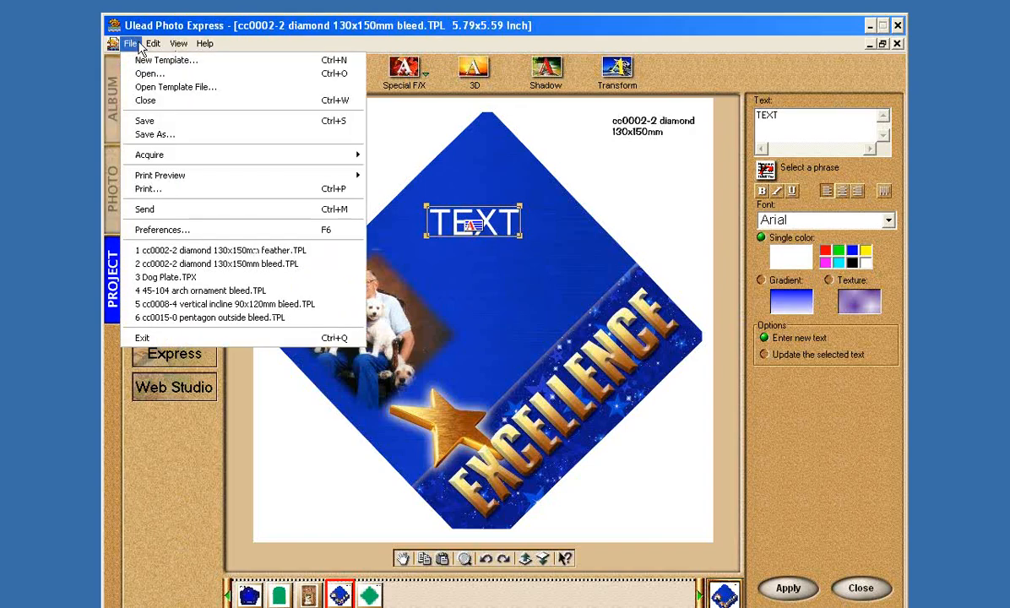
click(155, 134)
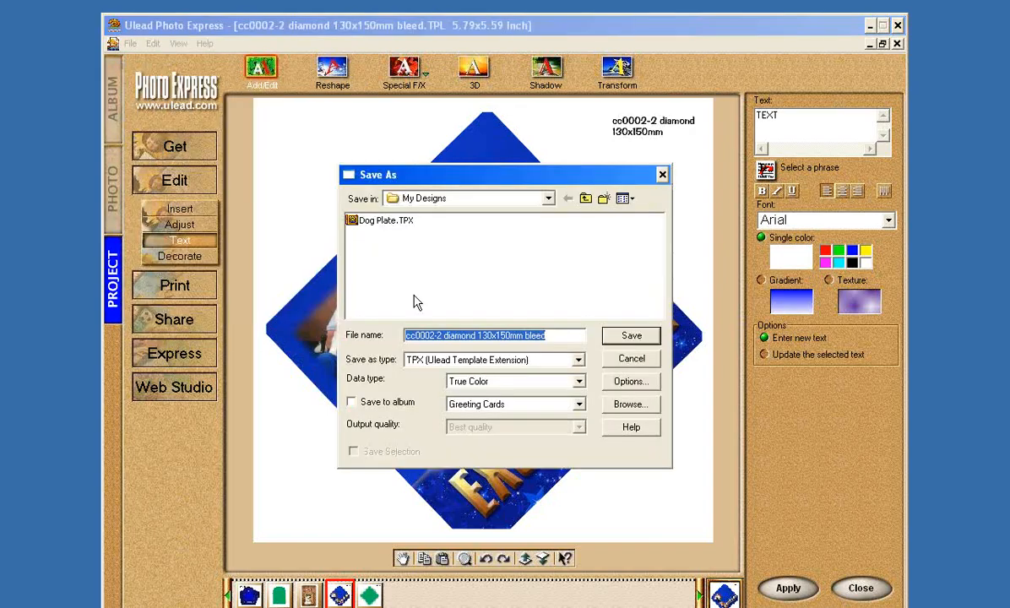
mouse_move(390, 231)
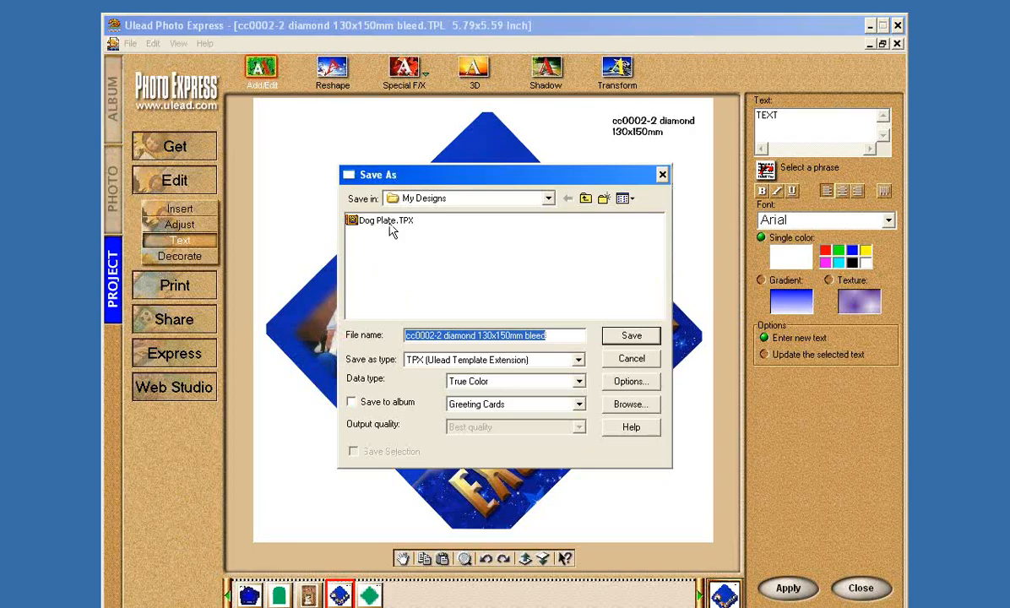
mouse_move(644, 360)
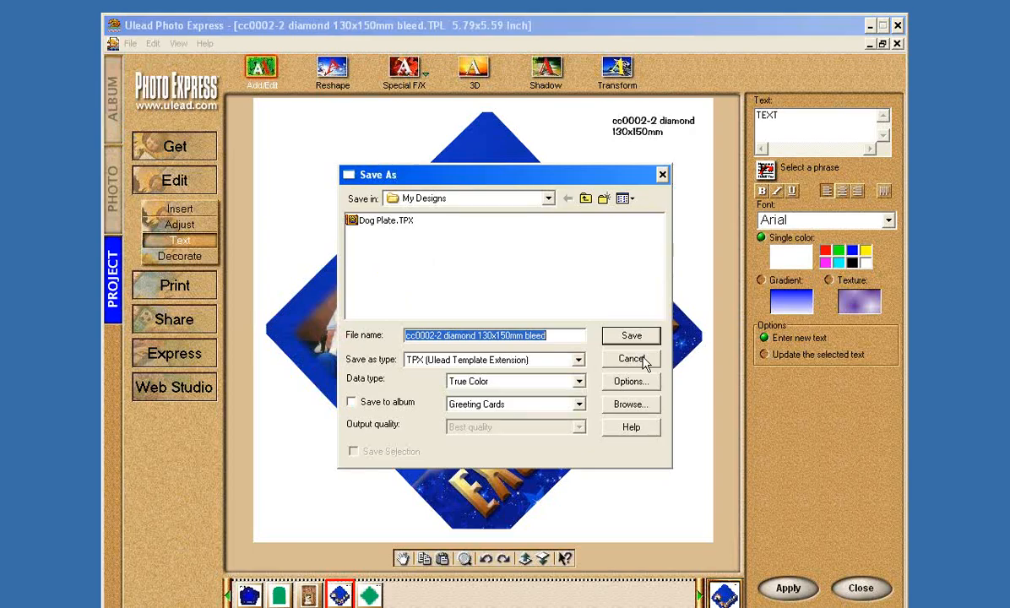
click(630, 358)
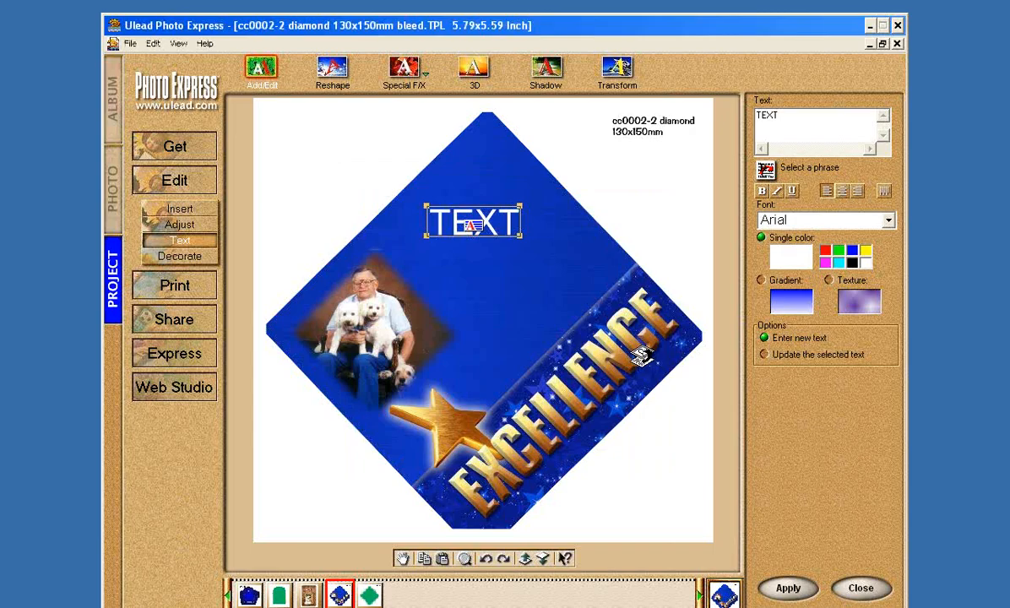
mouse_move(646, 338)
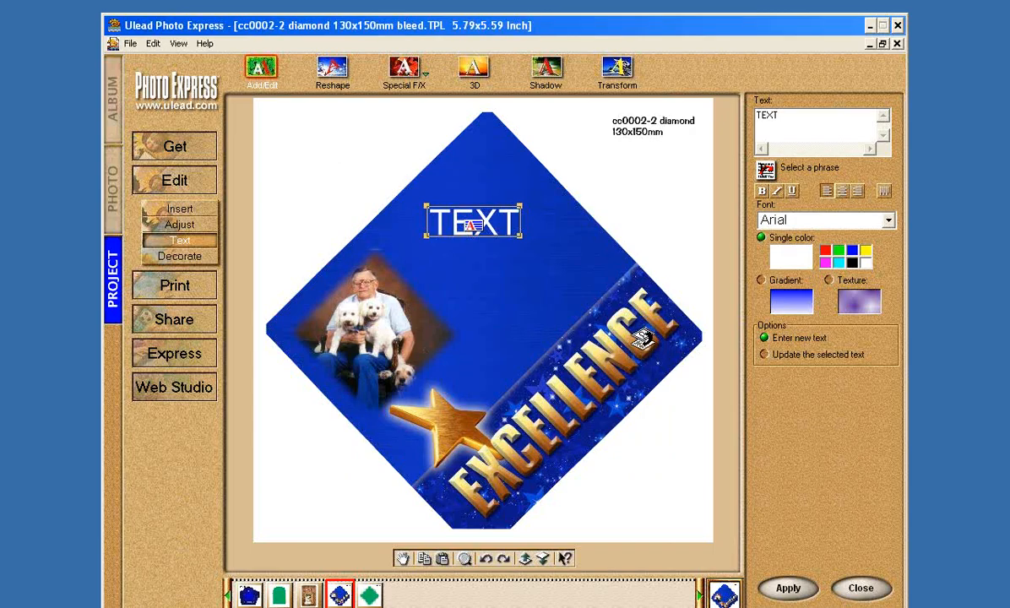
mouse_move(654, 325)
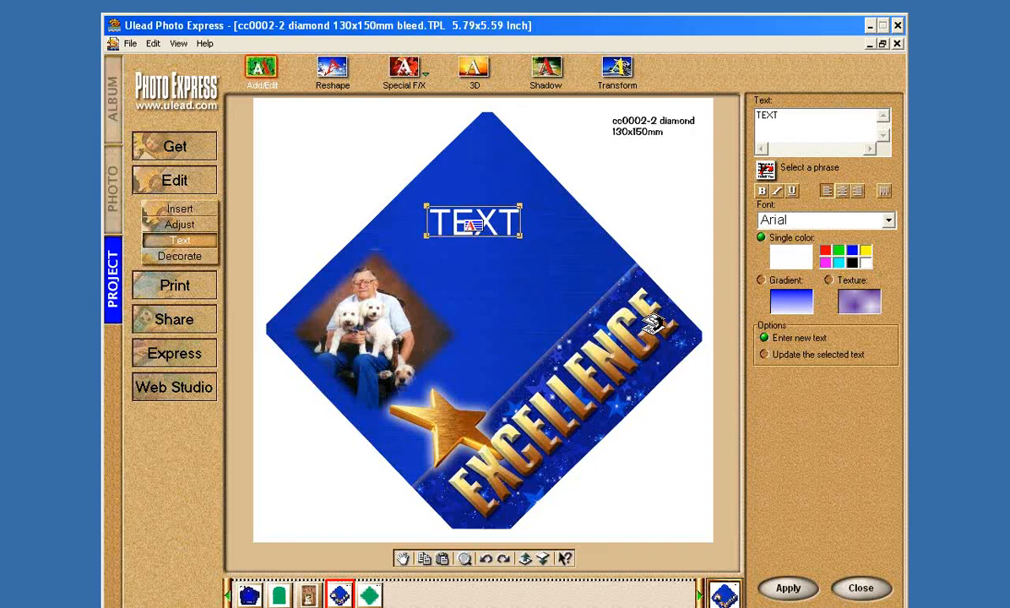
mouse_move(655, 323)
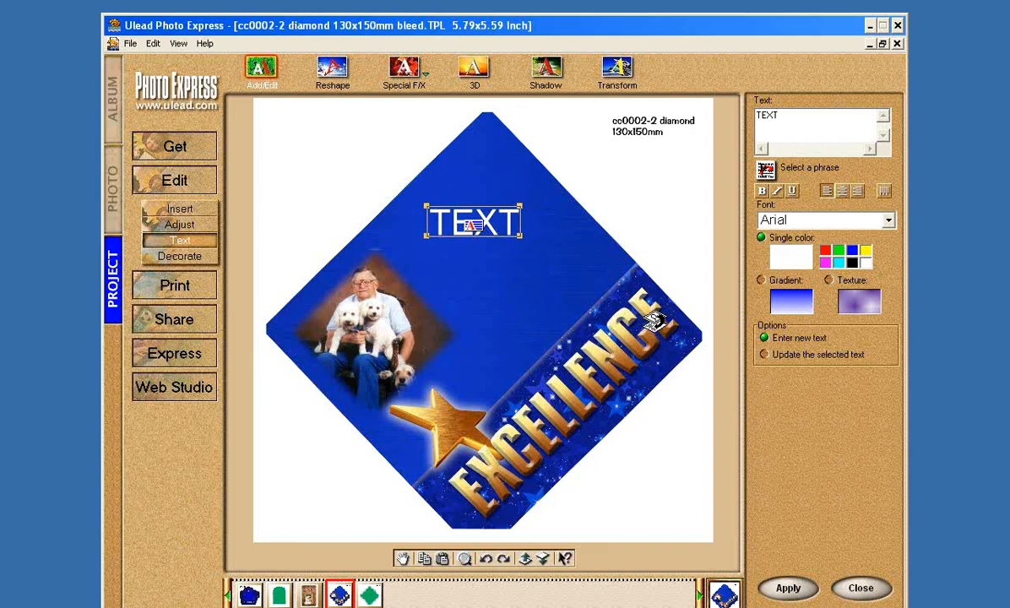
mouse_move(589, 280)
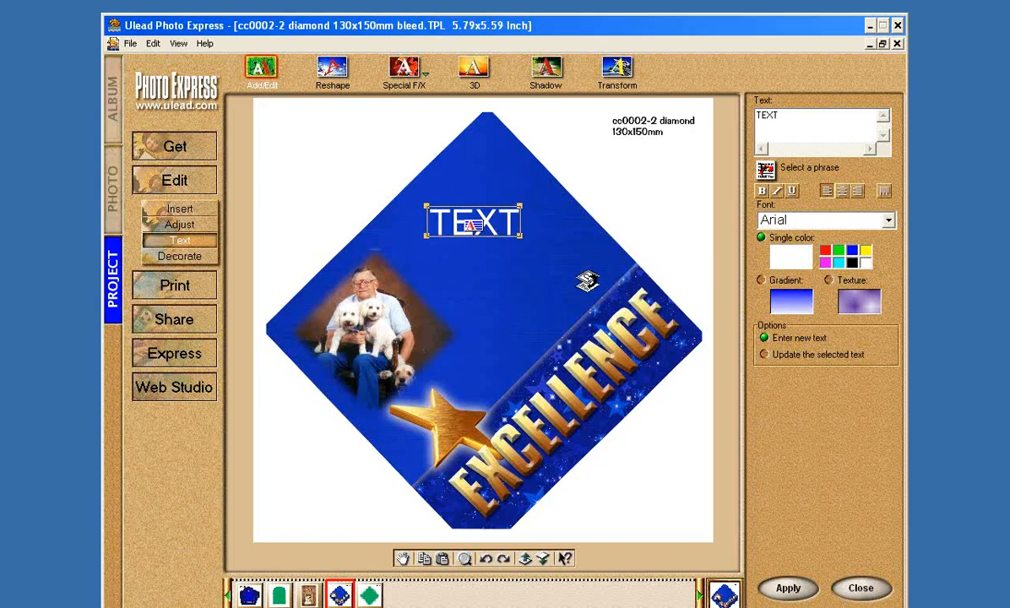
mouse_move(547, 373)
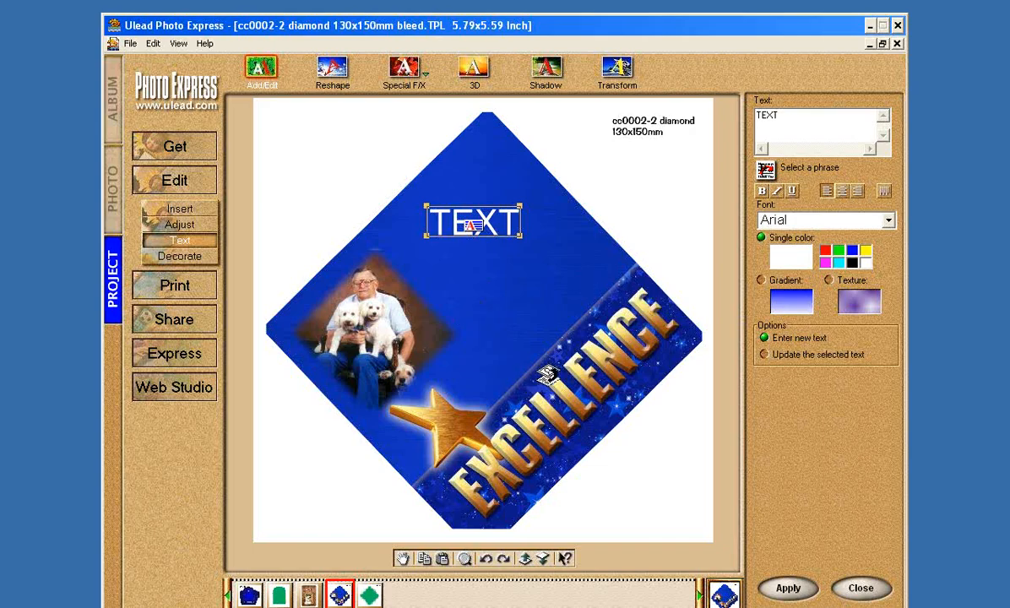
mouse_move(412, 186)
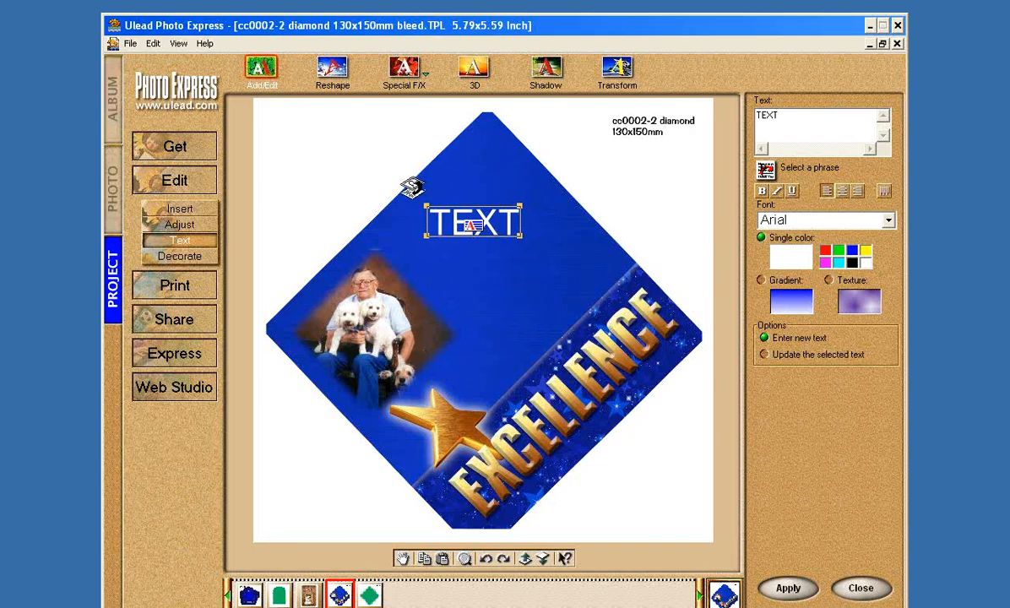
mouse_move(592, 163)
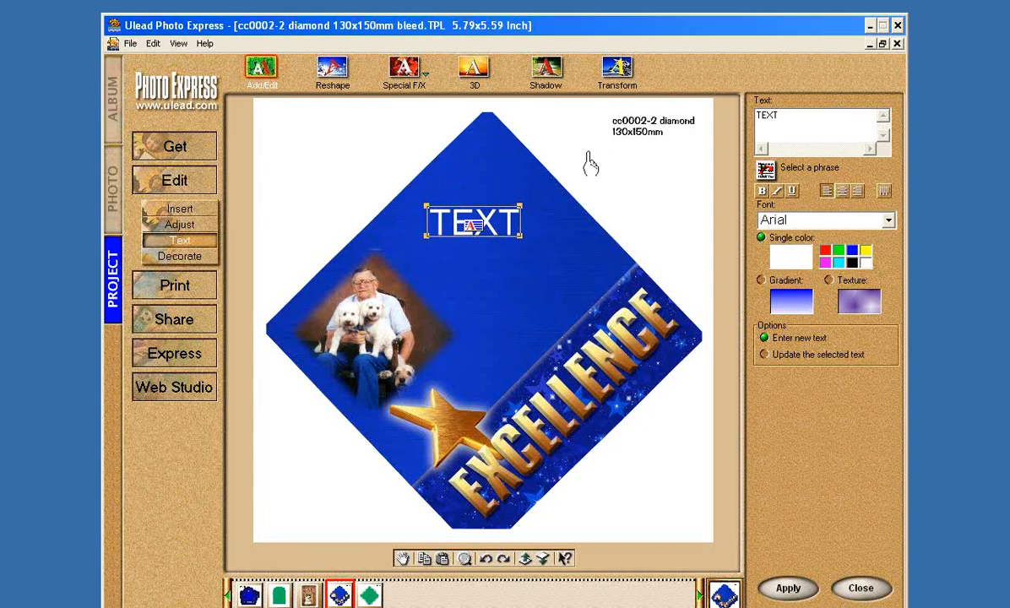
mouse_move(844, 471)
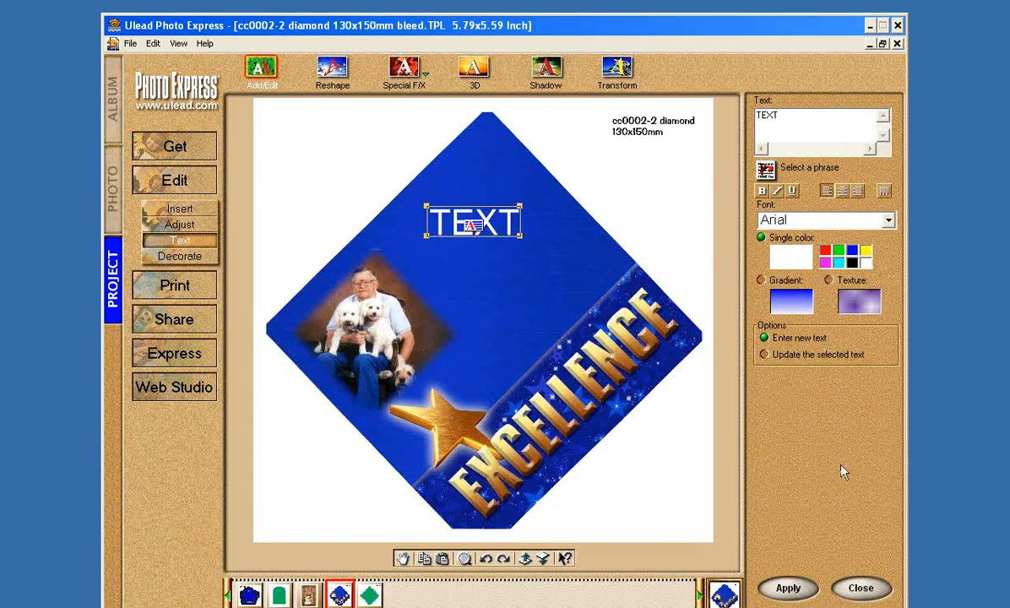